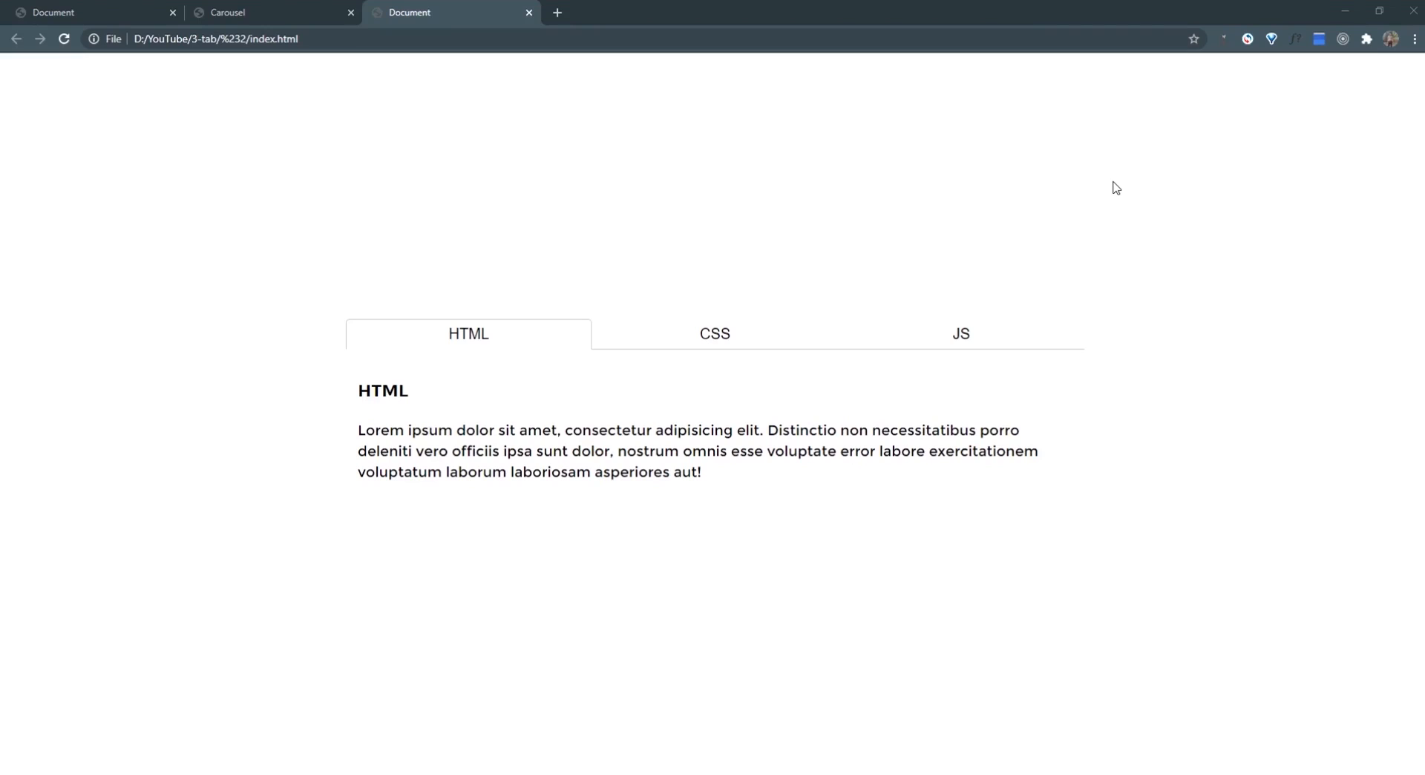
# Step: Preview the navbar demo, then return to the tab demo and show its CSS panel
pyautogui.click(91, 12)
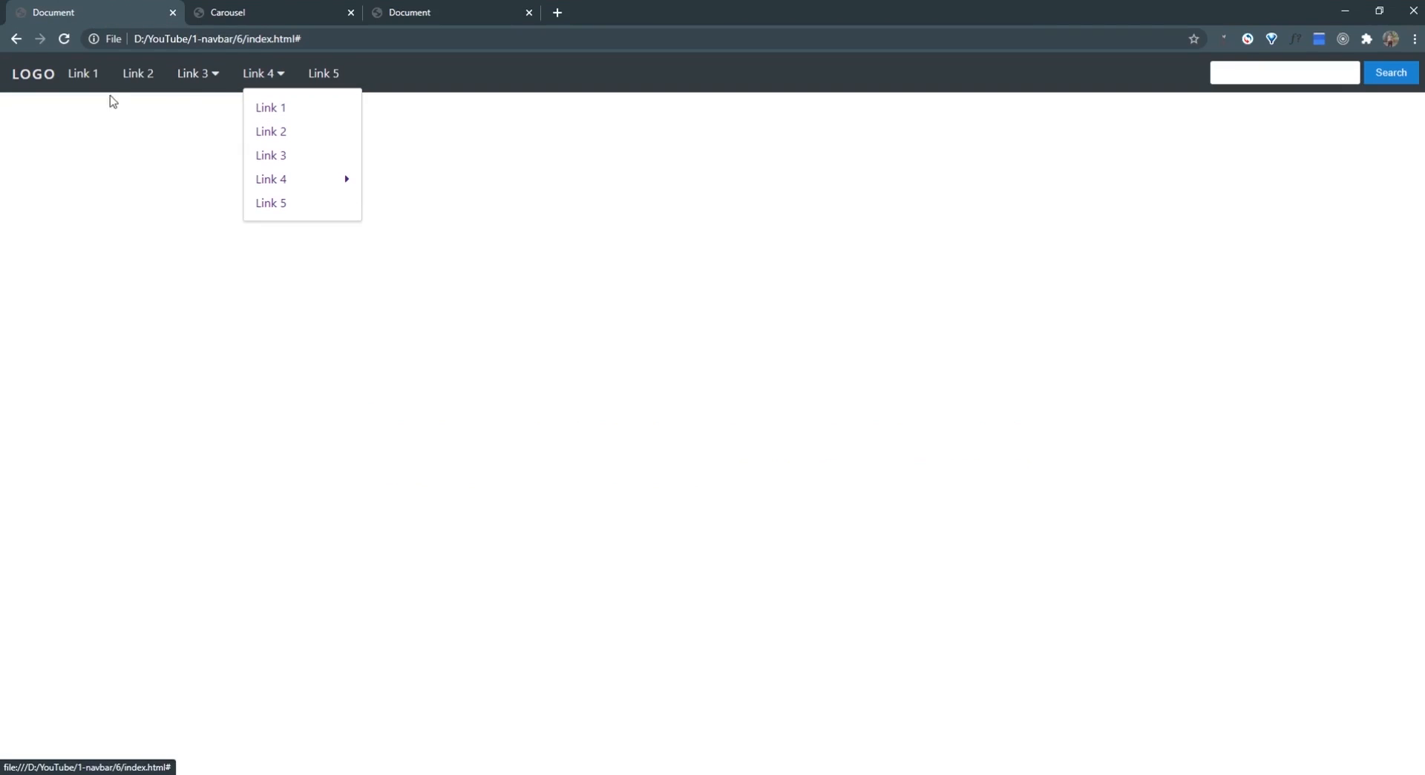
pyautogui.moveTo(264, 77)
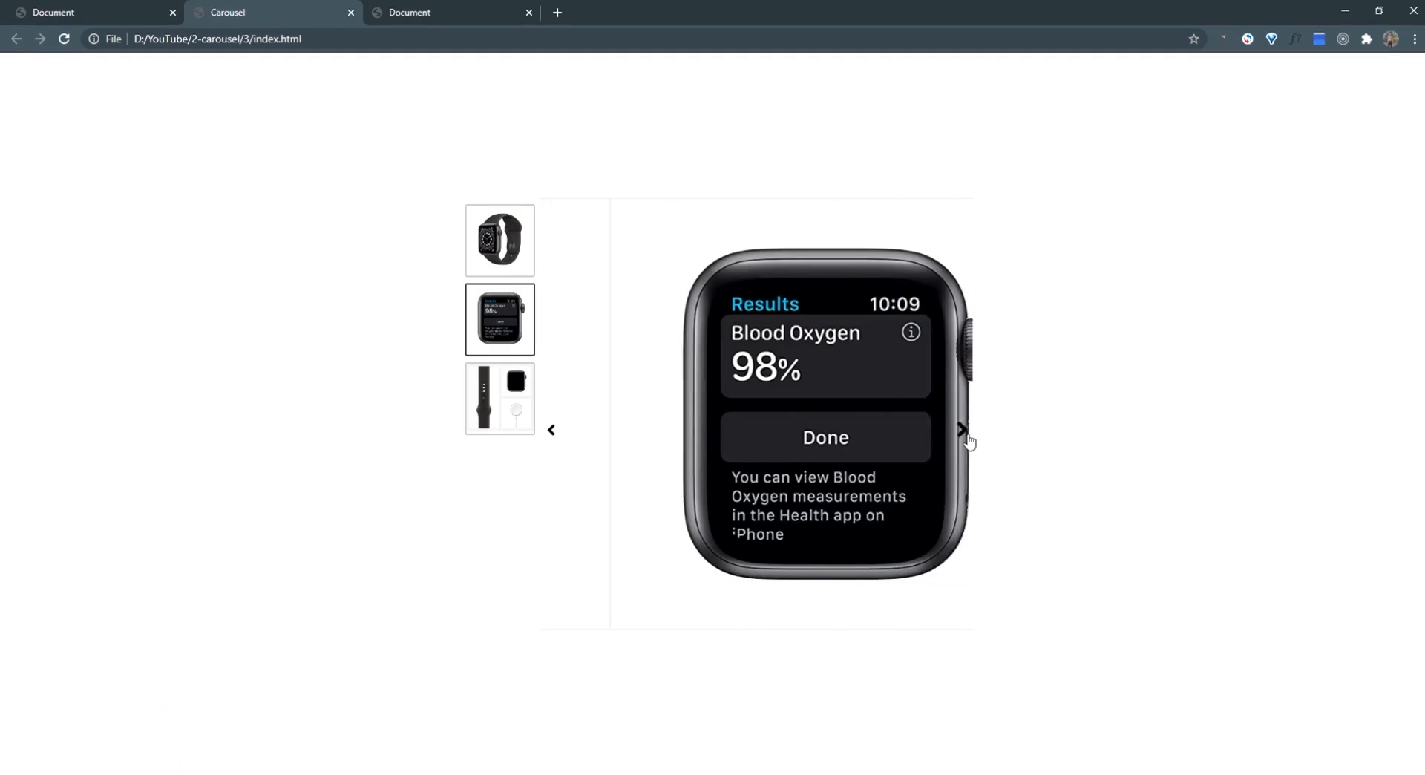
pyautogui.click(446, 12)
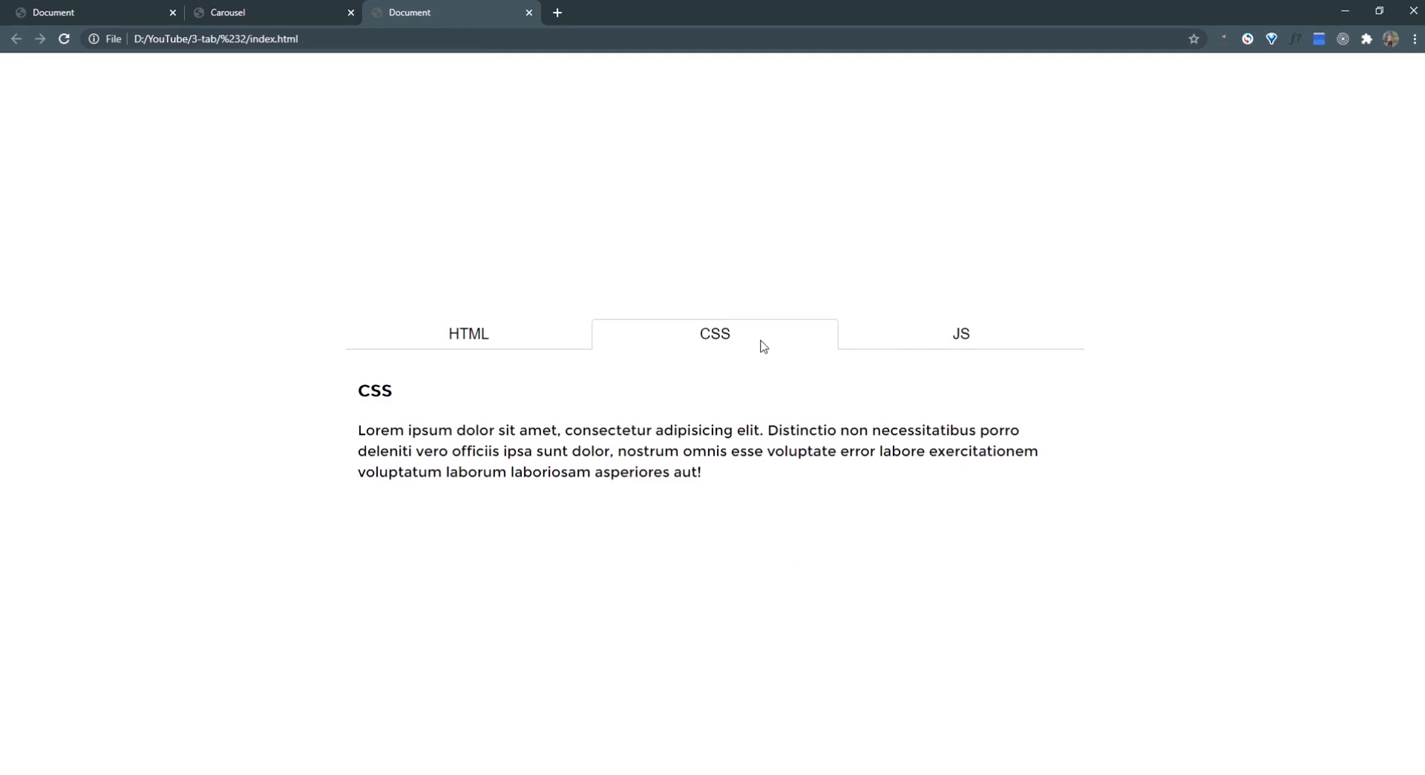
pyautogui.click(960, 334)
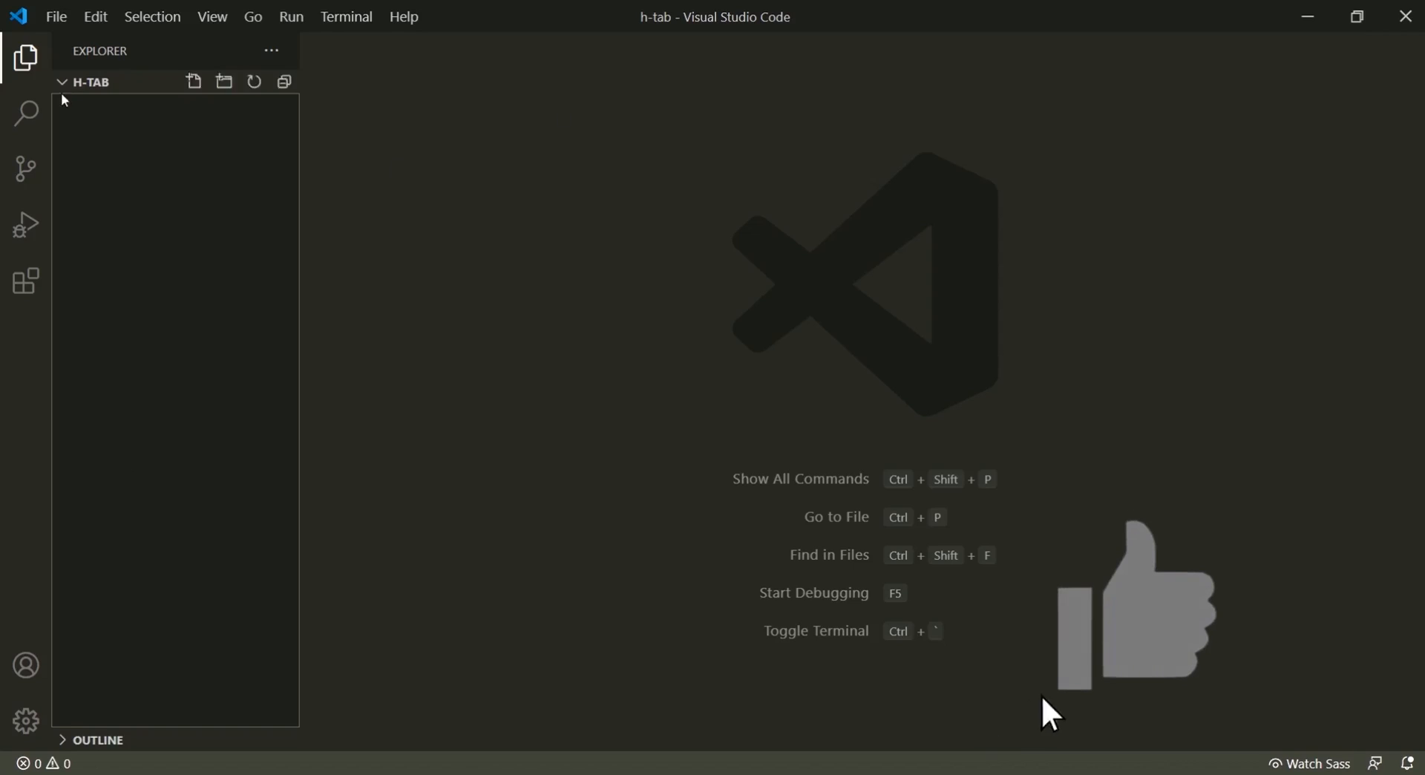
# Step: Create index.html with an HTML boilerplate titled 'H-tab'
pyautogui.click(194, 81)
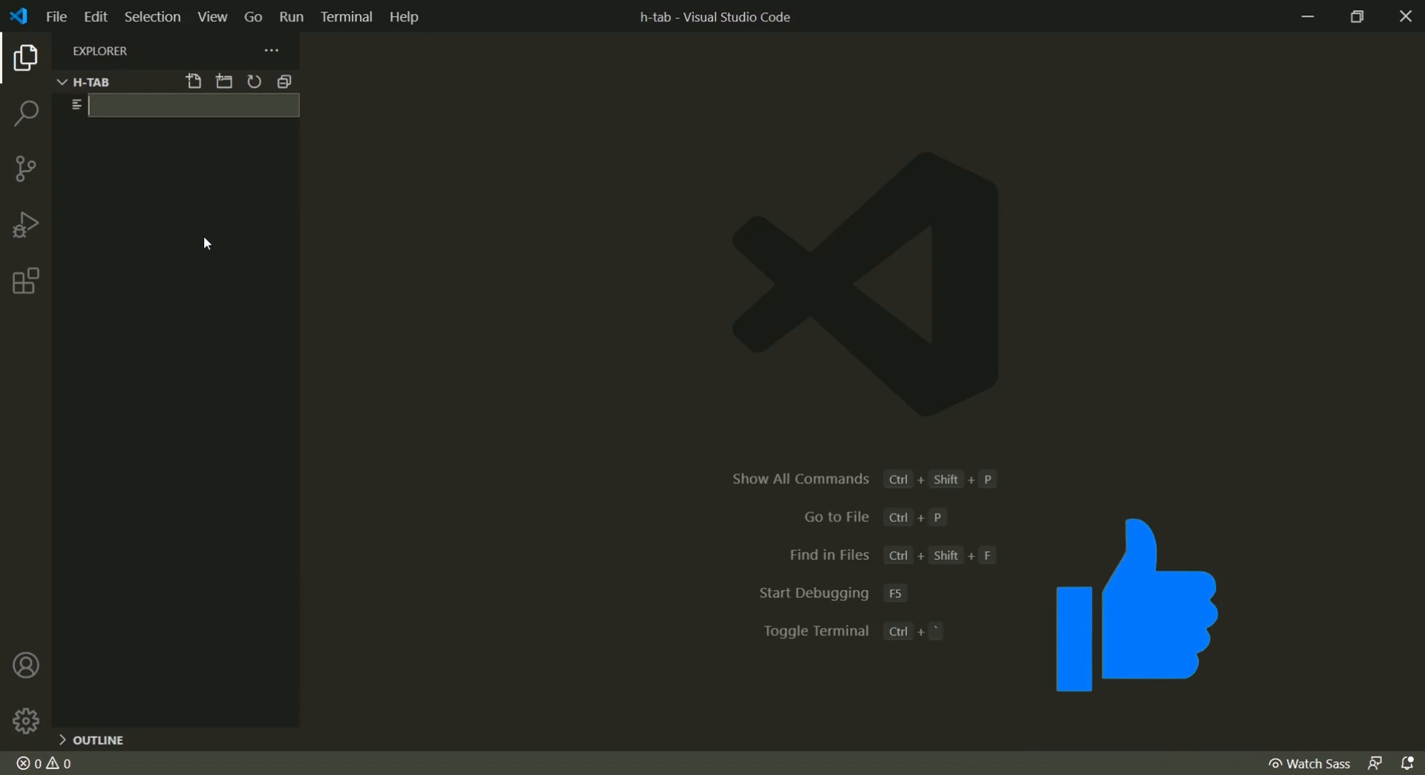
pyautogui.write('index.html')
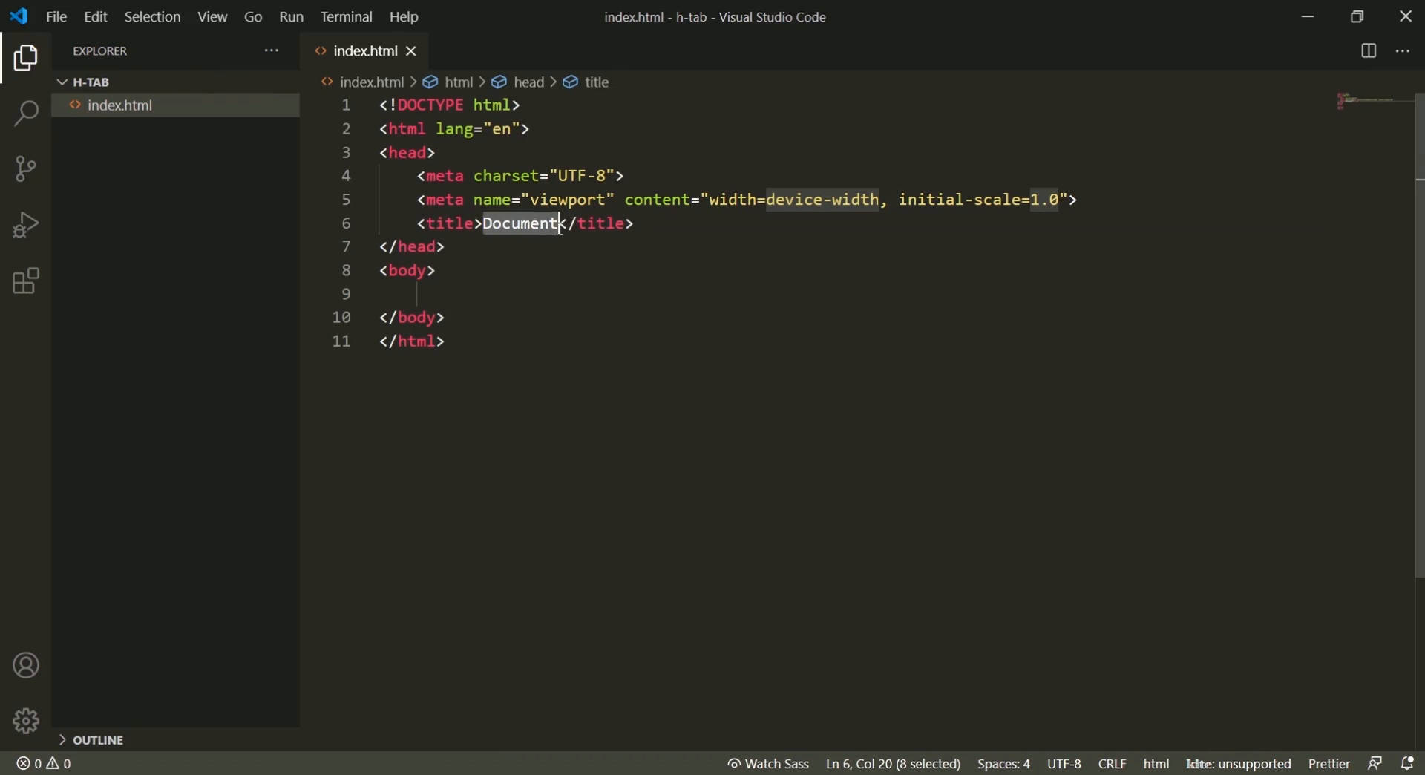
pyautogui.write('H-tab')
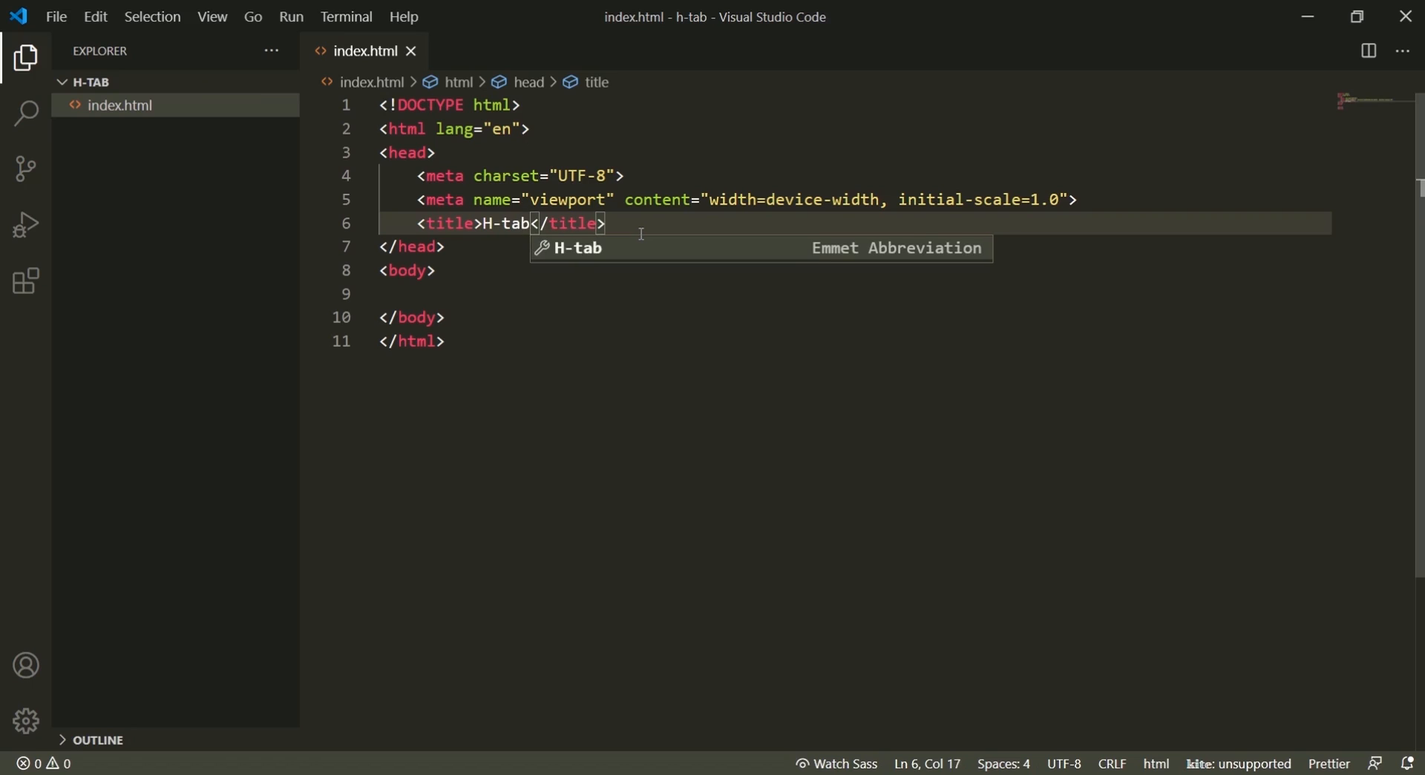
# Step: Add a tab-container div holding tab-header and tab-body divs
pyautogui.write('div.')
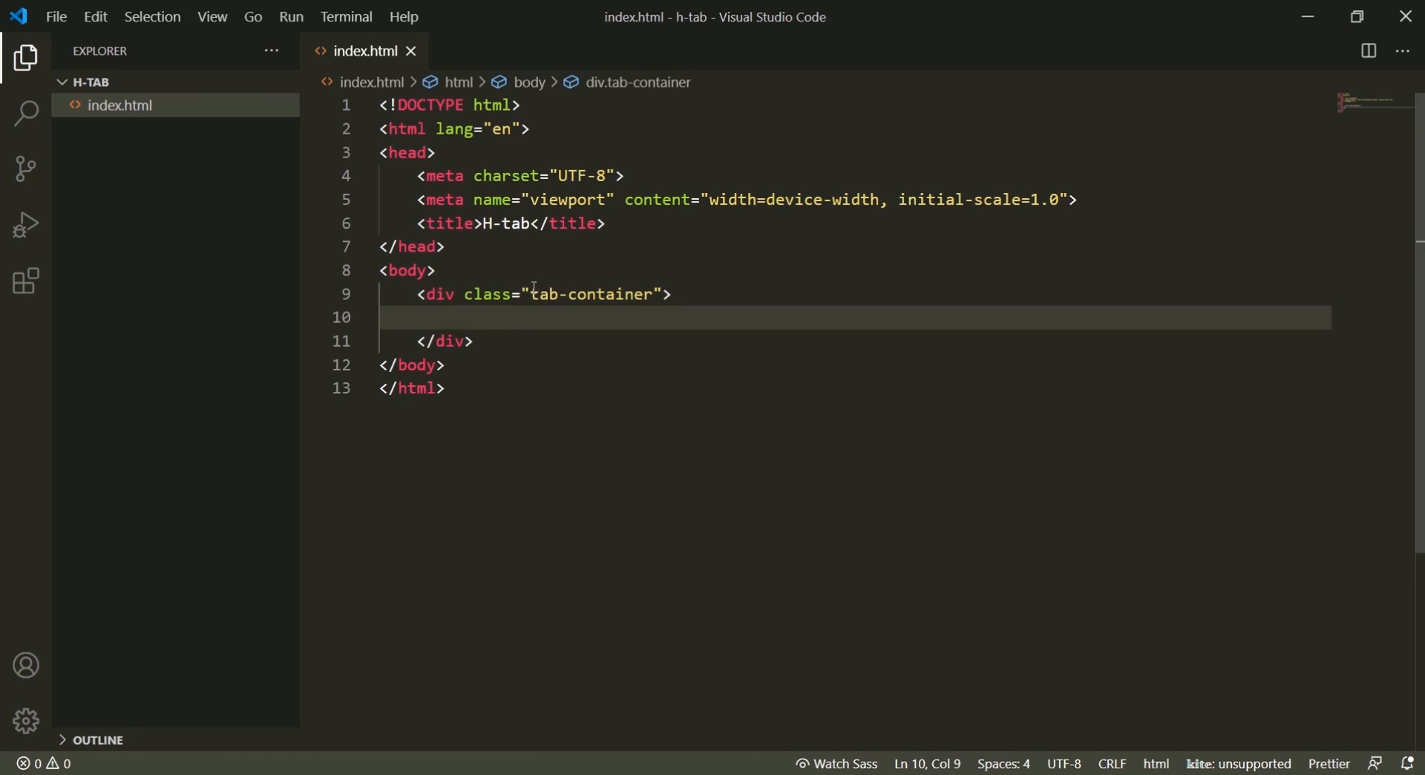
pyautogui.write('<div class="tab-header"></div>')
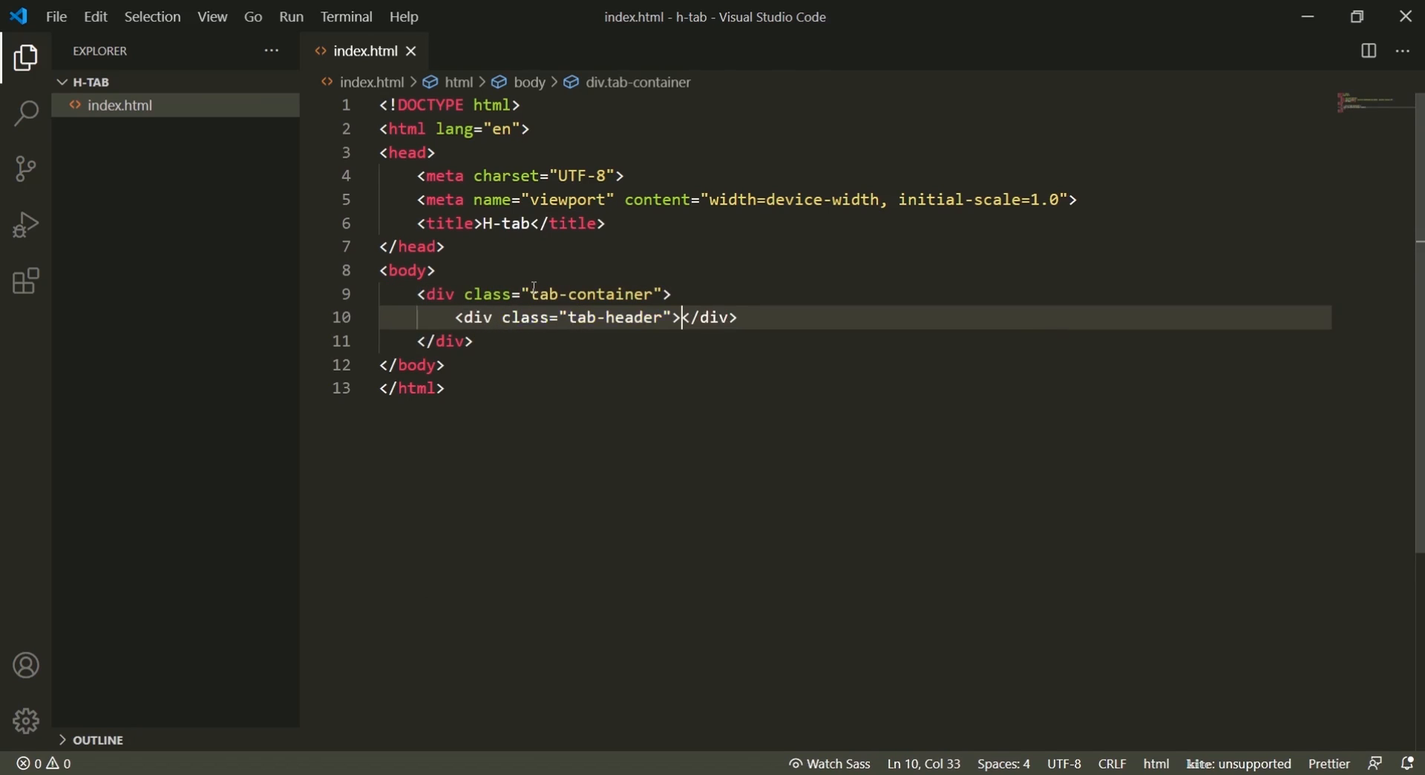
pyautogui.write('div.')
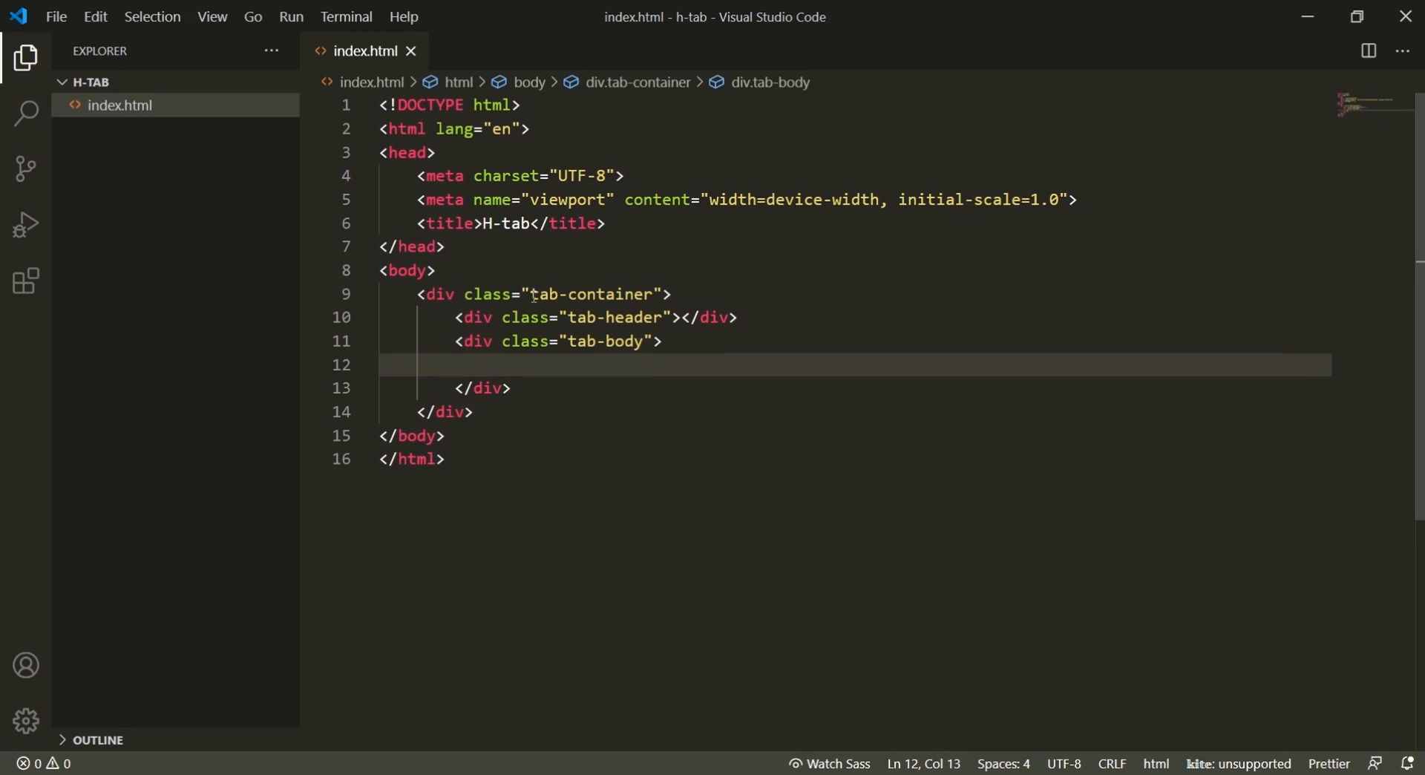
pyautogui.write('</div>')
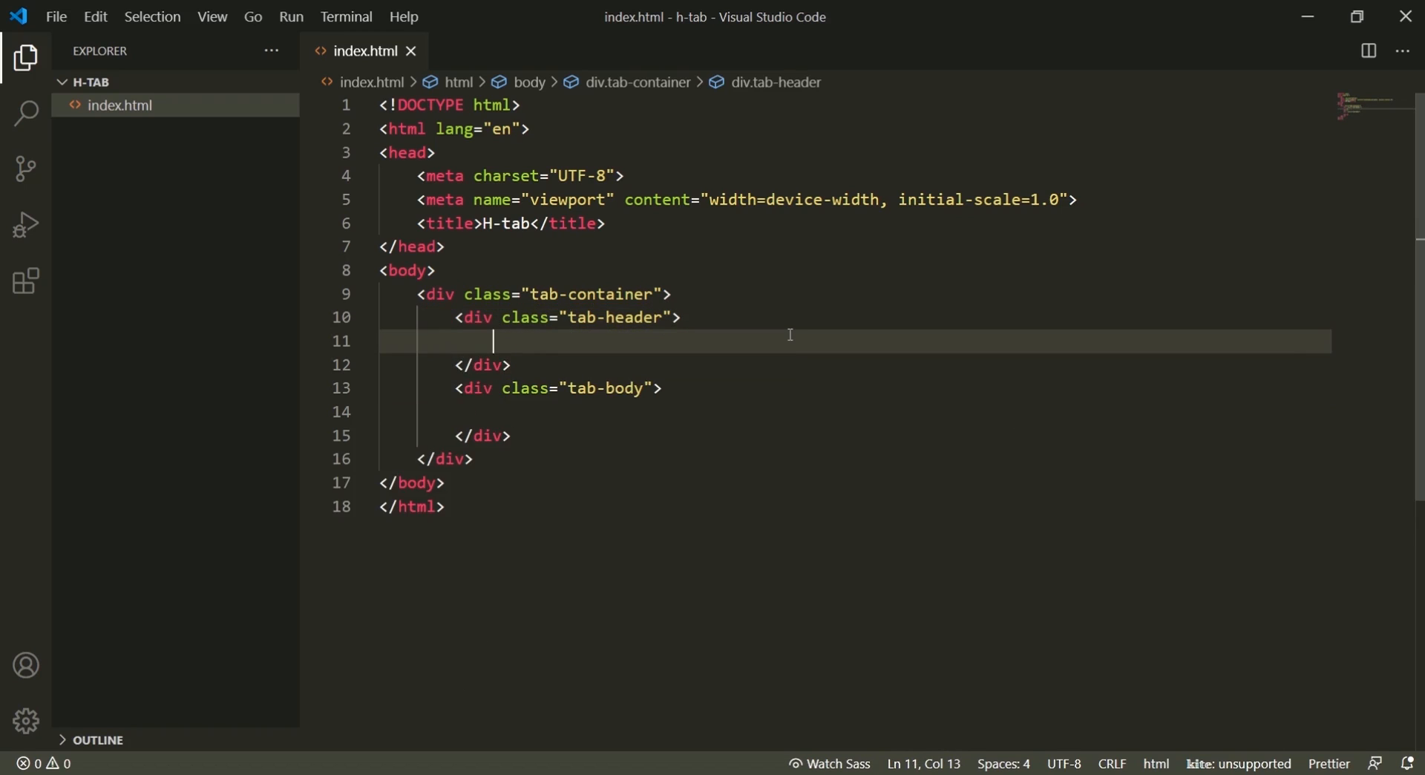
# Step: Add three btn buttons with data-target-tab attributes #html, #css and #js
pyautogui.write('btn.btn')
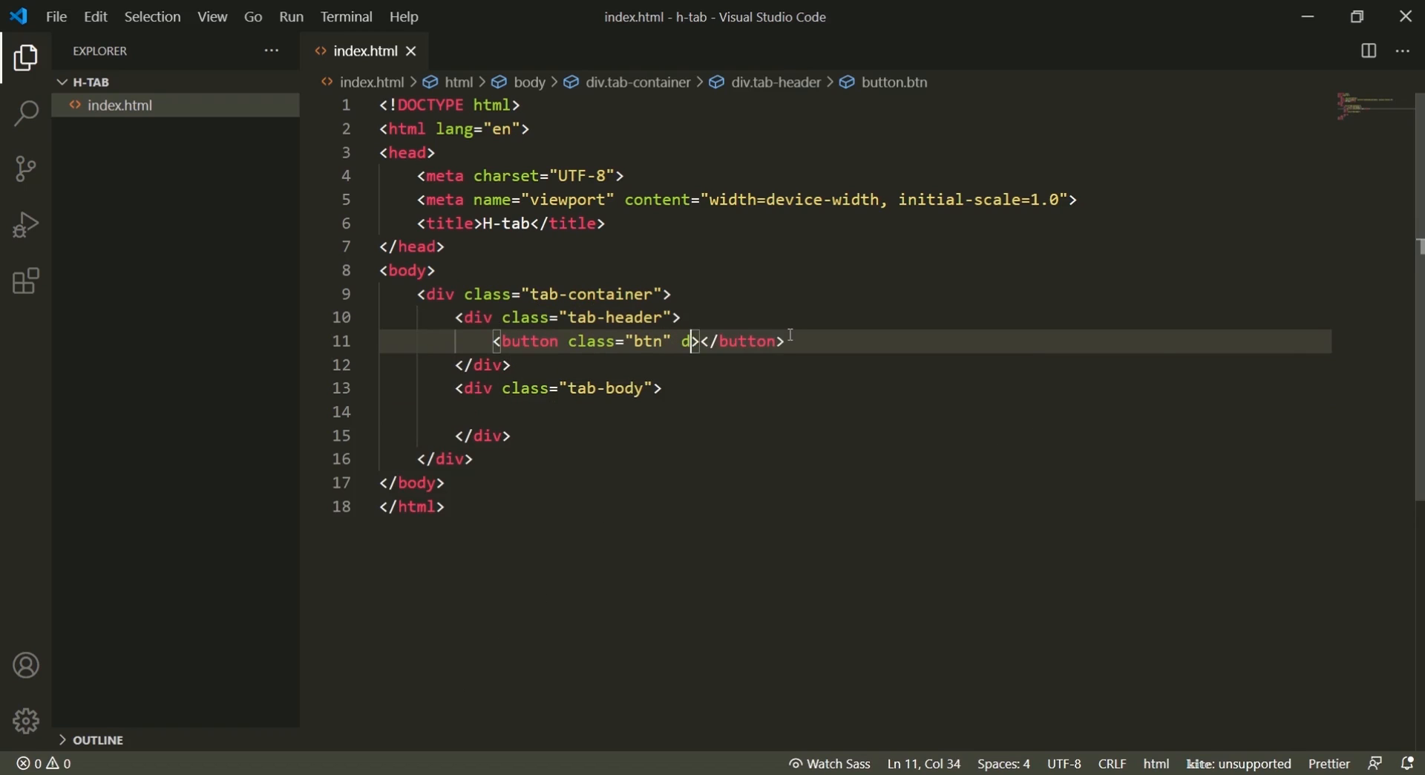
pyautogui.write('ata')
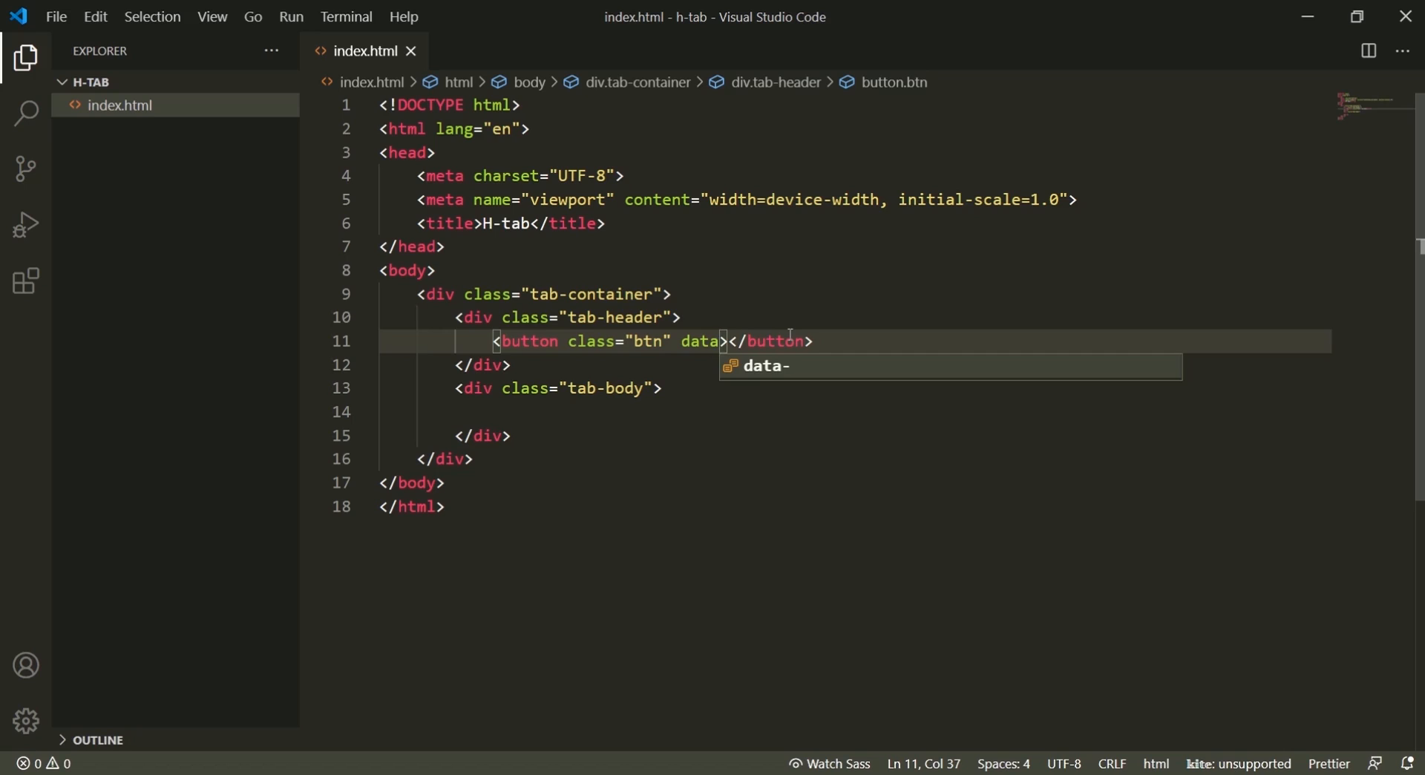
pyautogui.write("-target-tab='#")
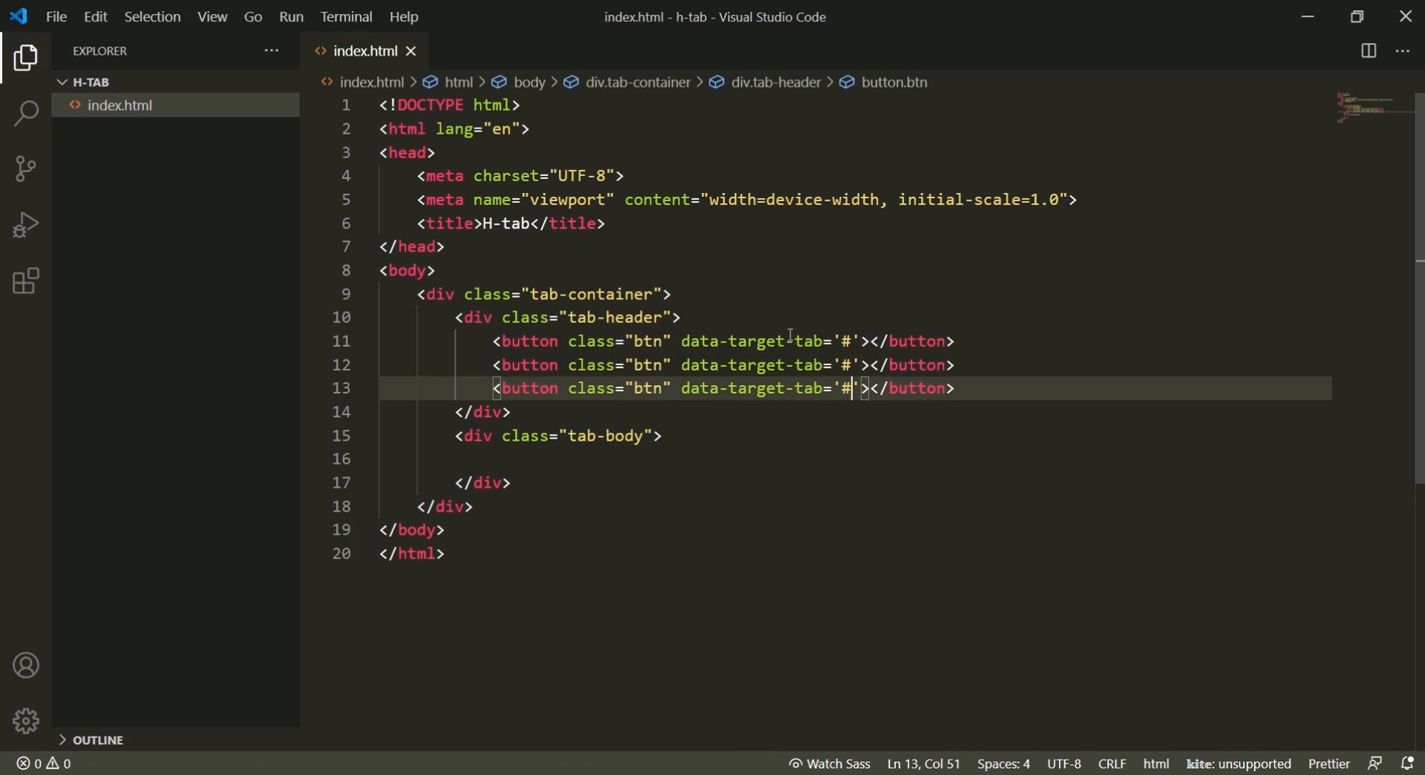
pyautogui.click(859, 341)
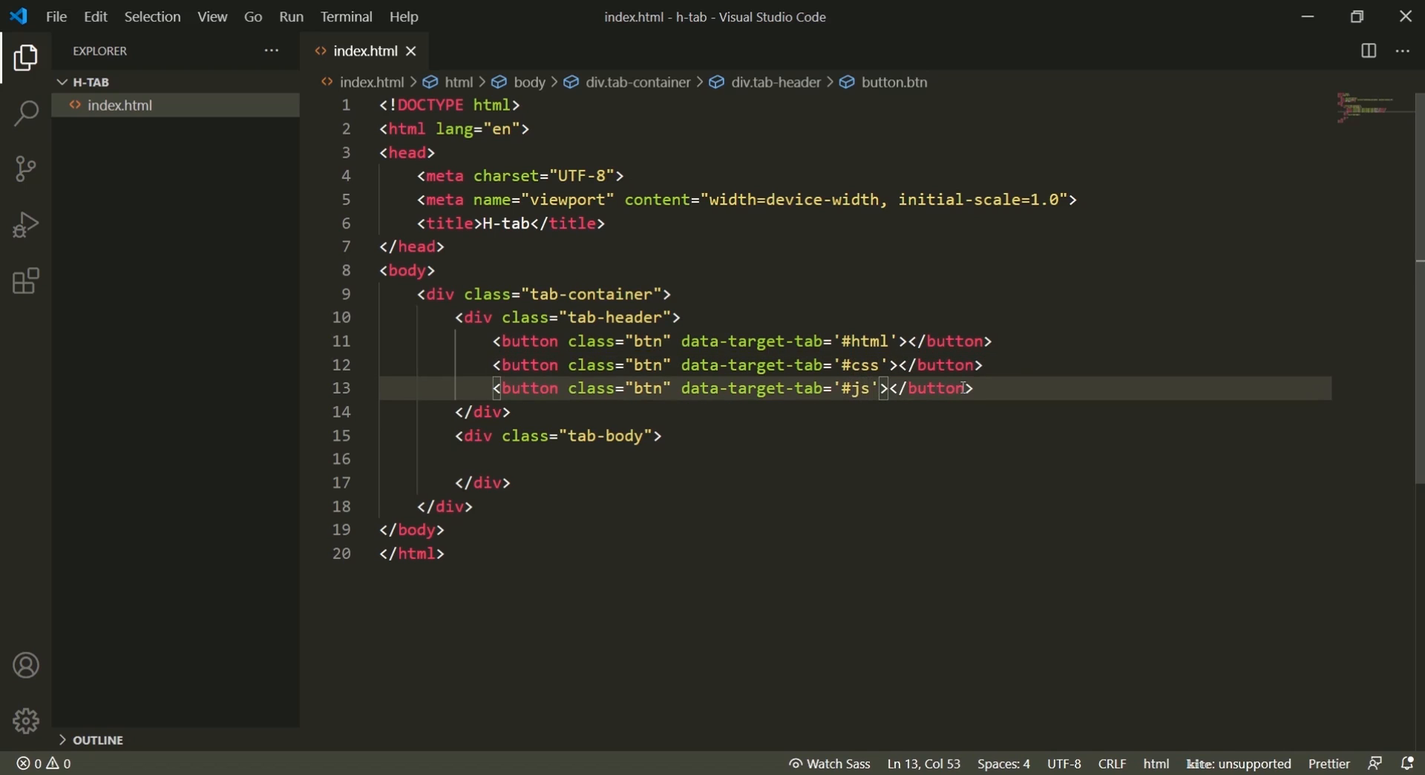
# Step: Label the three buttons HTML, CSS and JavaScript
pyautogui.write('H')
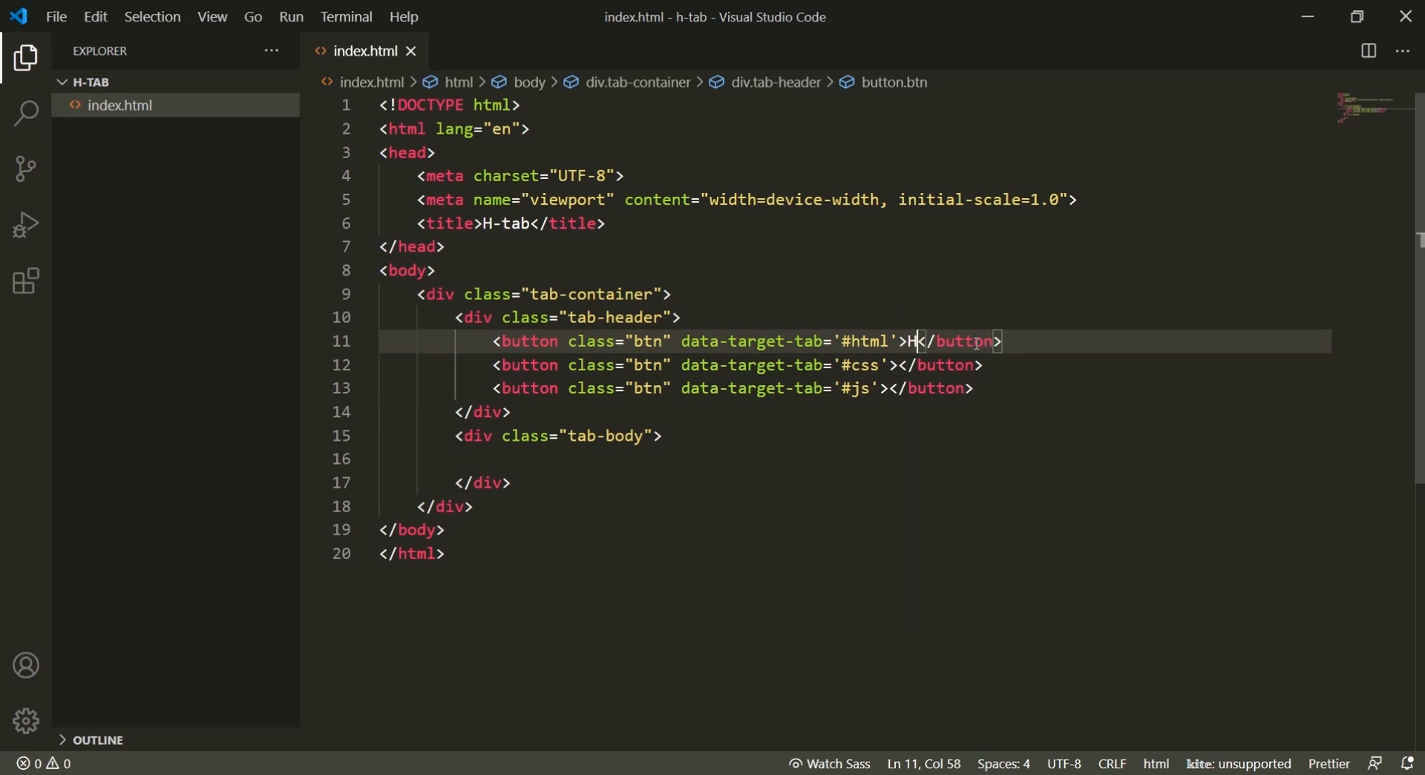
pyautogui.write('TML')
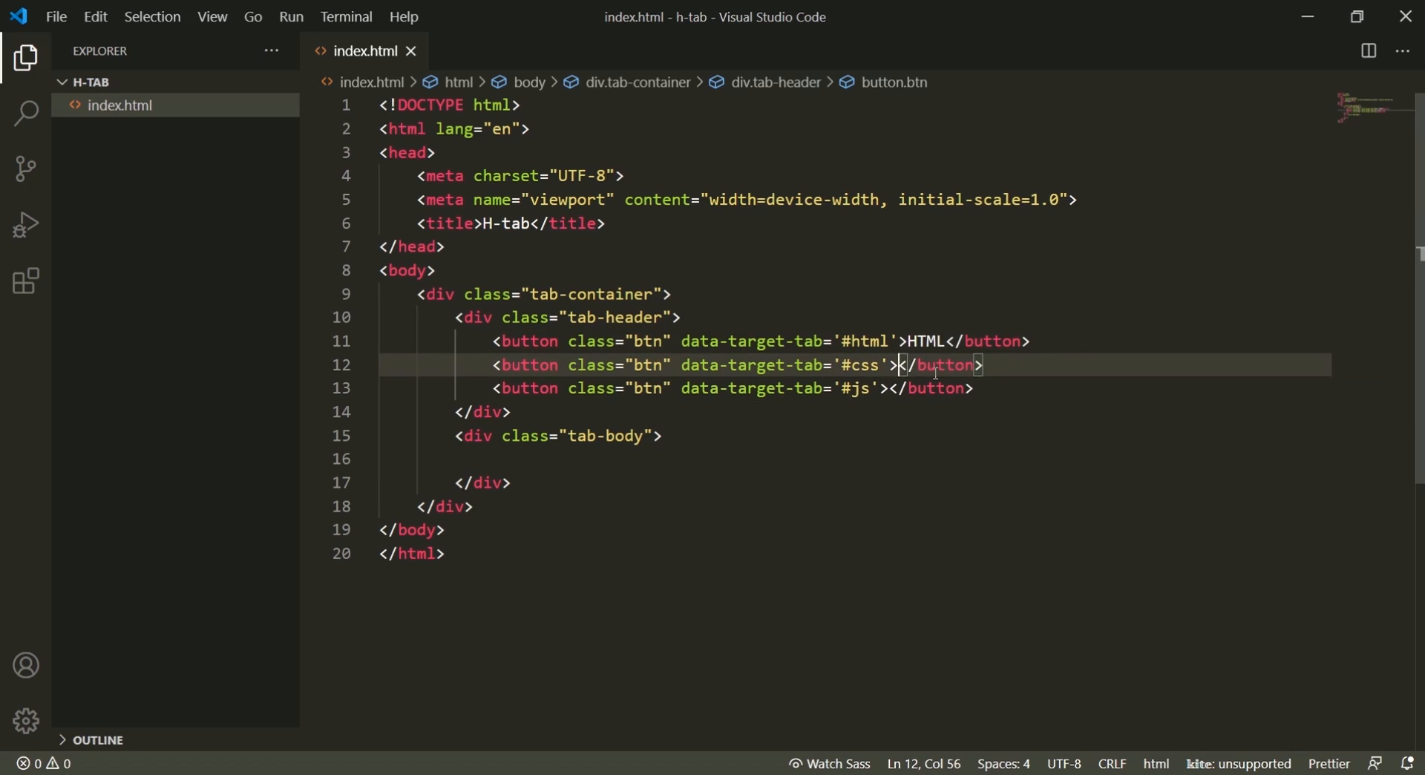
pyautogui.write('Java')
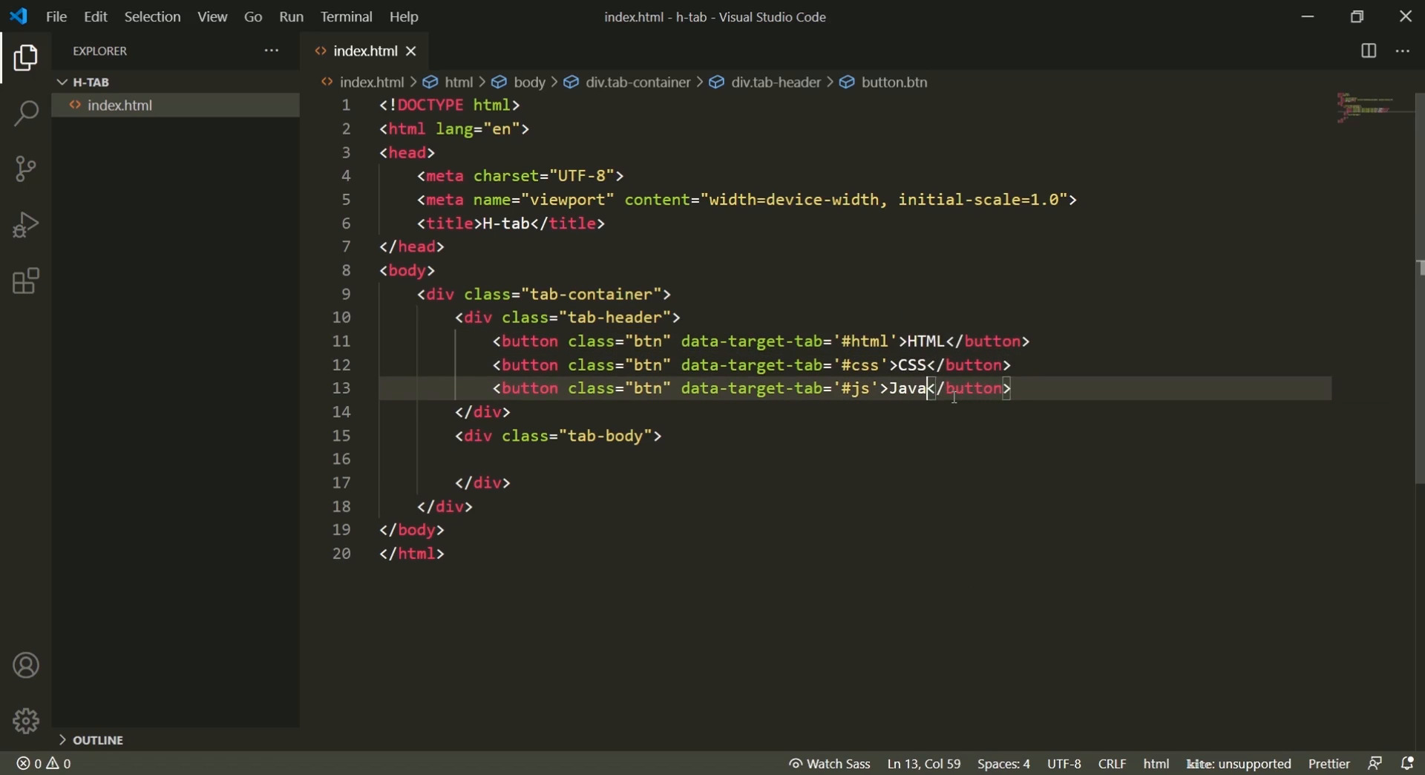
pyautogui.write('Script')
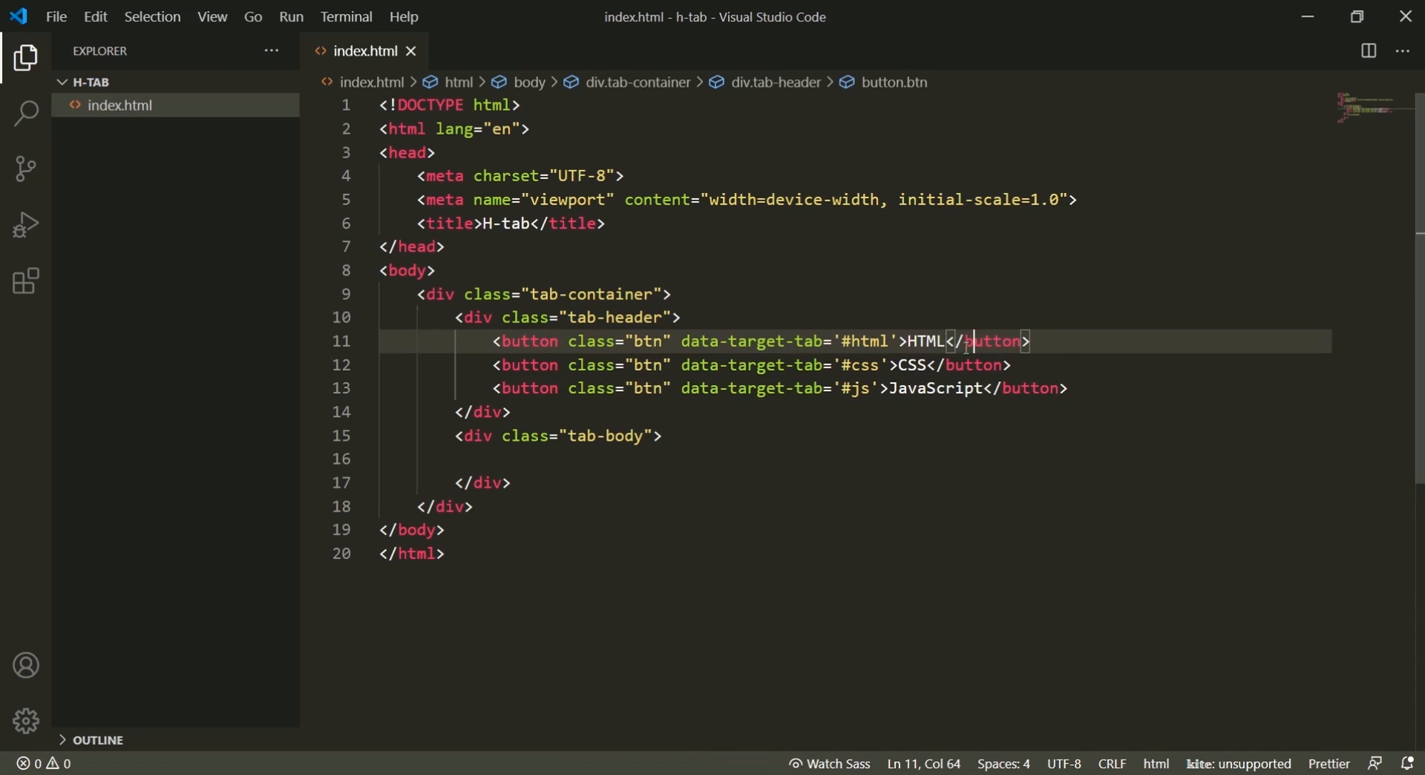
pyautogui.click(669, 459)
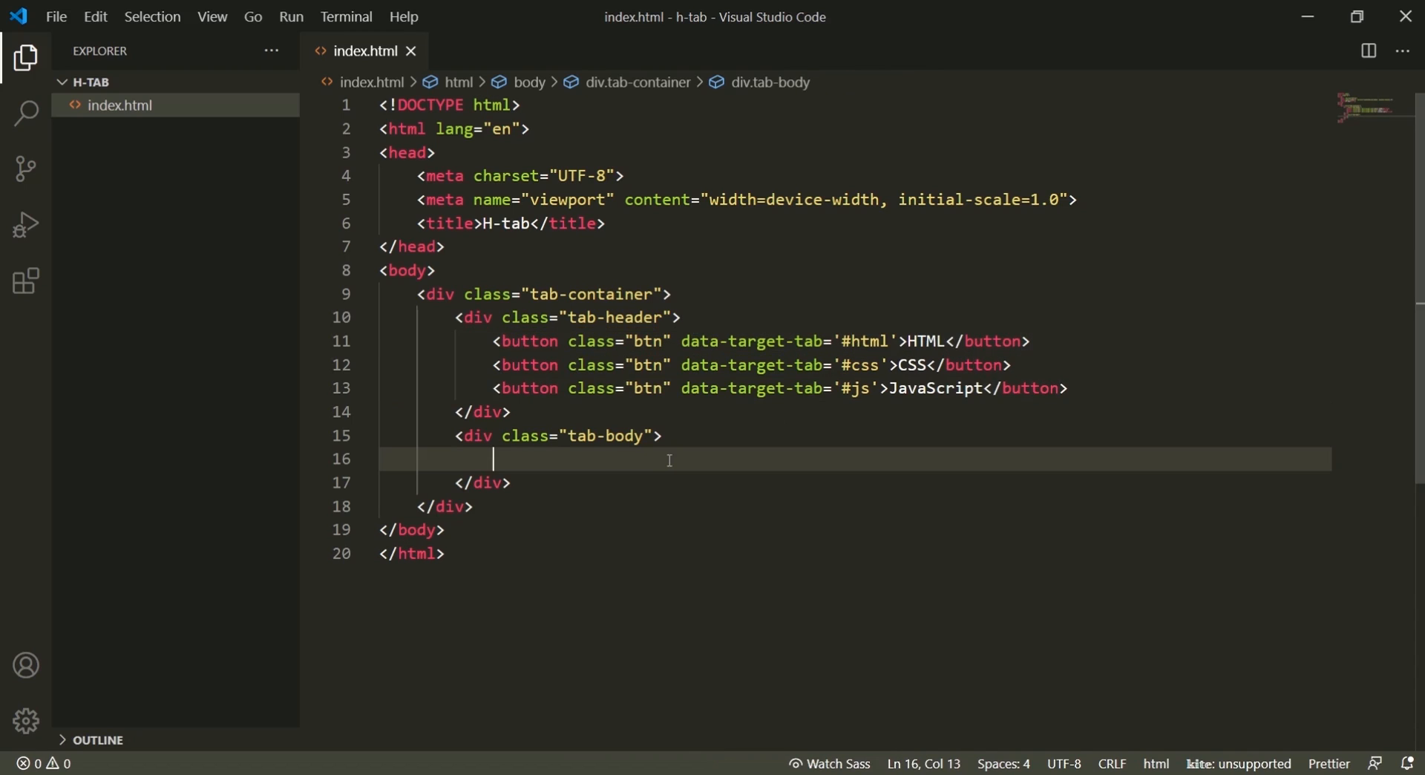
# Step: Expand div.tab-content blocks, each with an h3 and a lorem paragraph, inside tab-body
pyautogui.write('div.tab-')
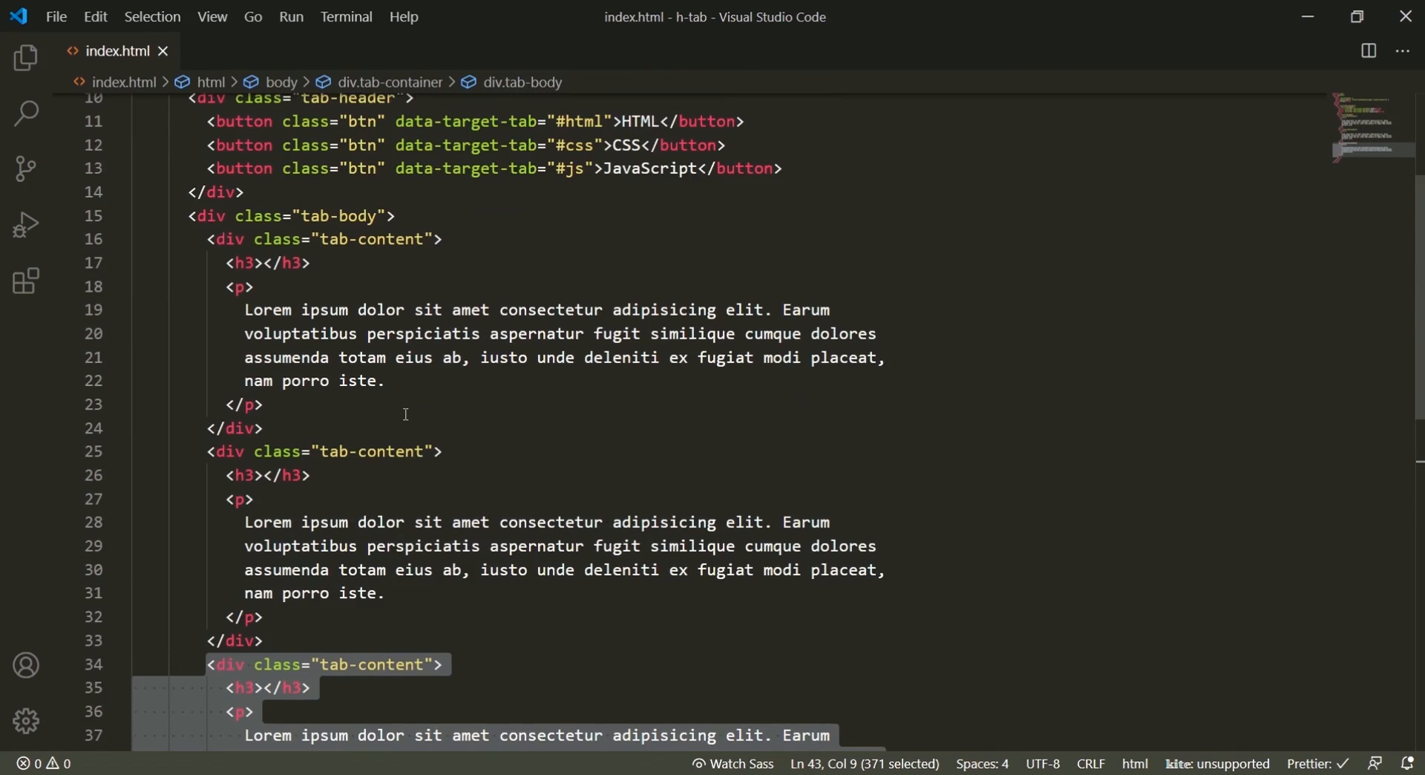
pyautogui.click(436, 239)
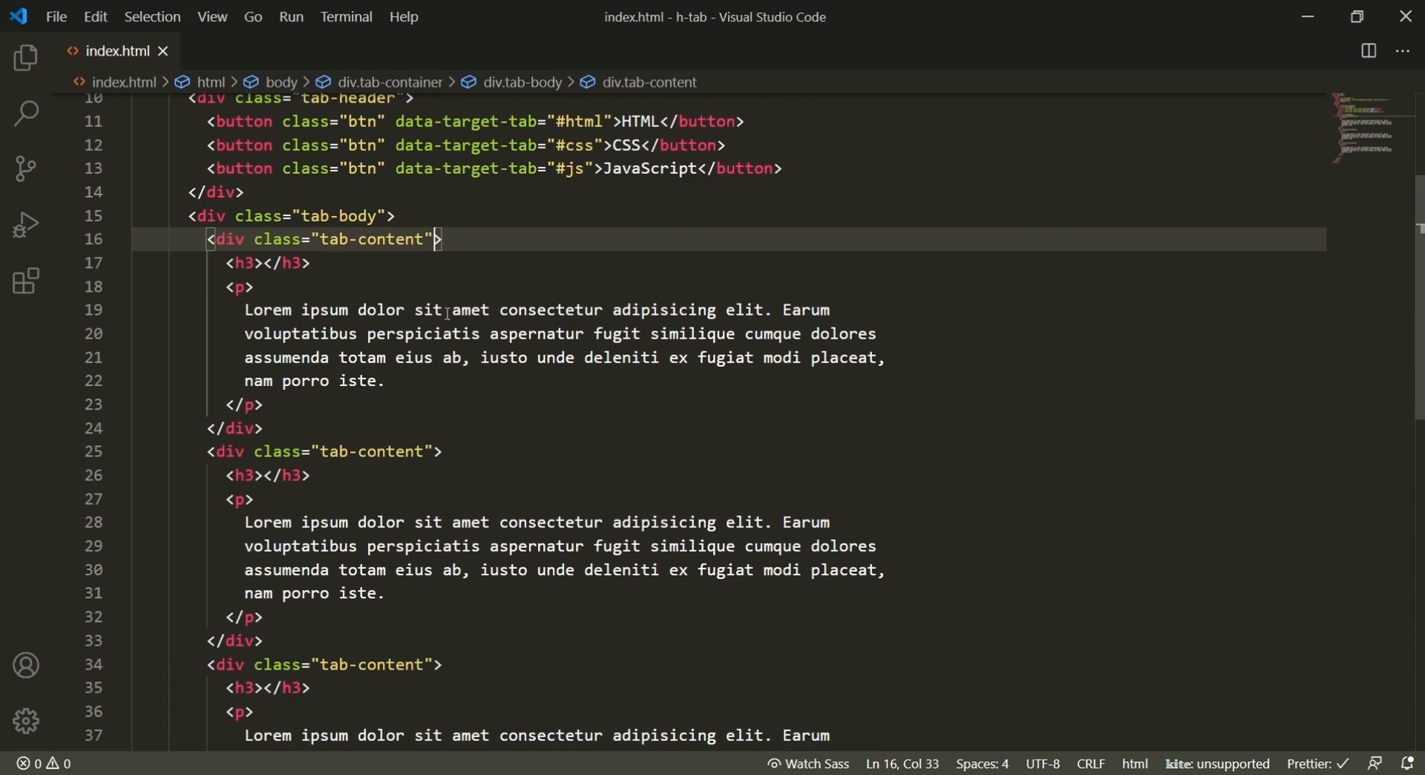
# Step: Give the panels ids html, css, js with headings HTML, CSS and JavaScript
pyautogui.click(438, 451)
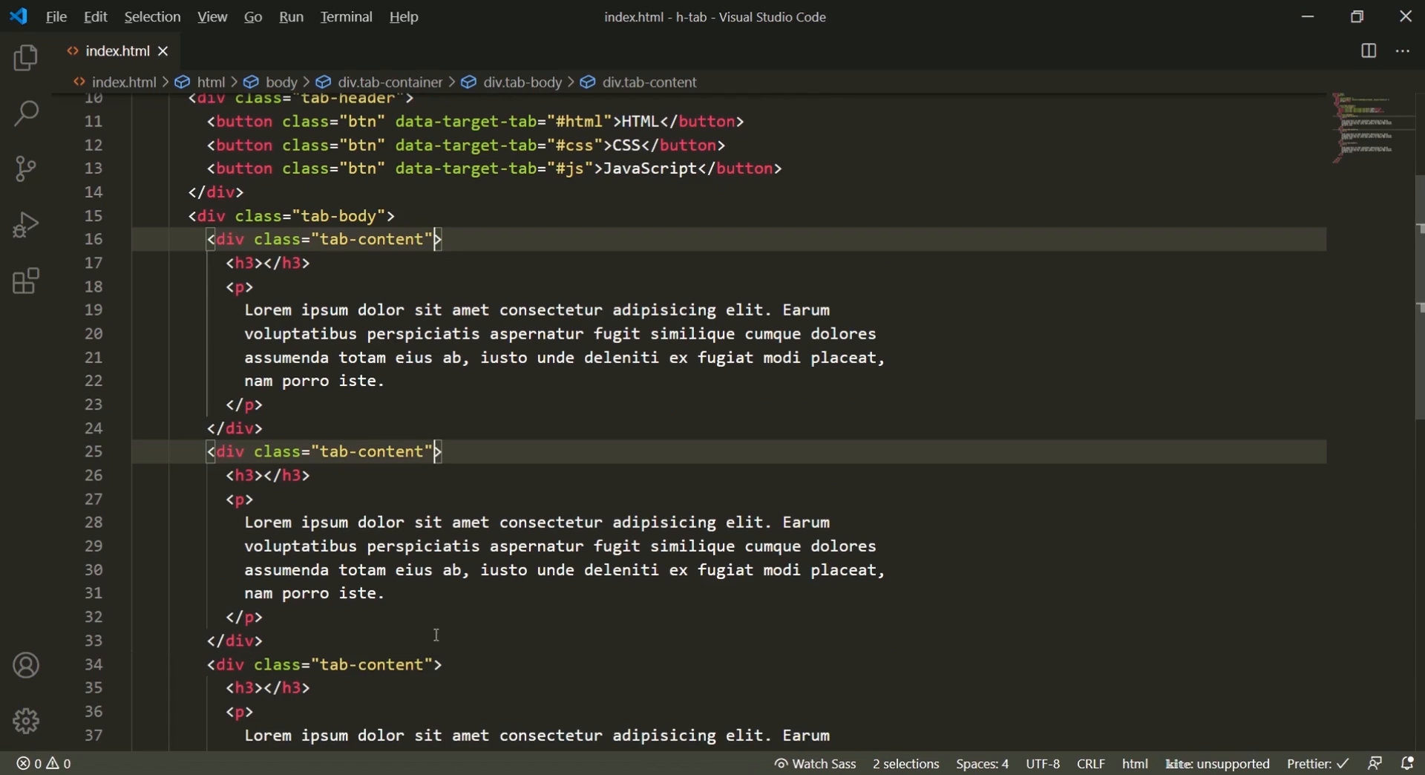
pyautogui.write('id')
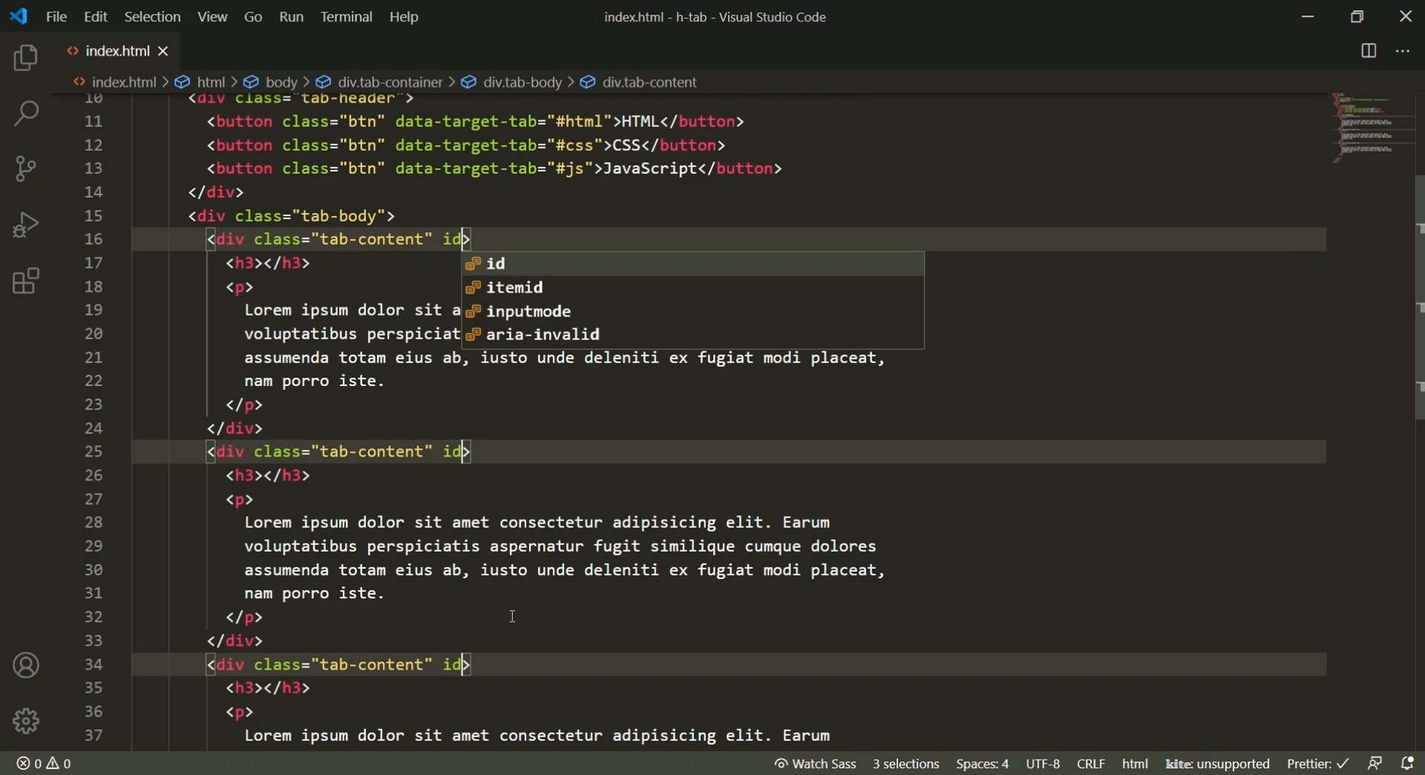
pyautogui.write('="')
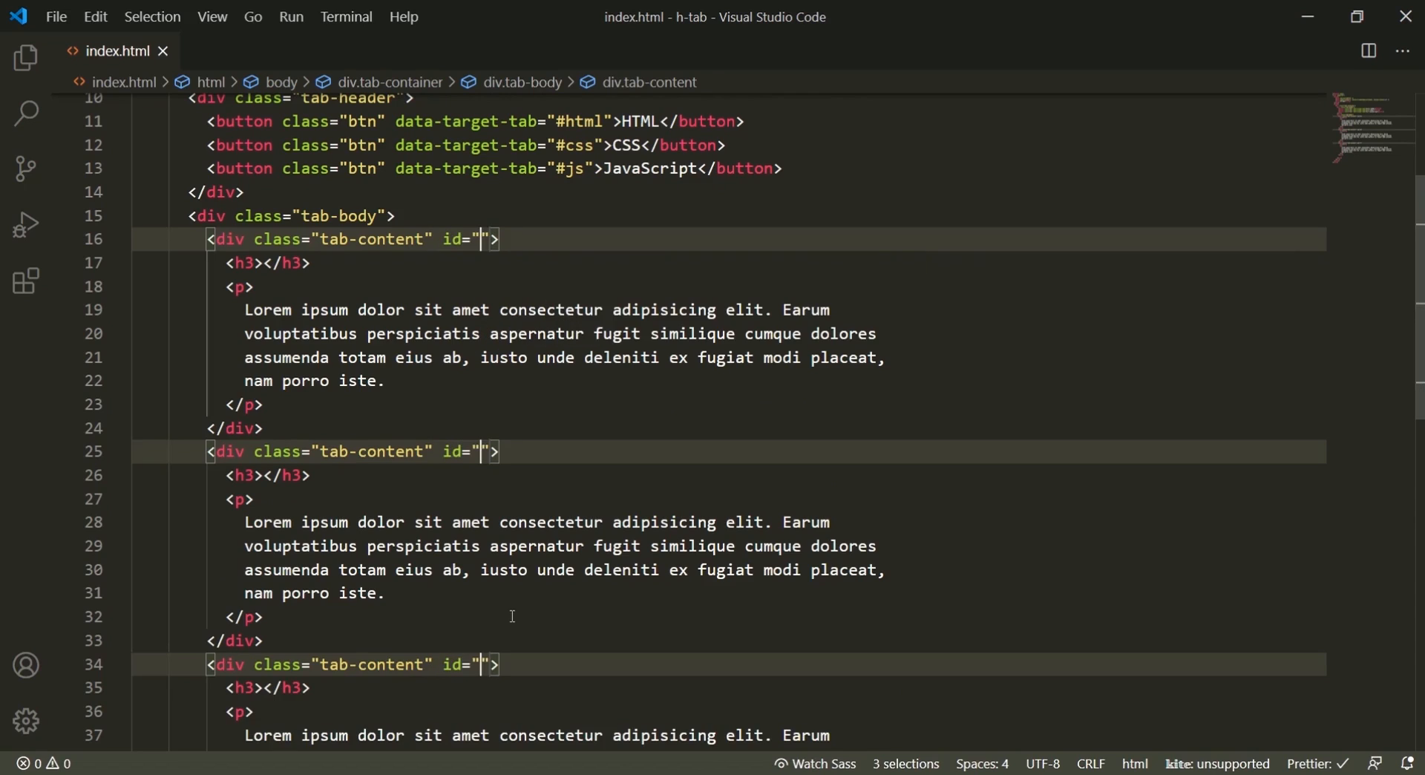
pyautogui.click(488, 239)
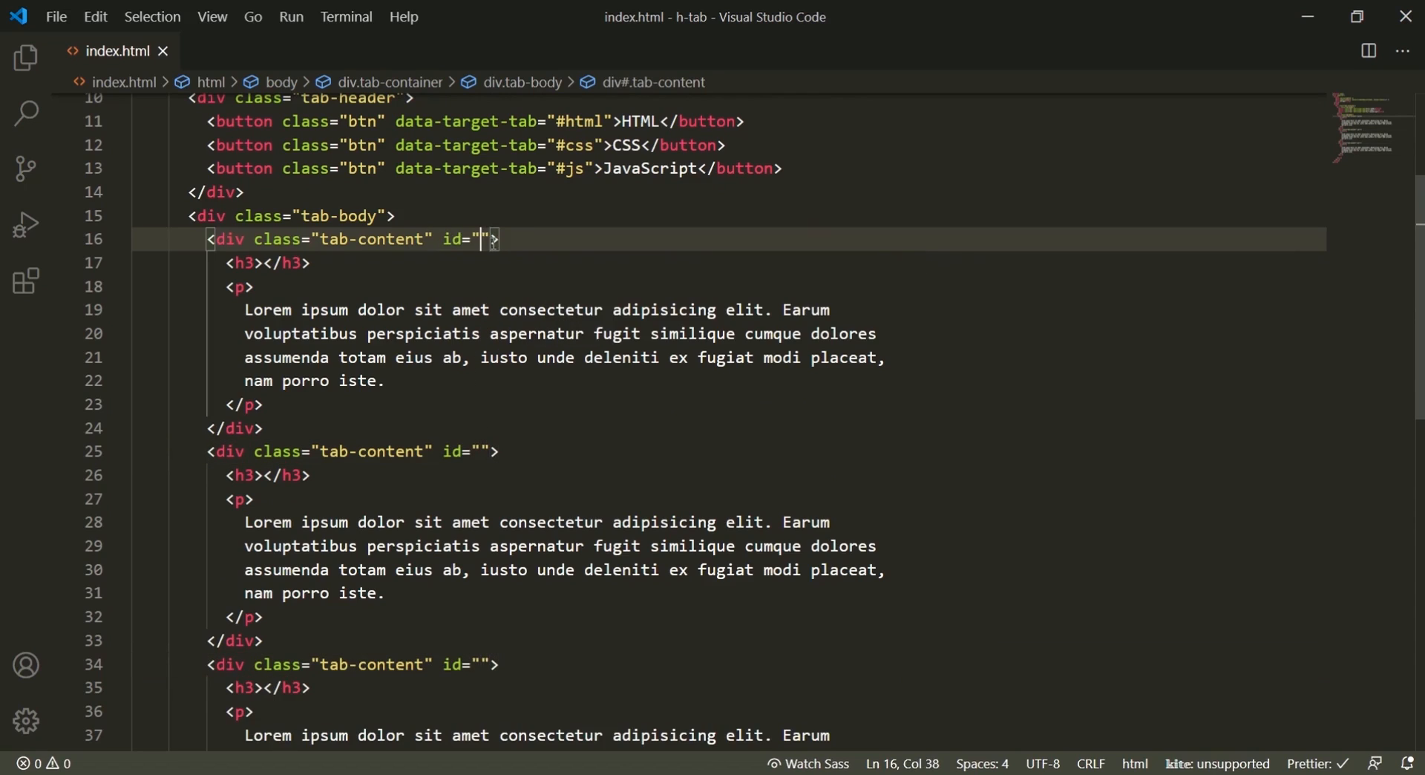
pyautogui.write('html')
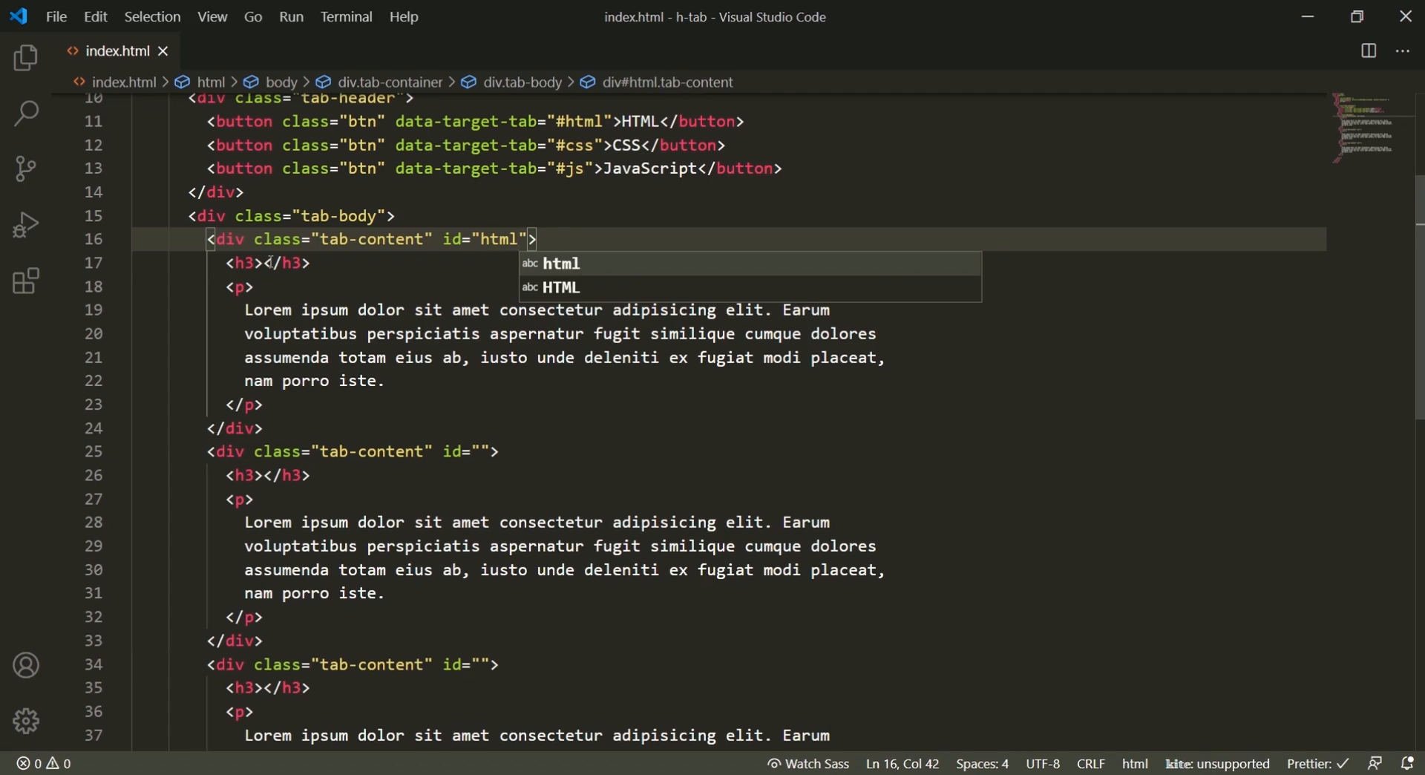
pyautogui.write('HTML')
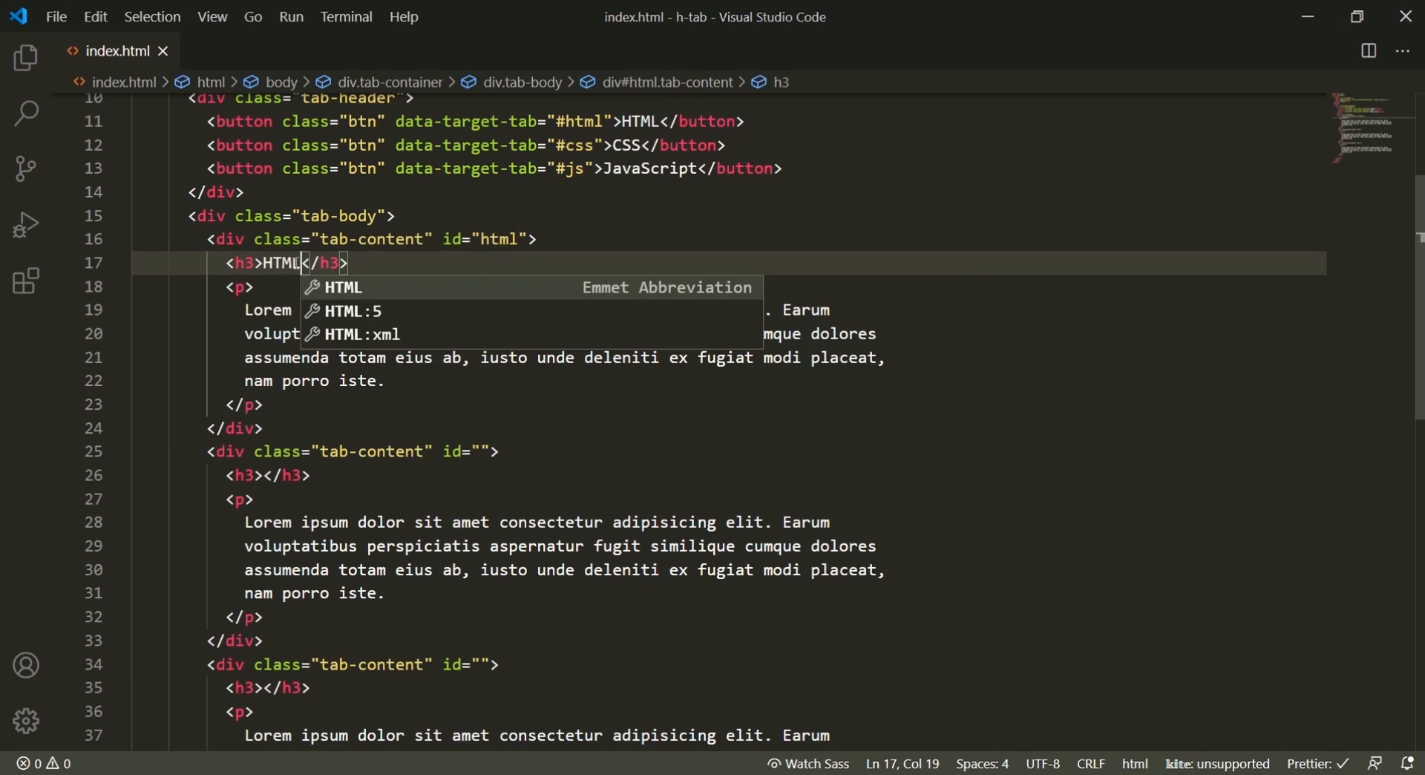
pyautogui.write('css')
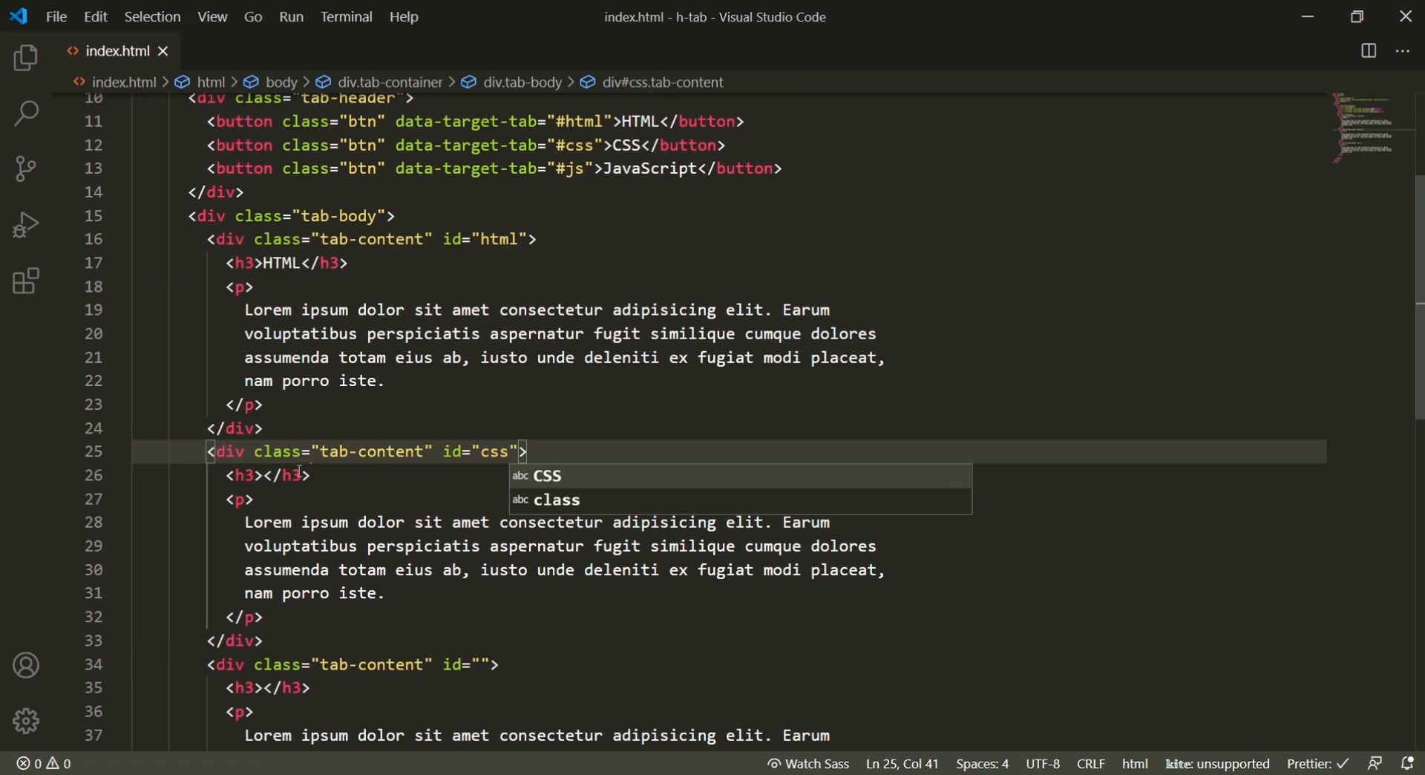
pyautogui.write('CSS')
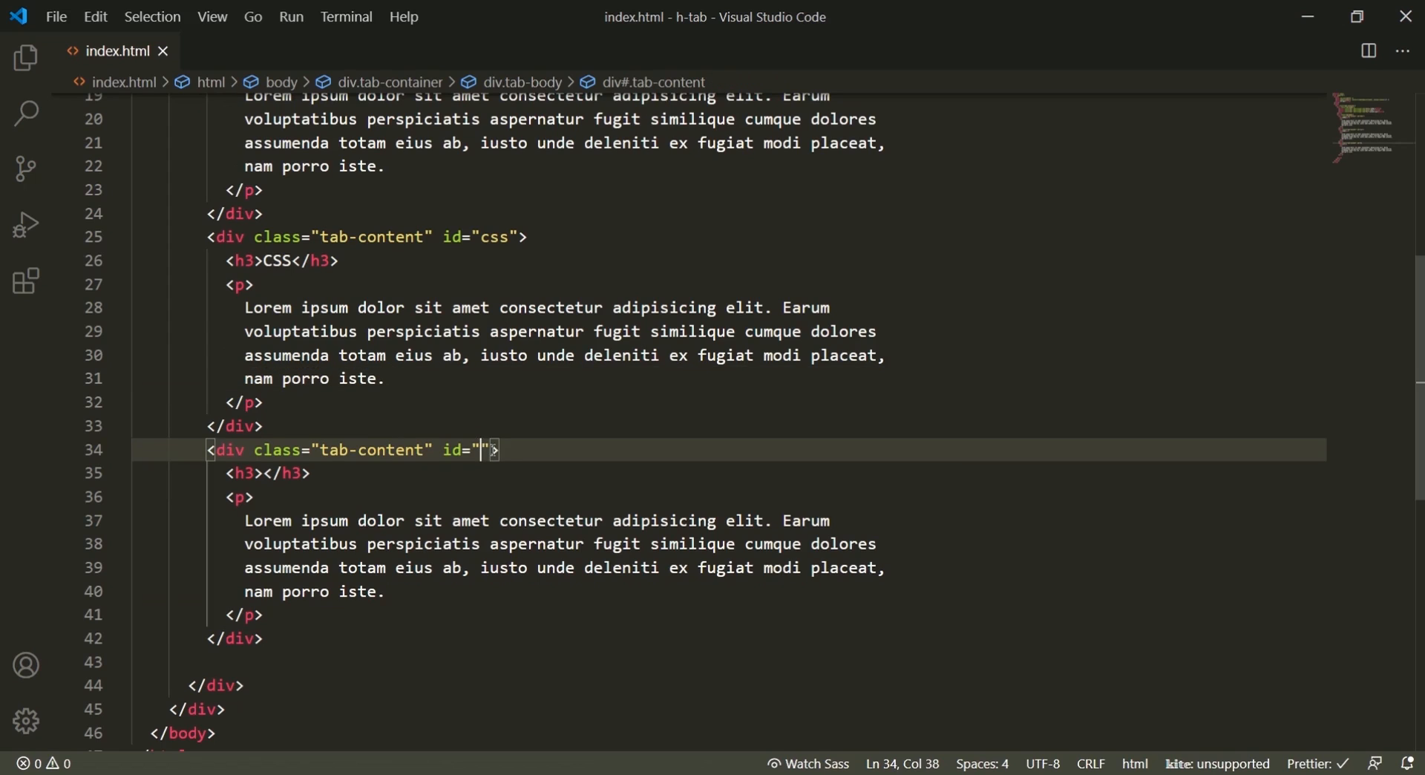
pyautogui.write('js')
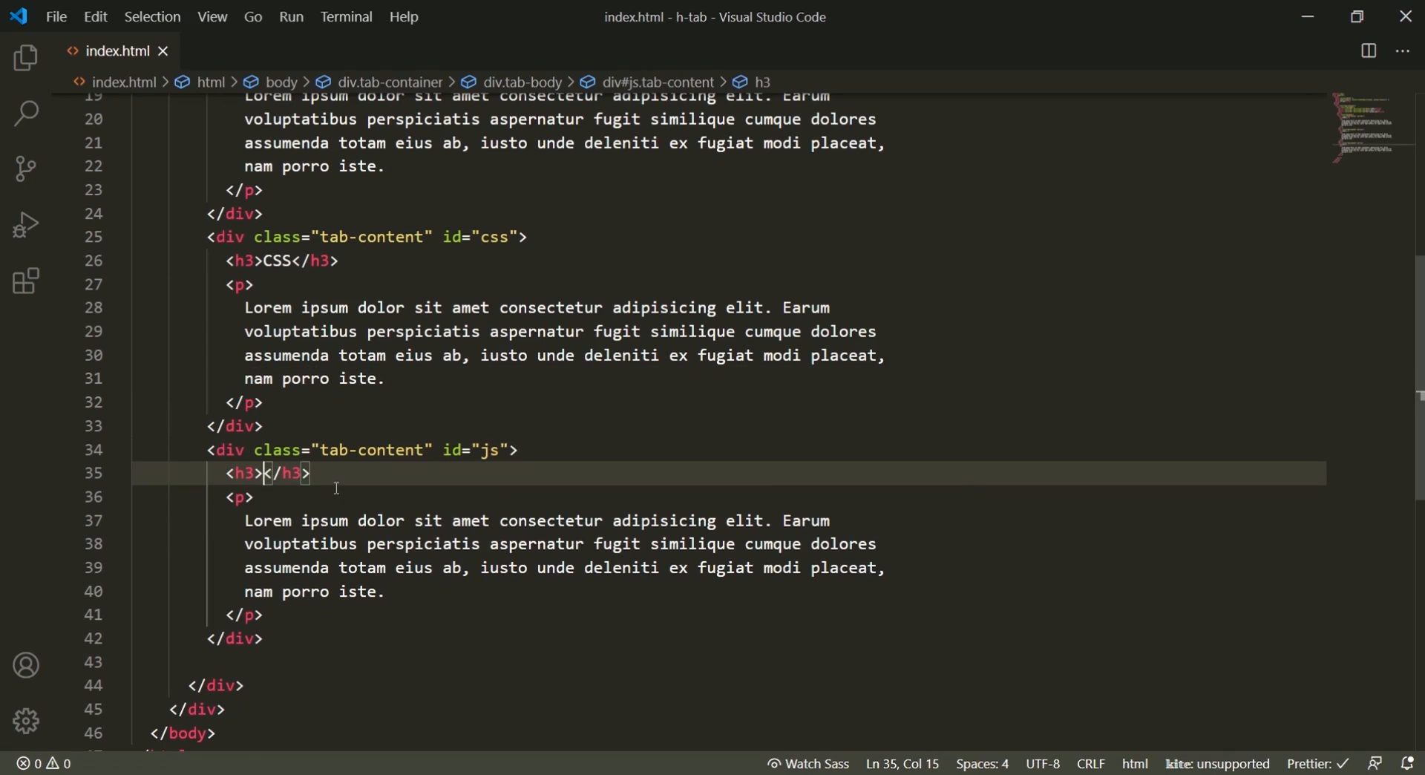
pyautogui.write('JavaScript')
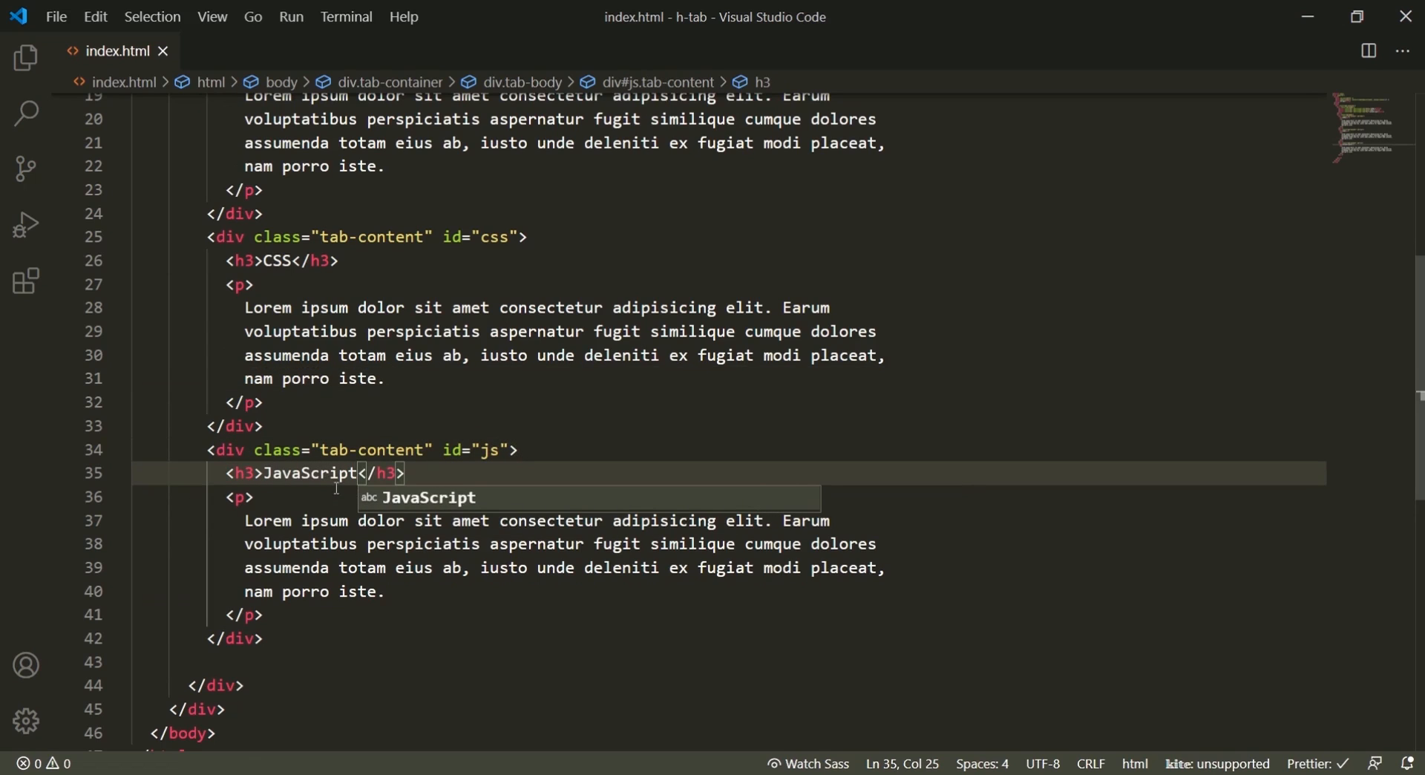
pyautogui.scroll(3)
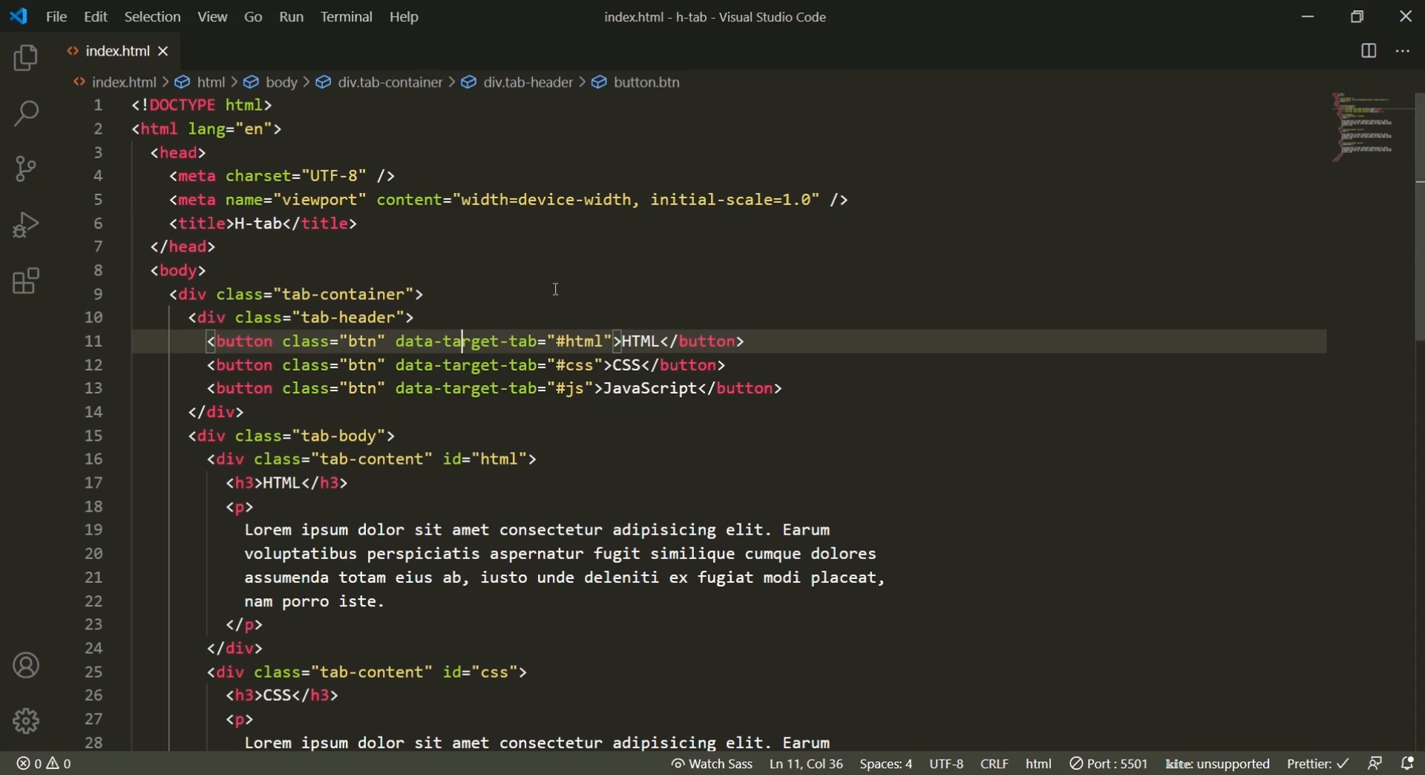
# Step: Link style.css in the index.html head and open style.css for editing
pyautogui.click(26, 57)
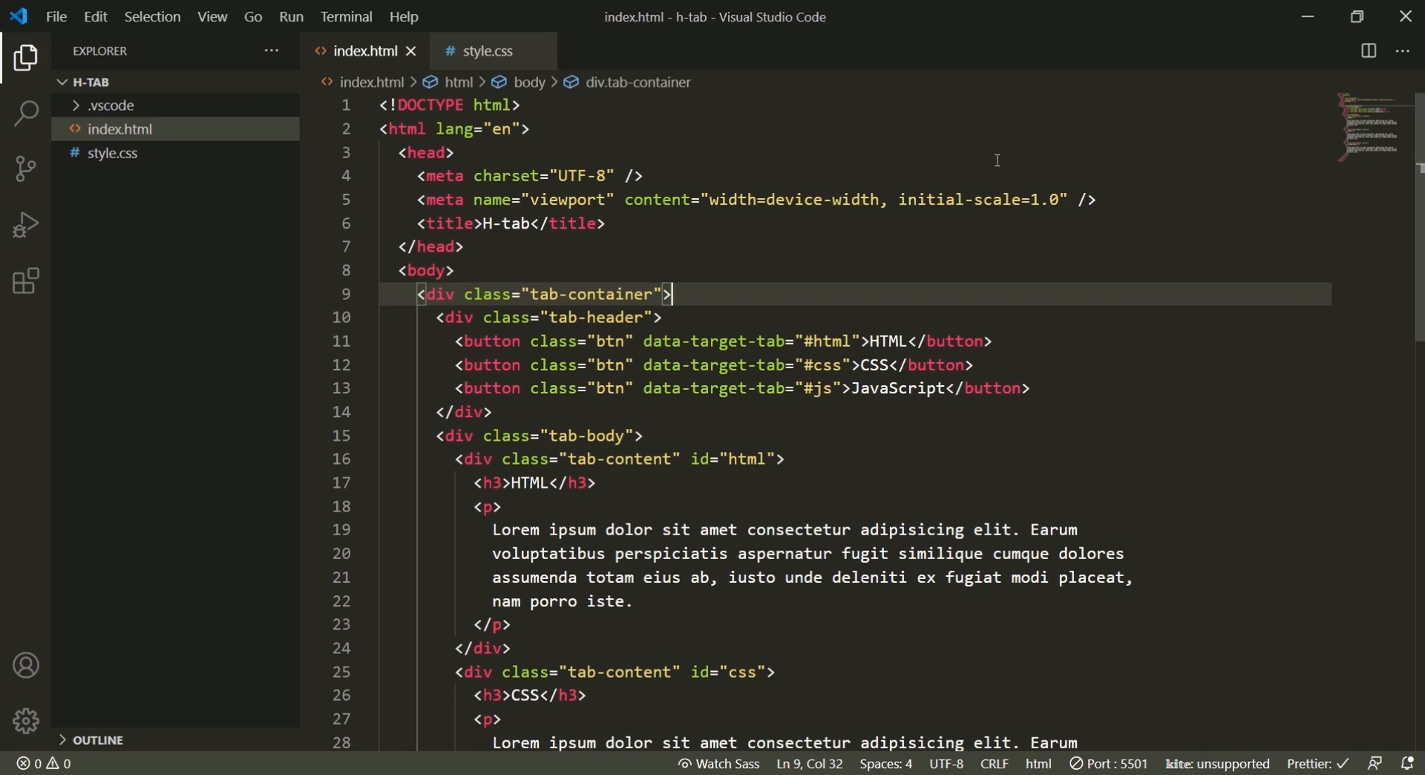
pyautogui.write('<link rel="stylesheet" href="">')
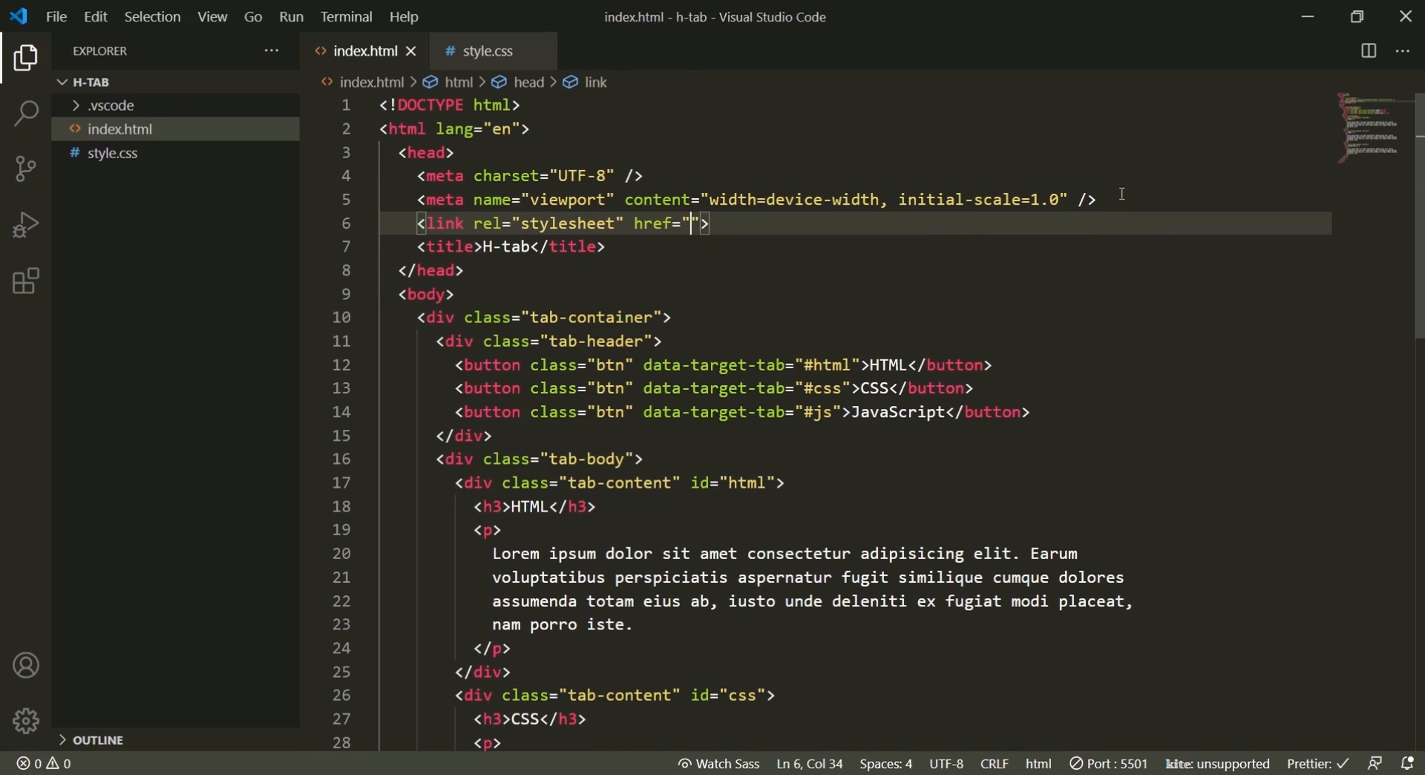
pyautogui.write('style.css')
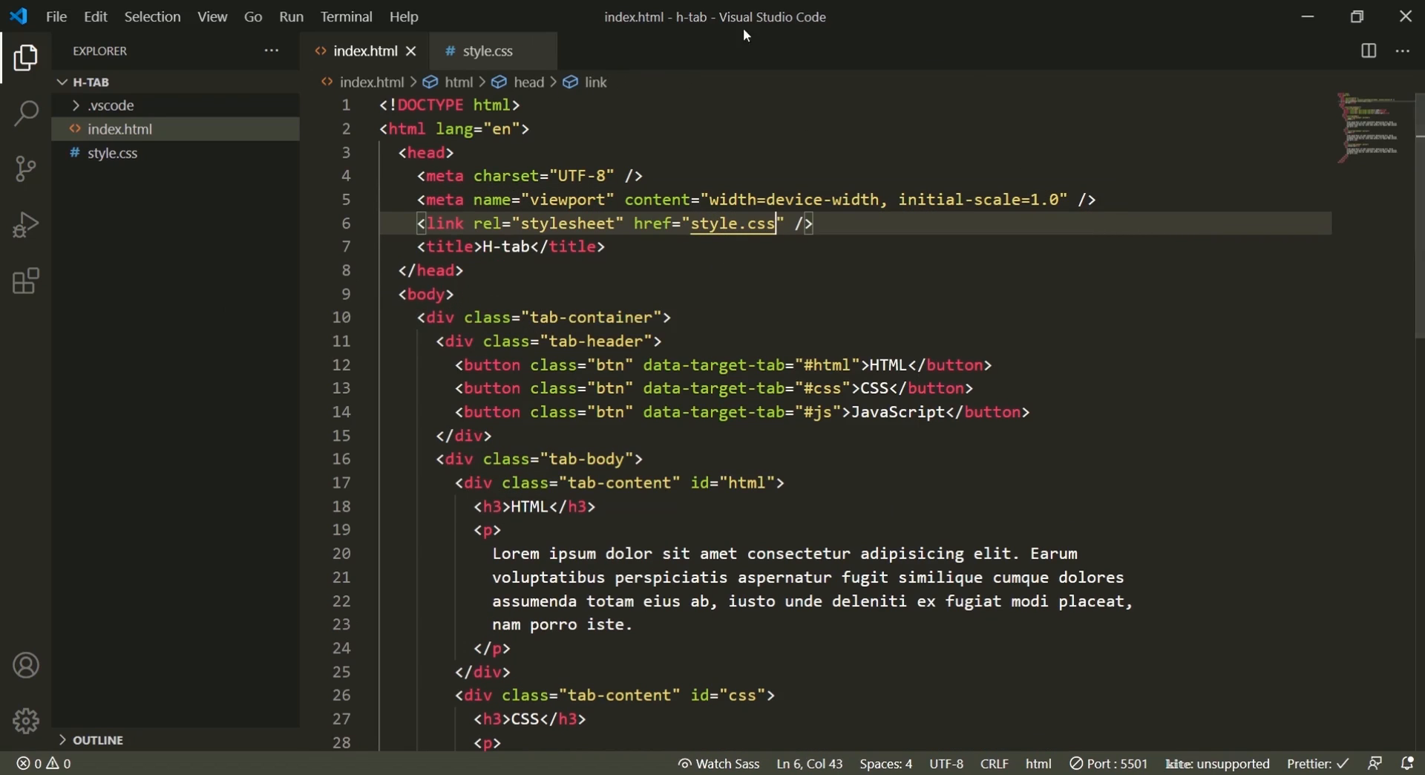
pyautogui.click(487, 51)
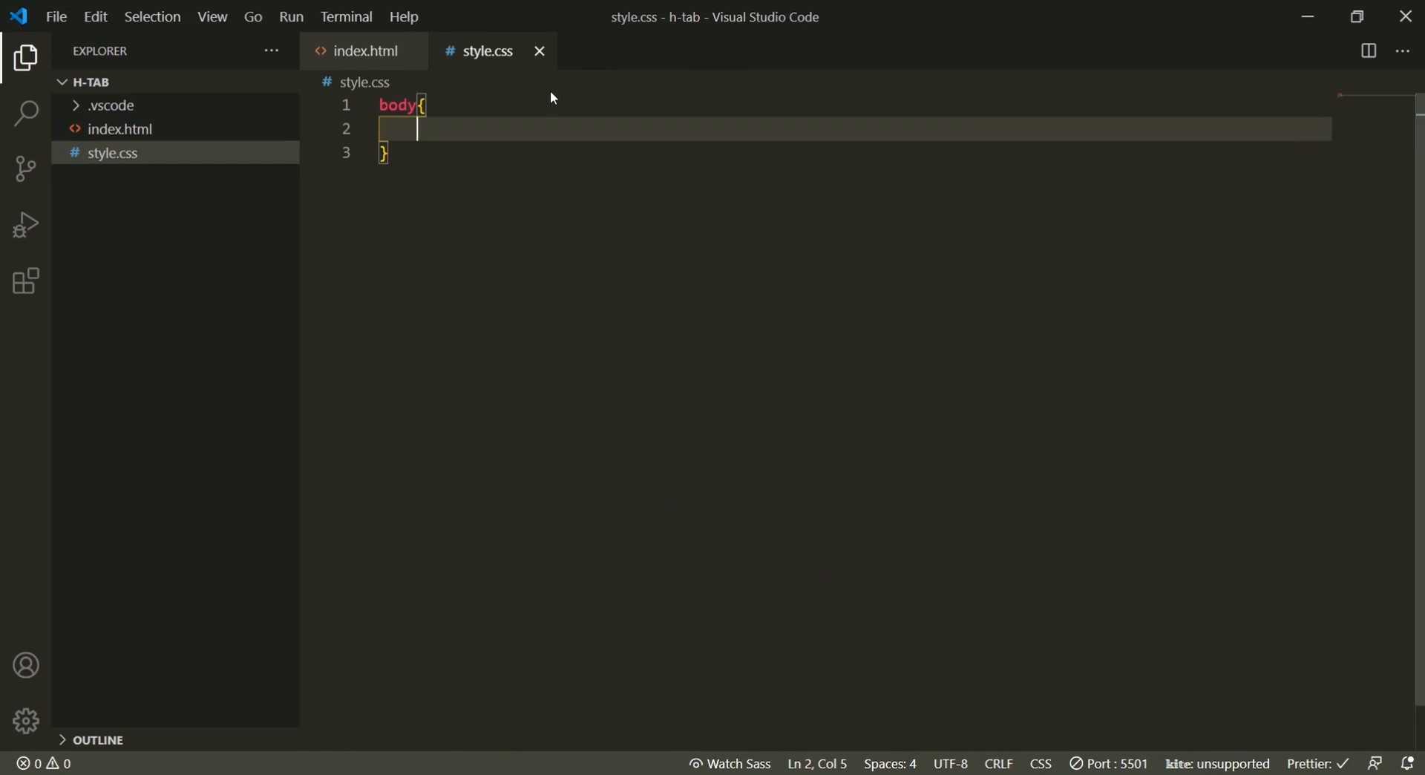
# Step: Give body zero margin, display flex, centred alignment and 100vh height
pyautogui.write('margin')
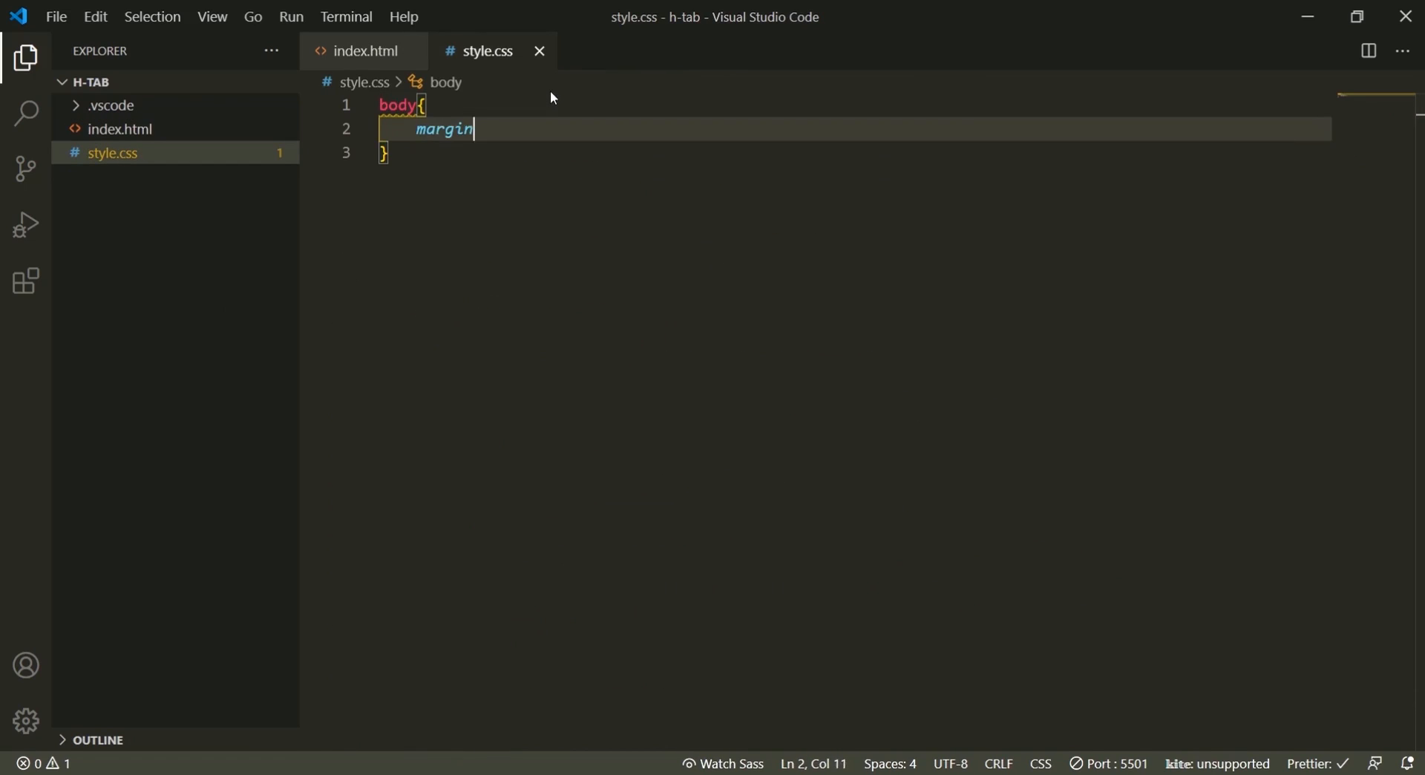
pyautogui.write(':0')
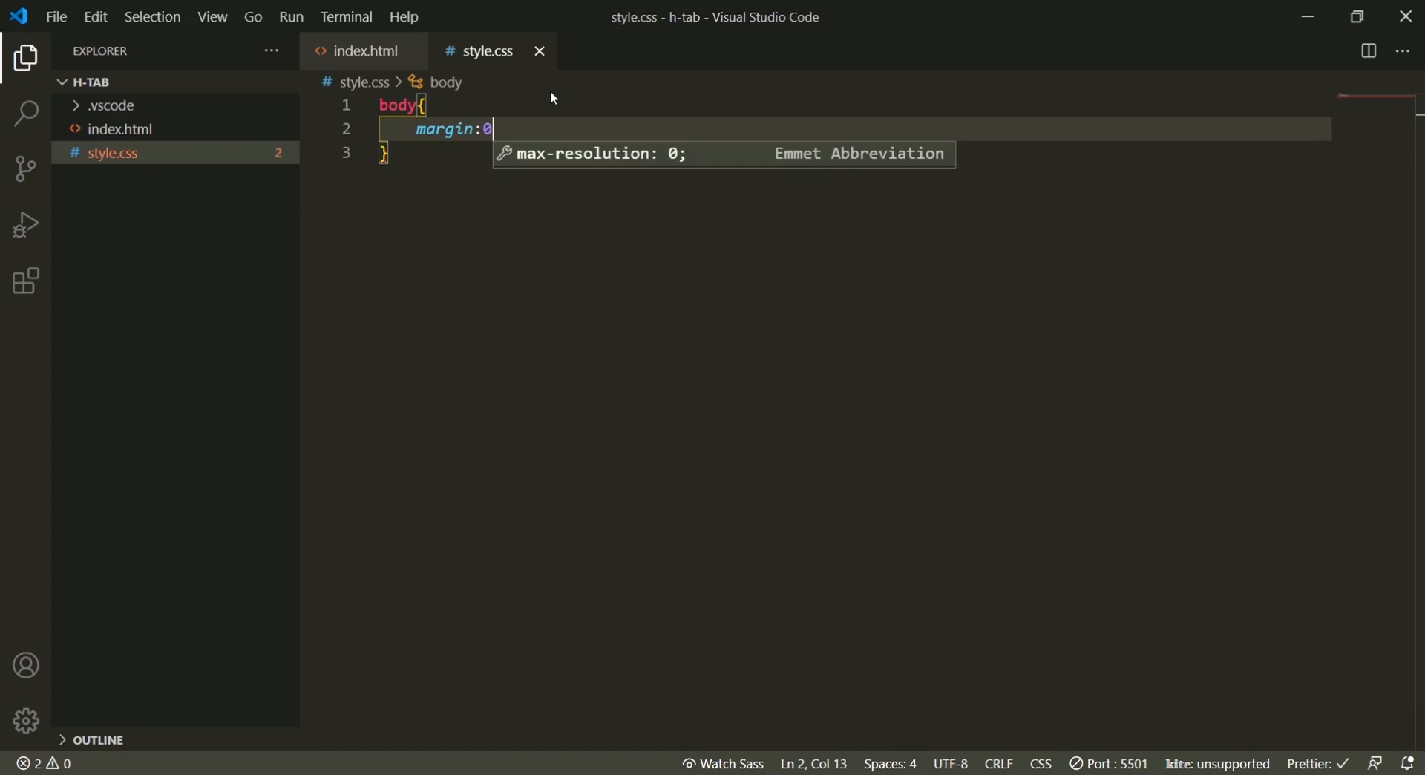
pyautogui.write(';')
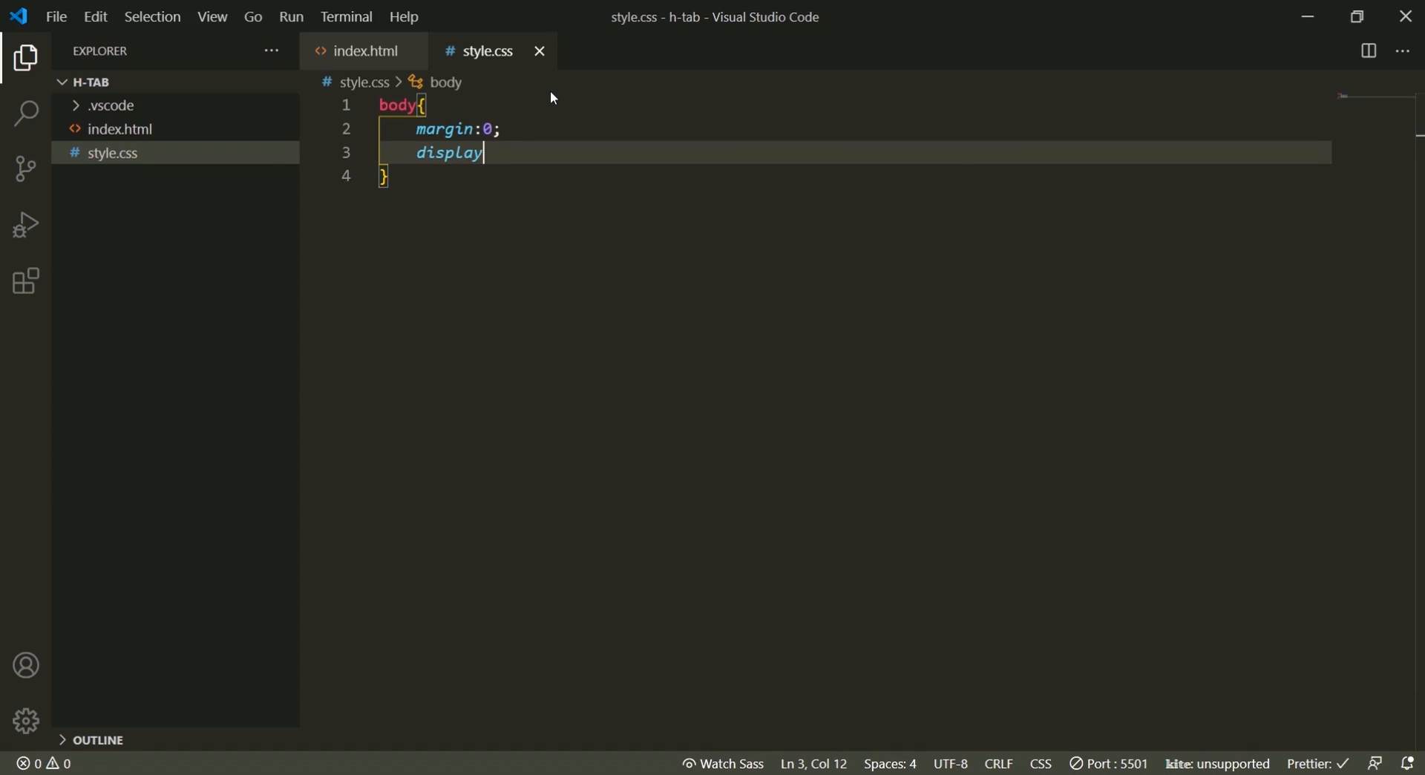
pyautogui.write(': flex;')
pyautogui.write('justify-content: center;')
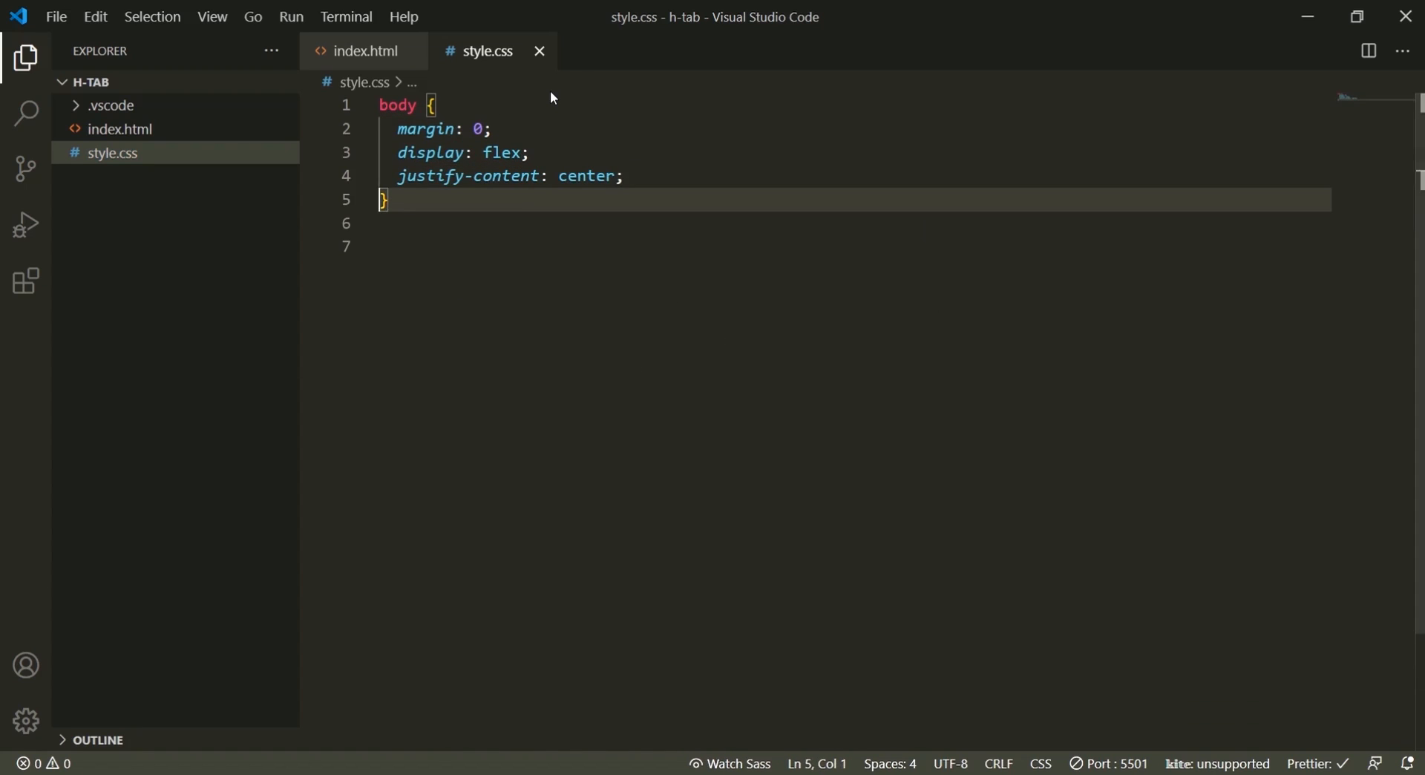
pyautogui.write('align-items: center;')
pyautogui.write('h')
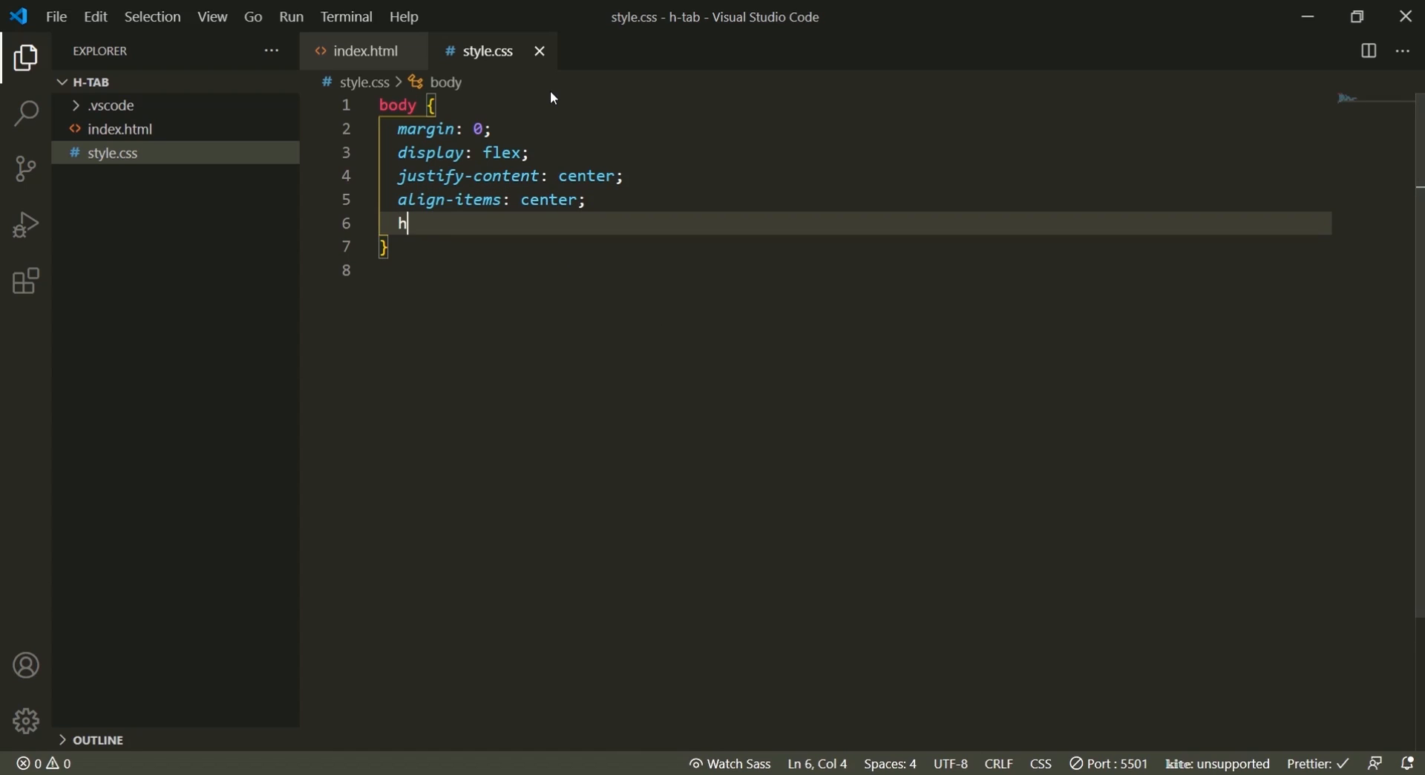
pyautogui.write('eight: 100vh;')
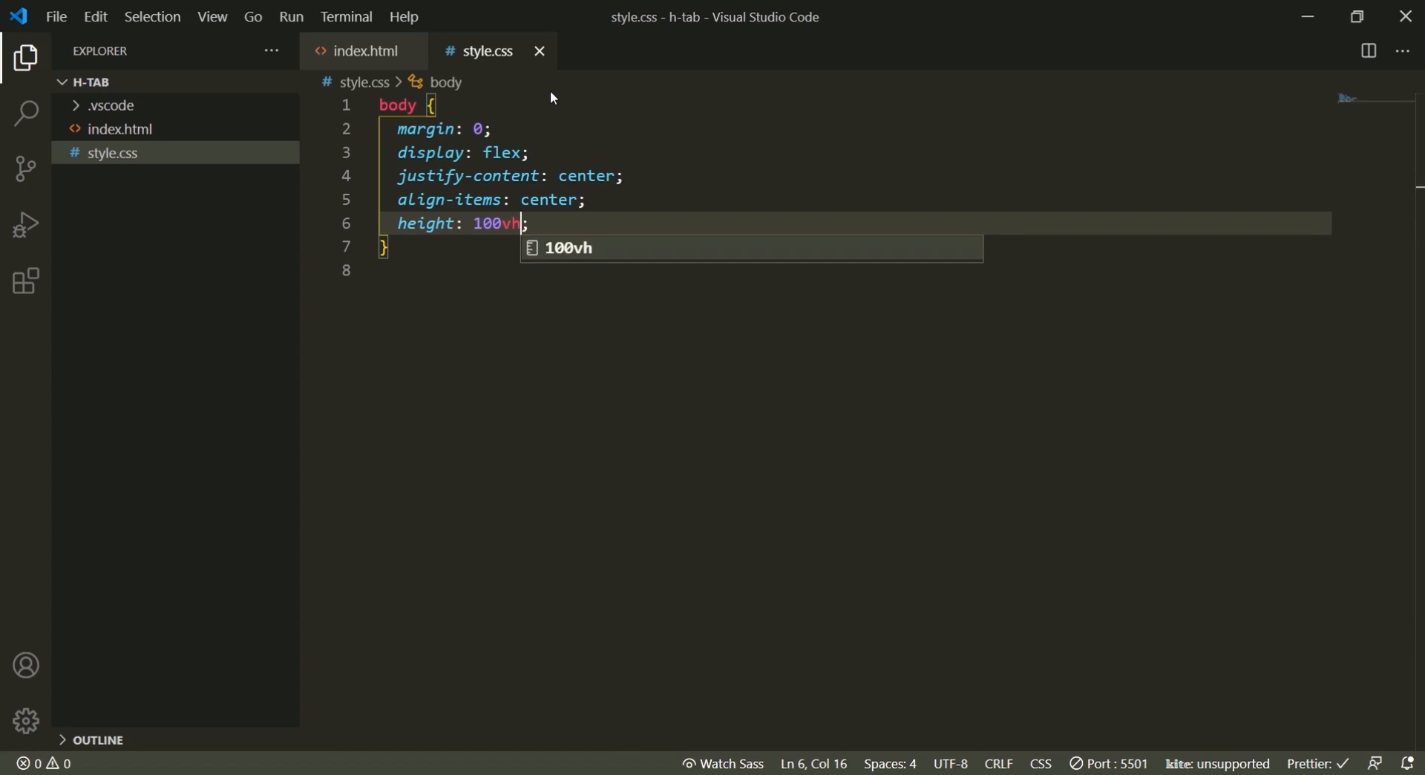
# Step: Add a Segoe UI font-family and 1.5 line-height to the body rule
pyautogui.write('font-')
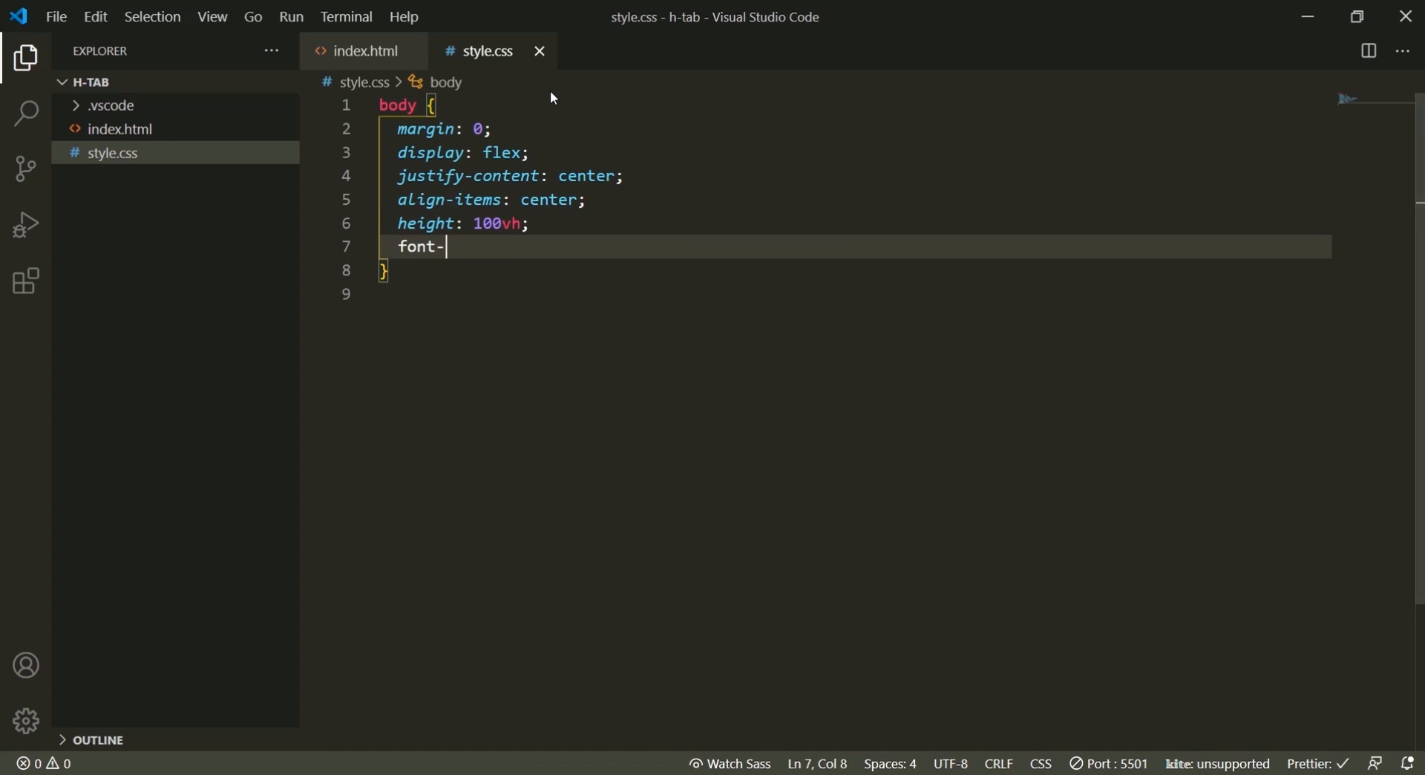
pyautogui.write("family: 'Segoe UI', Tahoma, Geneva, Verdana, sans-serif;")
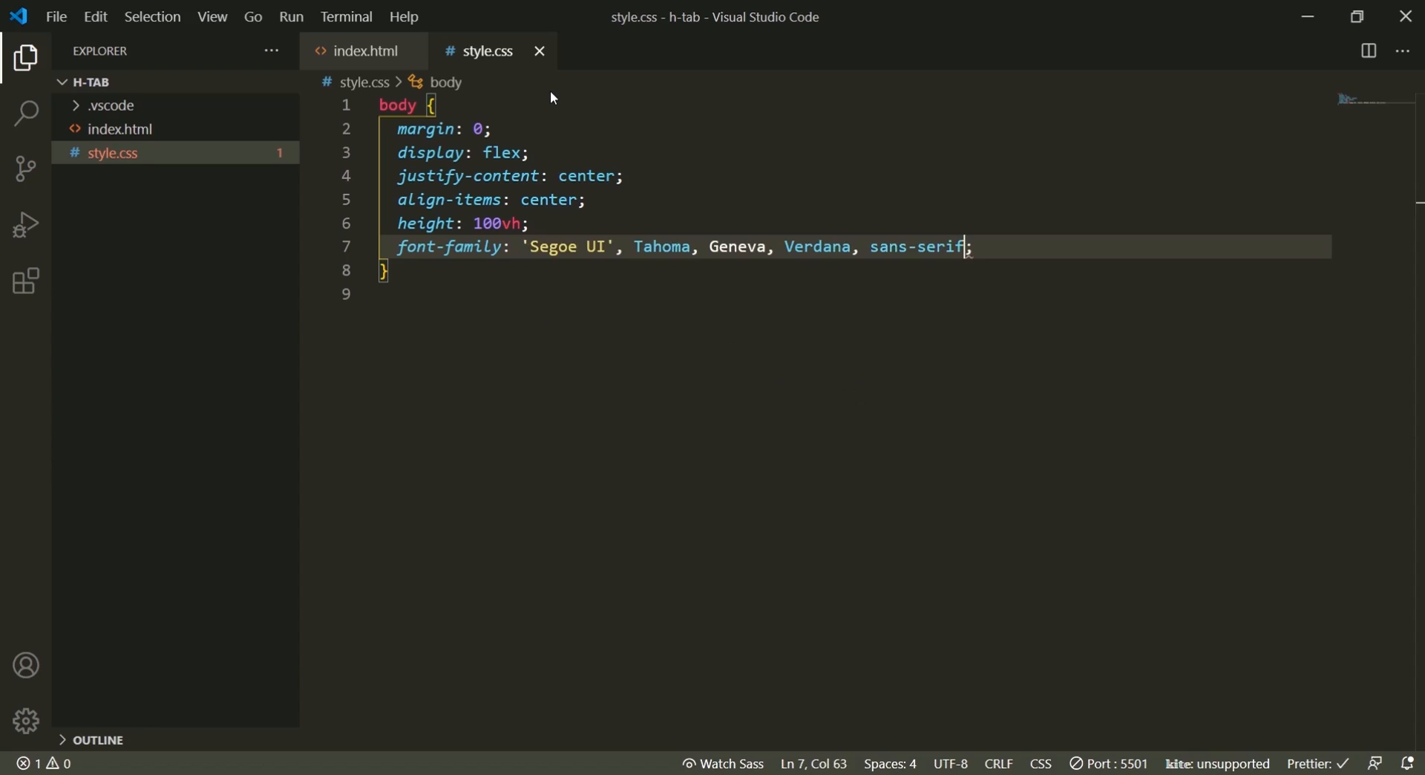
pyautogui.write('li')
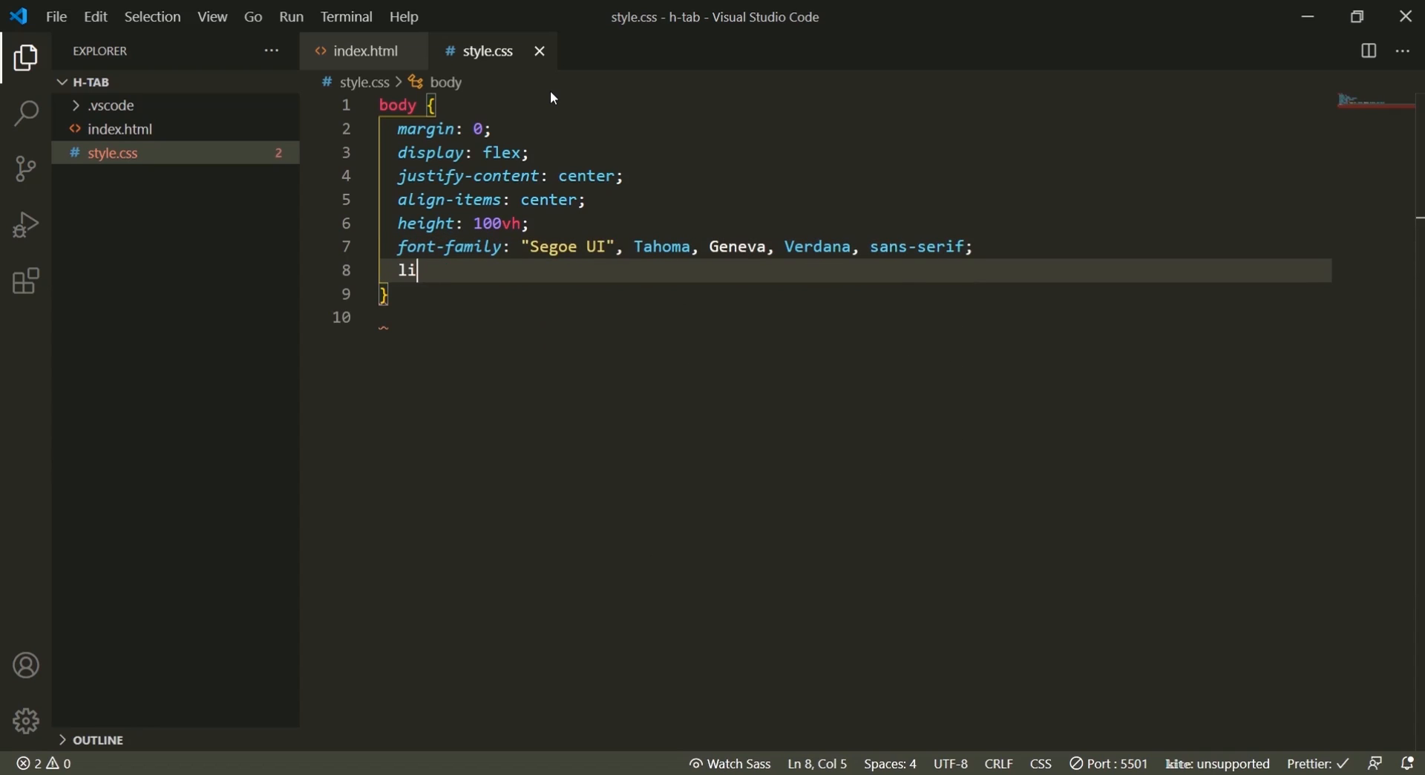
pyautogui.write('ne-height: 1.5;')
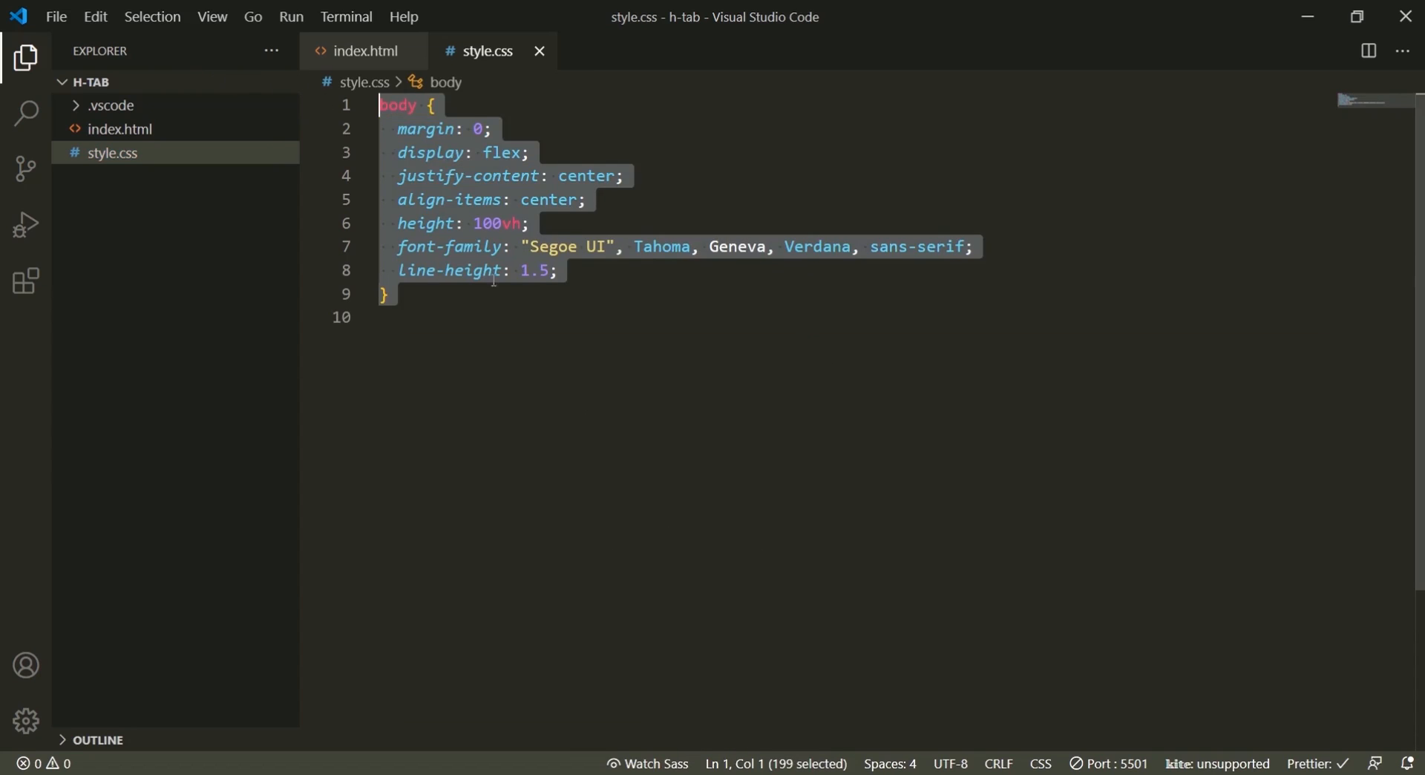
pyautogui.click(389, 293)
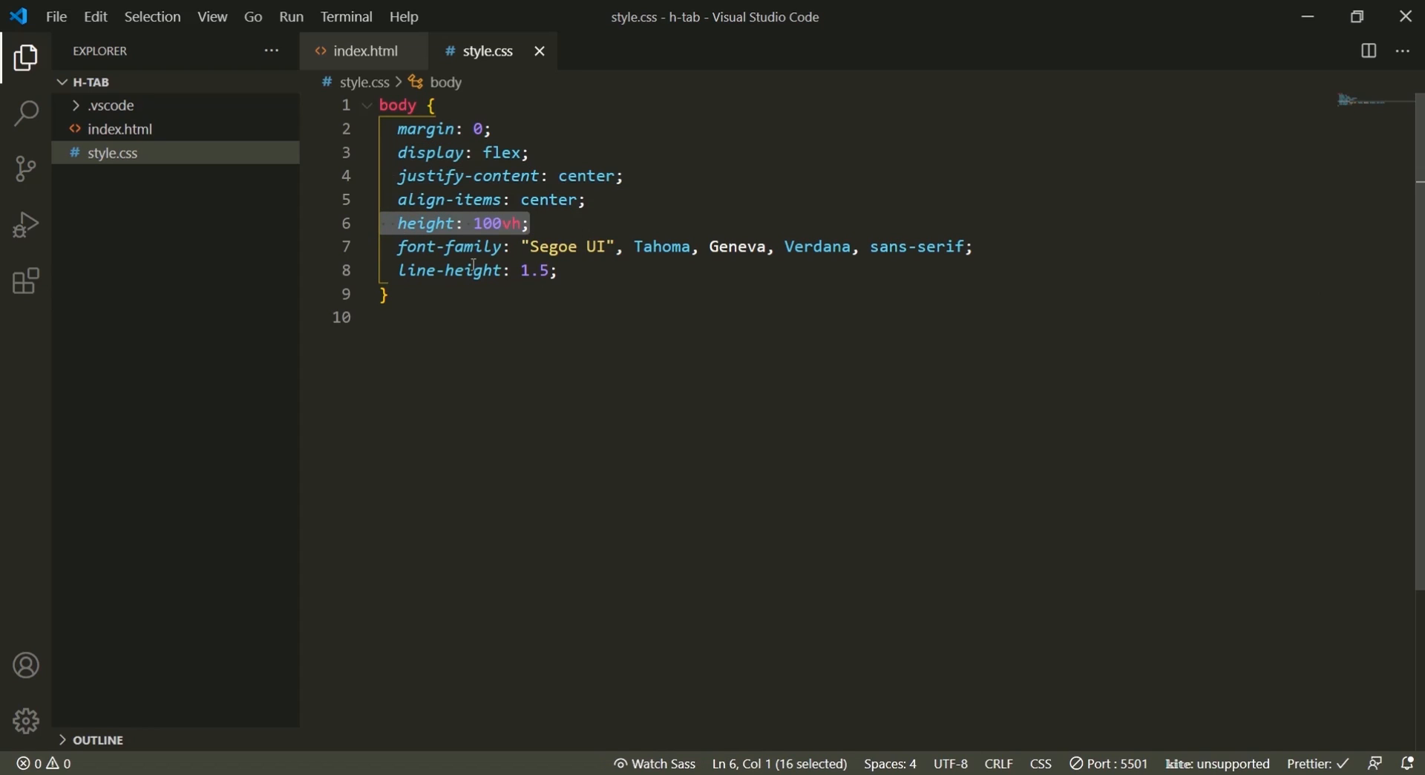
pyautogui.click(472, 317)
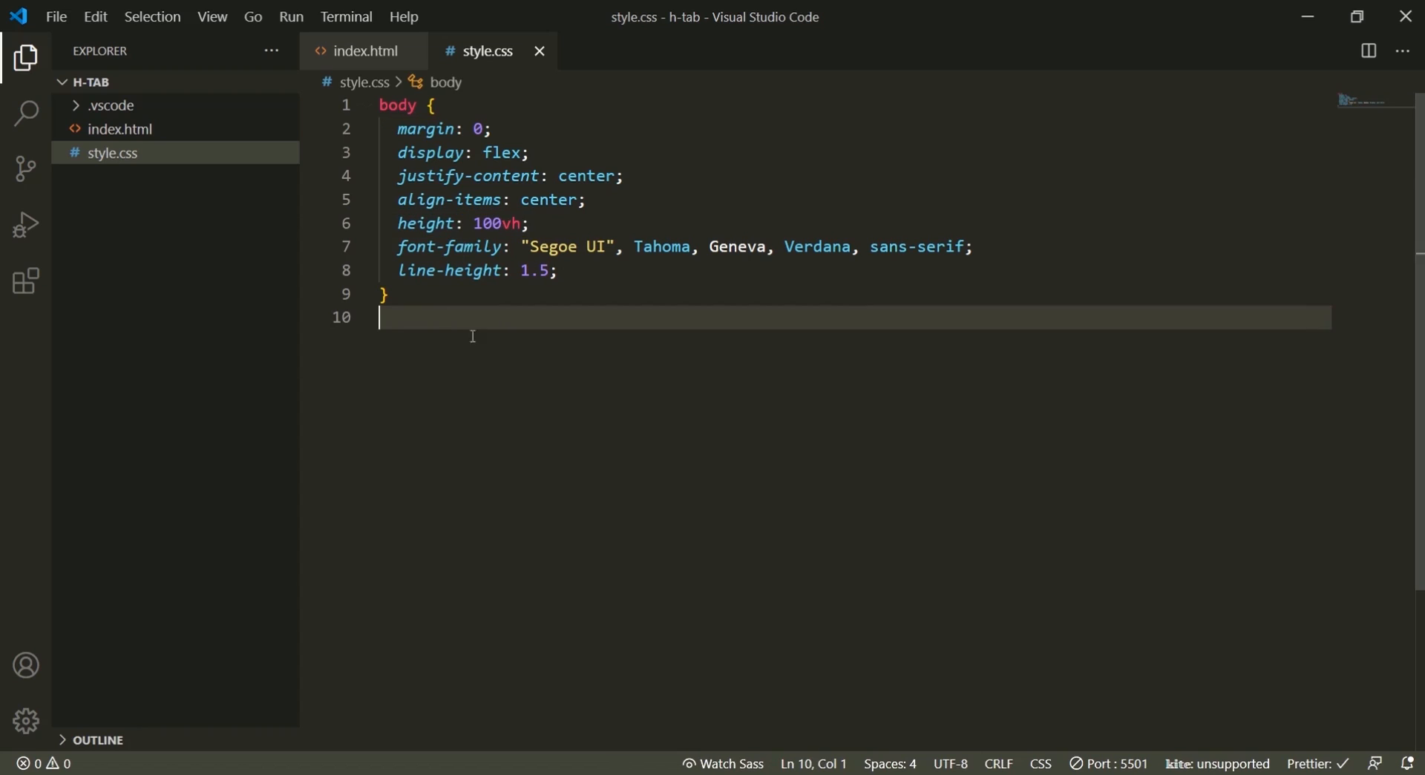
pyautogui.click(362, 51)
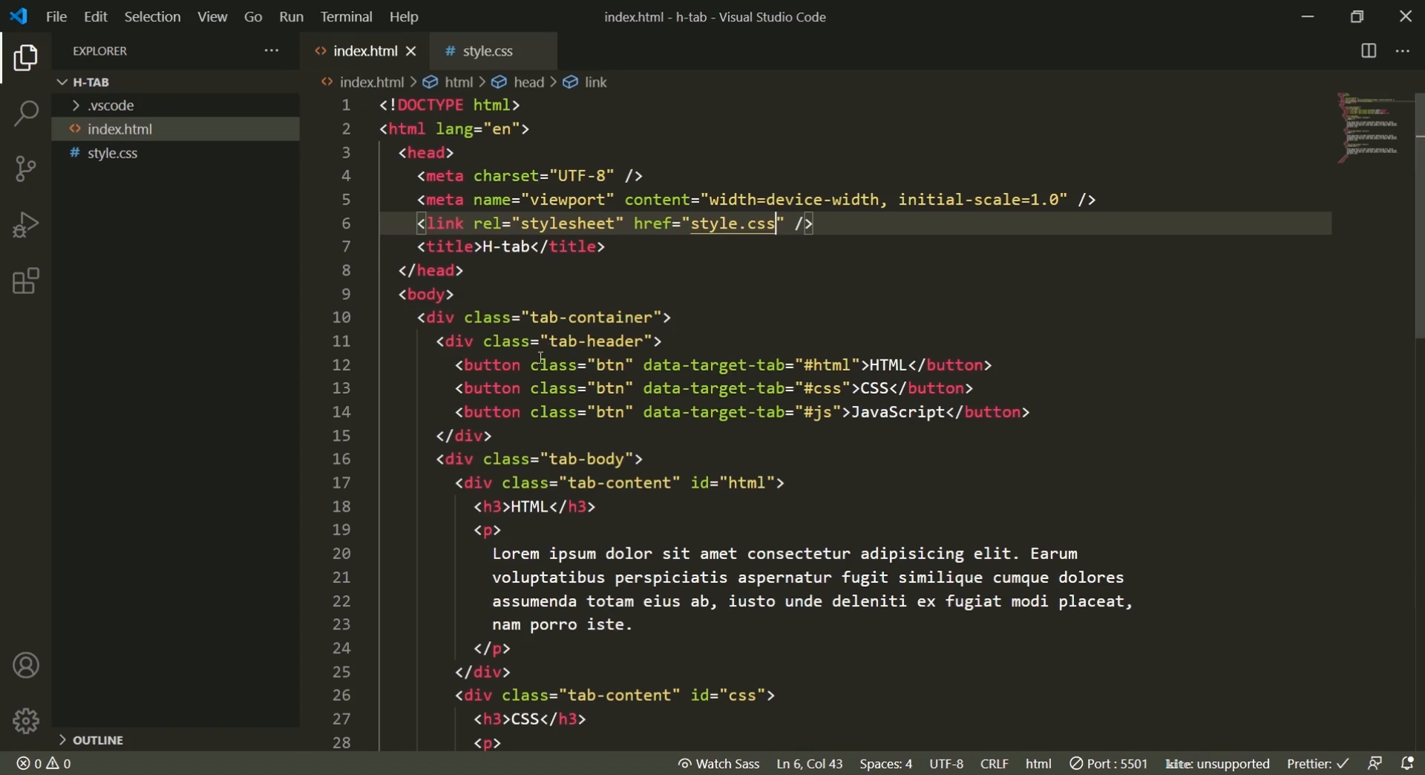
pyautogui.click(486, 52)
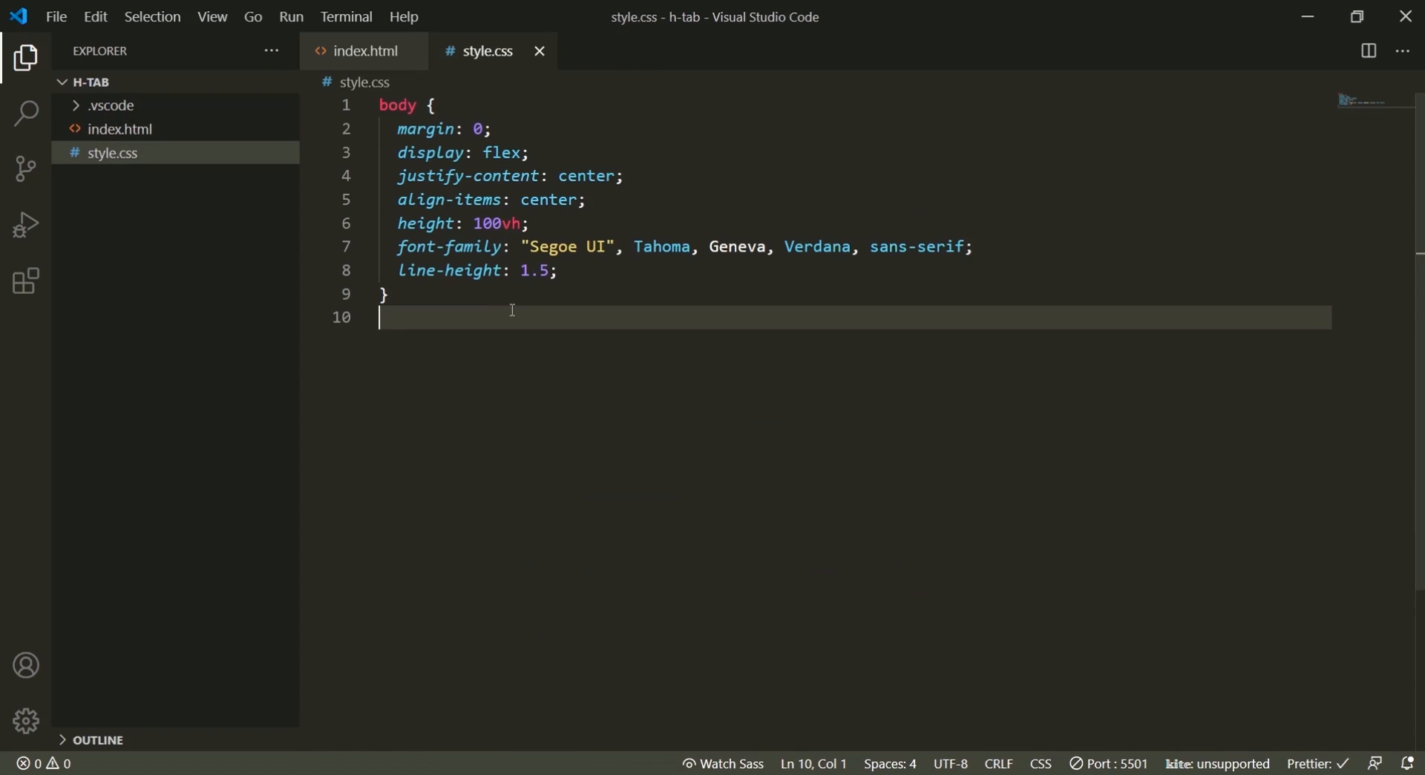
# Step: Add a .tab-container rule with width 992px and margin 0 auto
pyautogui.write('.tab-co')
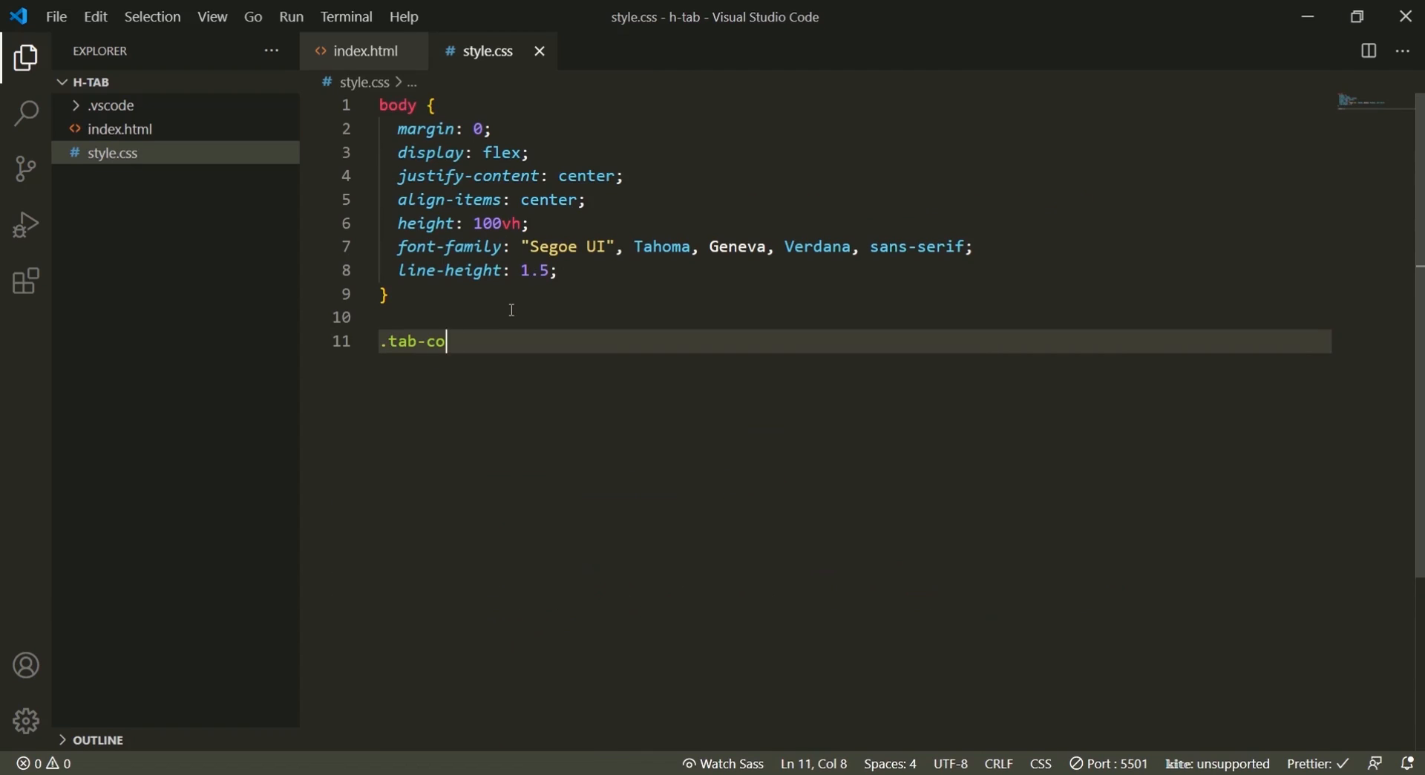
pyautogui.write('ntainer{')
pyautogui.write('width: 992px;')
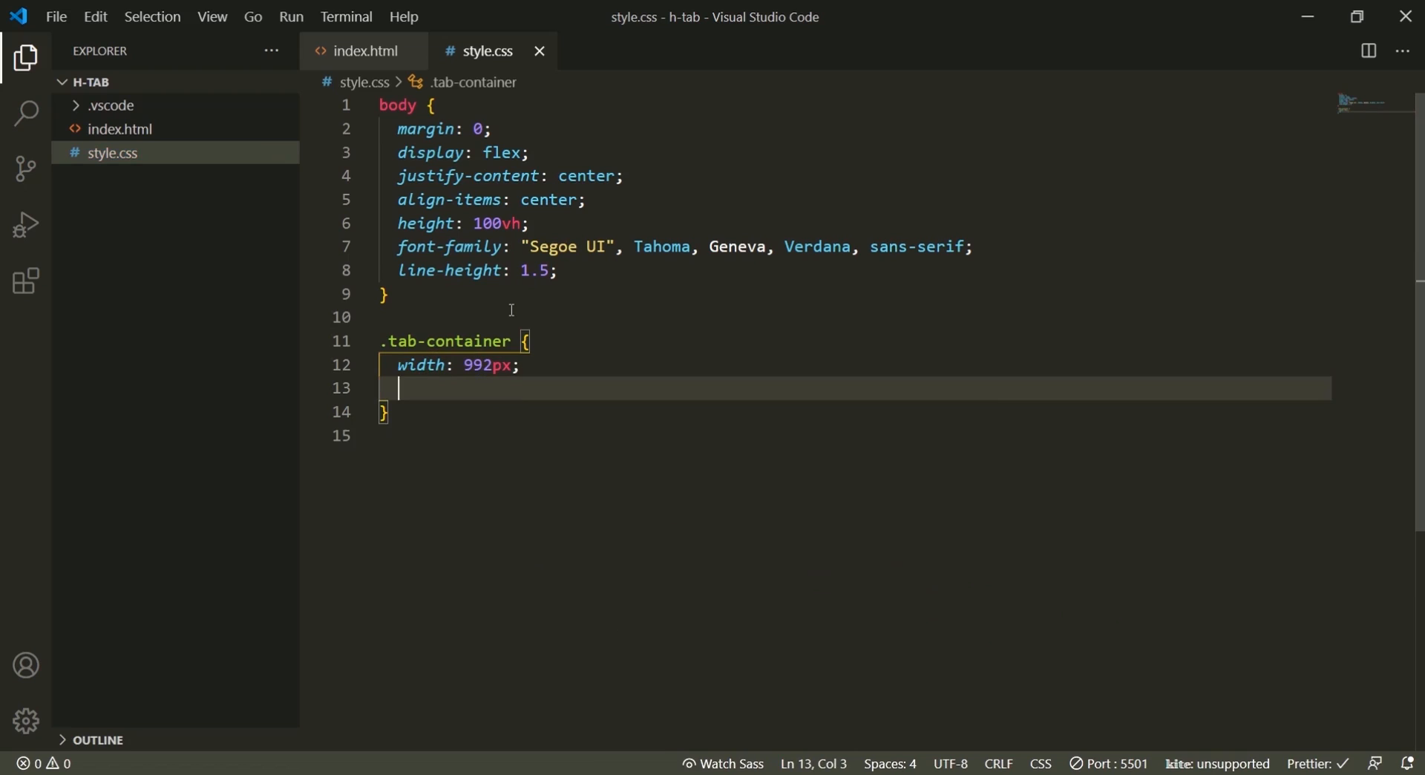
pyautogui.write('margin: 0 auto')
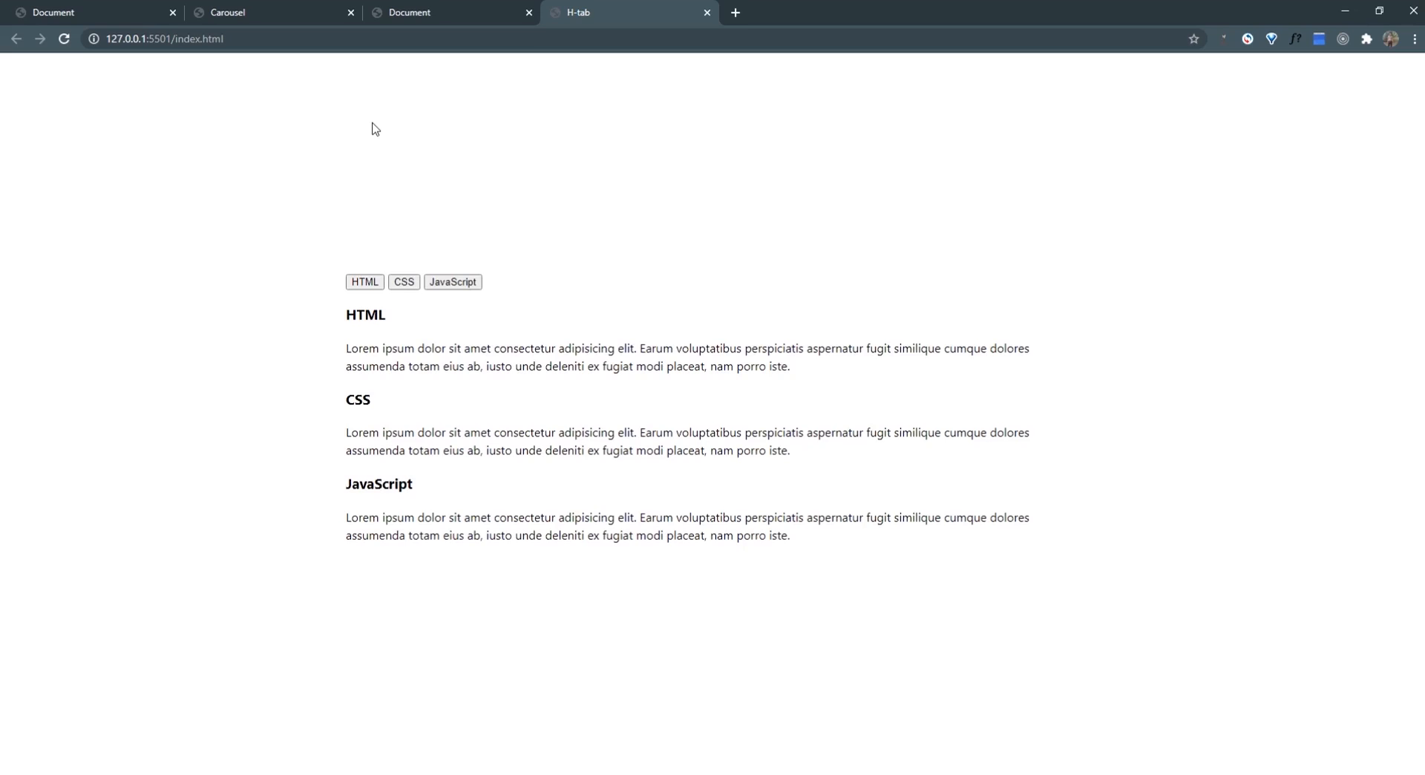
pyautogui.moveTo(740, 488)
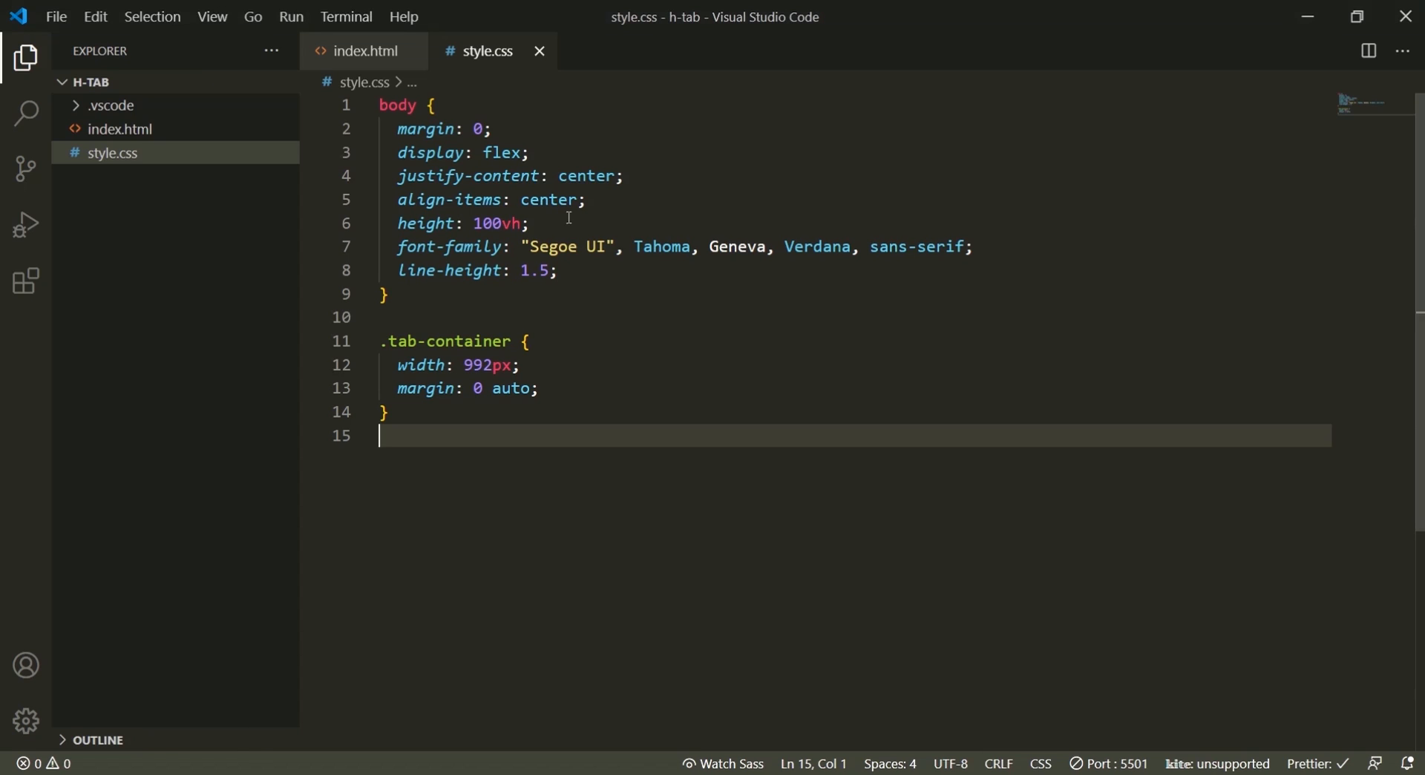
# Step: Add .tab-header { display: flex; } and a .btn rule with 0.5rem padding
pyautogui.write('.tab-header{')
pyautogui.write('display')
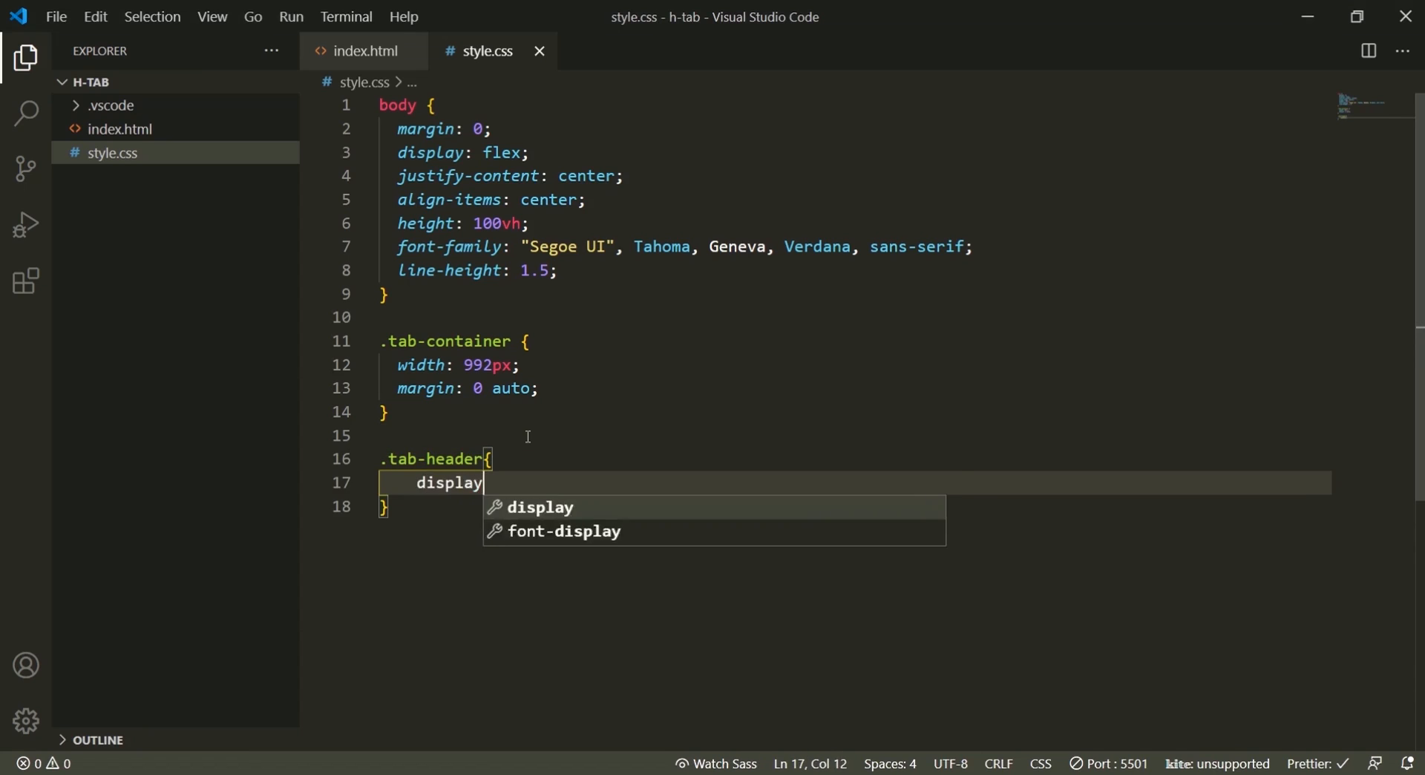
pyautogui.write(': flex;')
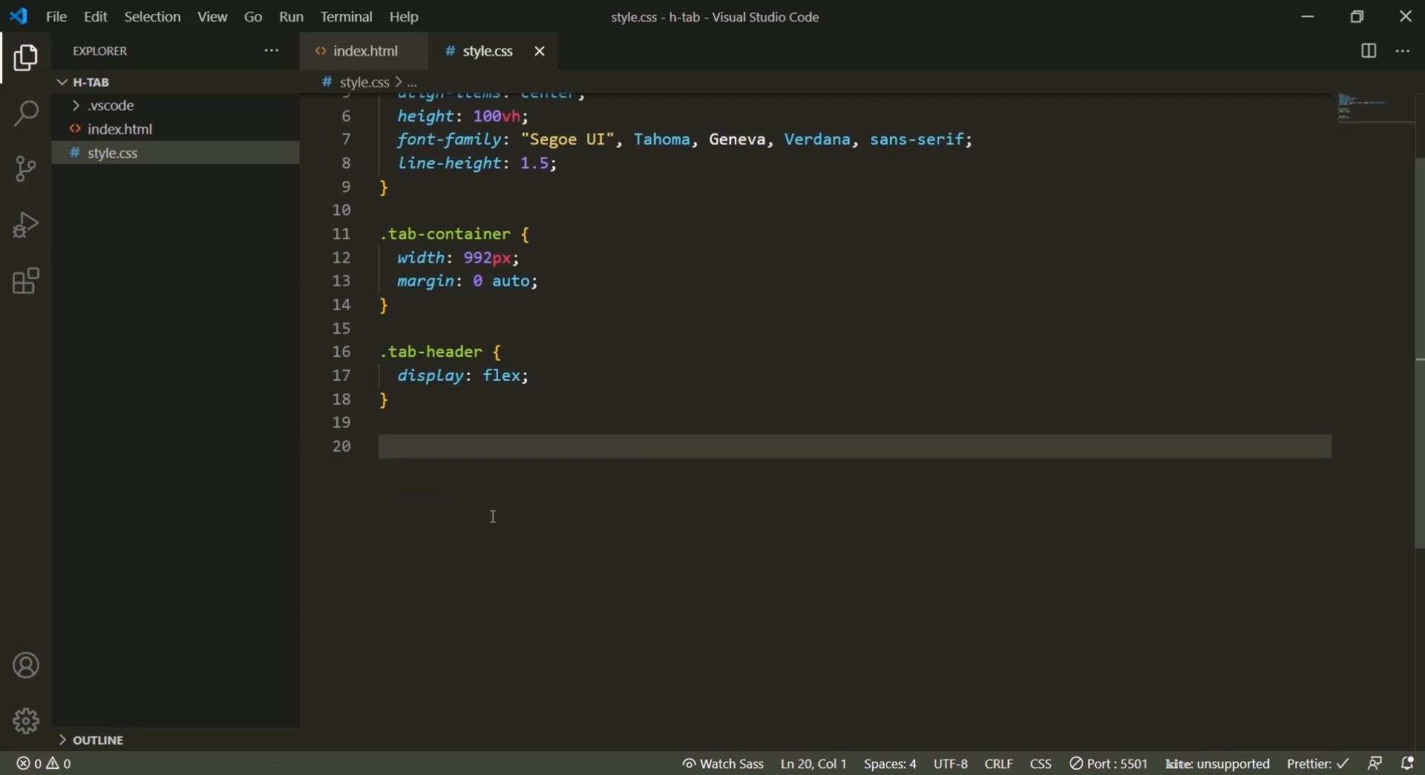
pyautogui.write('.tb')
pyautogui.write('paddi')
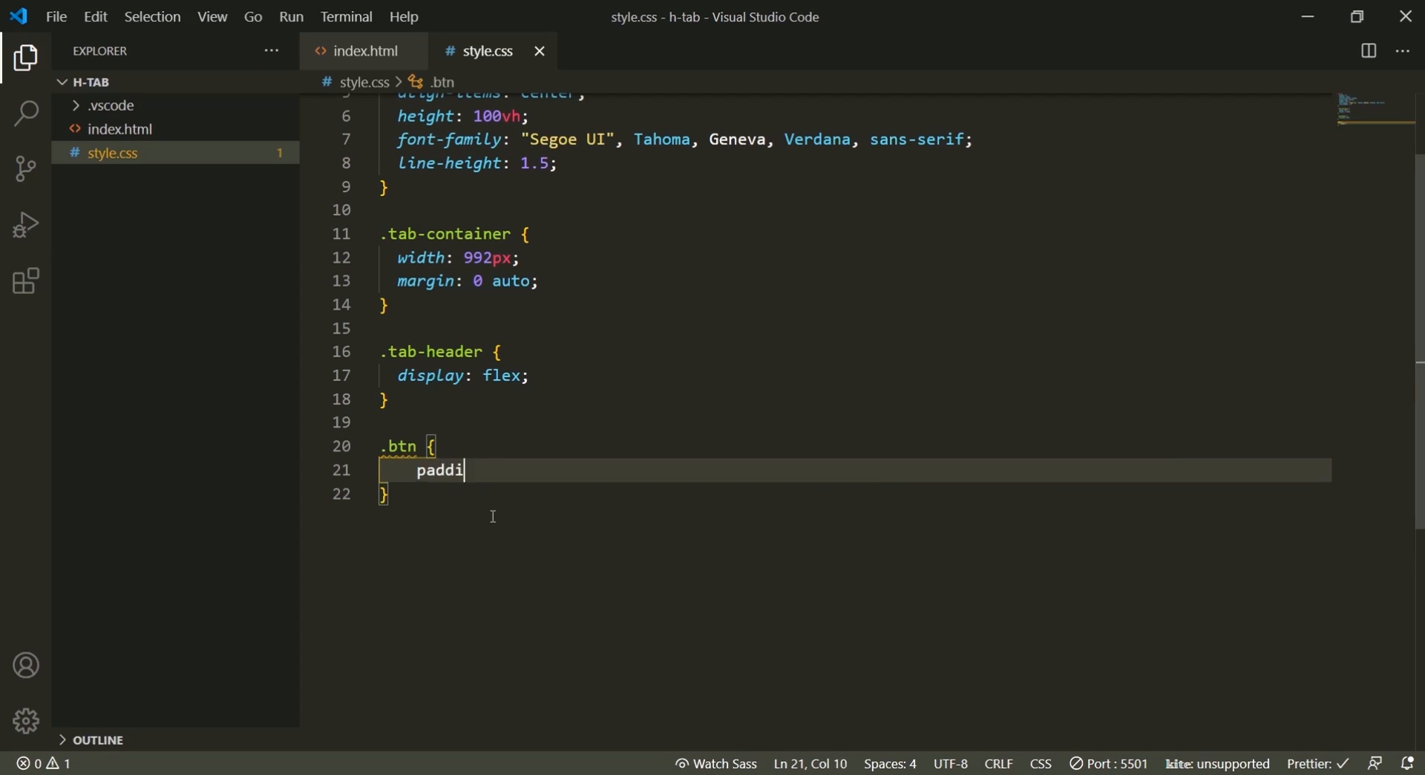
pyautogui.write('ng:')
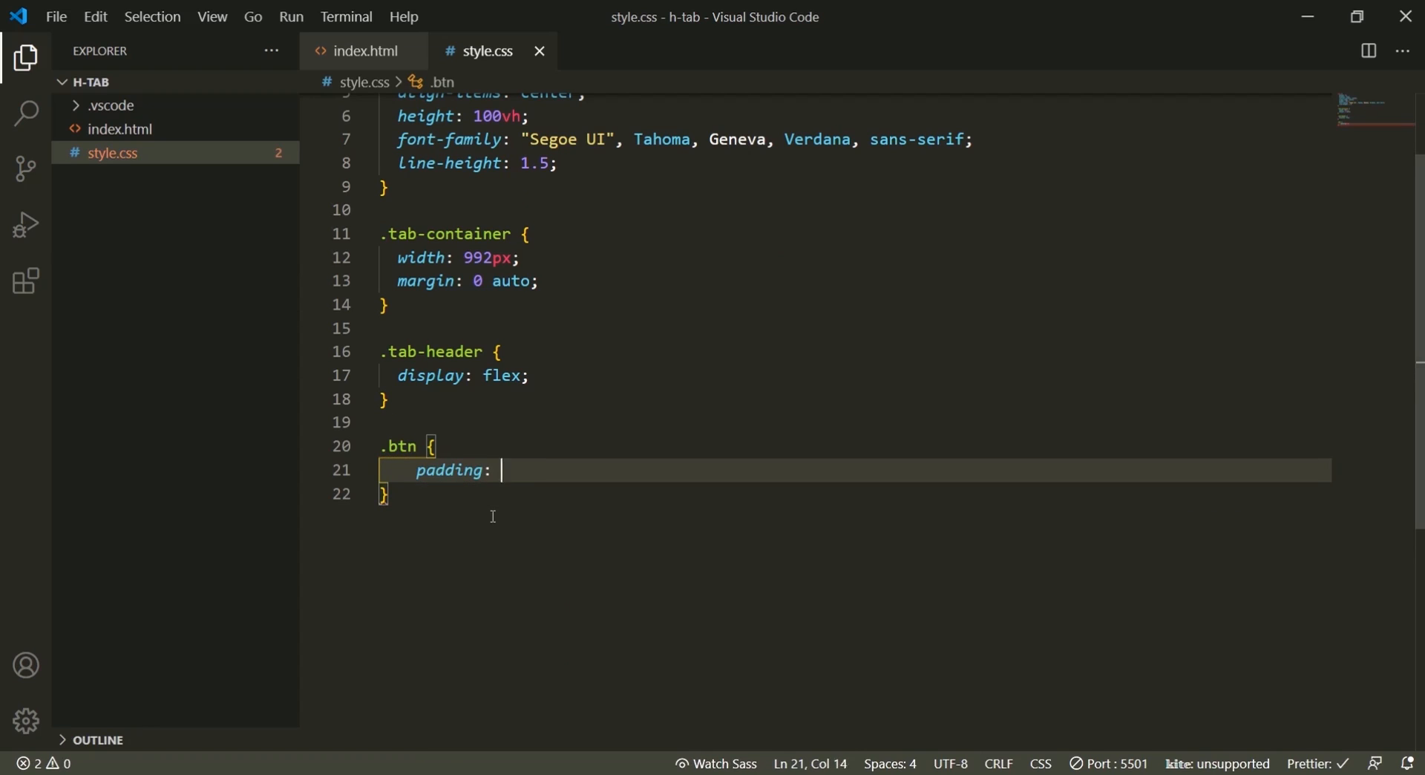
pyautogui.write('0.5rem;;')
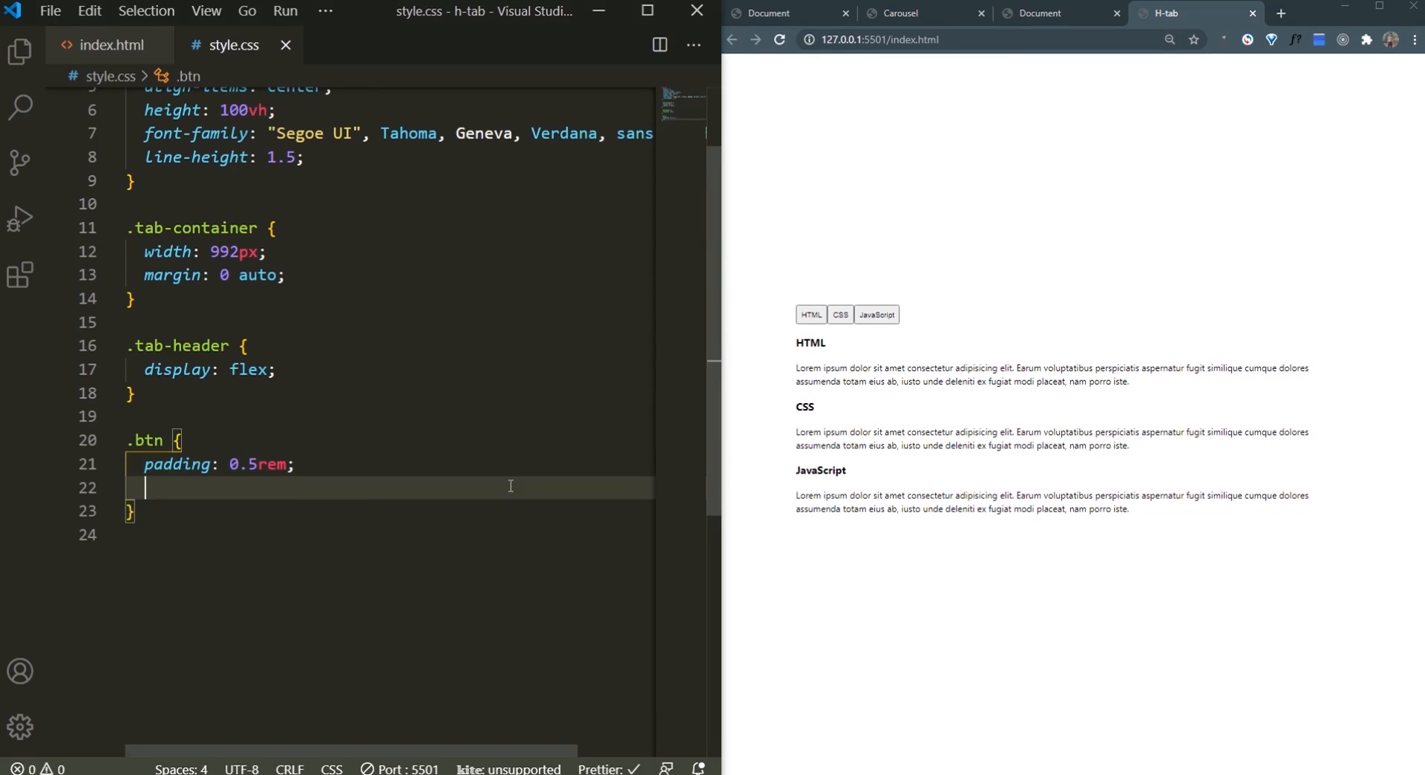
# Step: Give .btn 33.3% width, transparent background, no border/outline, 1.25rem font, 1px solid grey underline
pyautogui.write('width: 33.3%;')
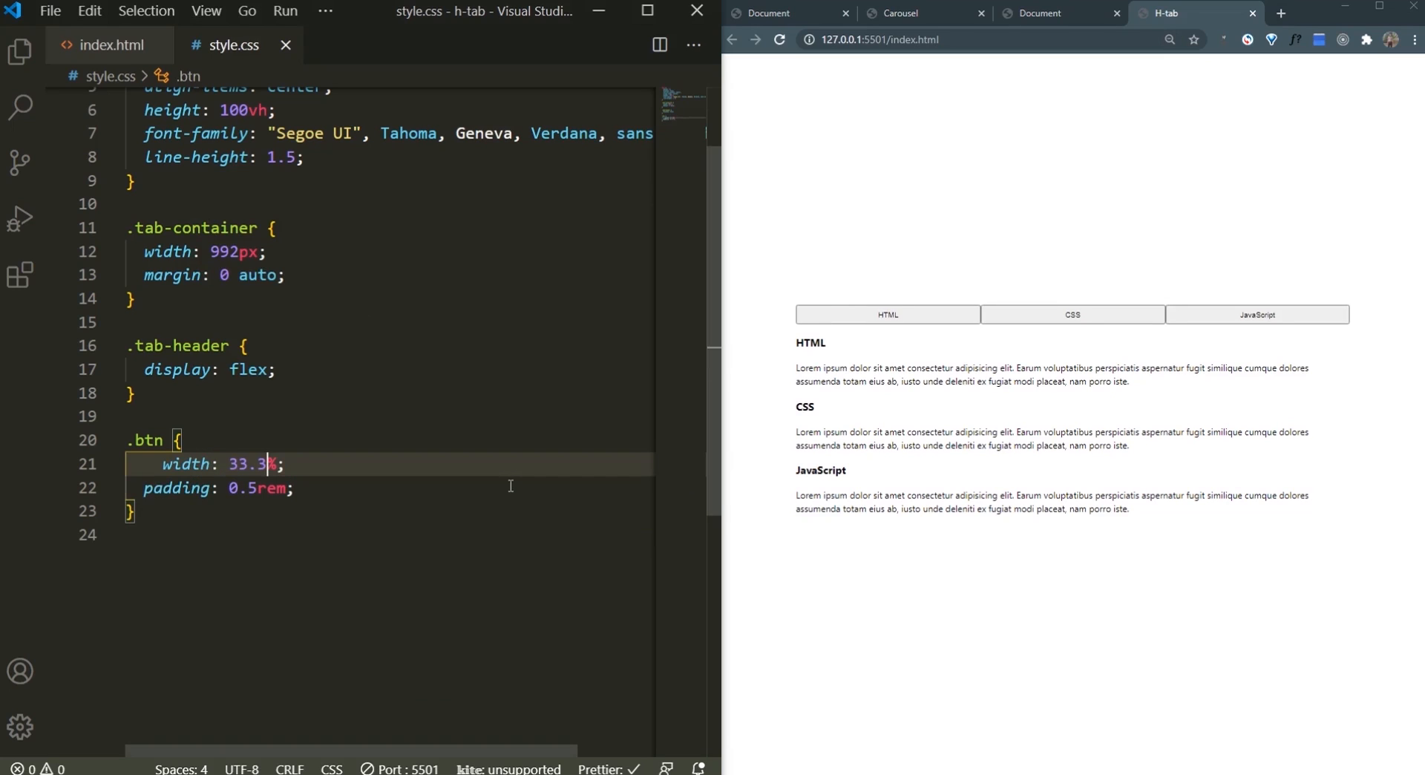
pyautogui.write('p')
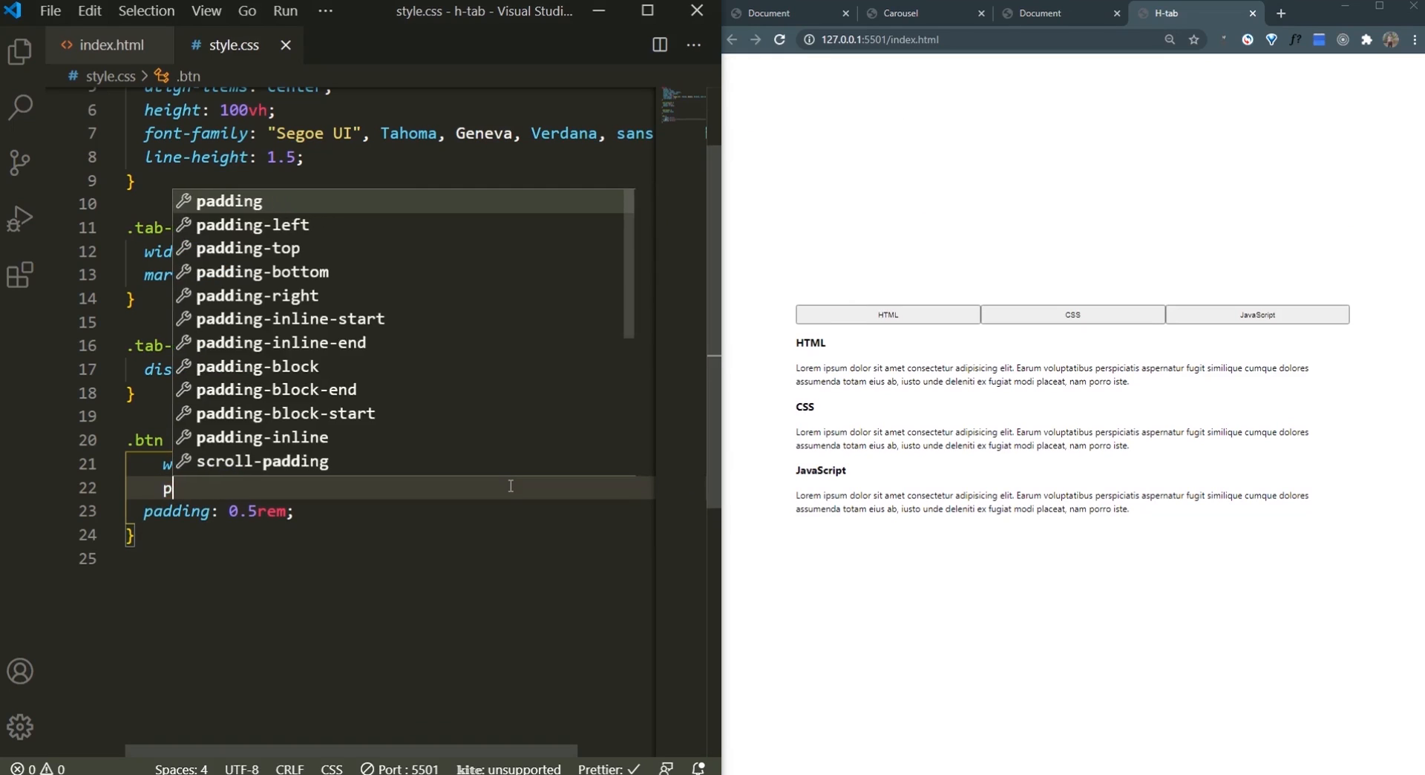
pyautogui.write('background-color: ;')
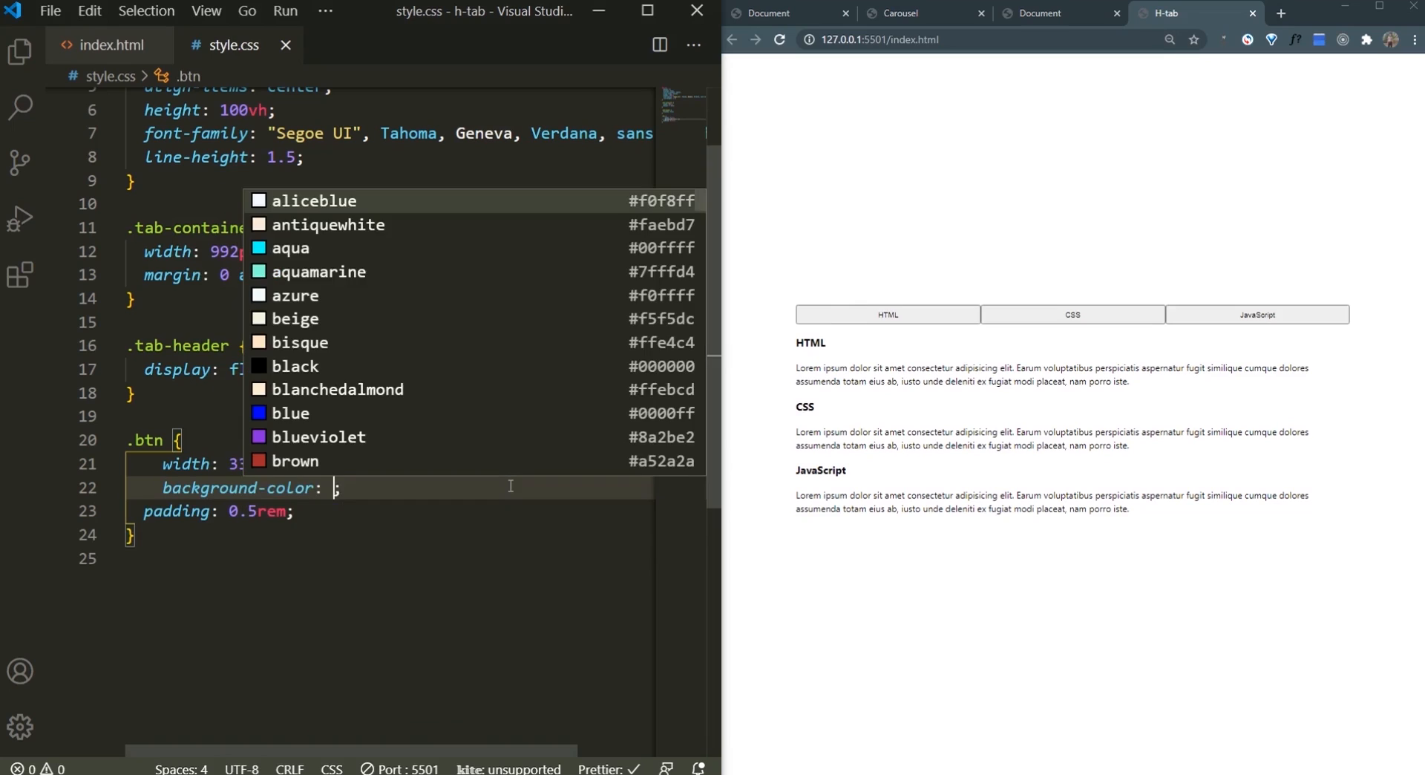
pyautogui.write('transparent')
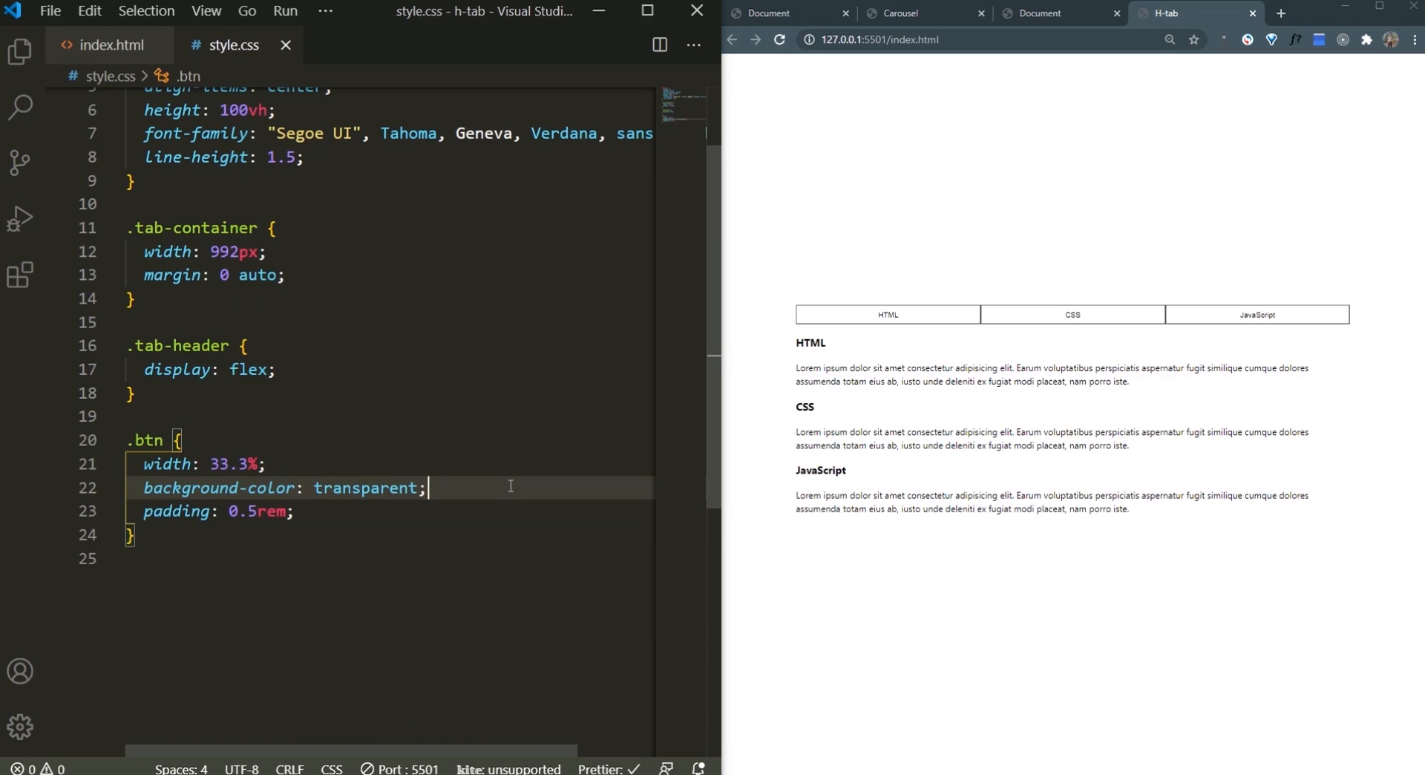
pyautogui.write('border: noen;')
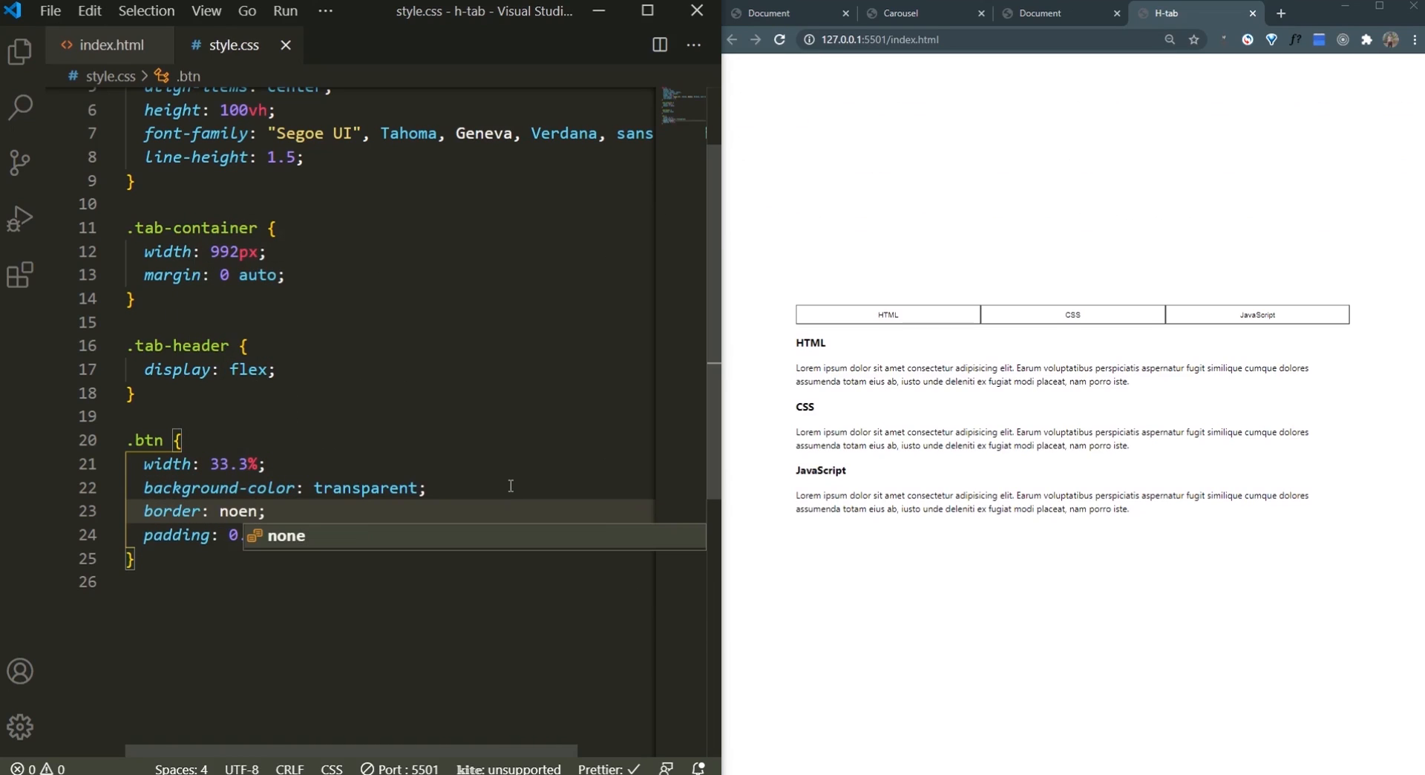
pyautogui.write('outline: none;')
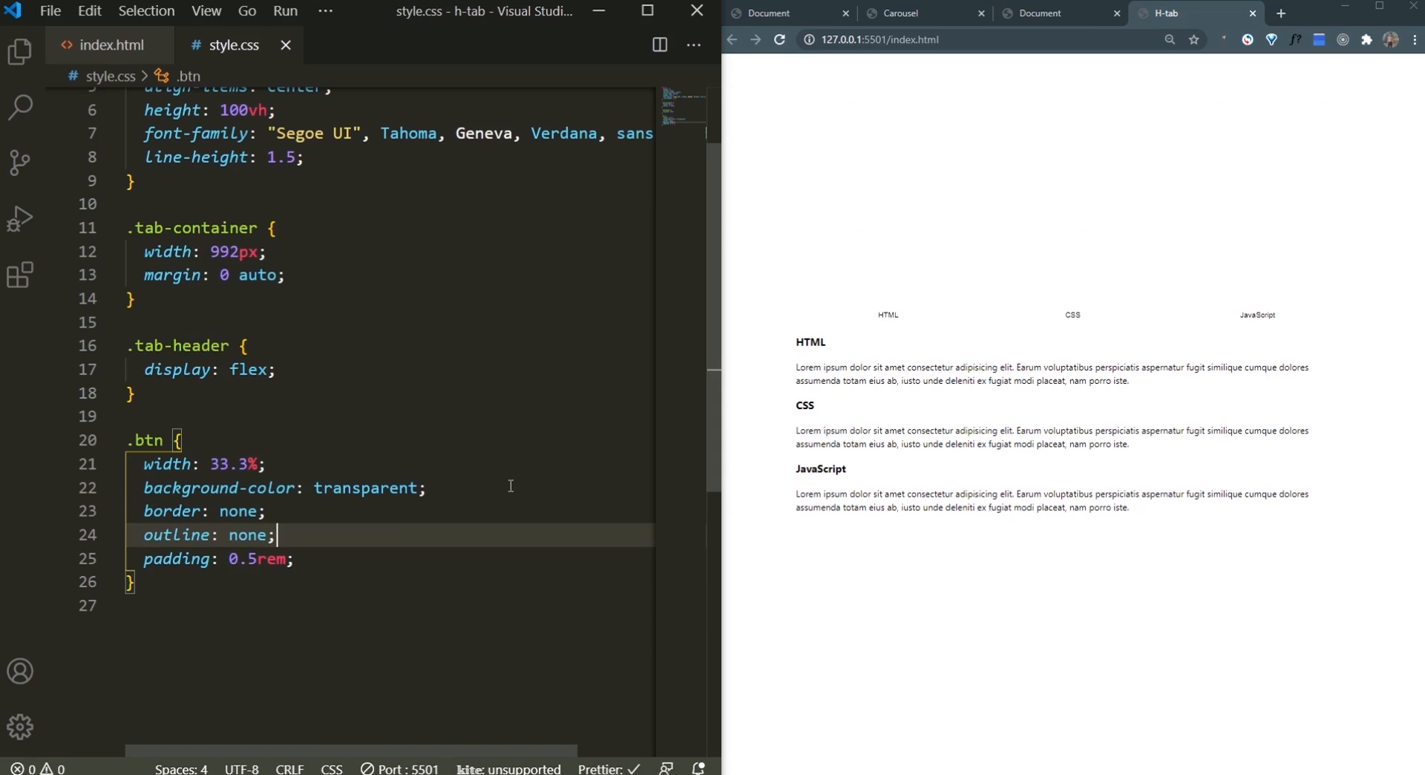
pyautogui.write('font-size: 1.;')
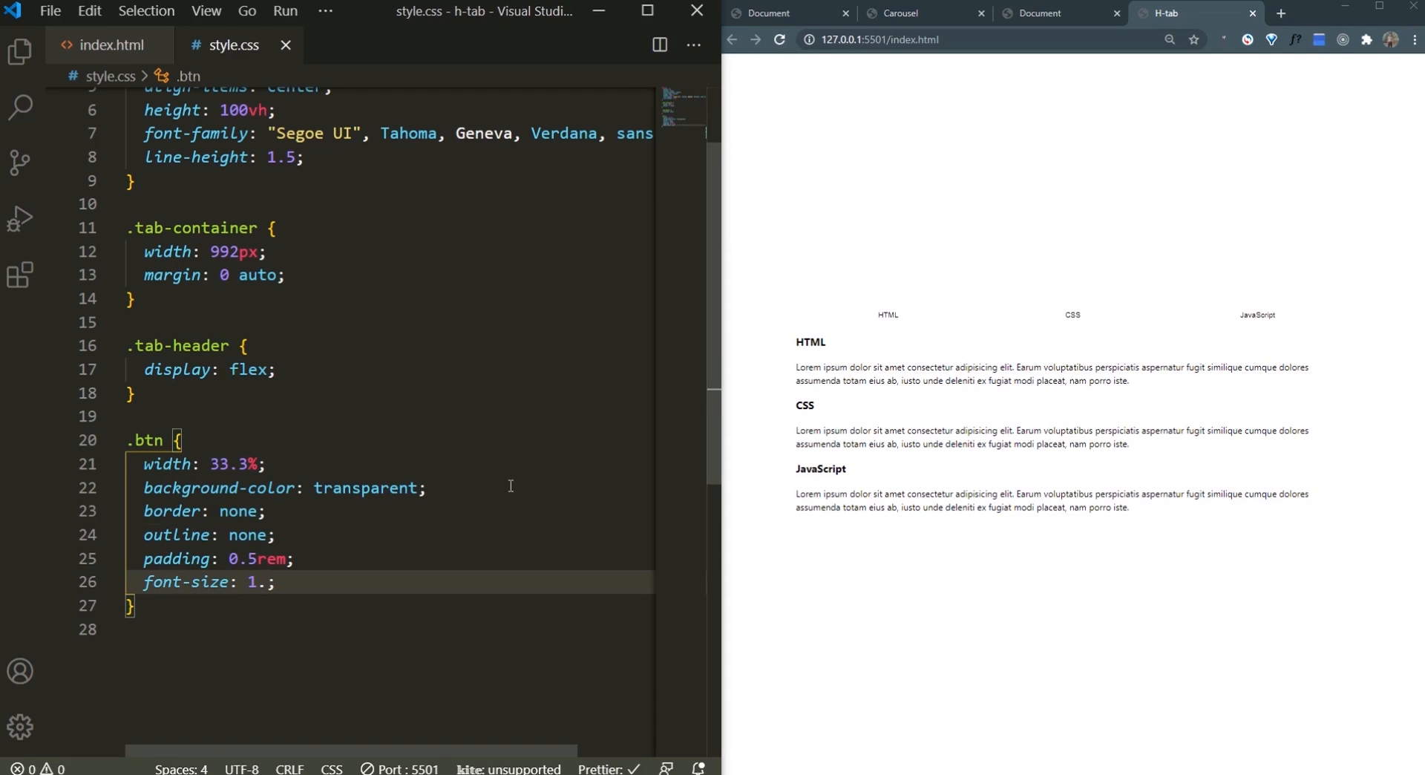
pyautogui.write('25rem')
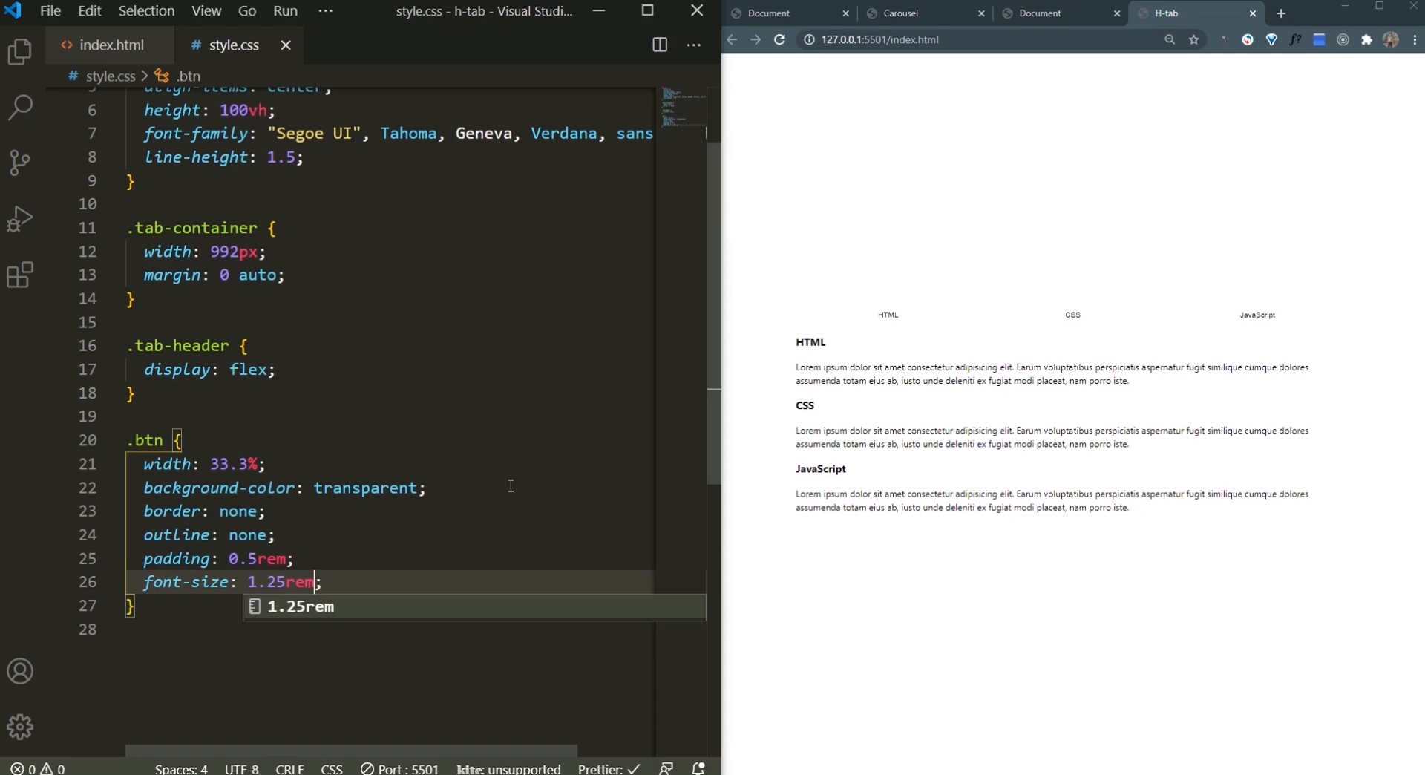
pyautogui.write('bor')
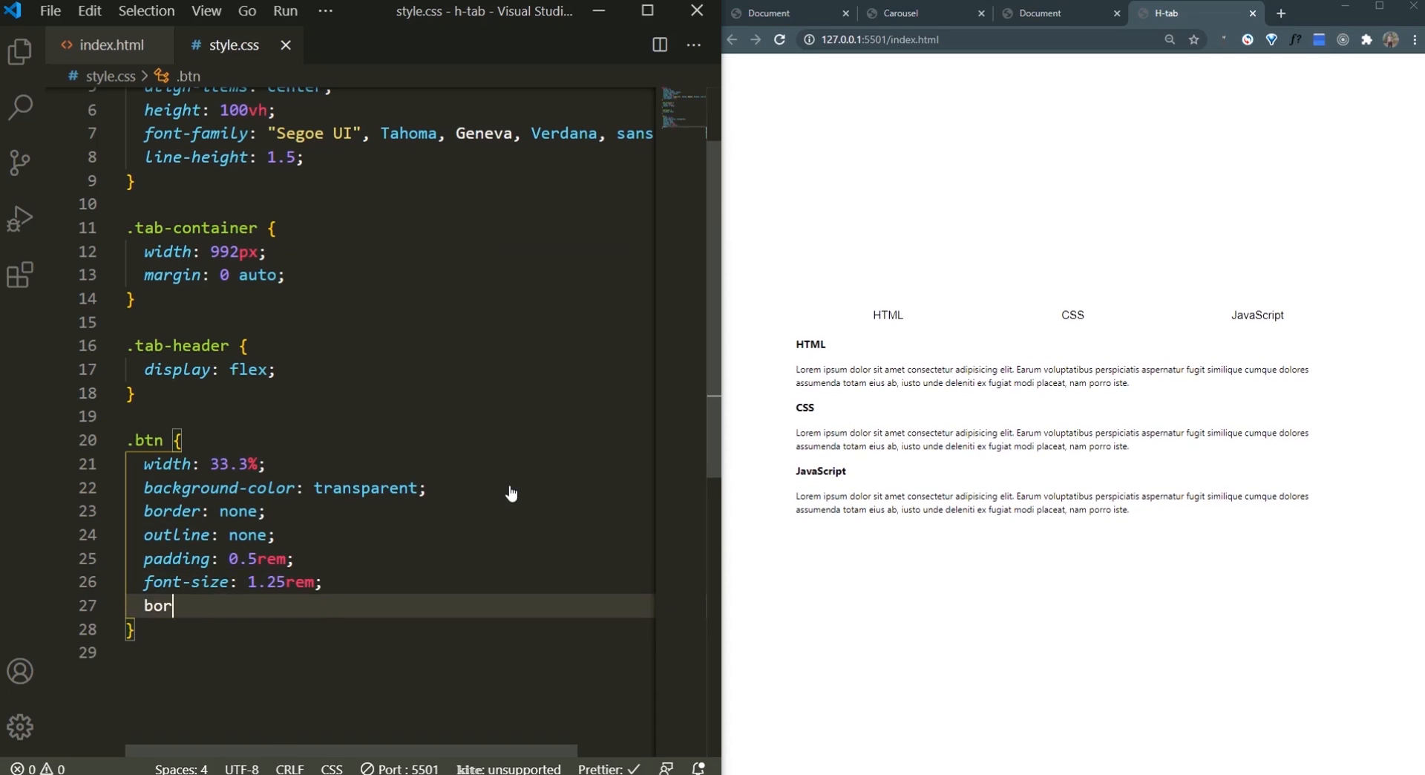
pyautogui.write('der-bottom: 1px solid #ccc;')
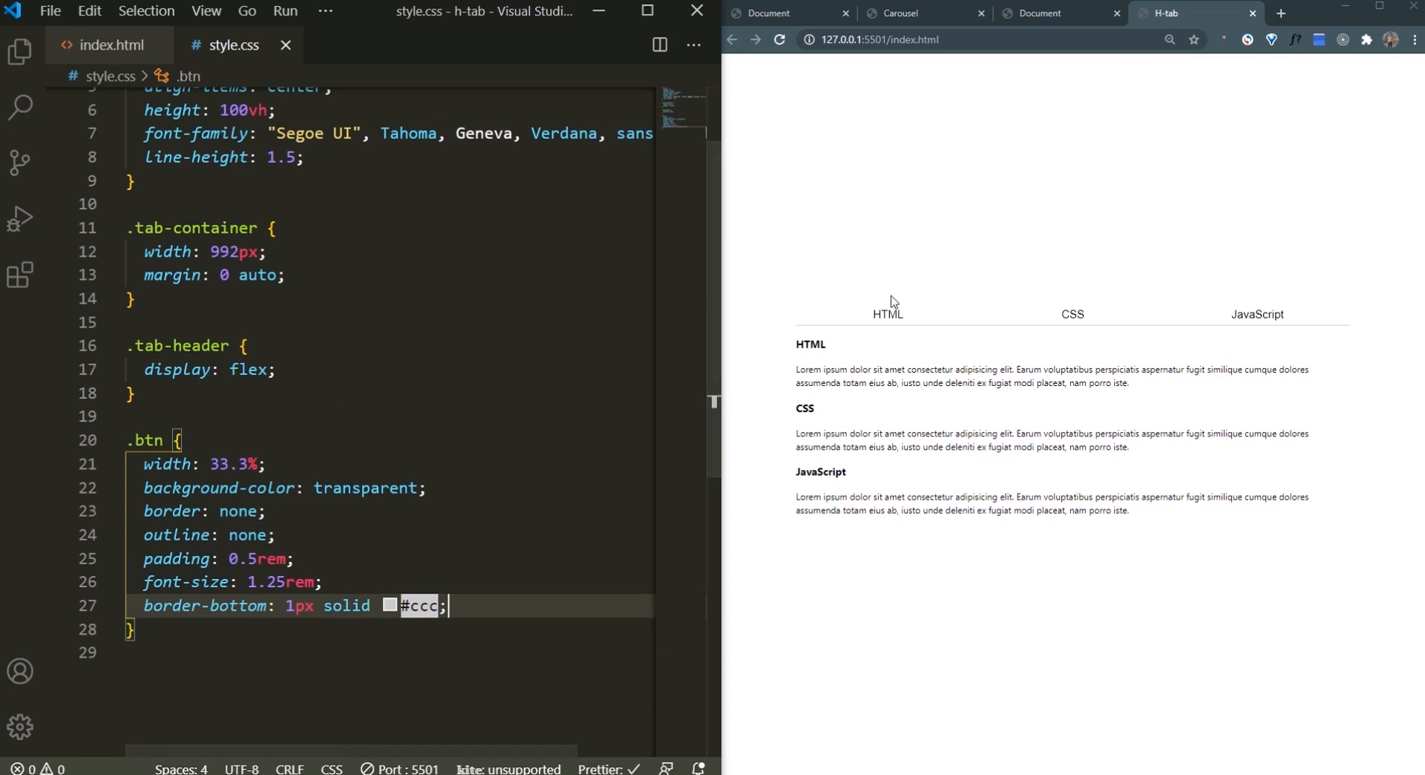
pyautogui.moveTo(284, 324)
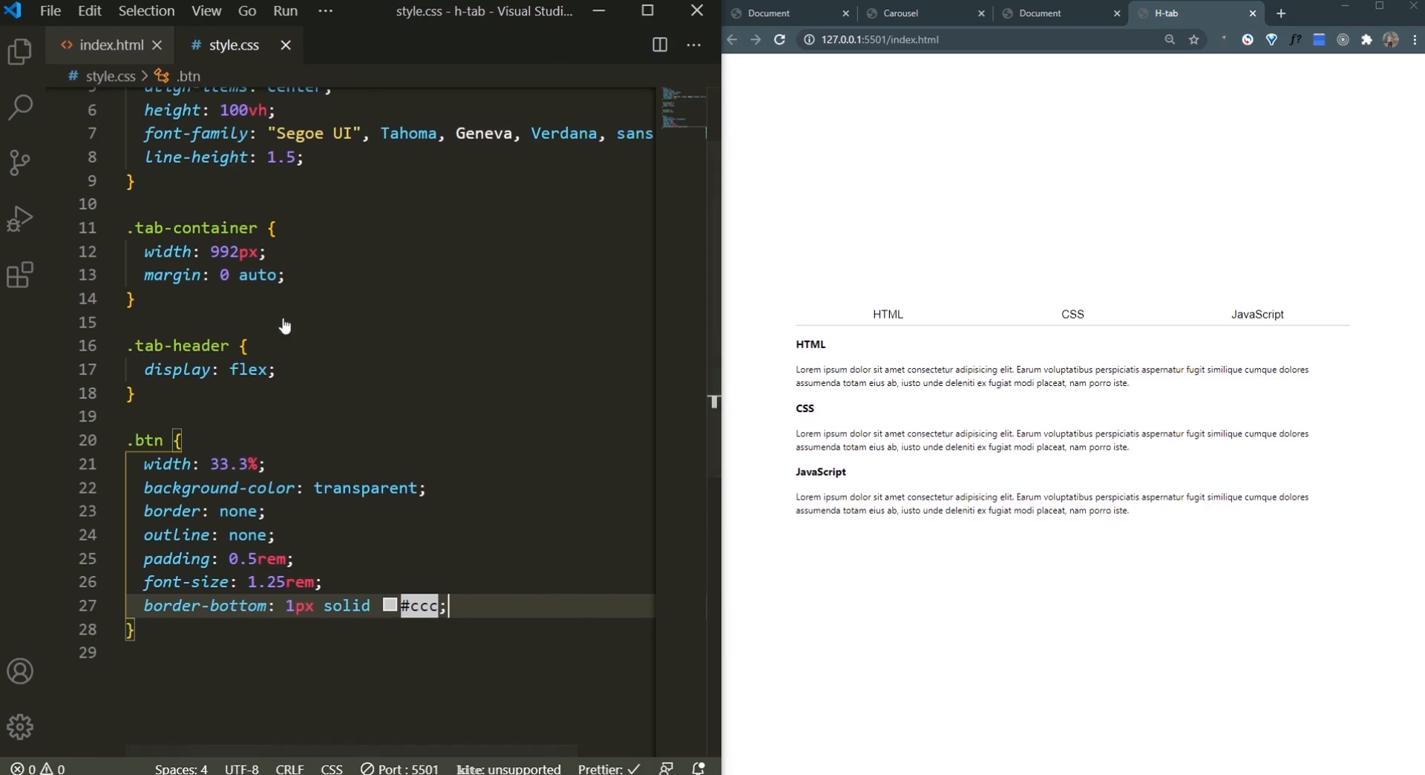
# Step: Add the 'active' class to a tab button's class attribute in index.html
pyautogui.click(110, 45)
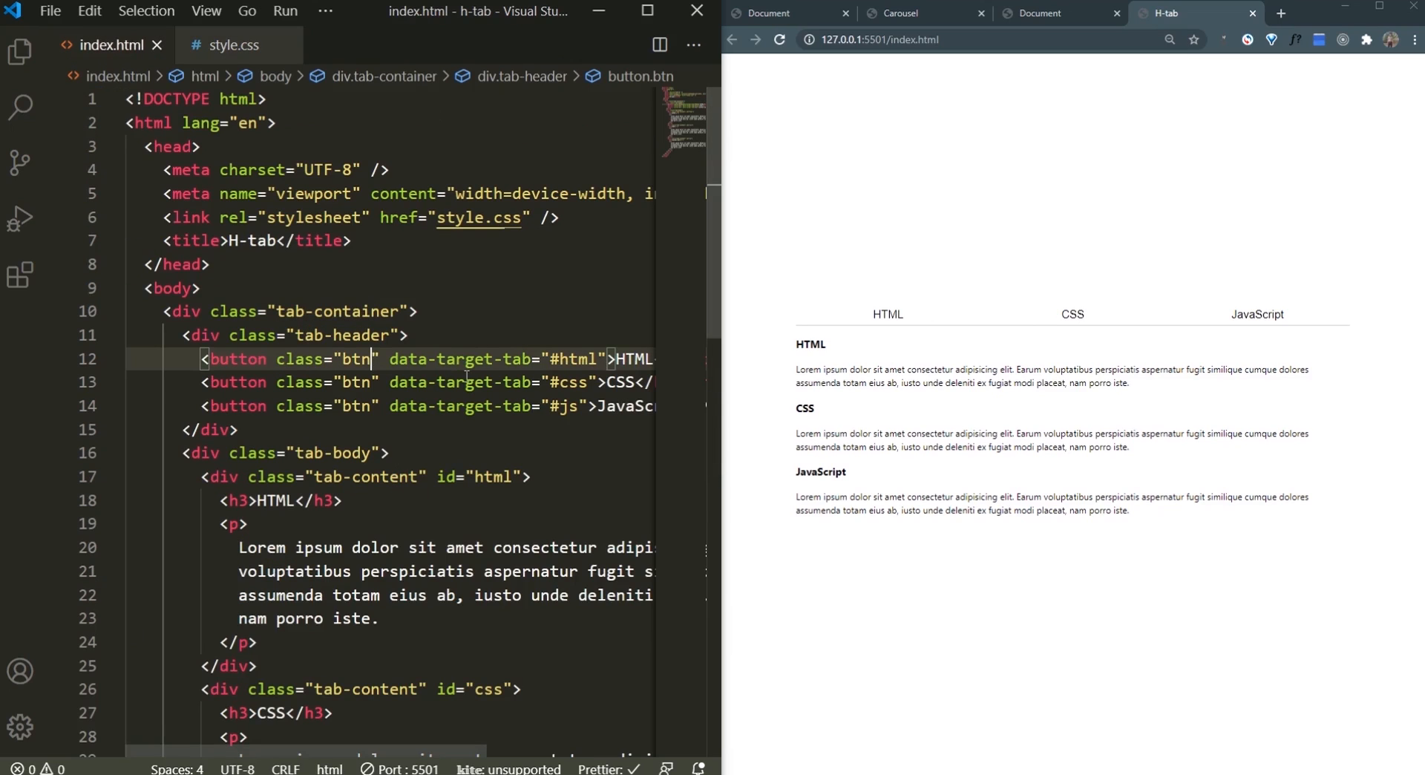
pyautogui.write('active')
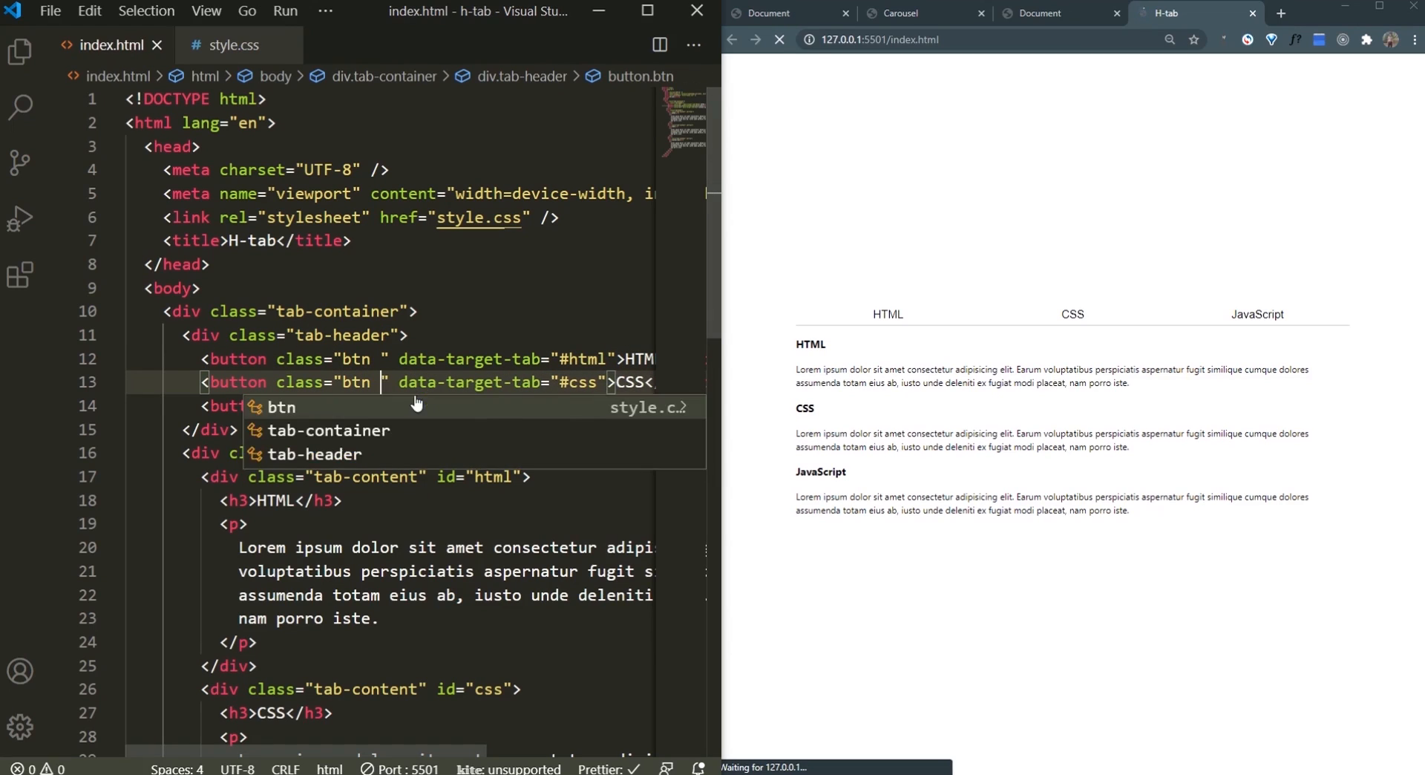
pyautogui.click(232, 44)
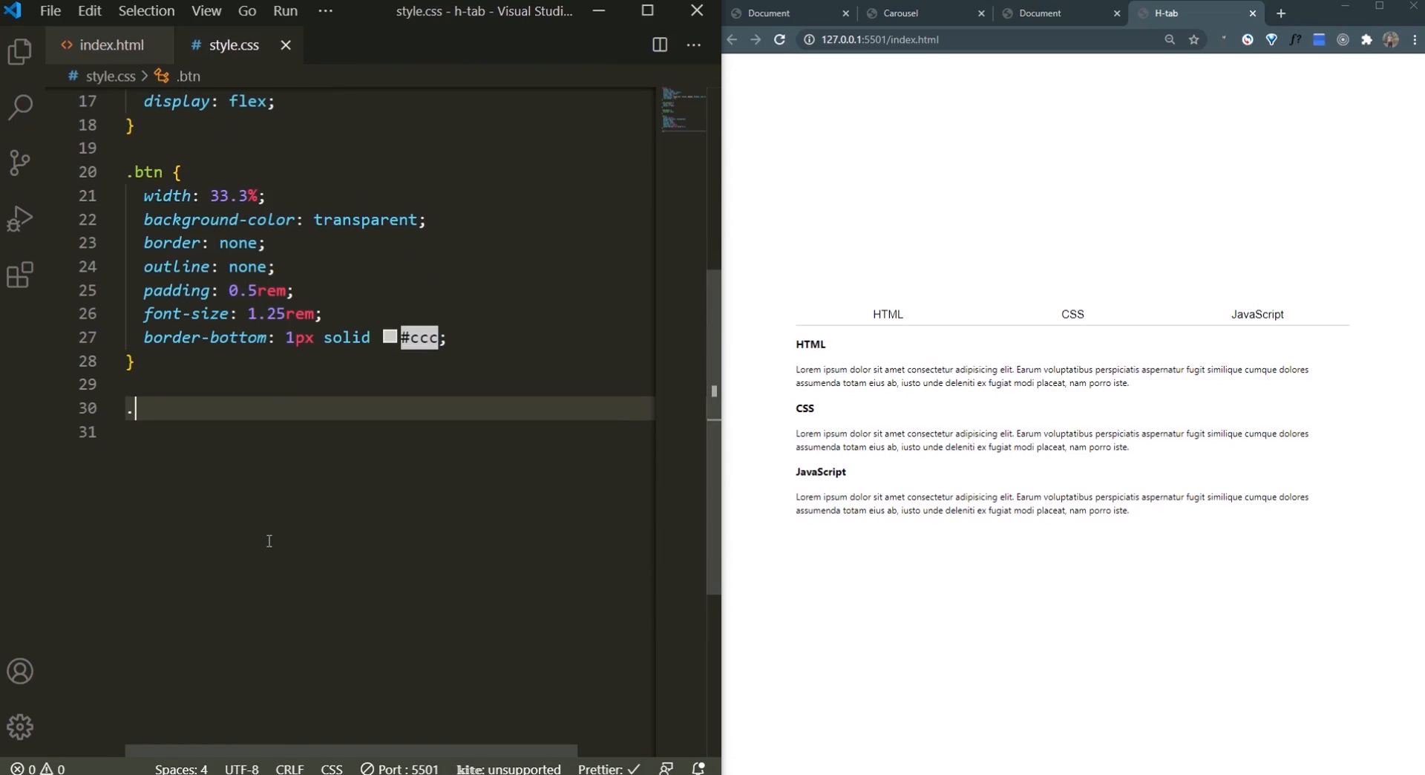
# Step: Add a .btn.active rule: 1px solid #ccc border, #fff bottom border, 5px 5px 0 0 radius
pyautogui.write('.btn.active{')
pyautogui.write('1p')
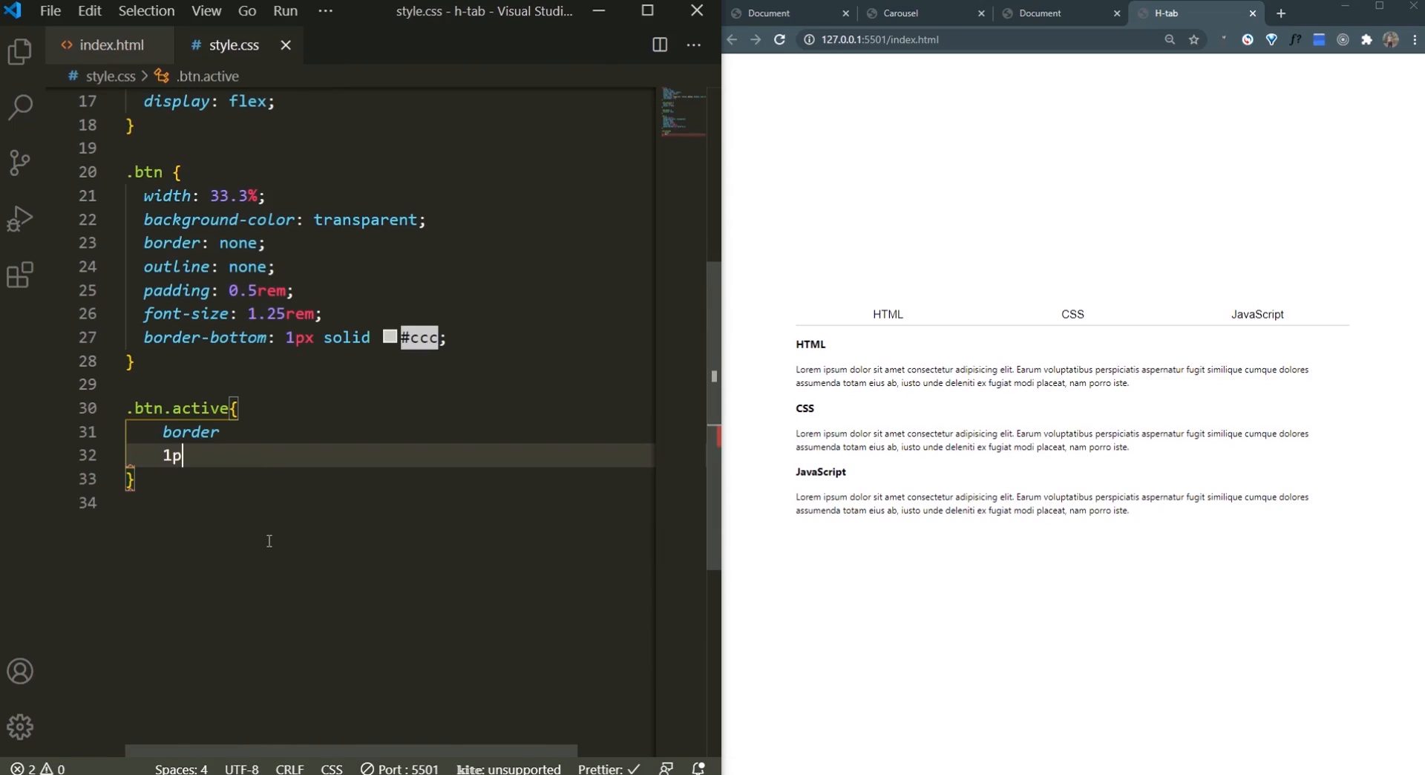
pyautogui.write('x solid #ccc;;')
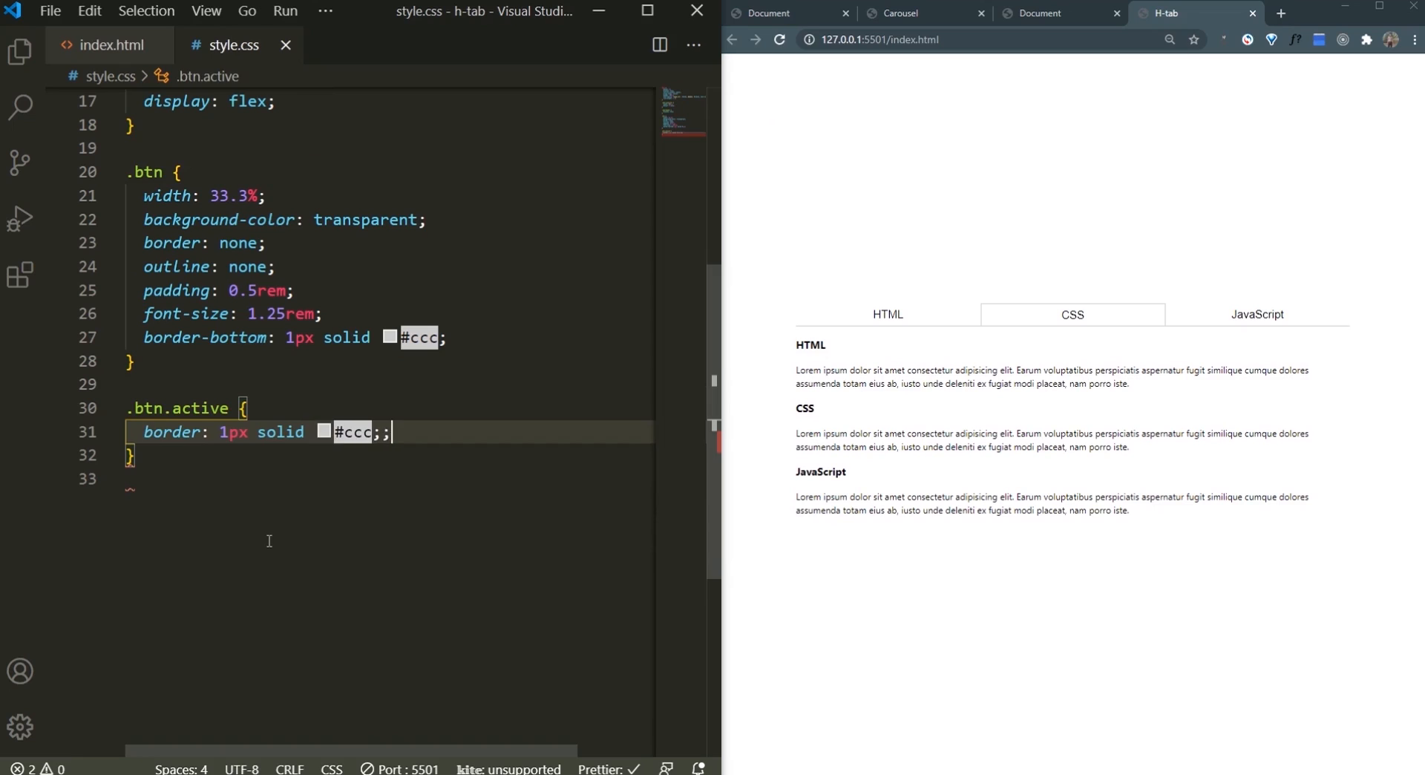
pyautogui.write('border-bottom;')
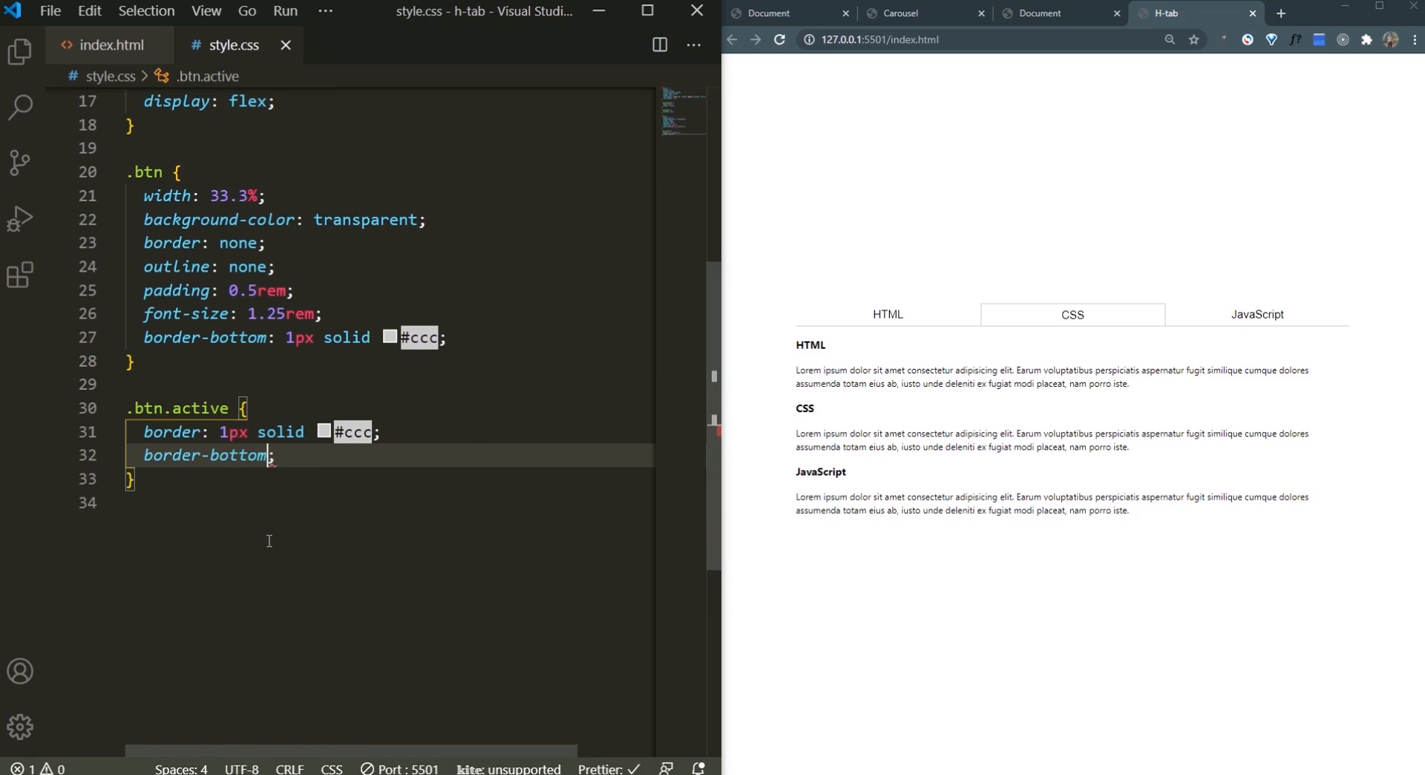
pyautogui.write('-color: #ff')
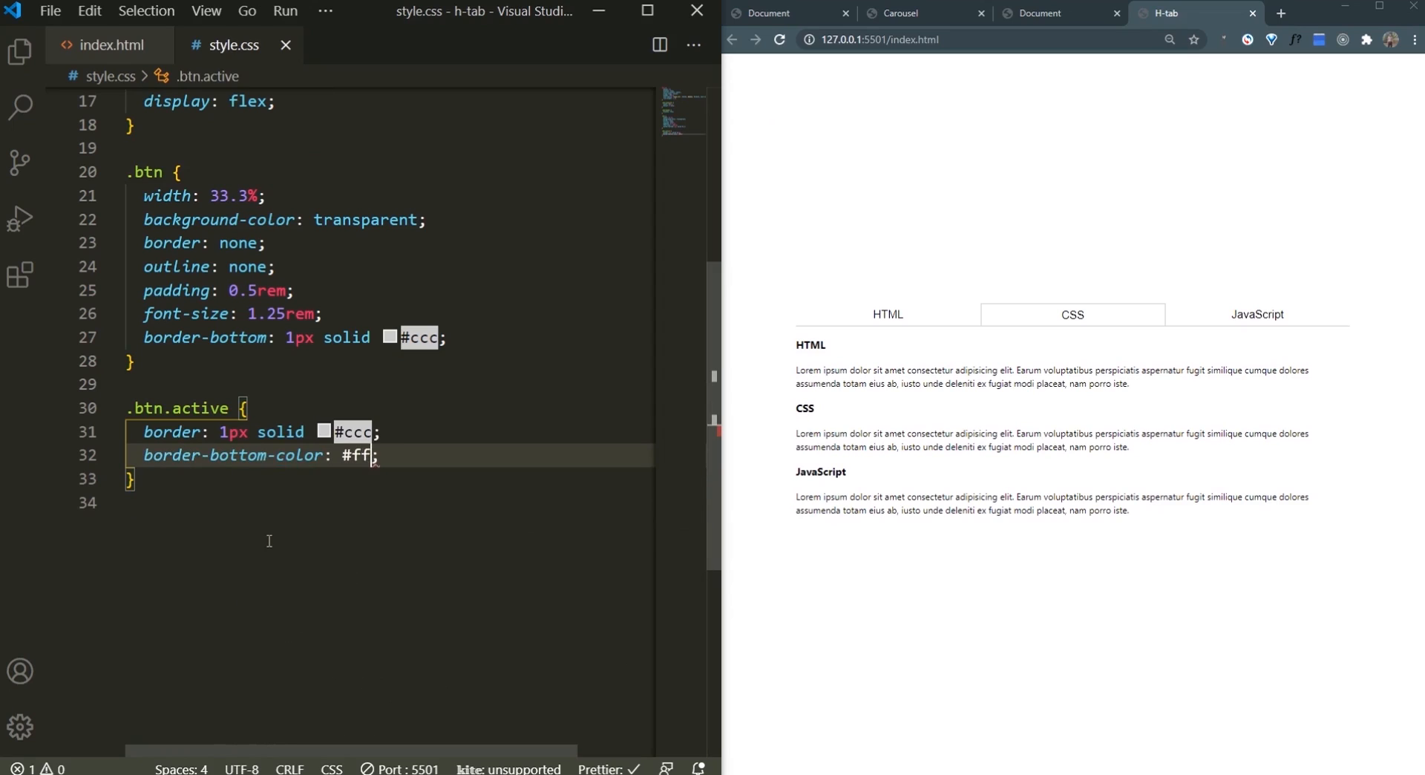
pyautogui.write('ff')
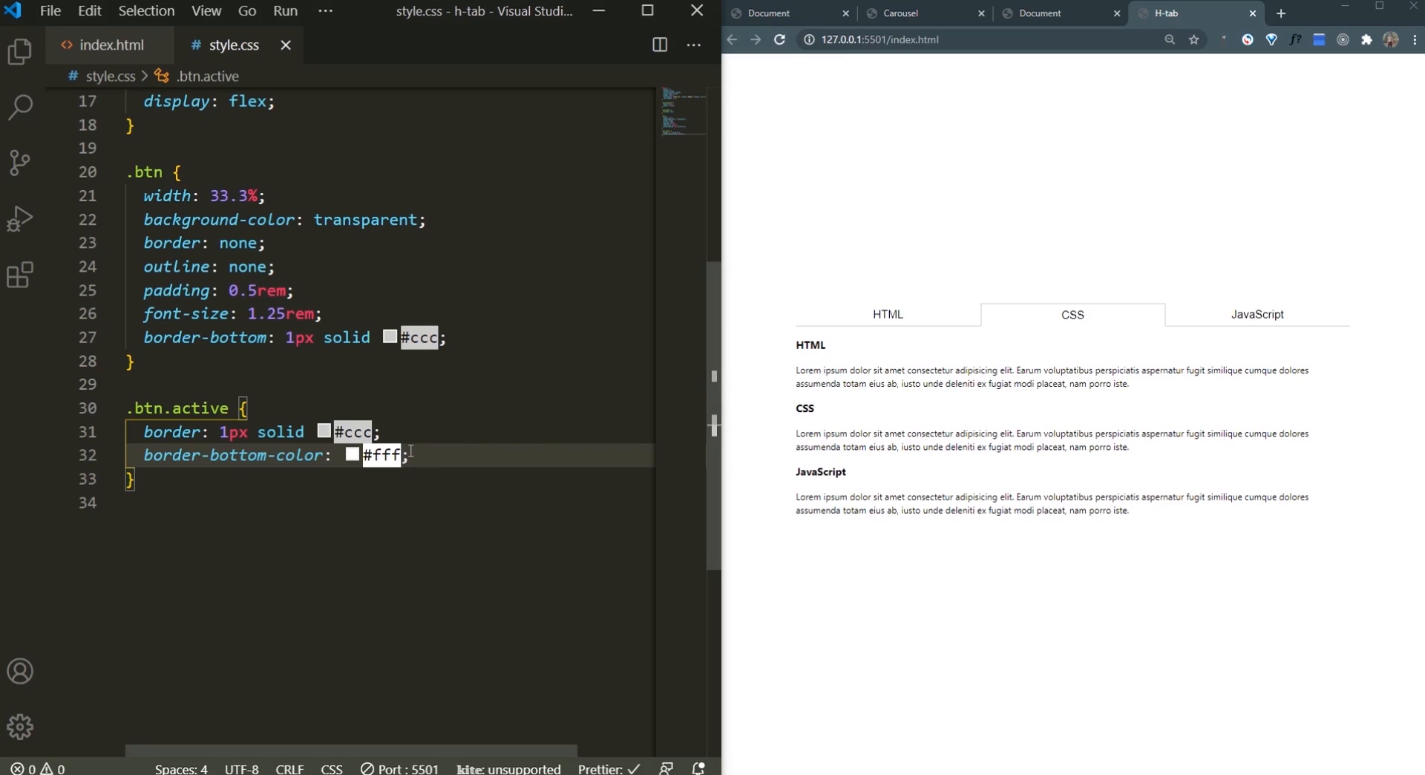
pyautogui.moveTo(416, 501)
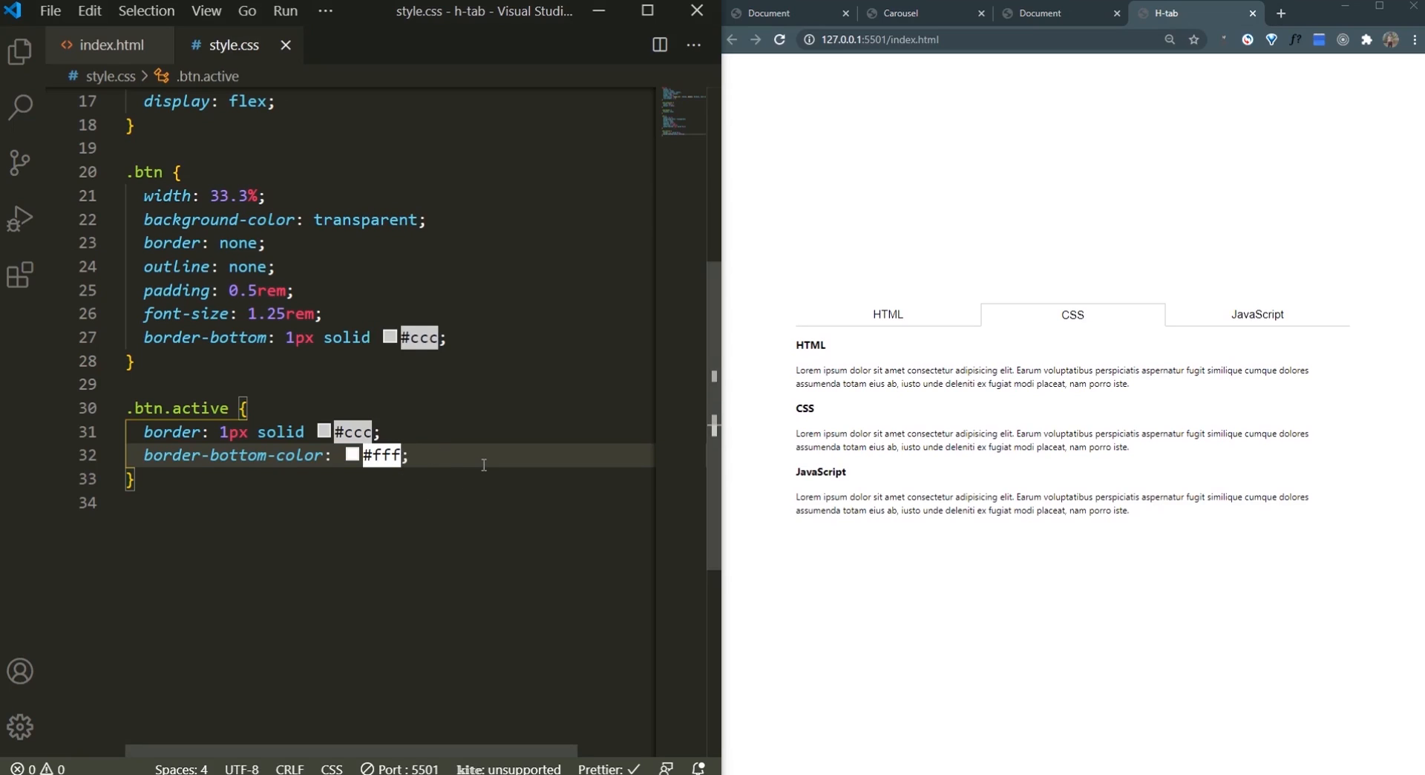
pyautogui.write('border-radius: ;')
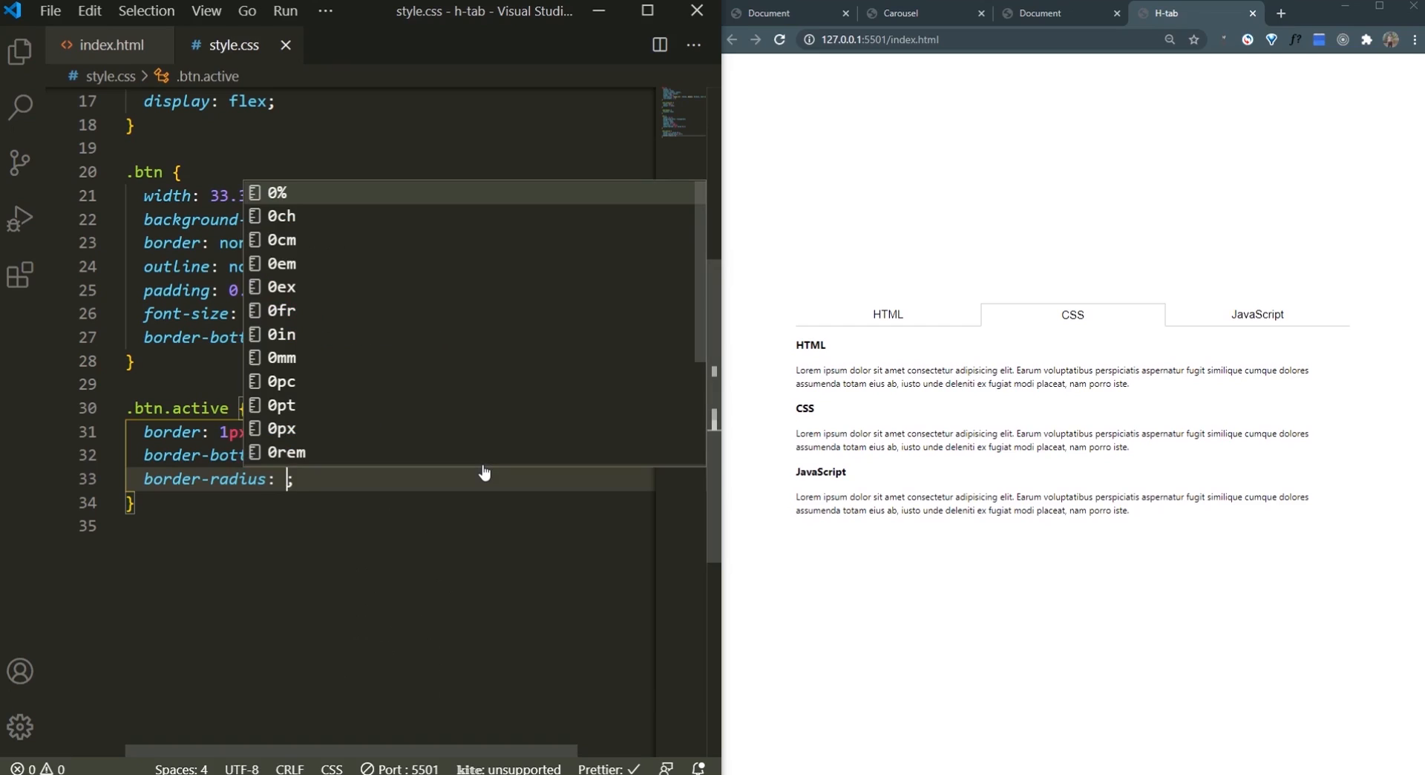
pyautogui.write('5px 5px 0 0')
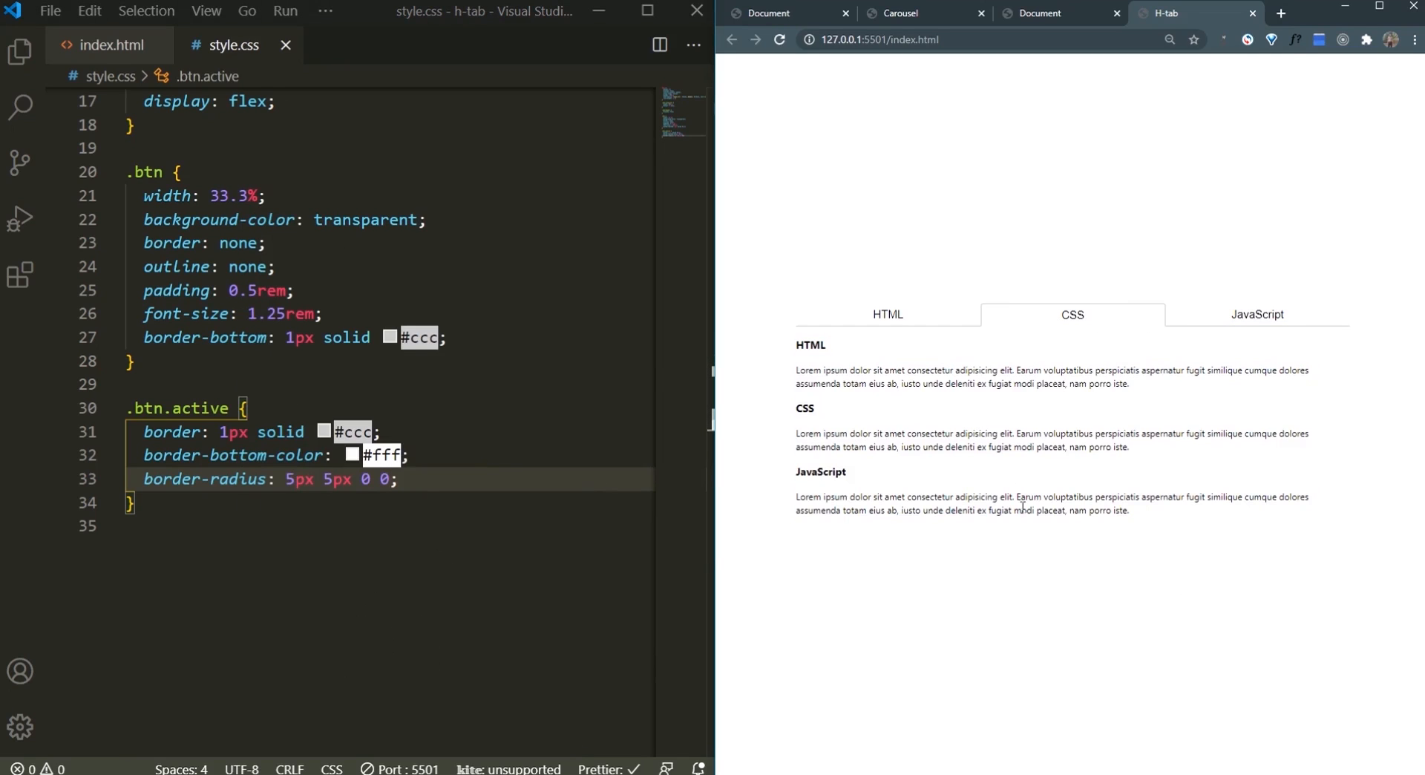
# Step: Give .tab-body a padding of 0.5rem 1rem
pyautogui.scroll(-3)
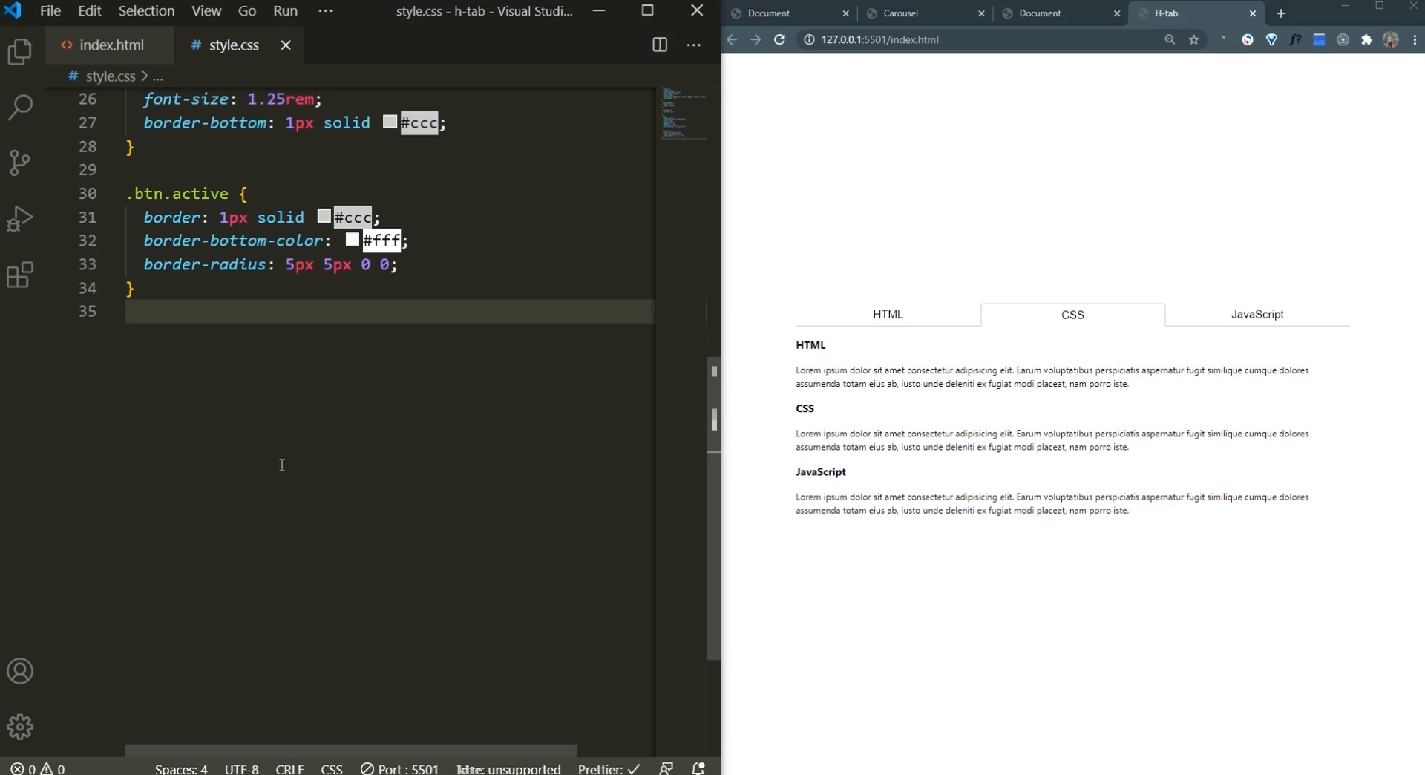
pyautogui.write('.tab-body{')
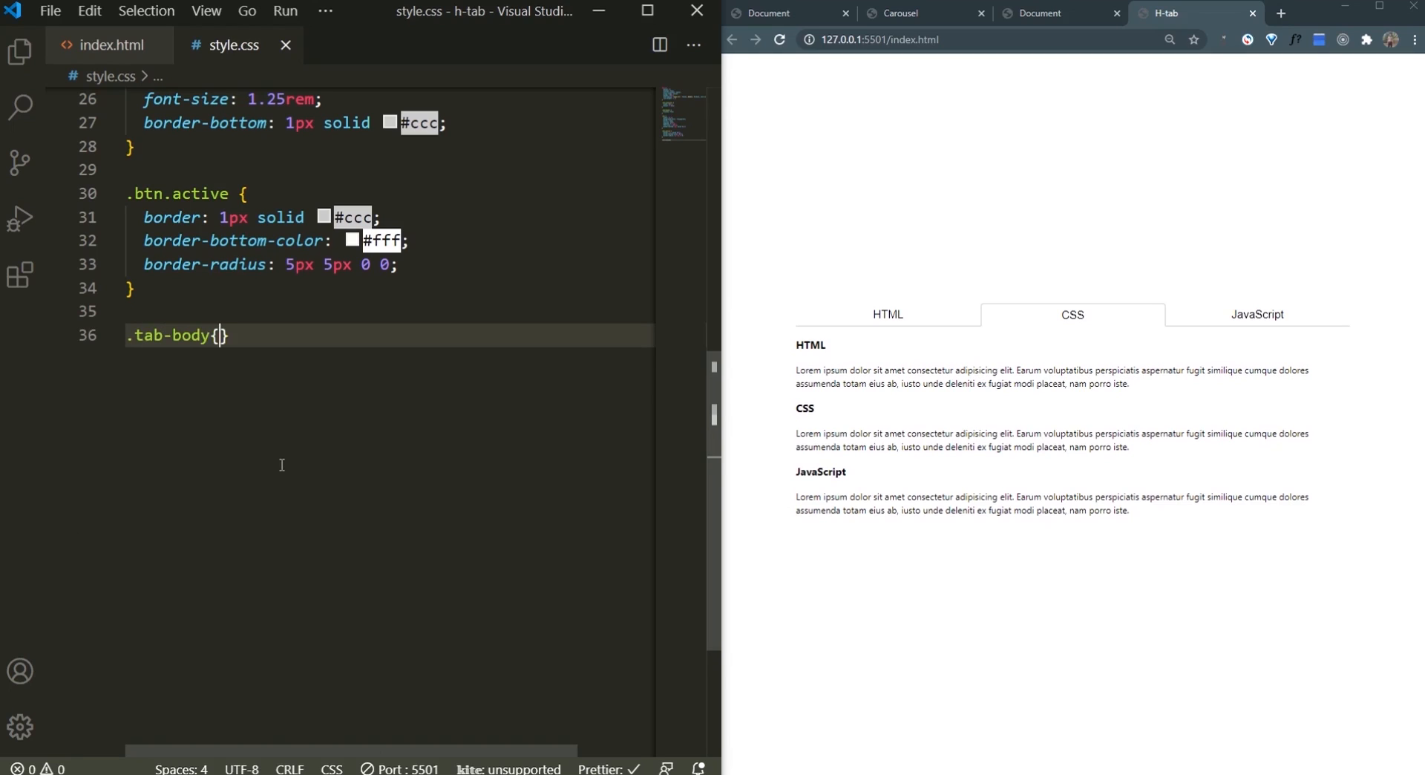
pyautogui.write('padding')
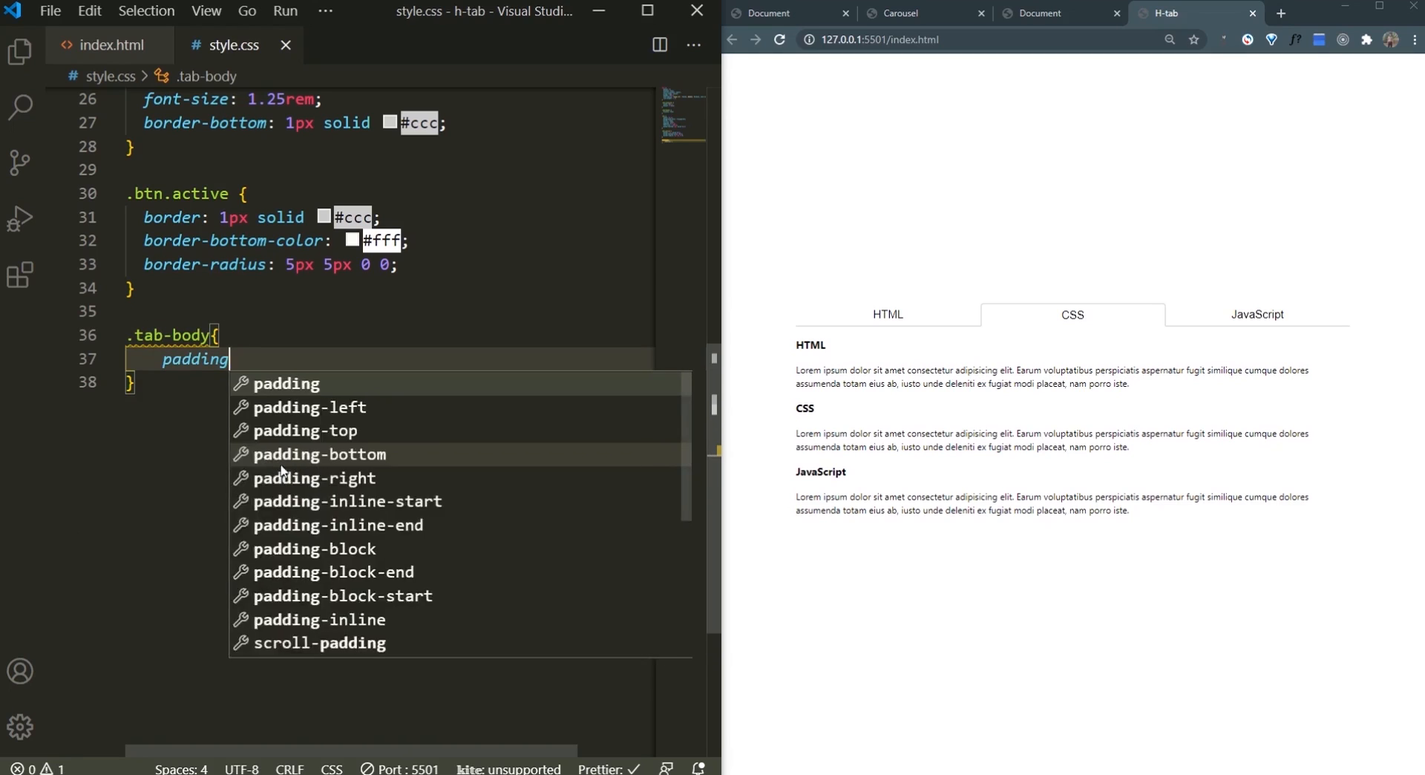
pyautogui.write(': 0.5rem 1rem;')
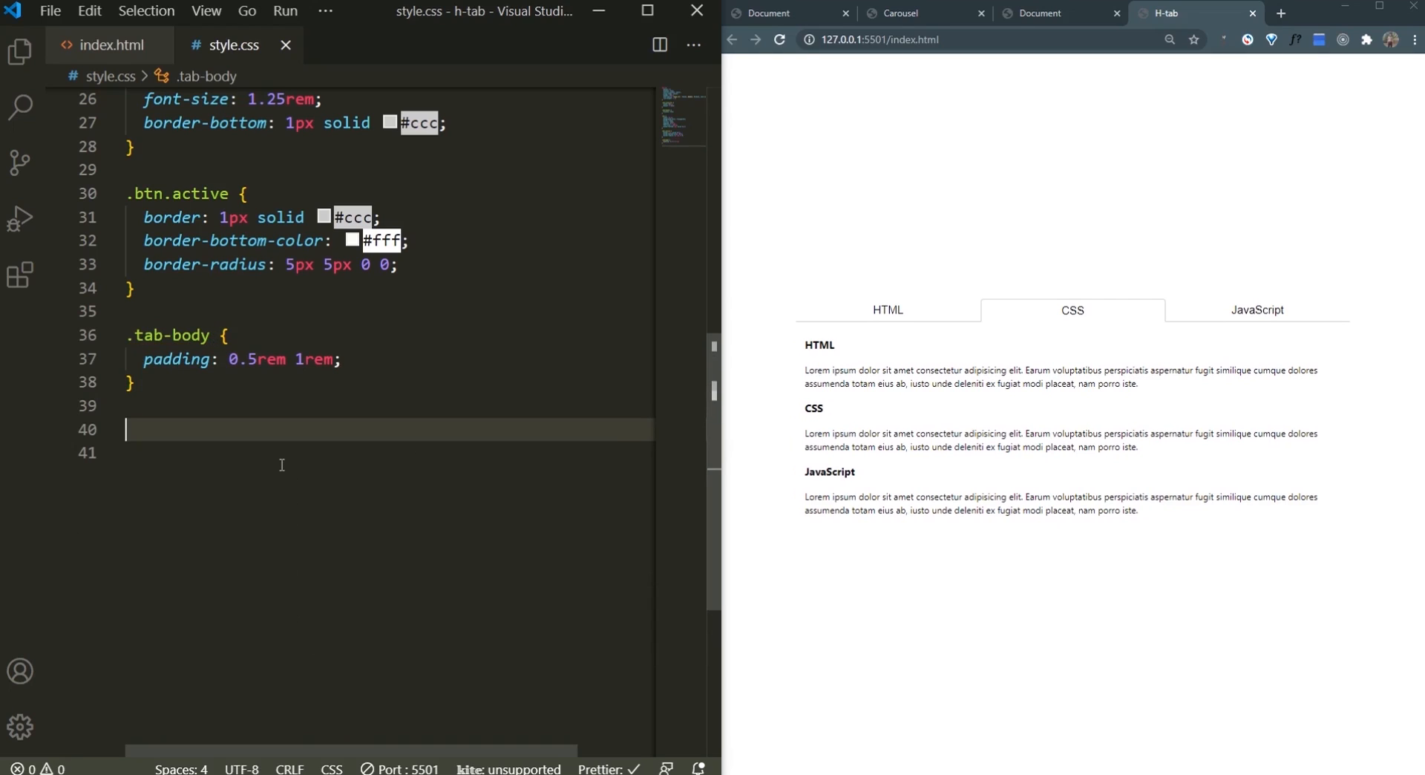
# Step: Hide .tab-content panels and show .tab-content.active with display: block
pyautogui.write('.tab-content {')
pyautogui.click(361, 453)
pyautogui.write('display: none;')
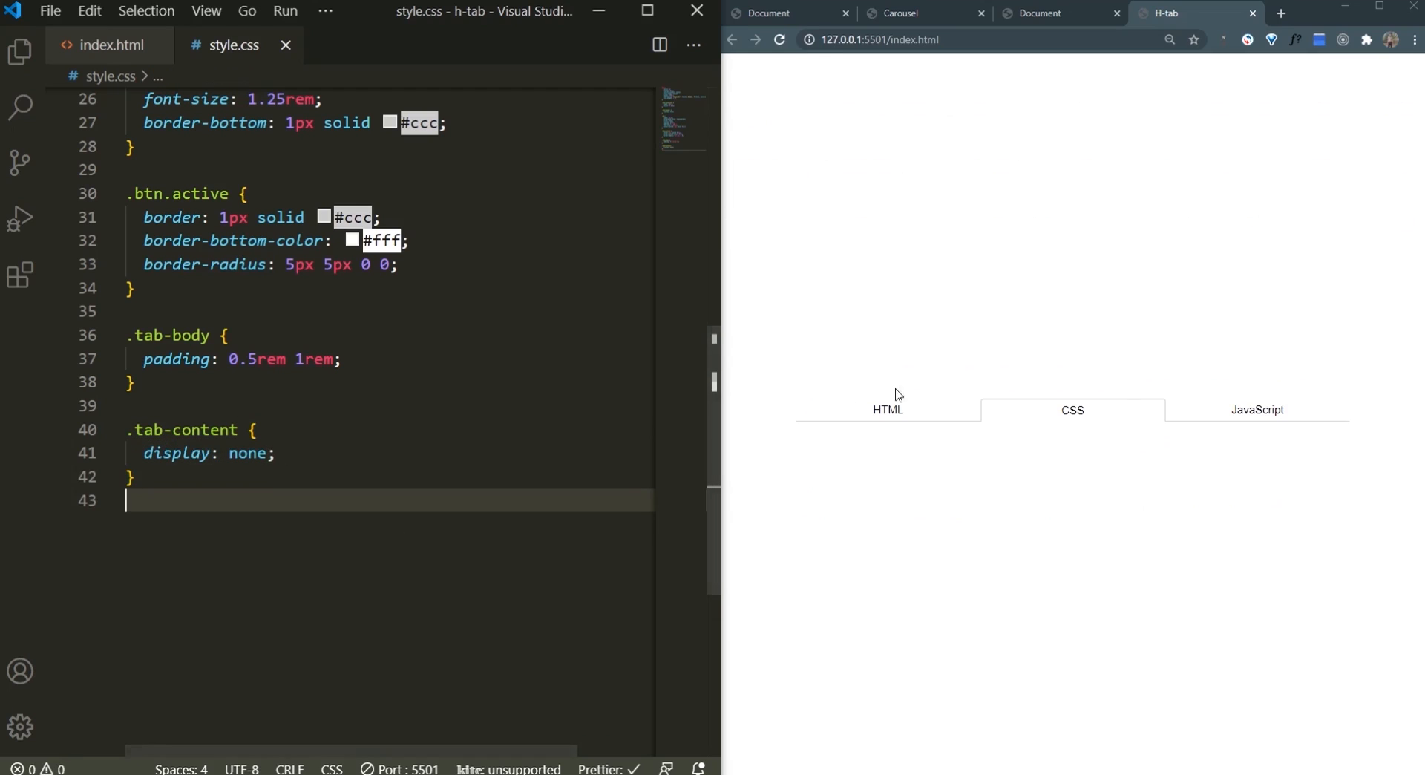
pyautogui.press('Enter')
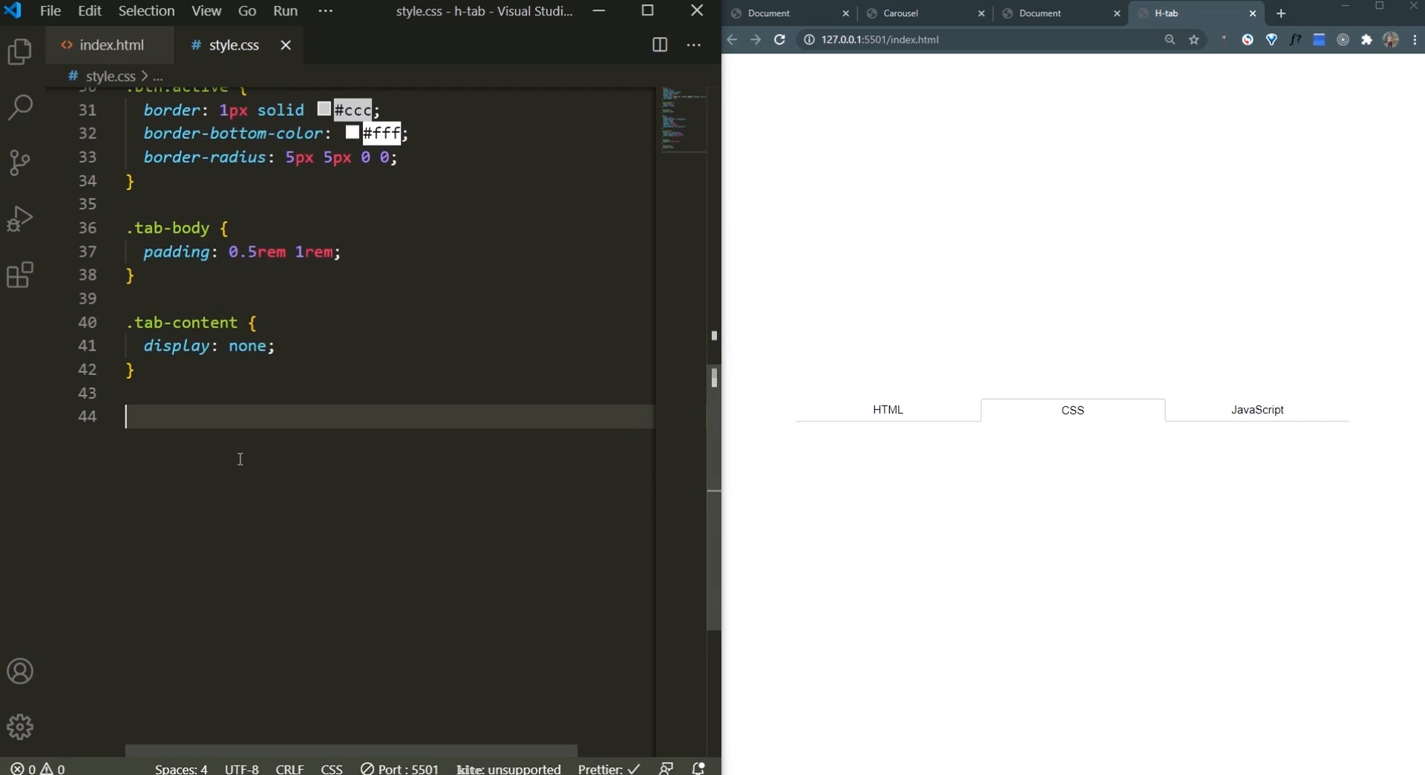
pyautogui.write('.tab-content.active{')
pyautogui.write('d')
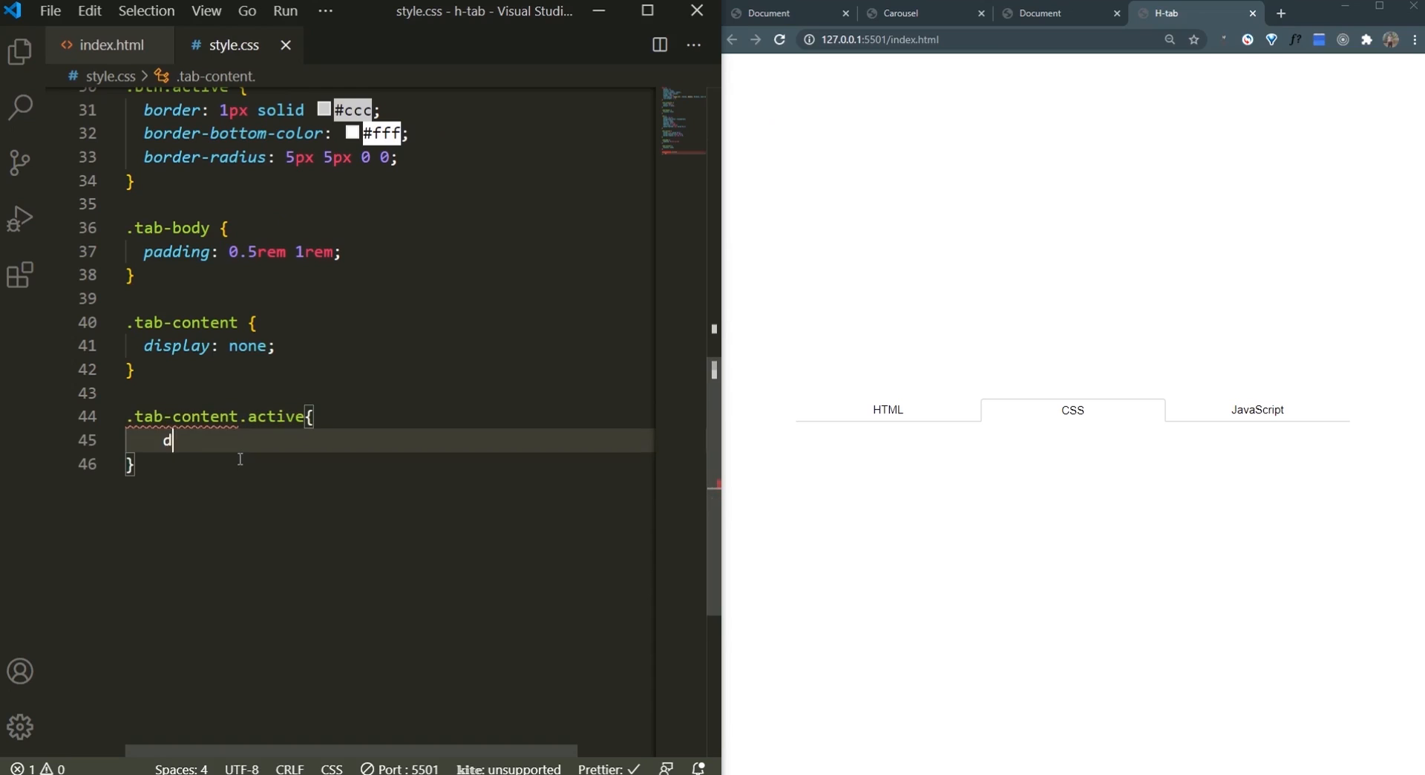
pyautogui.write('isplay: block;')
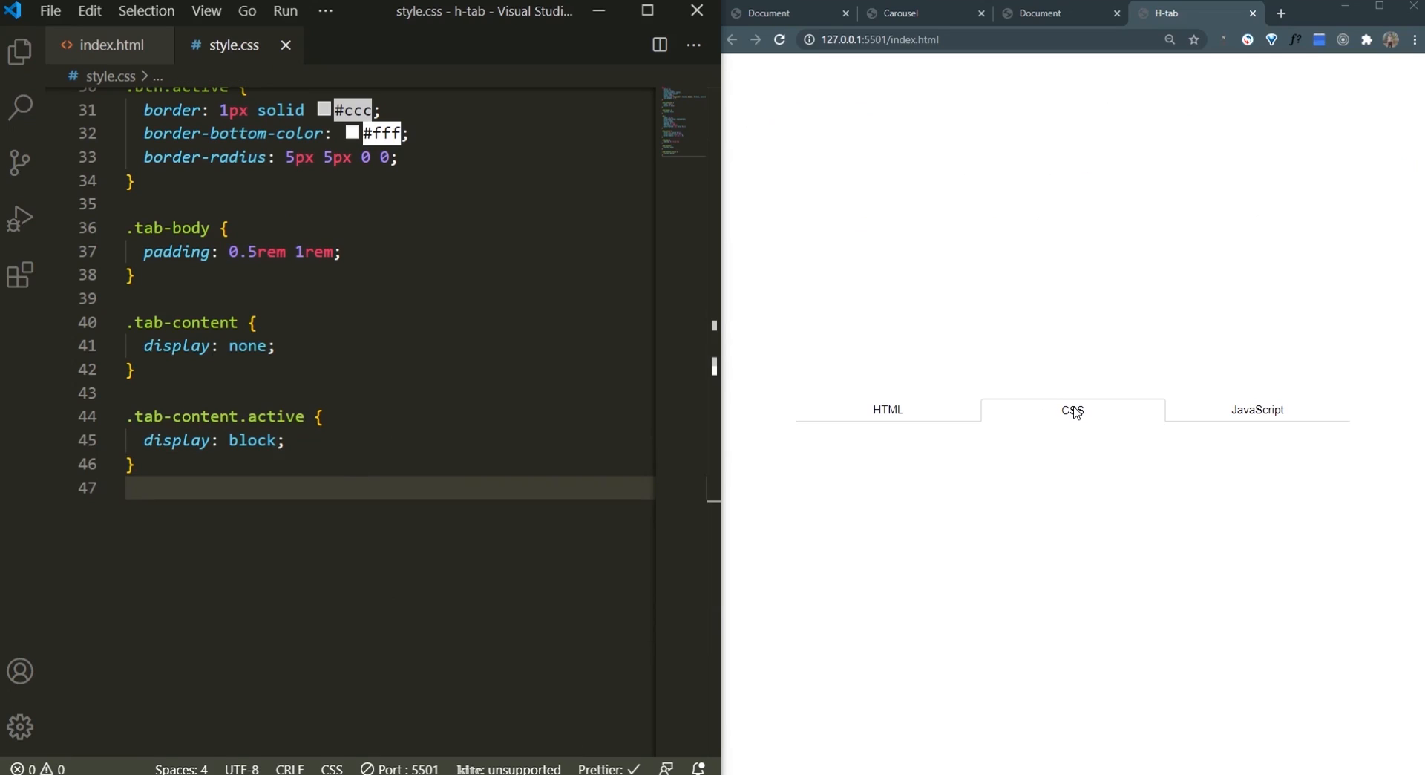
# Step: Add the 'active' class to the tab-content div with id="css" in index.html and save
pyautogui.click(127, 488)
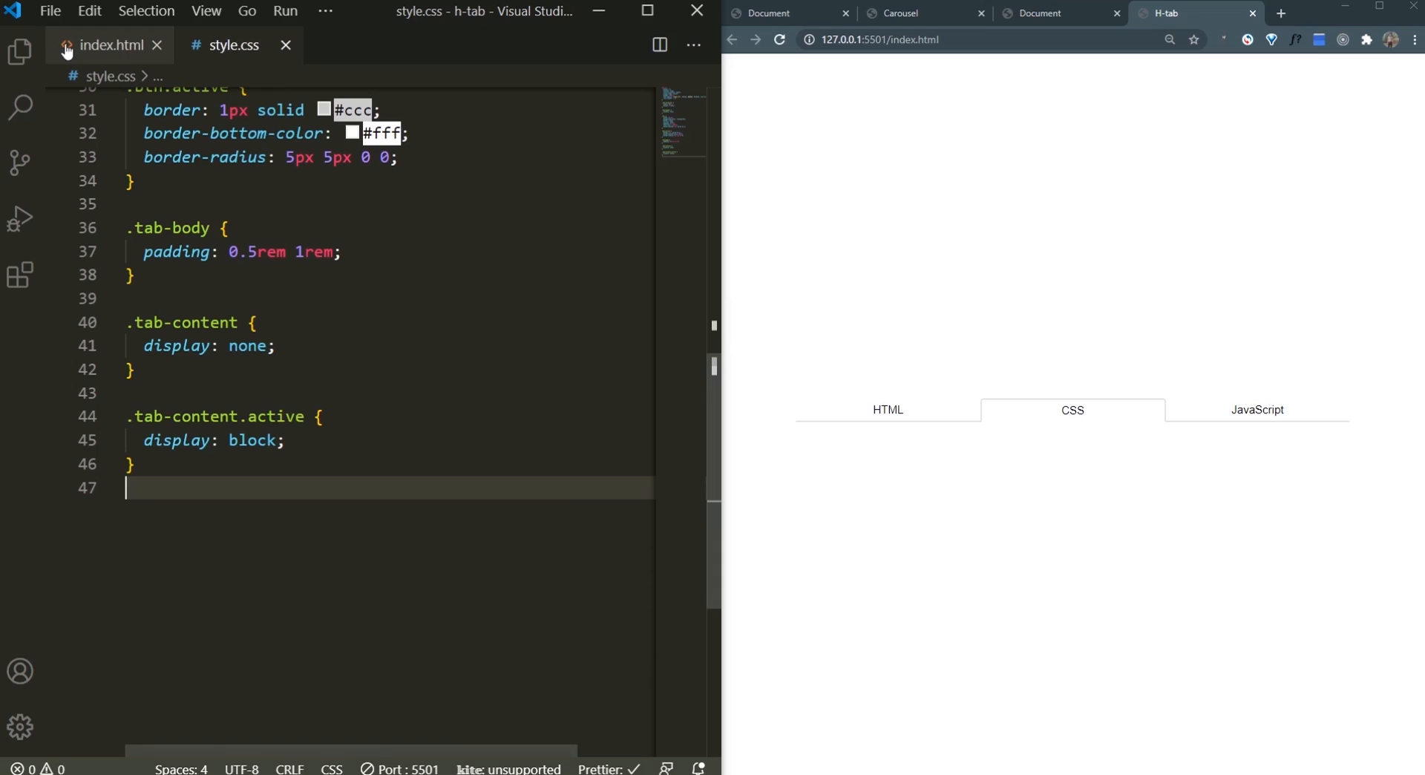
pyautogui.click(106, 44)
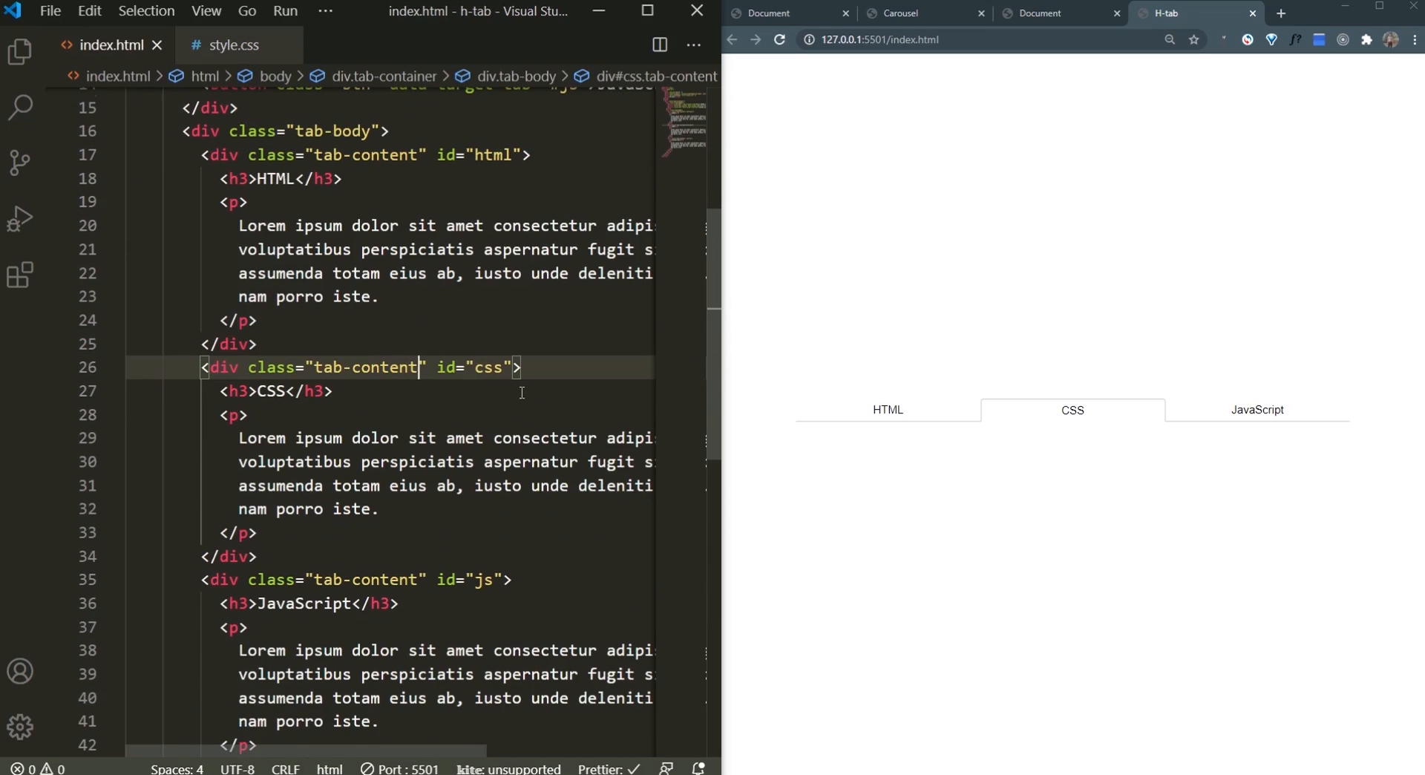
pyautogui.write('active')
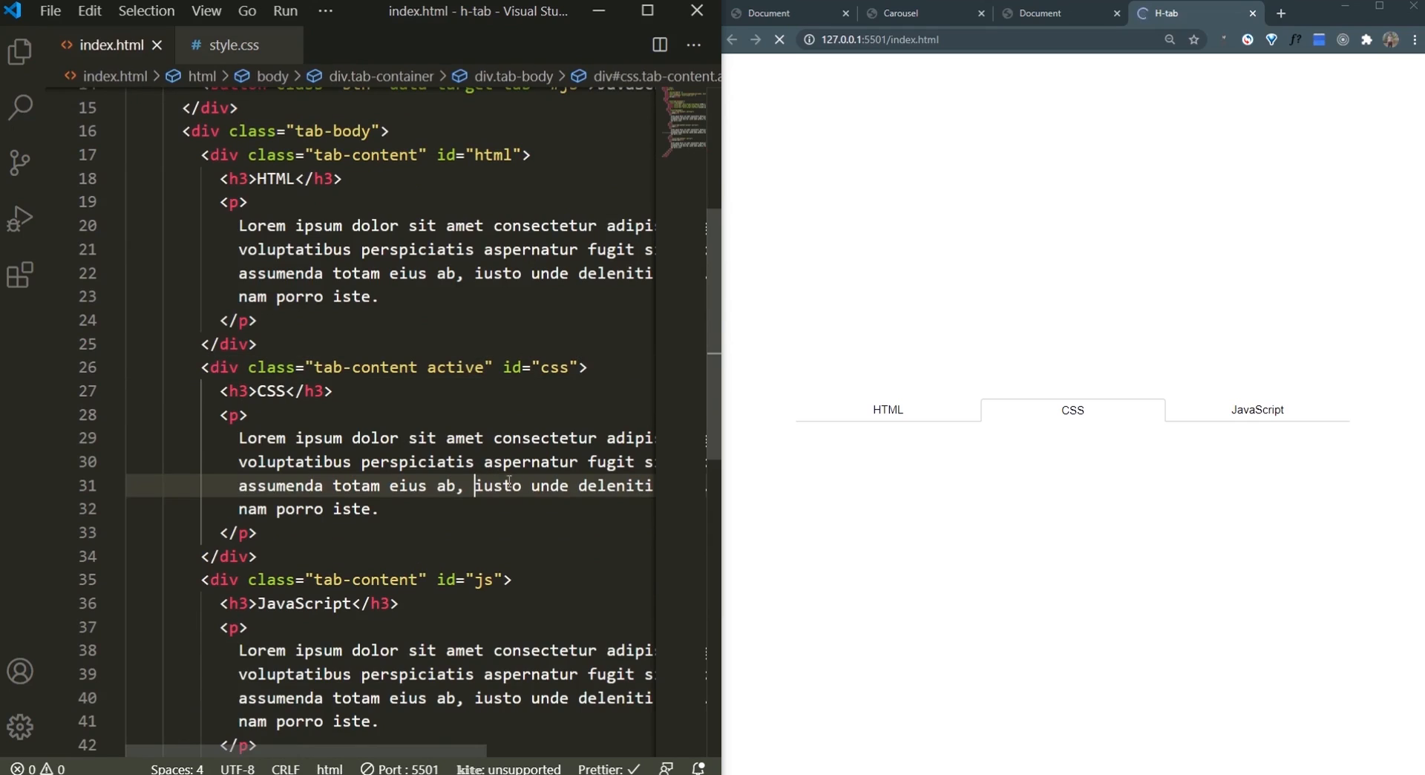
pyautogui.click(780, 39)
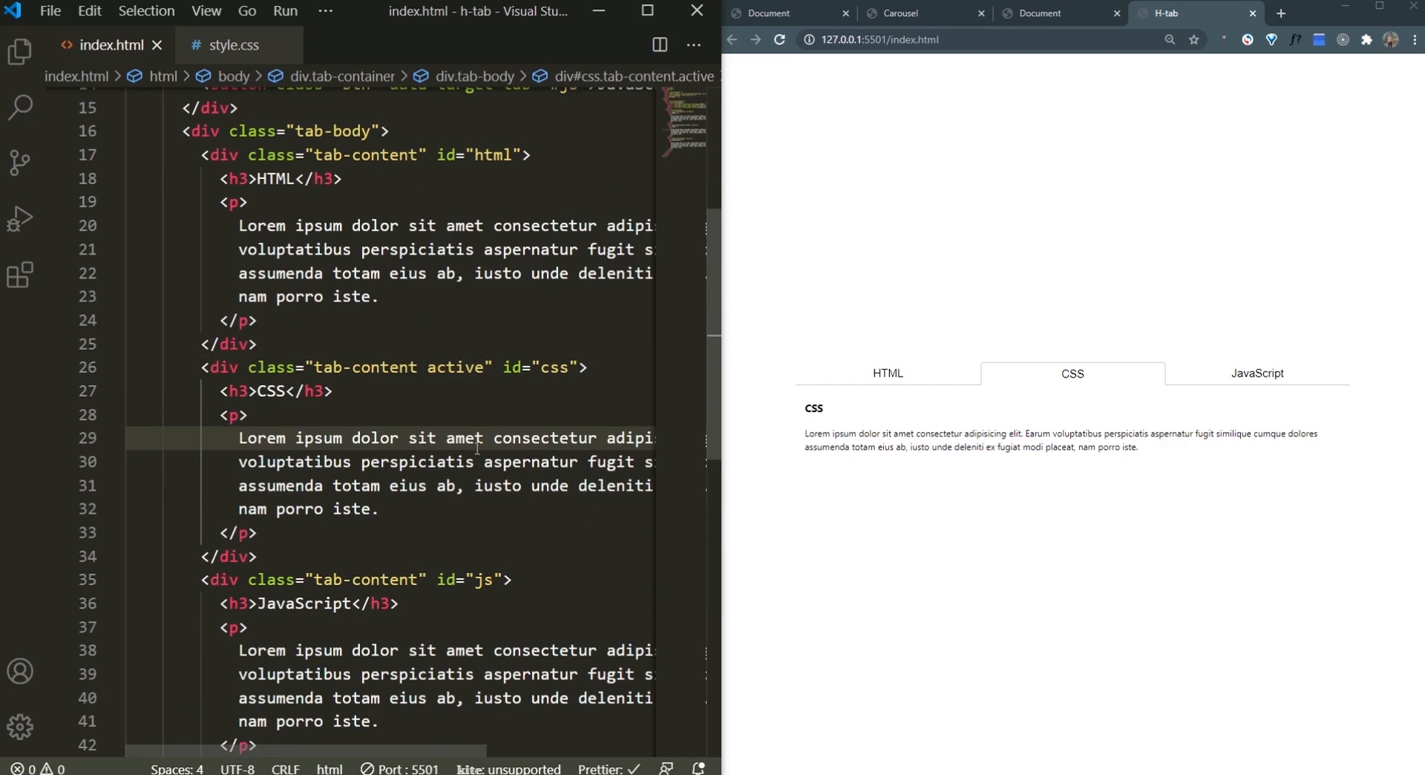
pyautogui.click(231, 44)
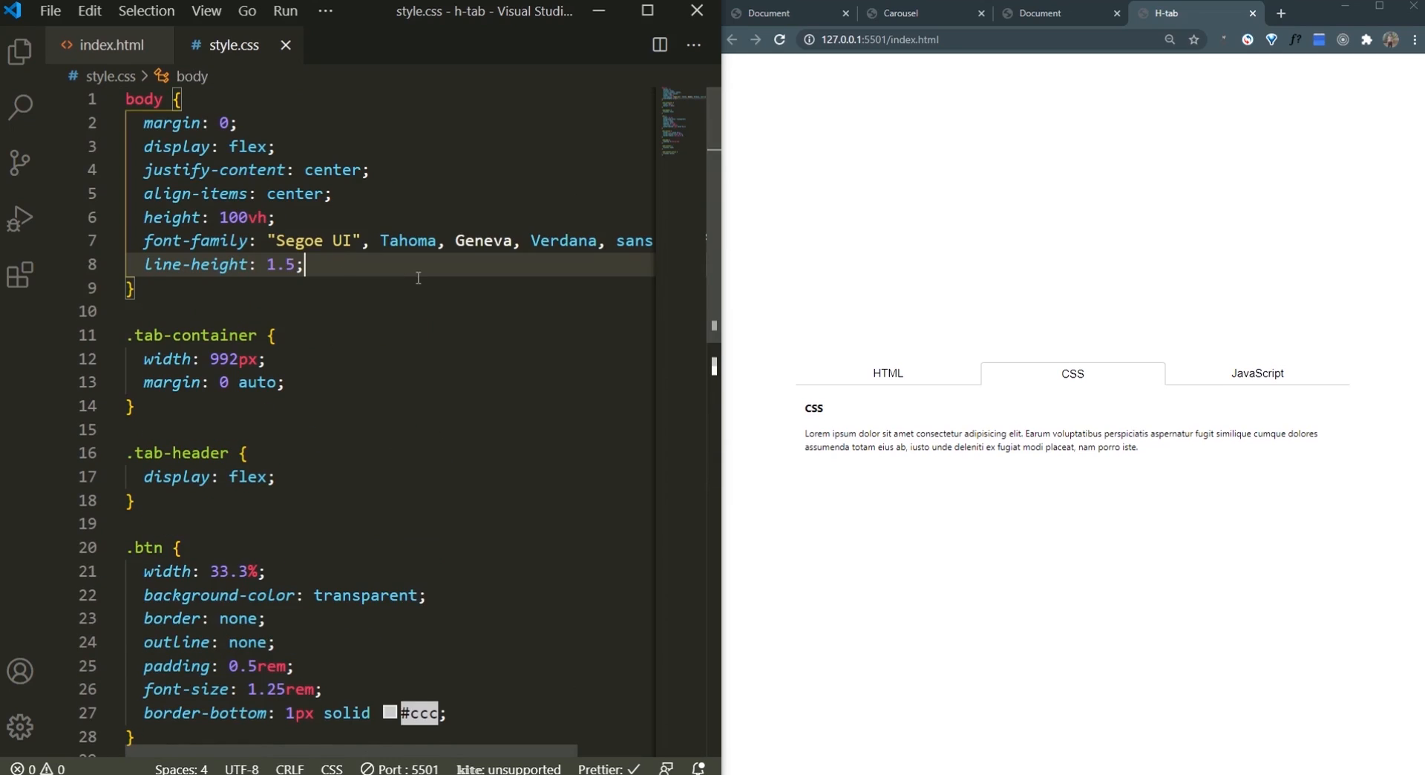
# Step: Add font-size: 1.25rem to the body rule in style.css
pyautogui.write('font-size: 1.;')
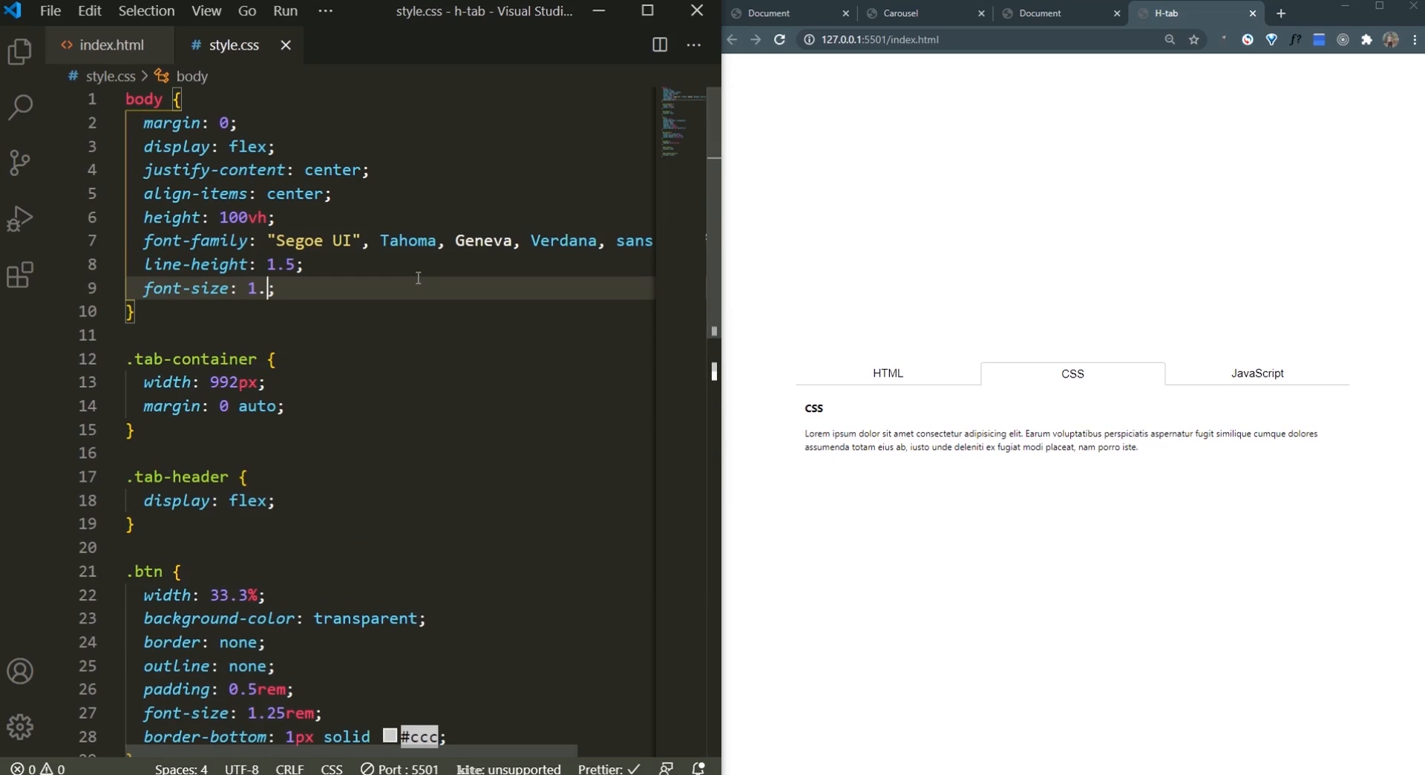
pyautogui.write('25rem')
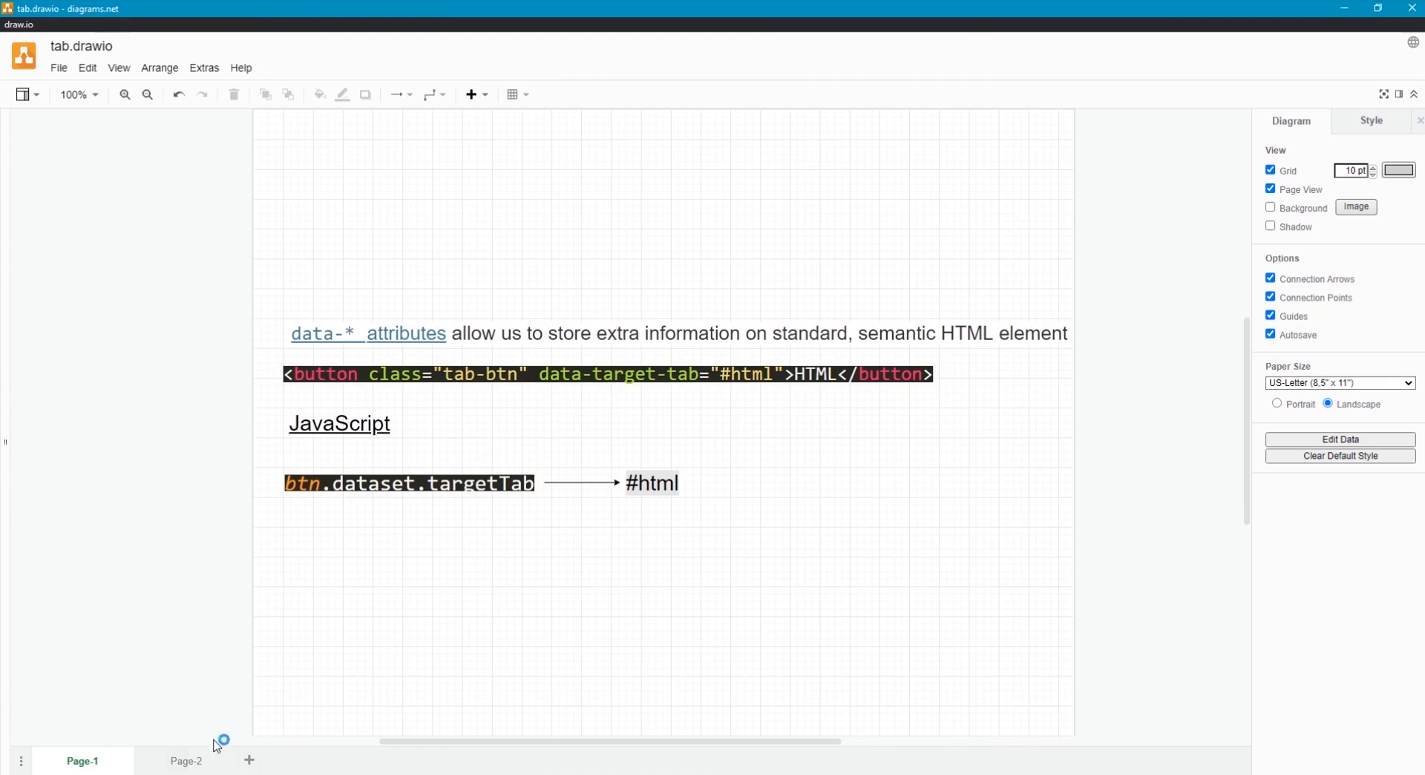
# Step: Open draw.io's Page-2 and select the steps for clearing and adding active classes
pyautogui.click(185, 760)
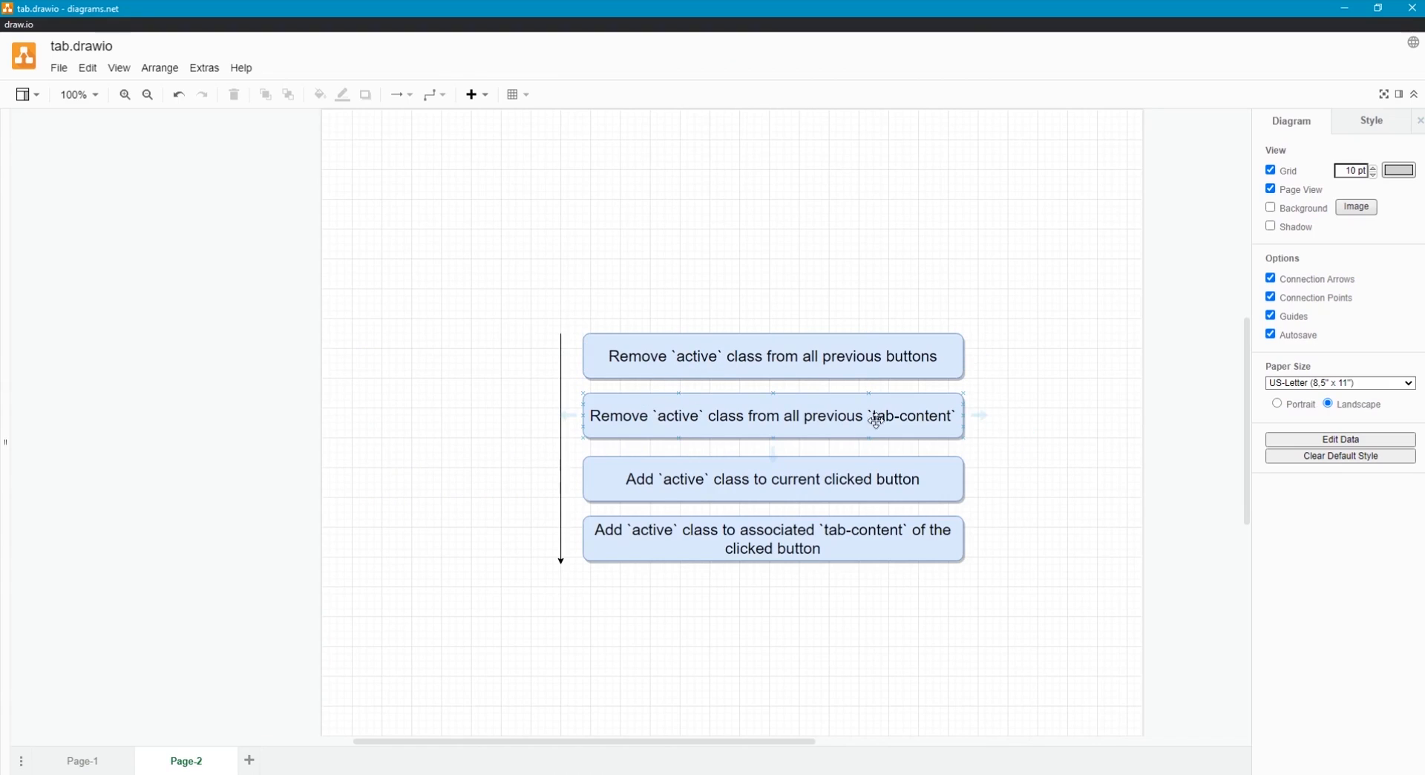
pyautogui.click(773, 478)
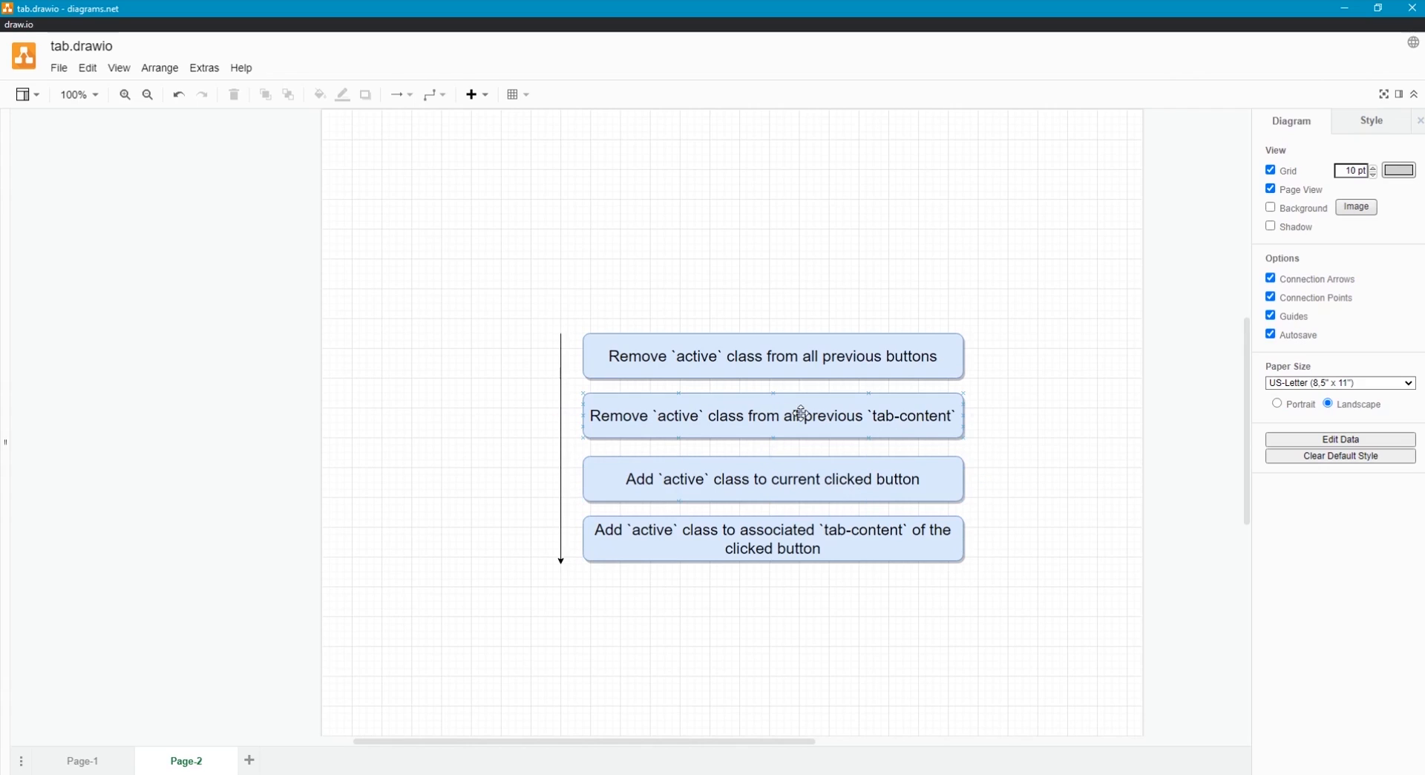
pyautogui.click(773, 415)
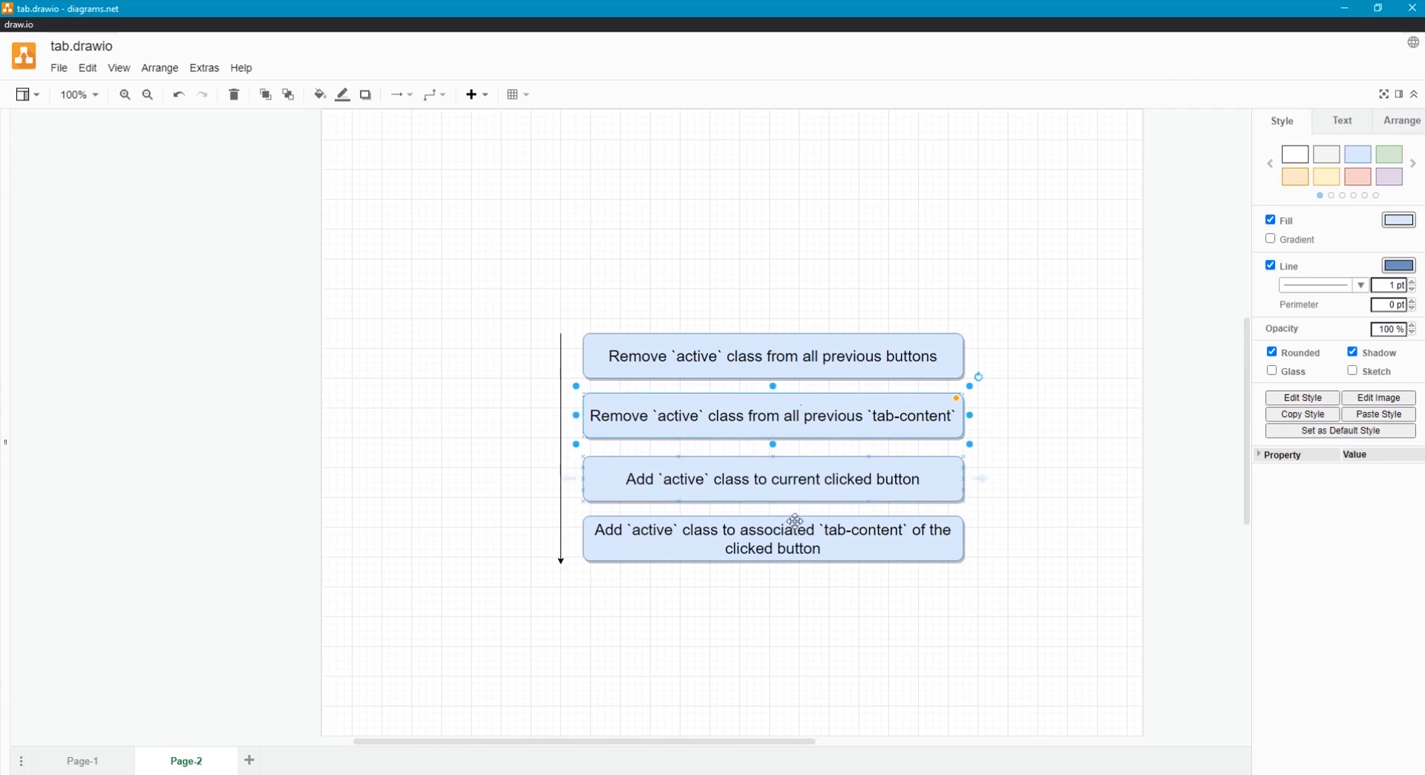
pyautogui.click(773, 539)
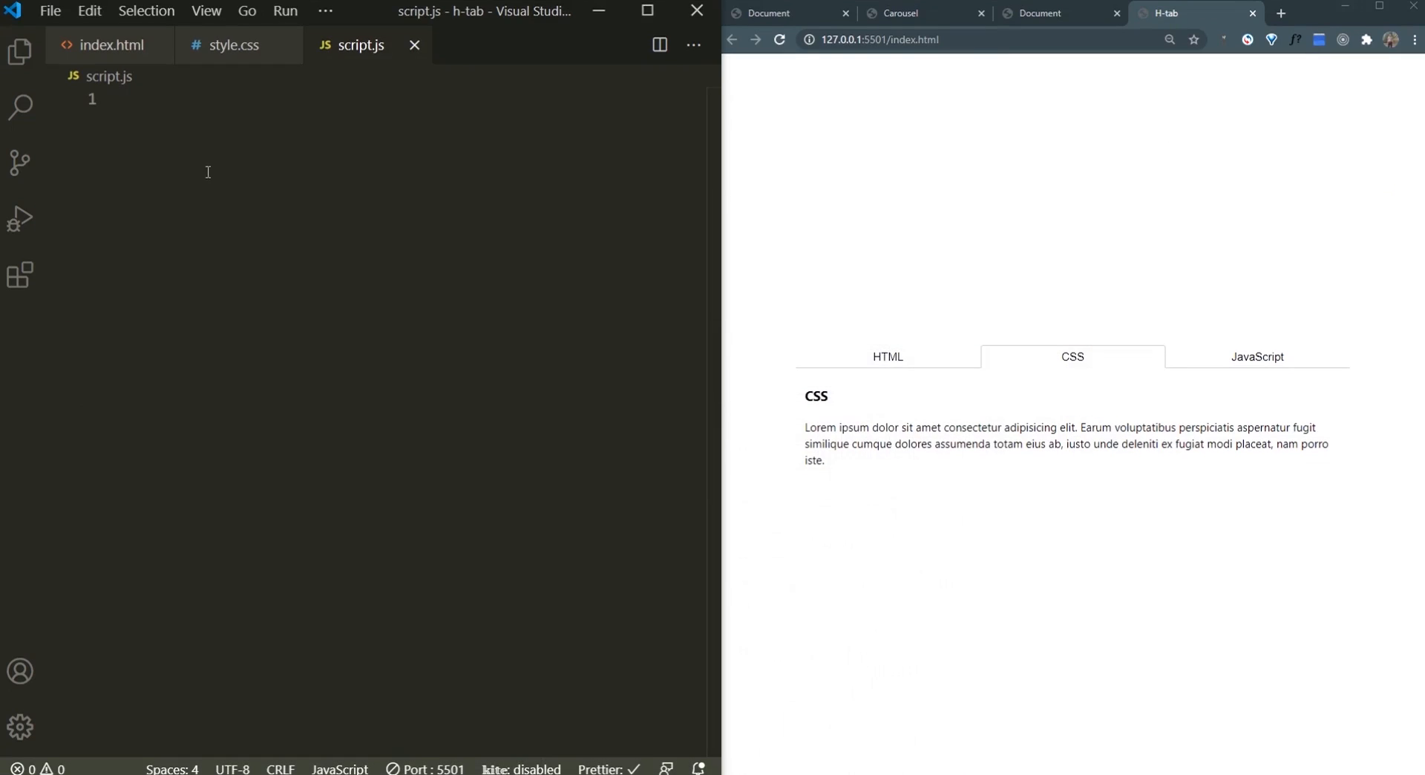
# Step: In script.js, store querySelectorAll('.btn') as btns and add 'active' to each in forEach
pyautogui.write('const')
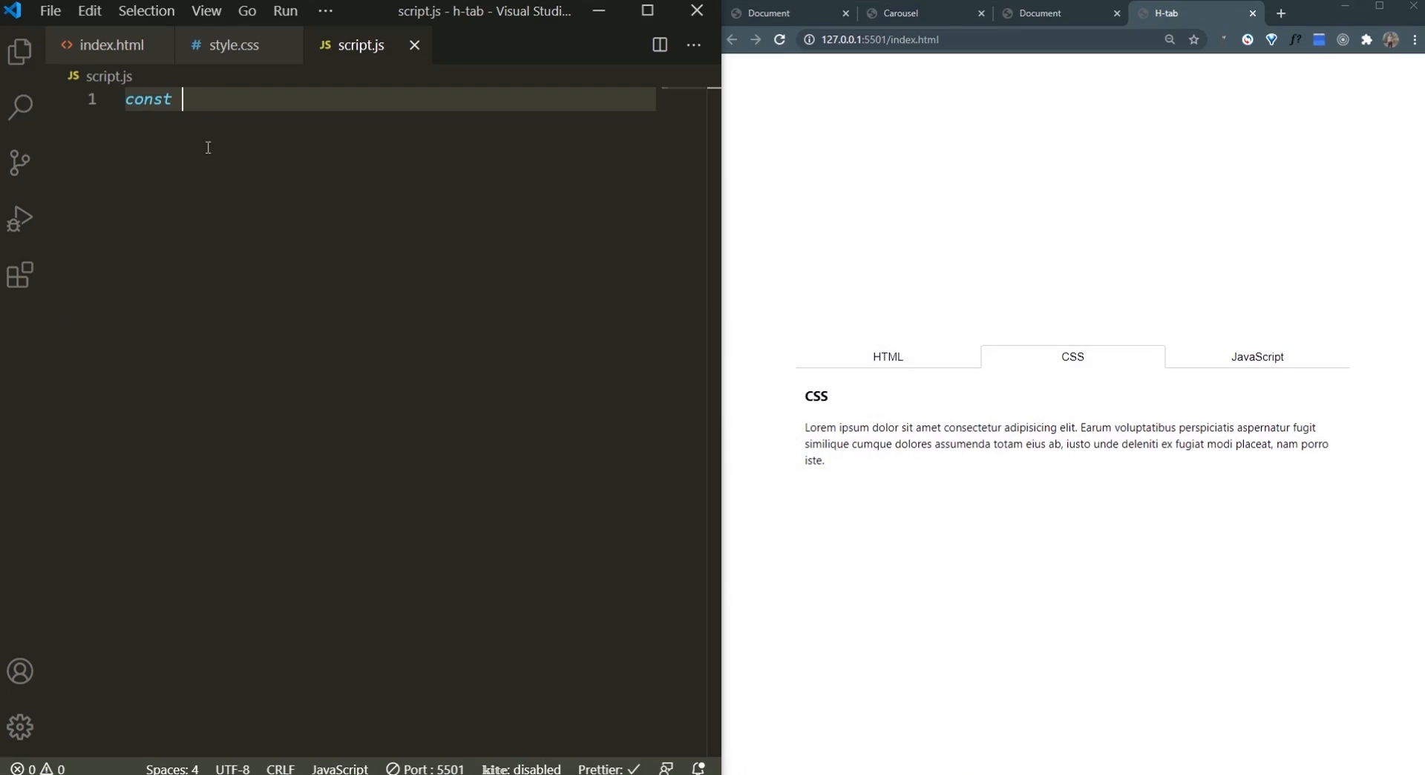
pyautogui.write('btns')
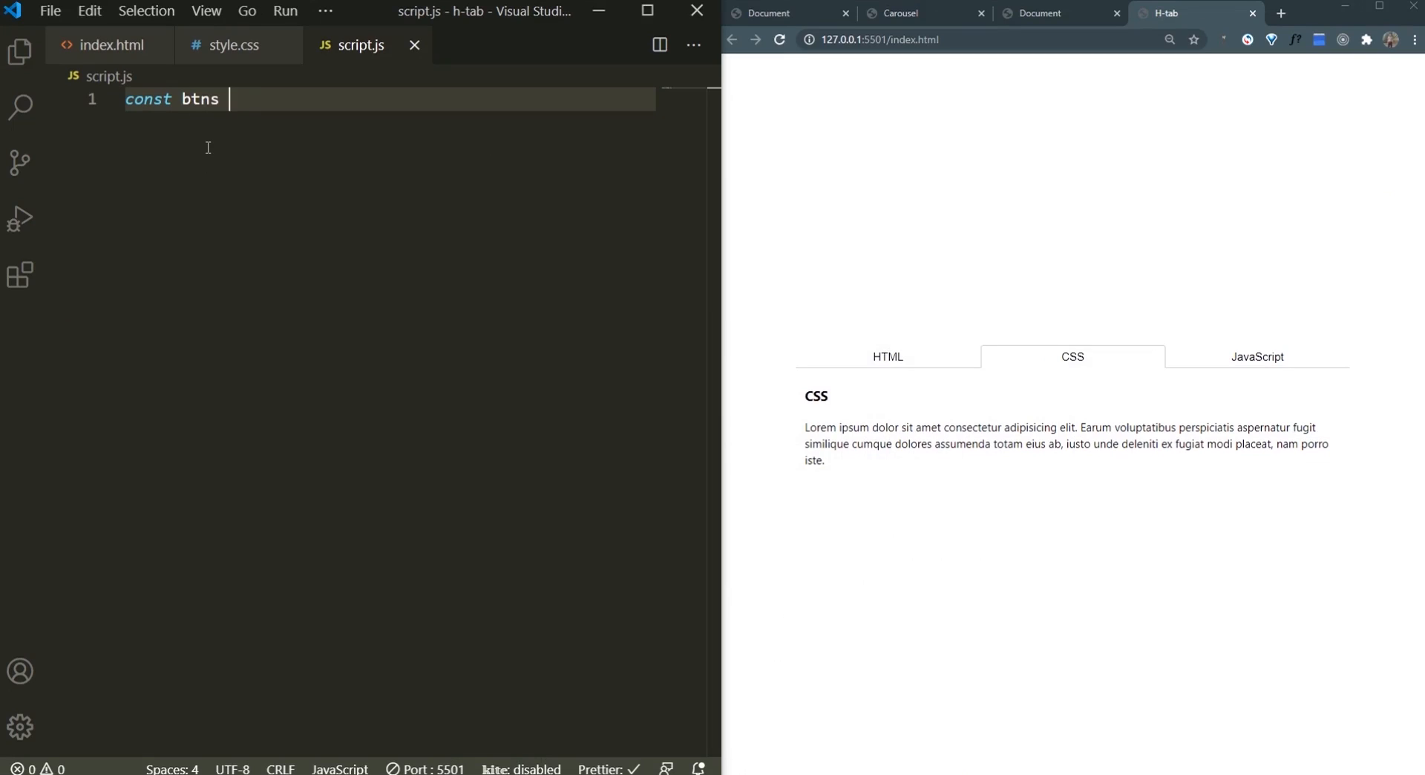
pyautogui.write('= document.que')
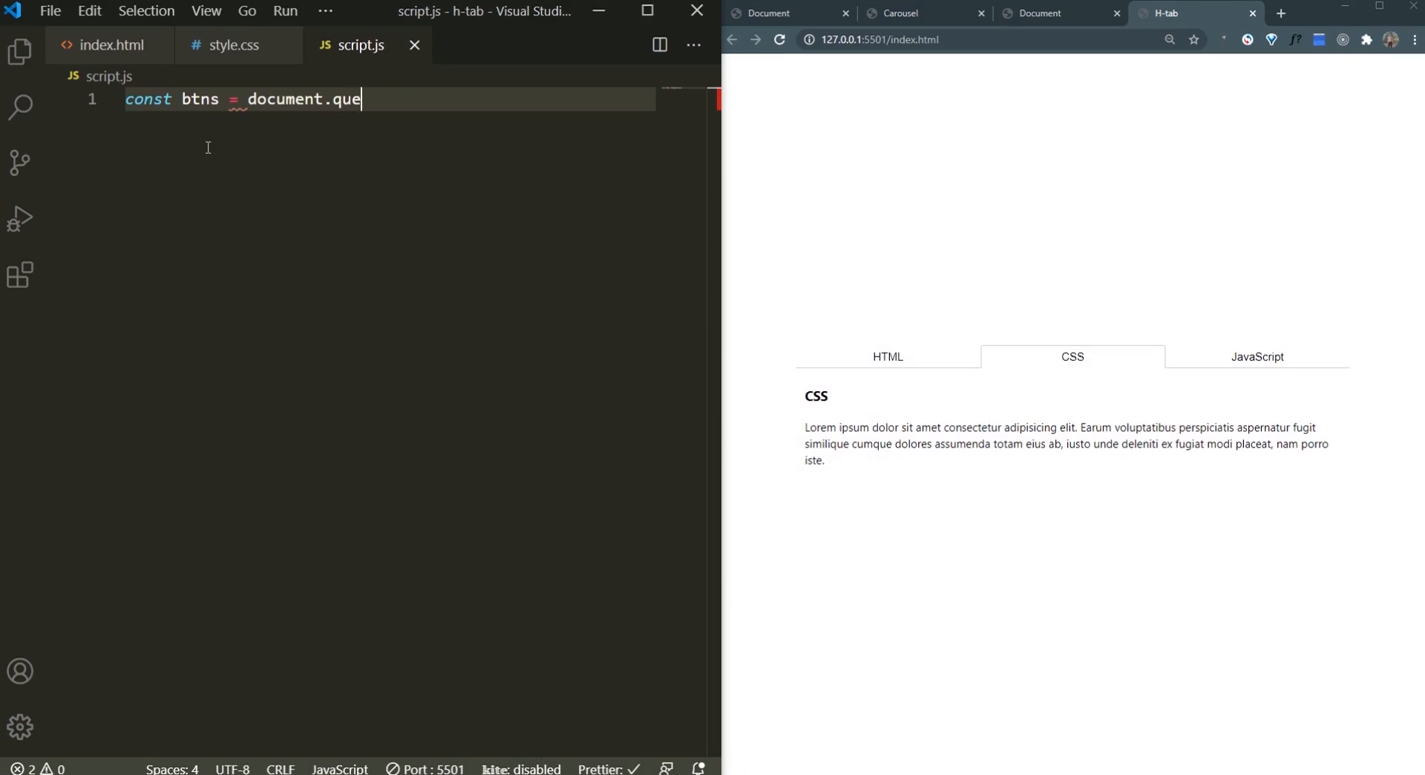
pyautogui.write('rySelectorAll')
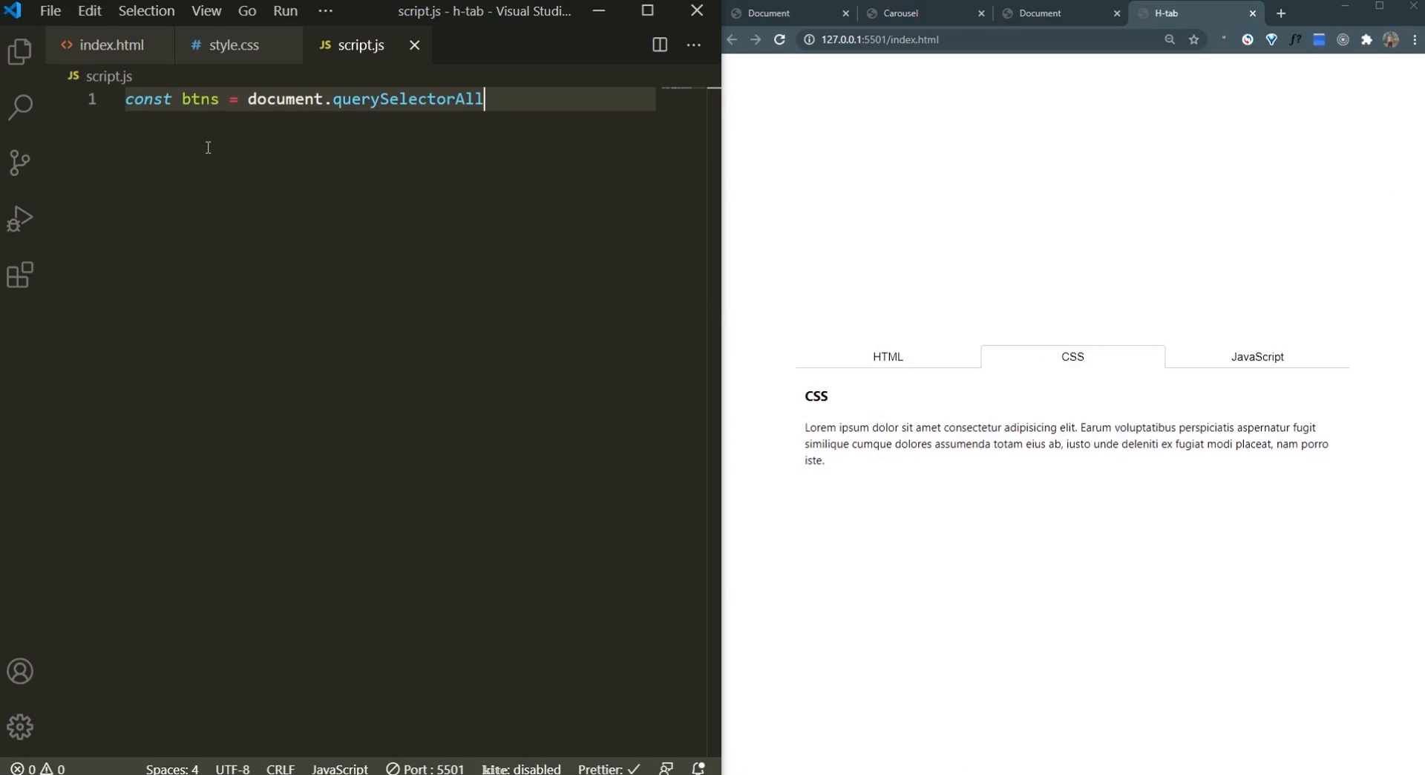
pyautogui.write("('.btn'")
pyautogui.write('btns.forEach(btn')
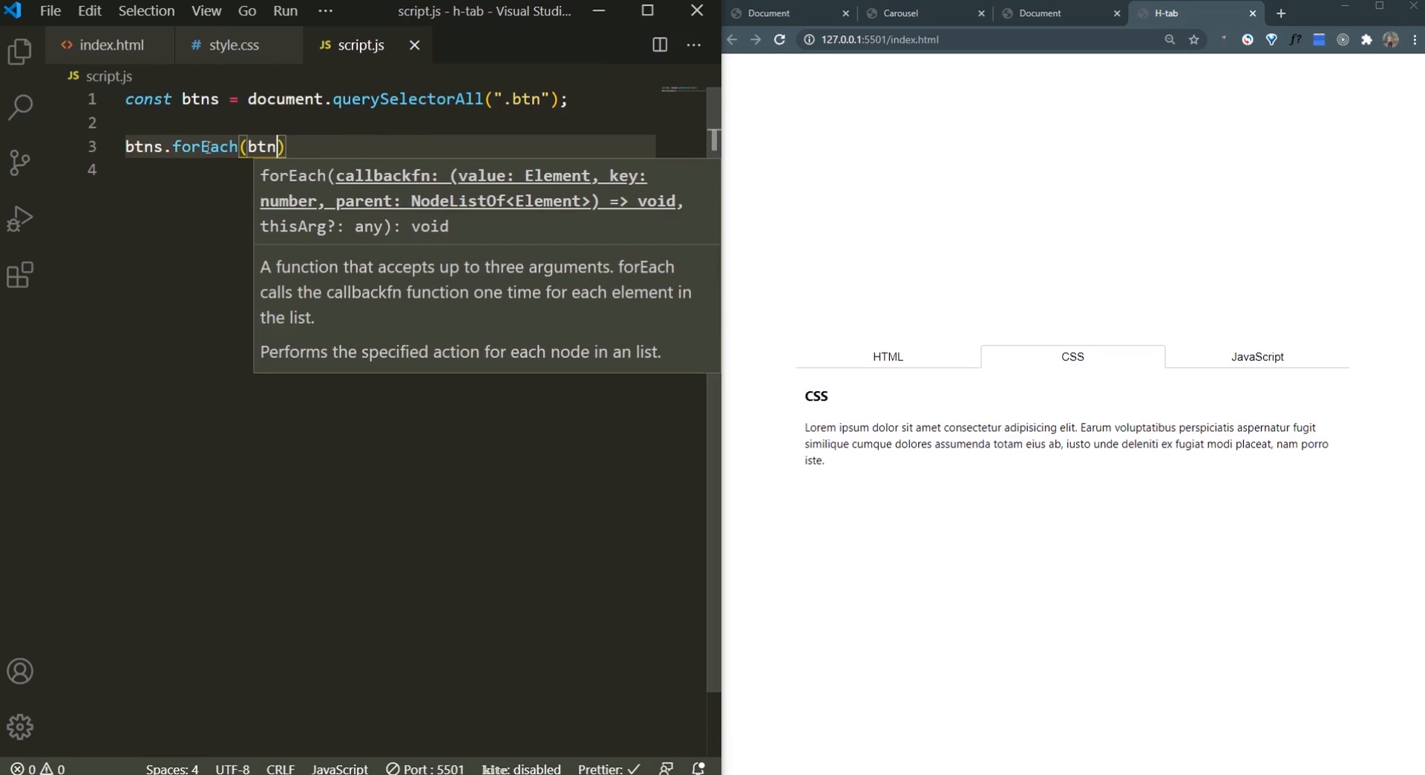
pyautogui.write('=> {')
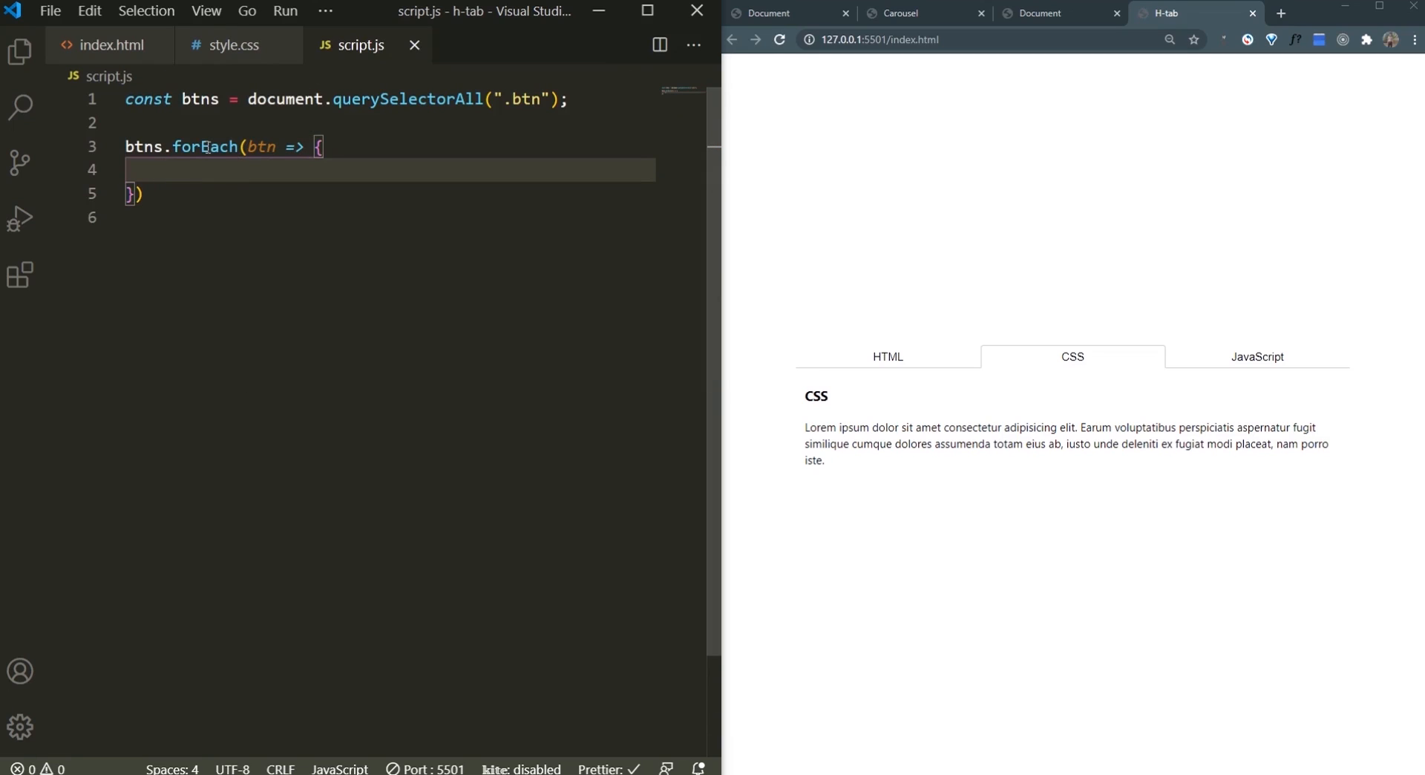
pyautogui.write('btn.')
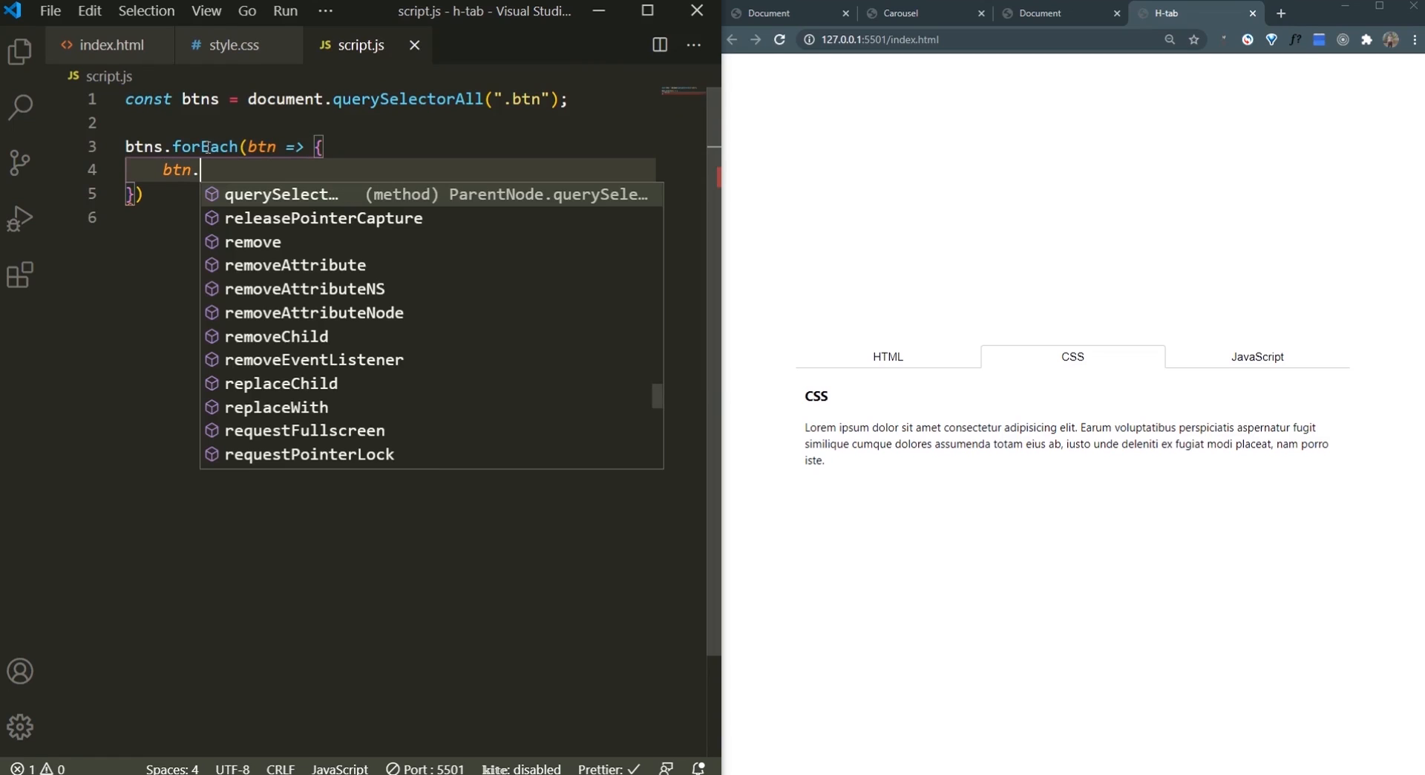
pyautogui.write('classList.add')
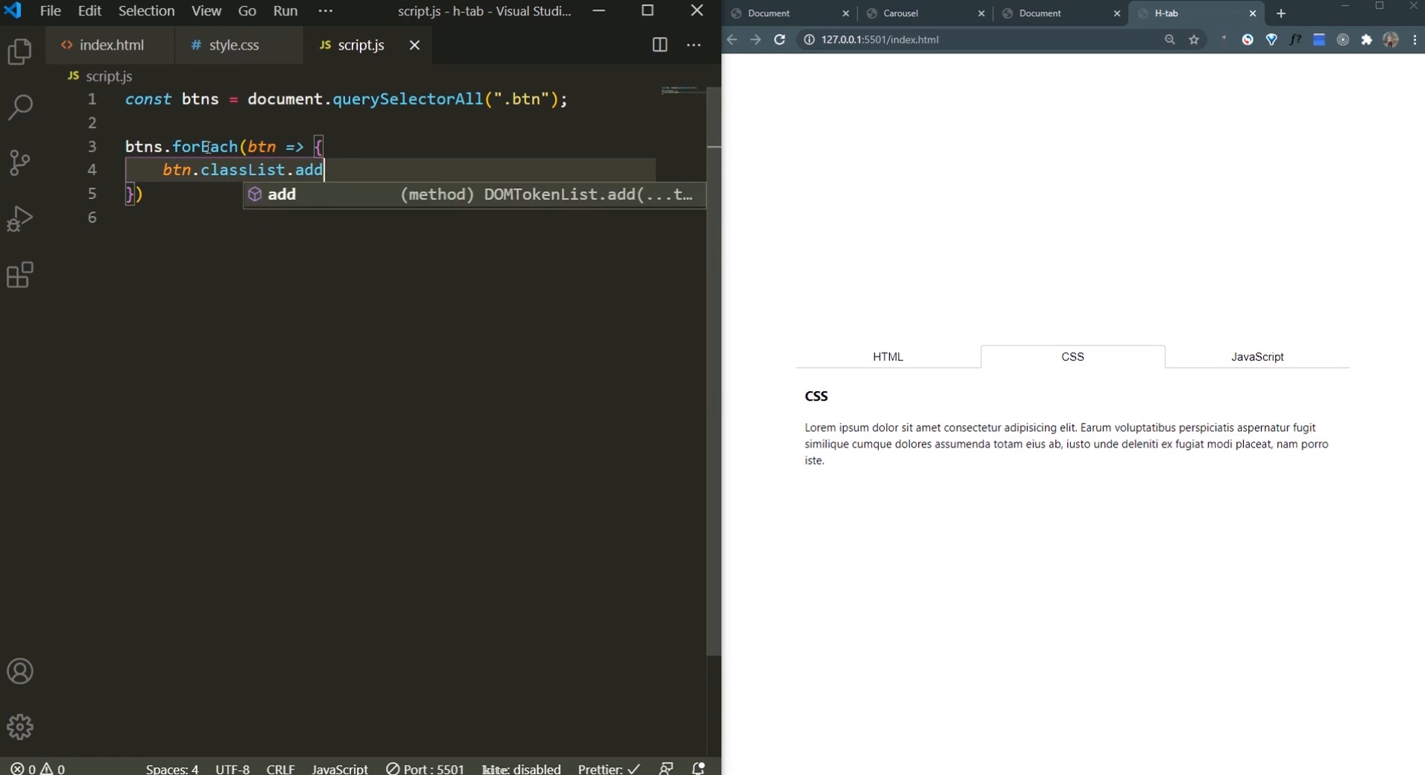
pyautogui.write('("active");')
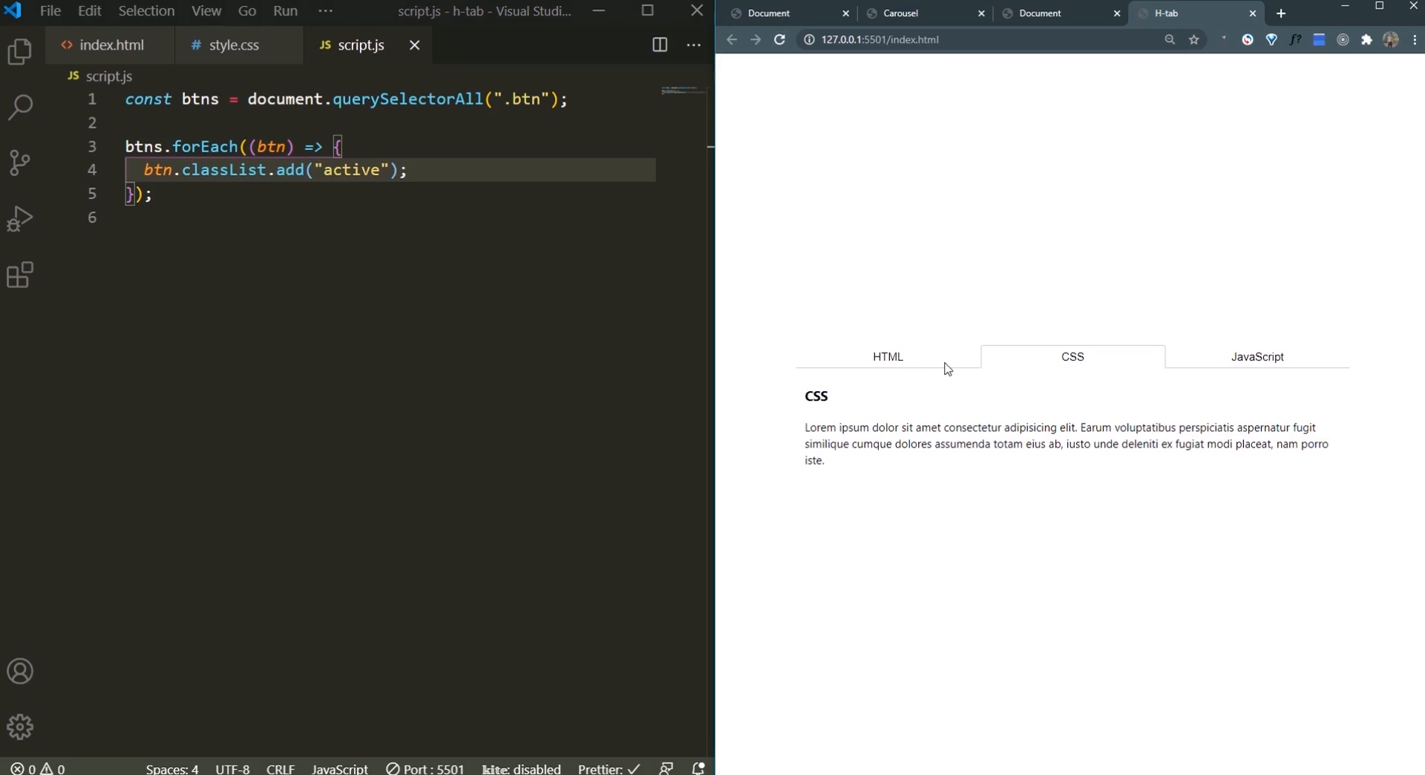
pyautogui.click(107, 45)
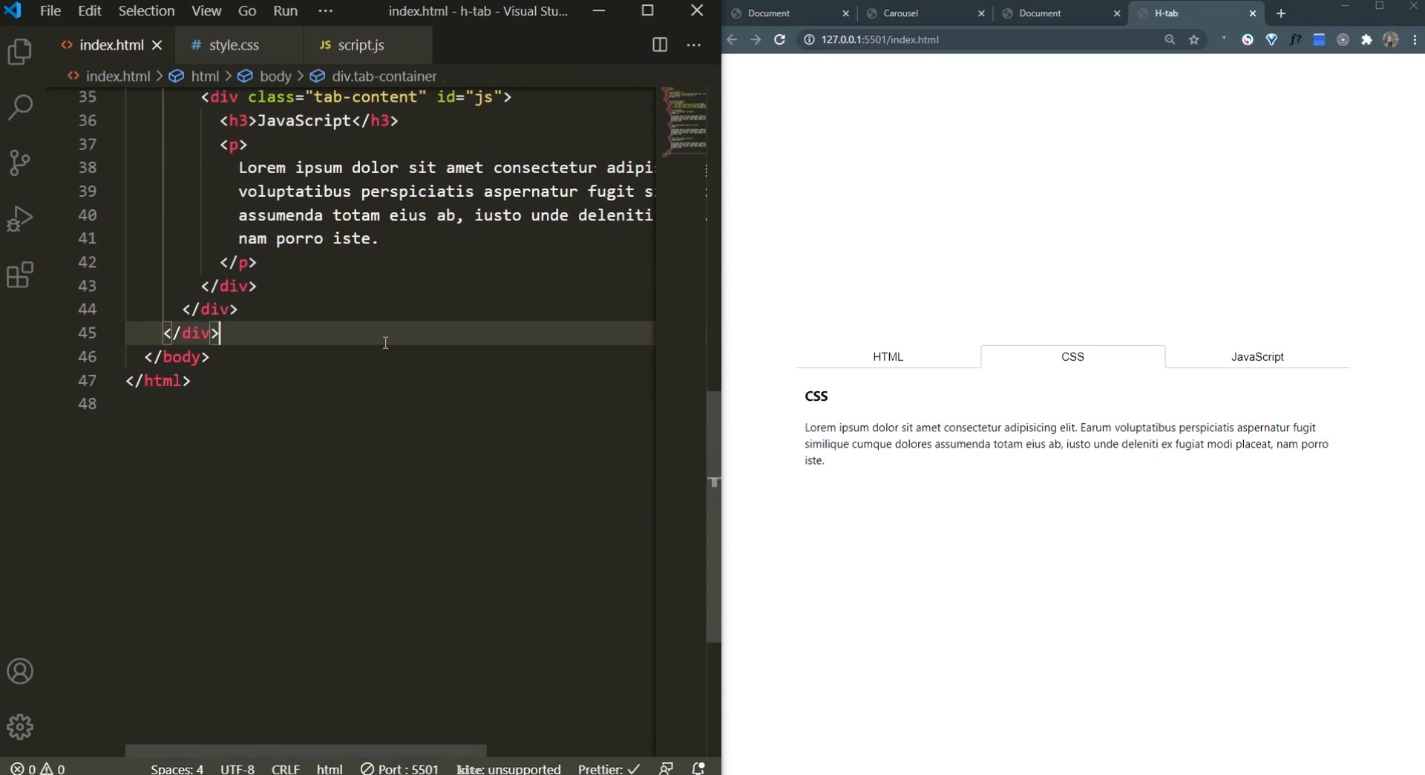
# Step: Link script.js with a <script src> tag before </body> in index.html
pyautogui.write('<script src=""></script>')
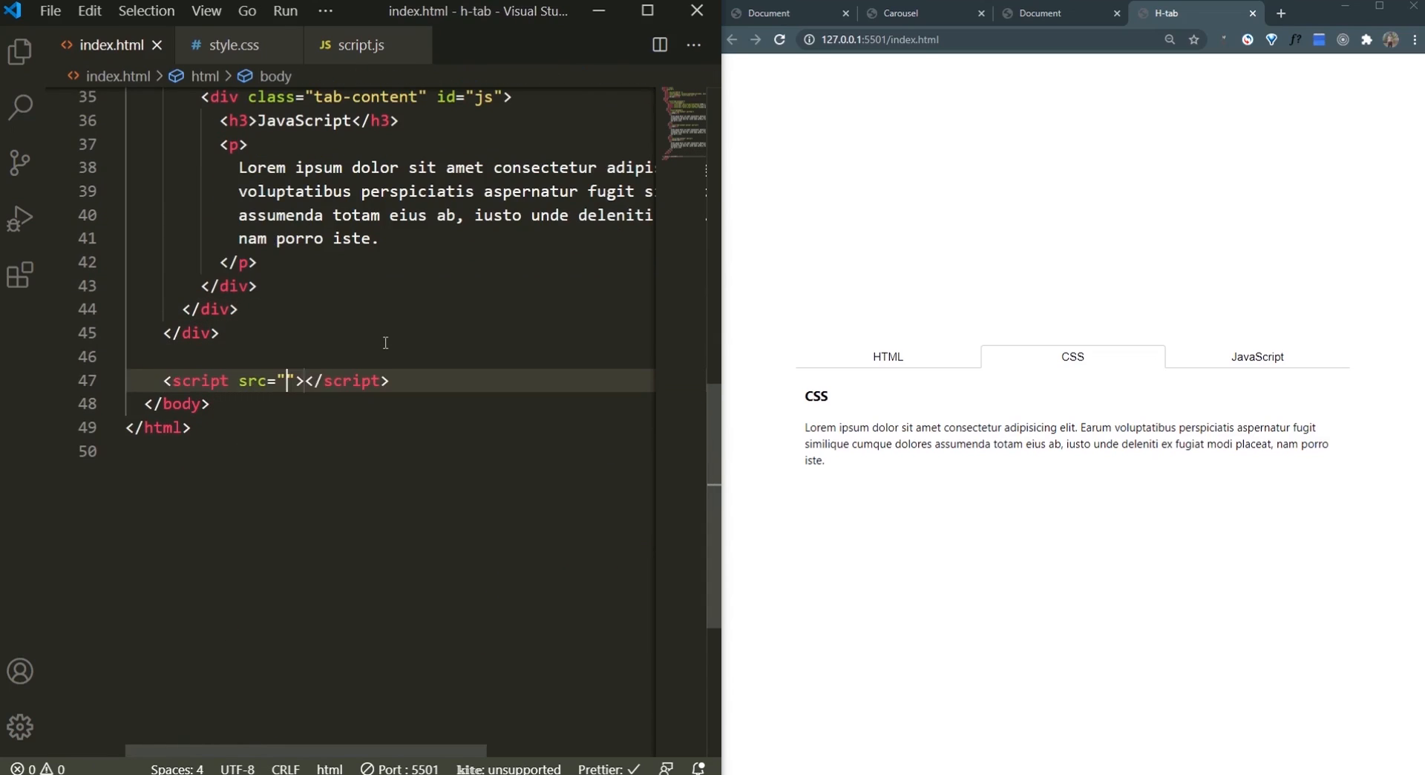
pyautogui.click(359, 45)
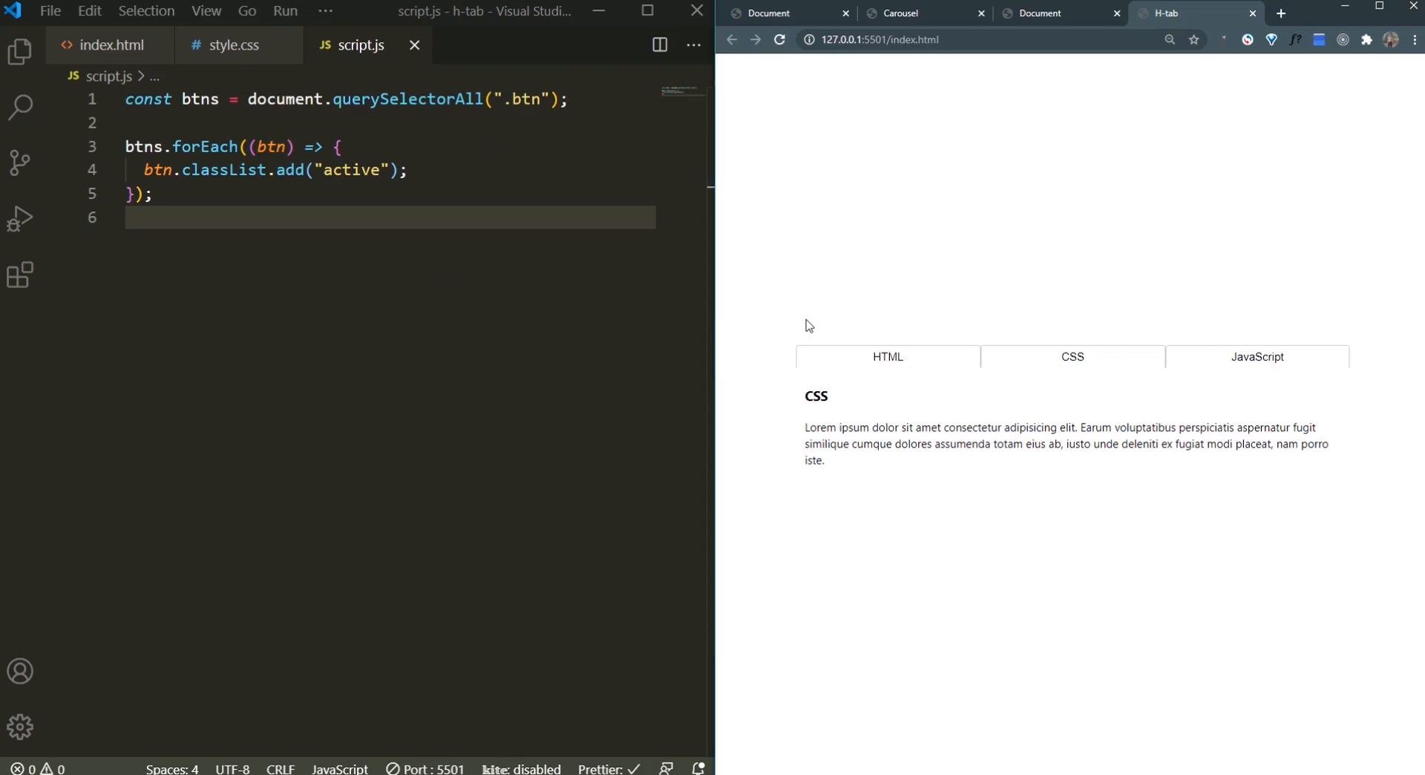
pyautogui.click(338, 147)
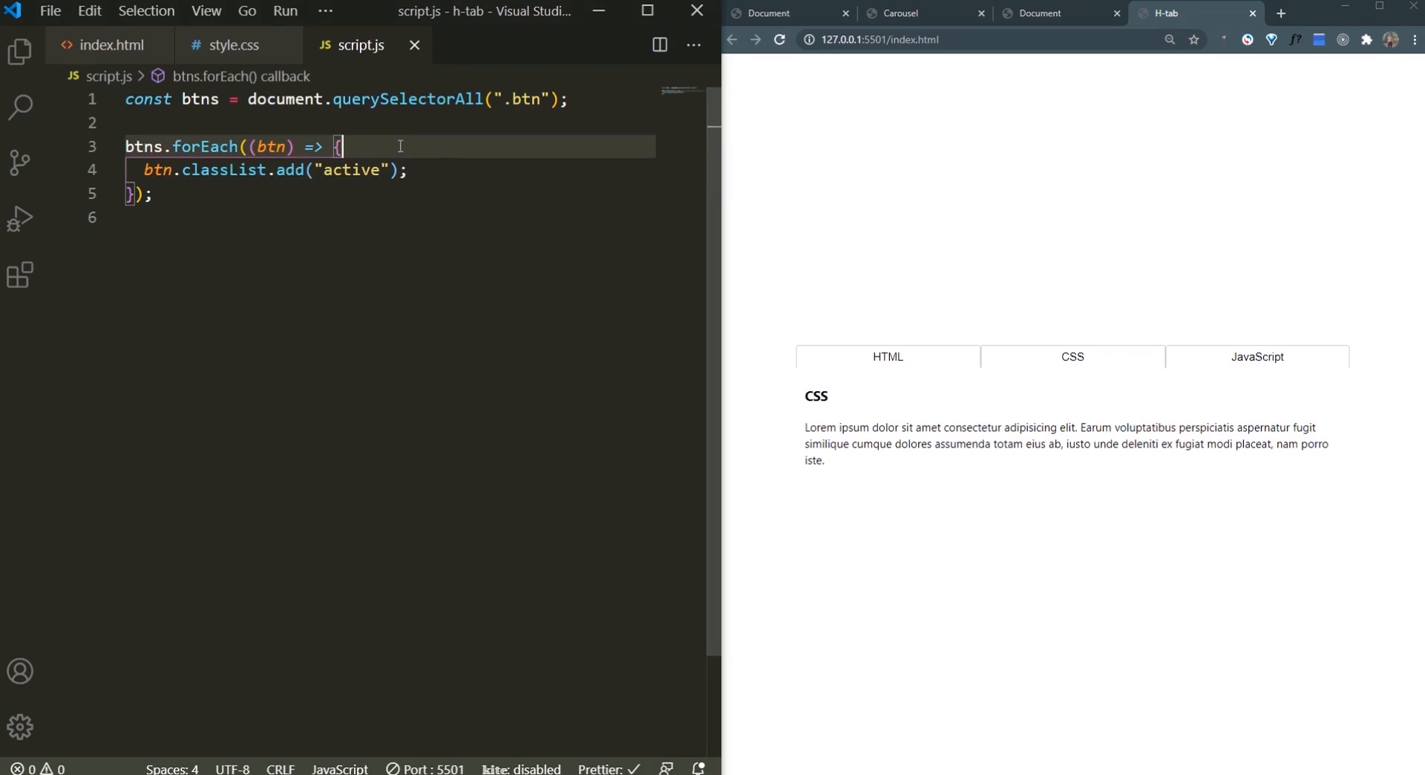
pyautogui.write('bht')
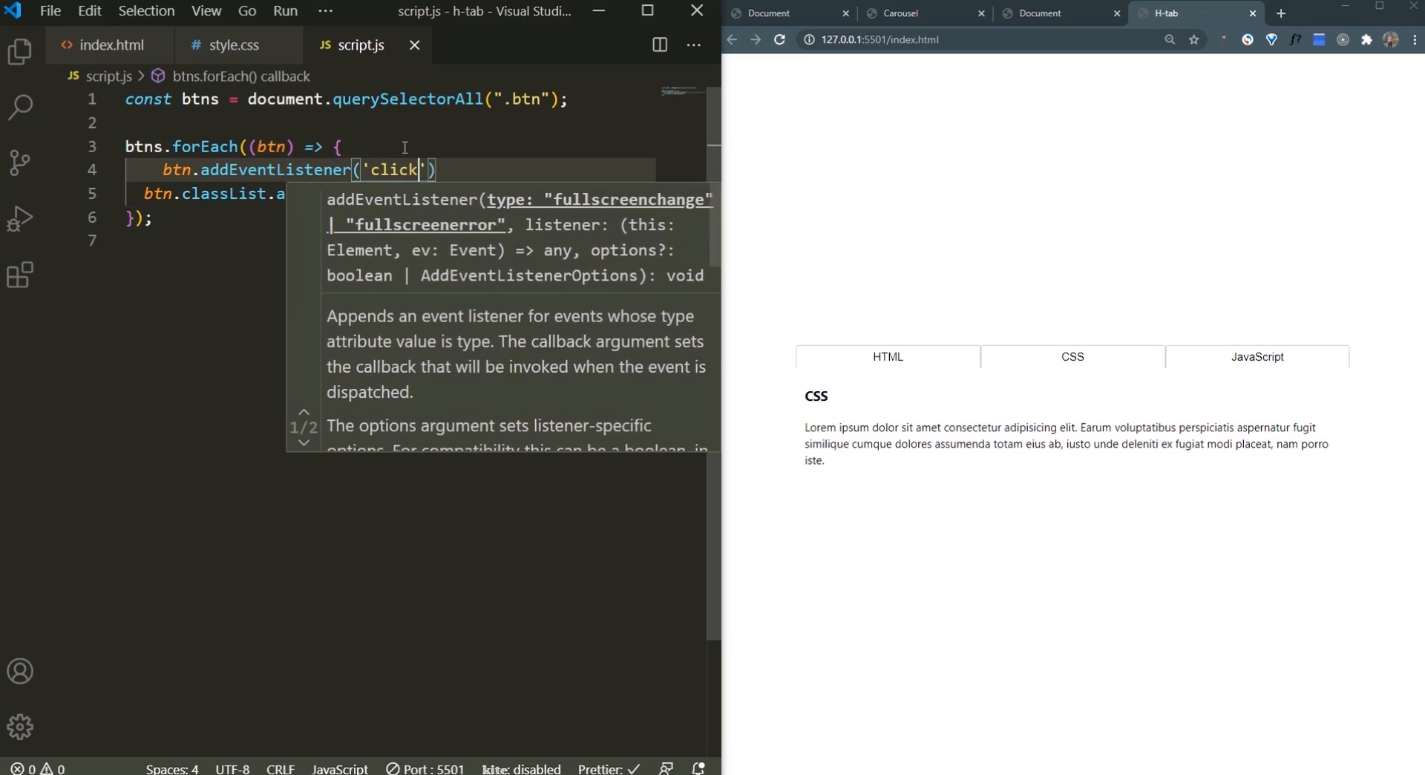
# Step: Wrap the classList.add('active') line in a click event listener on each button
pyautogui.write(', ()')
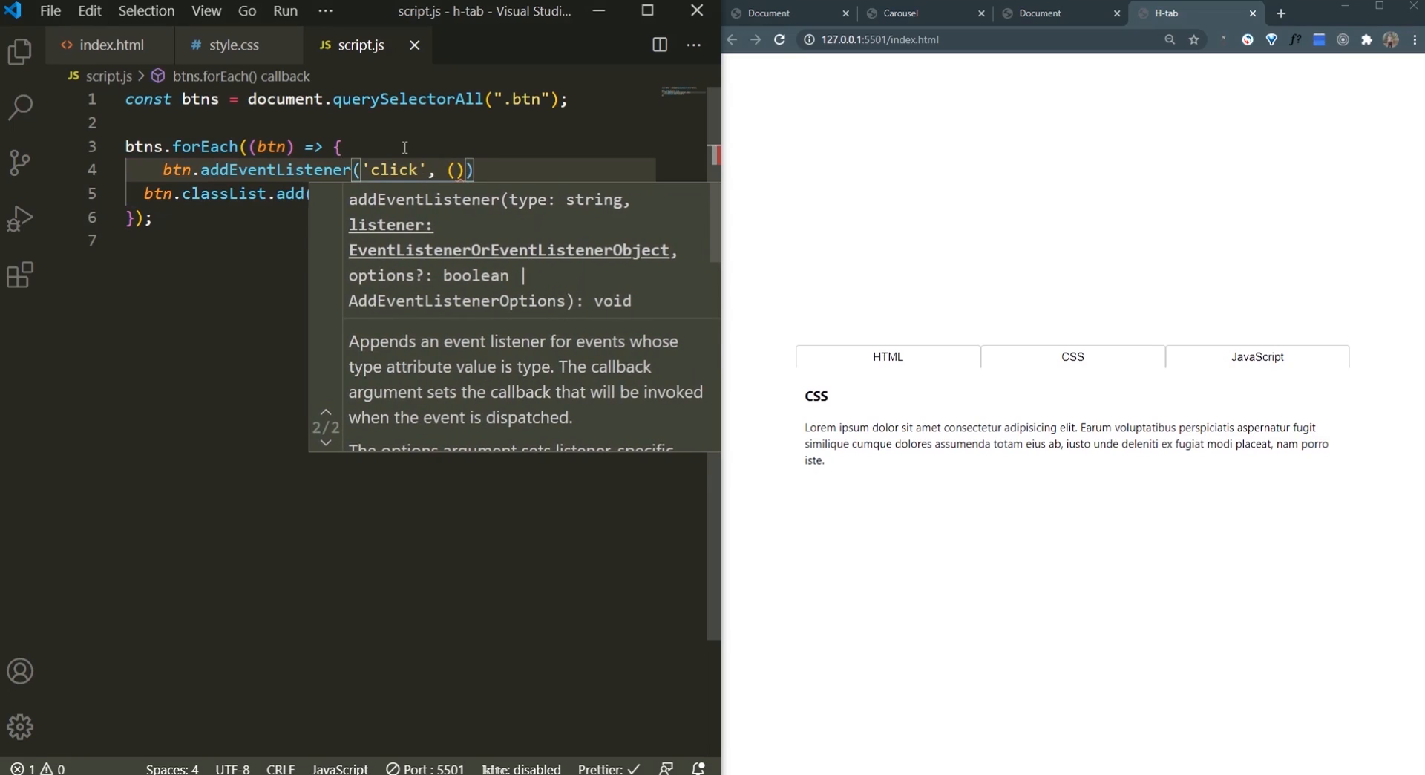
pyautogui.write('=> {')
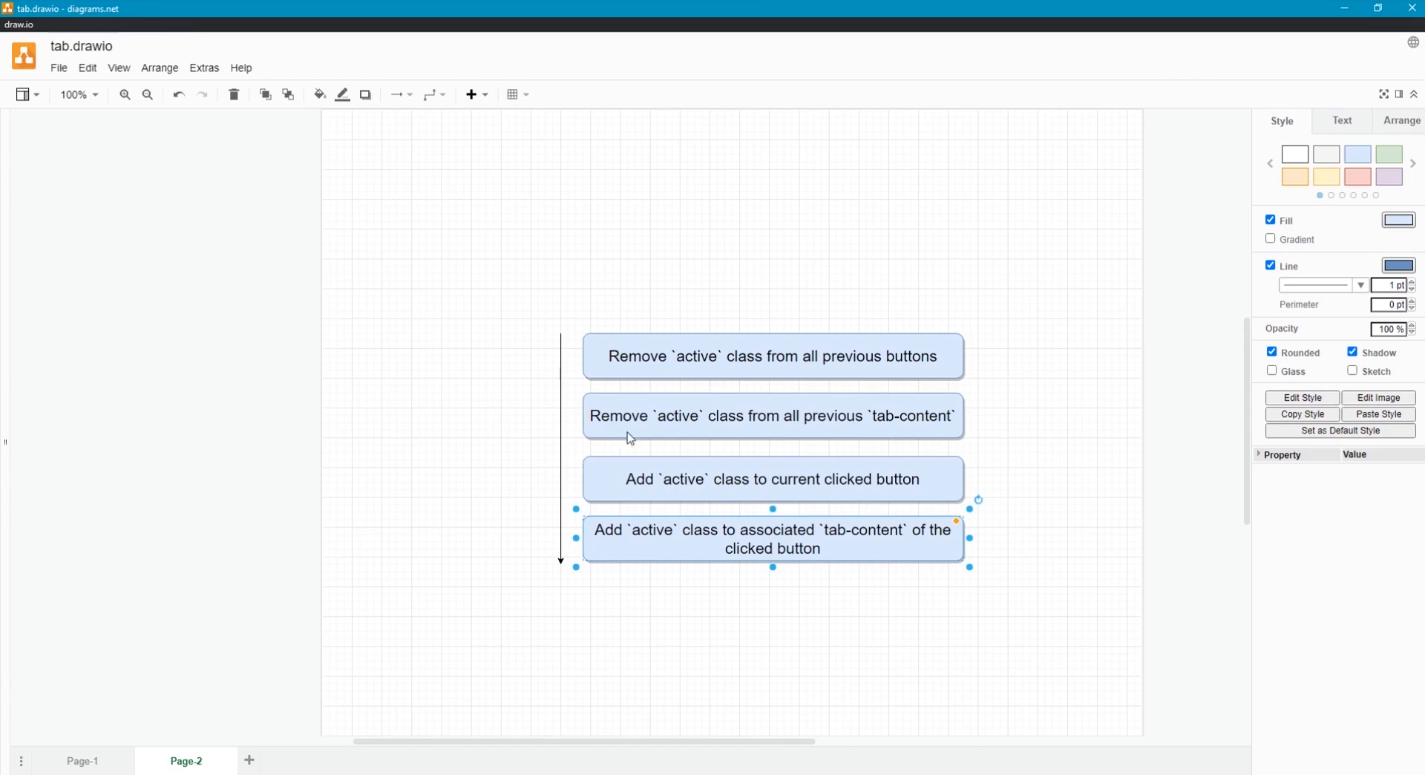
pyautogui.click(772, 356)
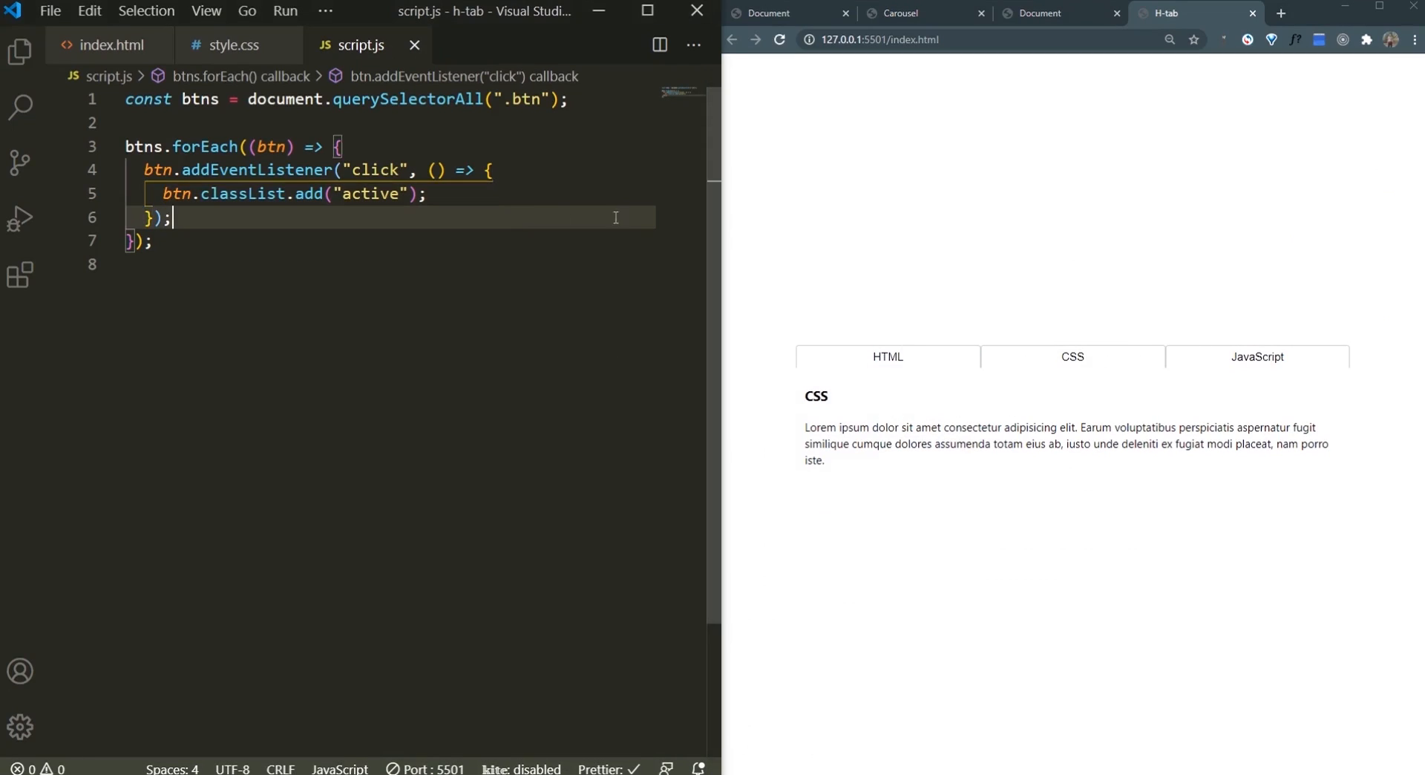
# Step: In the click handler, remove 'active' from every button via btns.forEach
pyautogui.press('Enter')
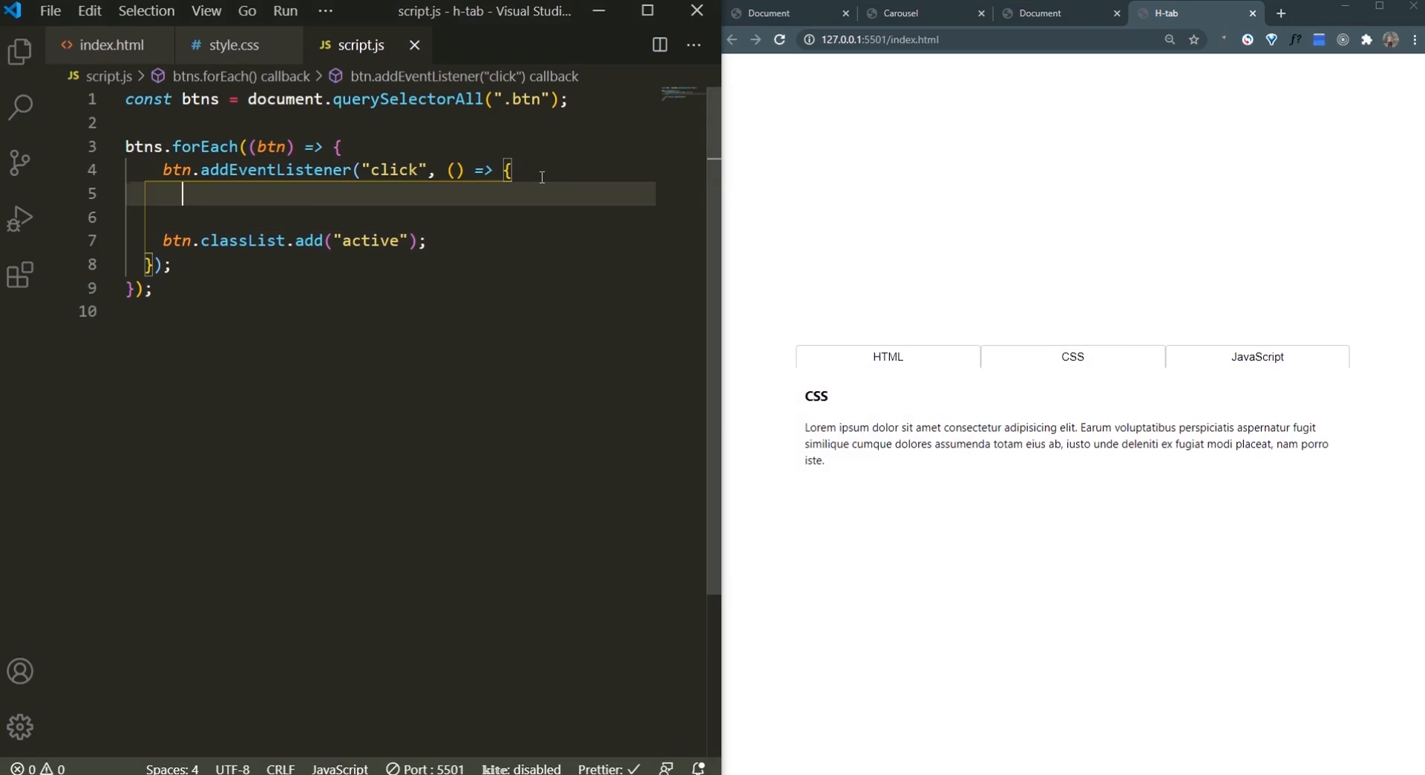
pyautogui.write('btn.')
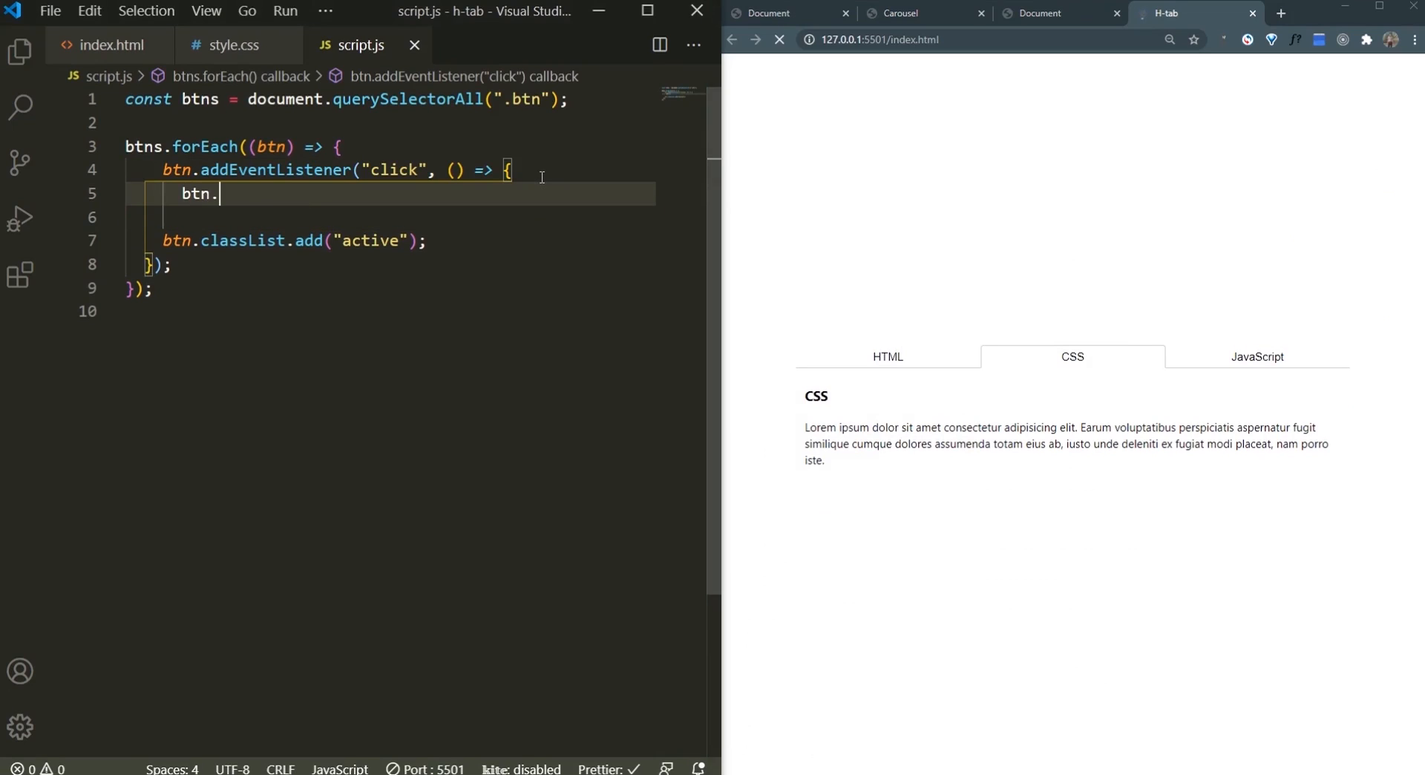
pyautogui.write('ns.froea')
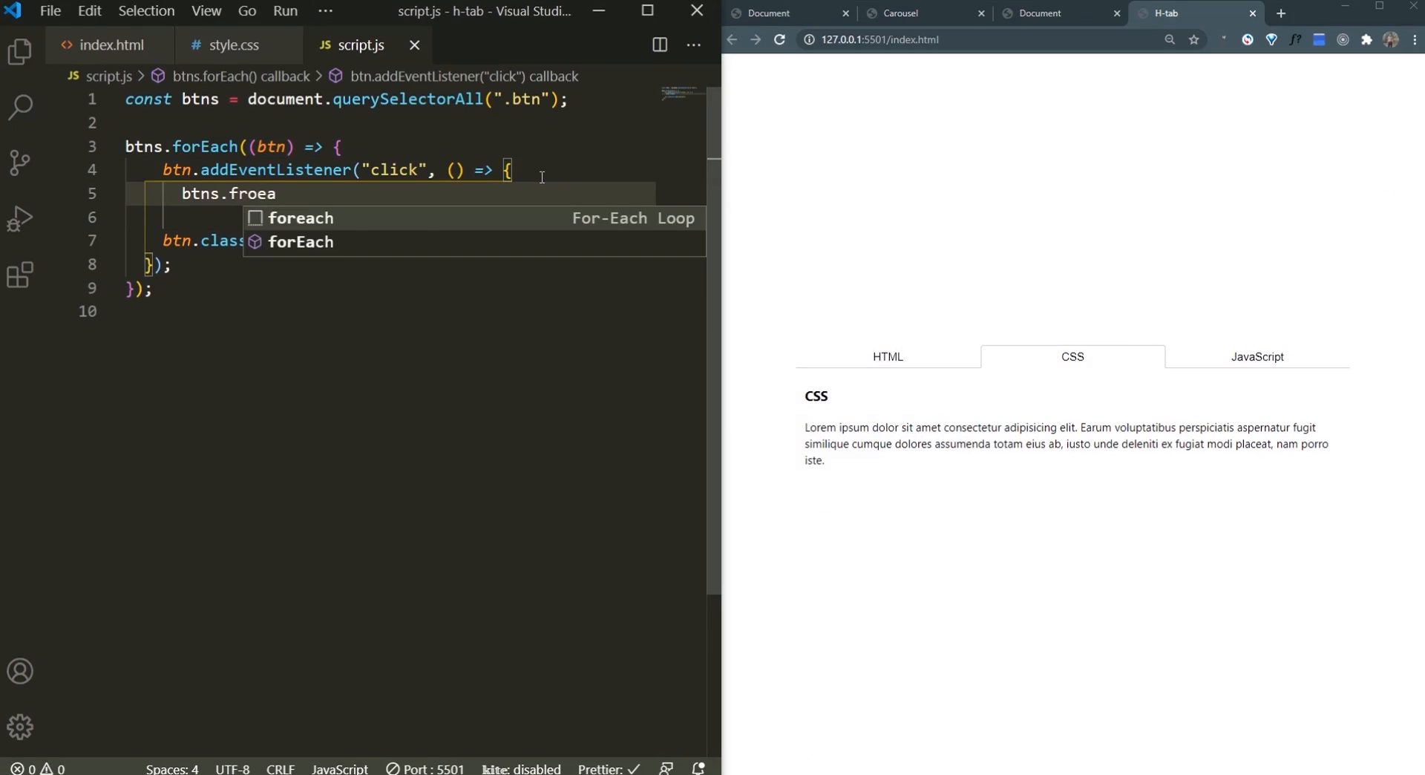
pyautogui.press('Escape')
pyautogui.write('orEach(btn => ')
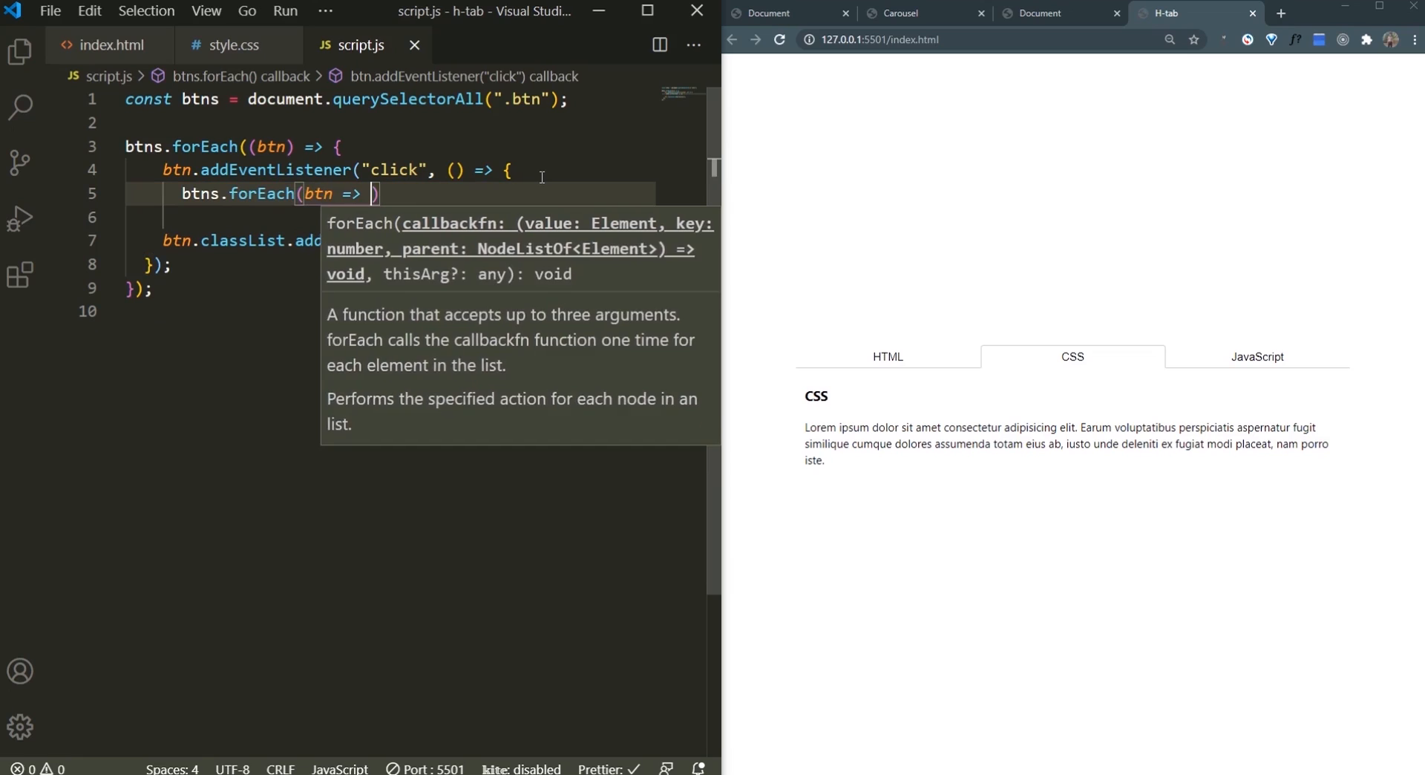
pyautogui.write('btn.')
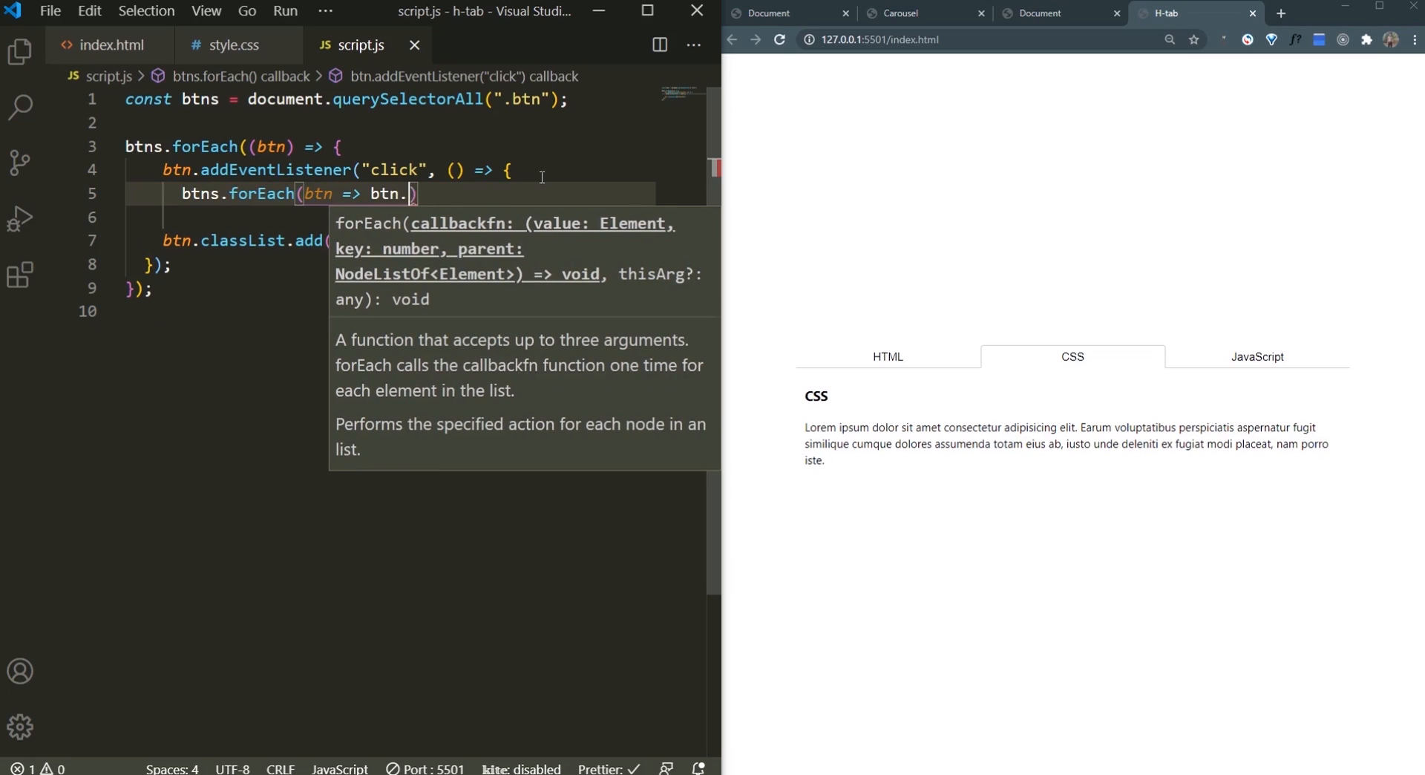
pyautogui.write('classList.')
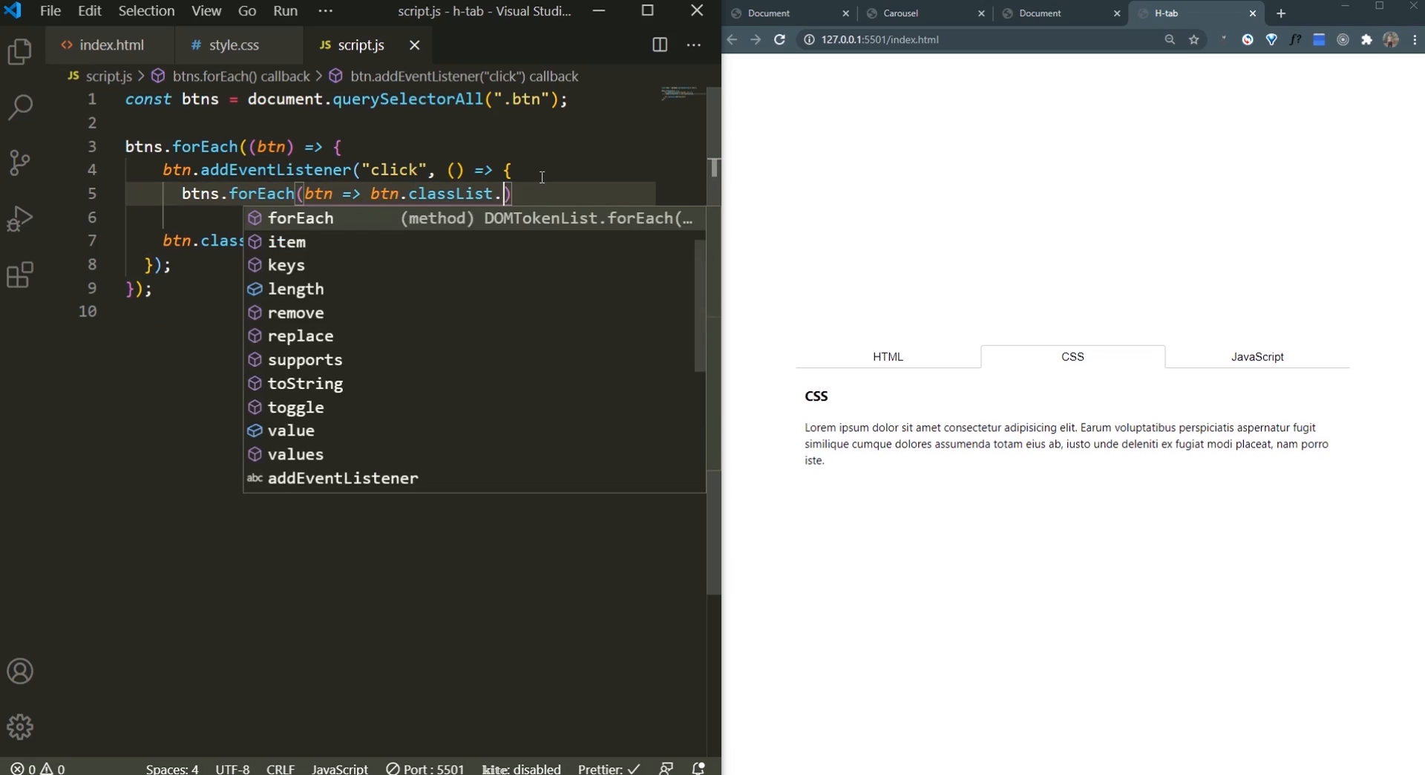
pyautogui.write("remove('active'")
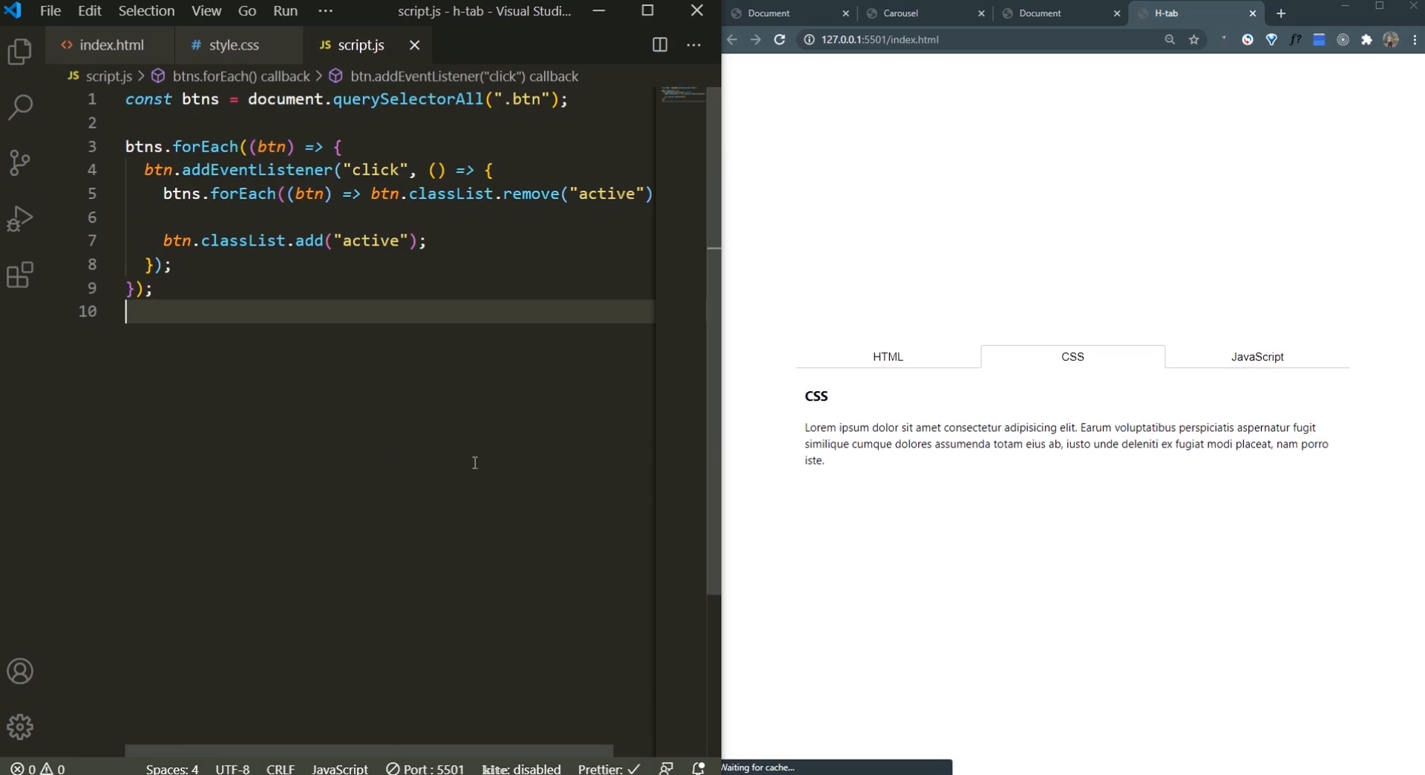
# Step: Test the live page by switching between the HTML and CSS tabs
pyautogui.click(779, 39)
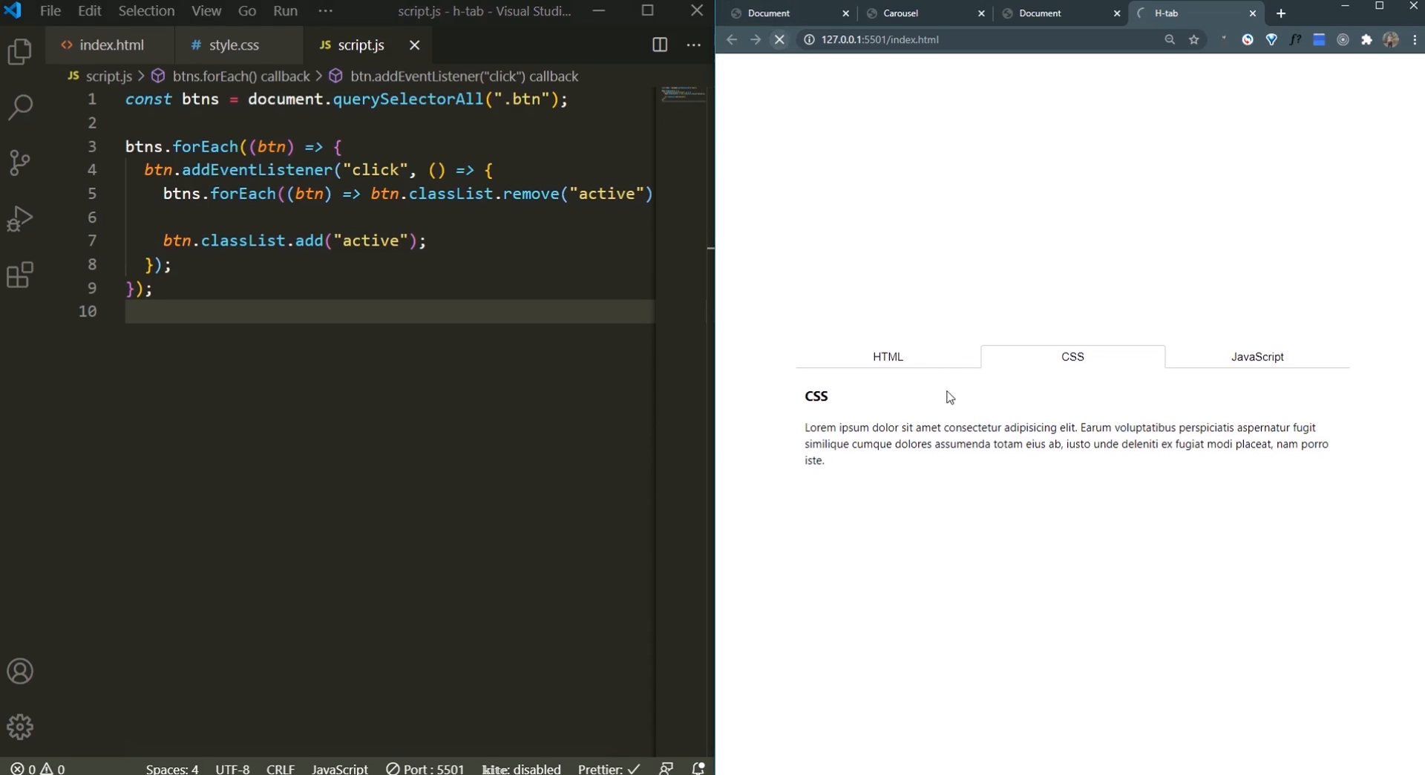
pyautogui.click(887, 356)
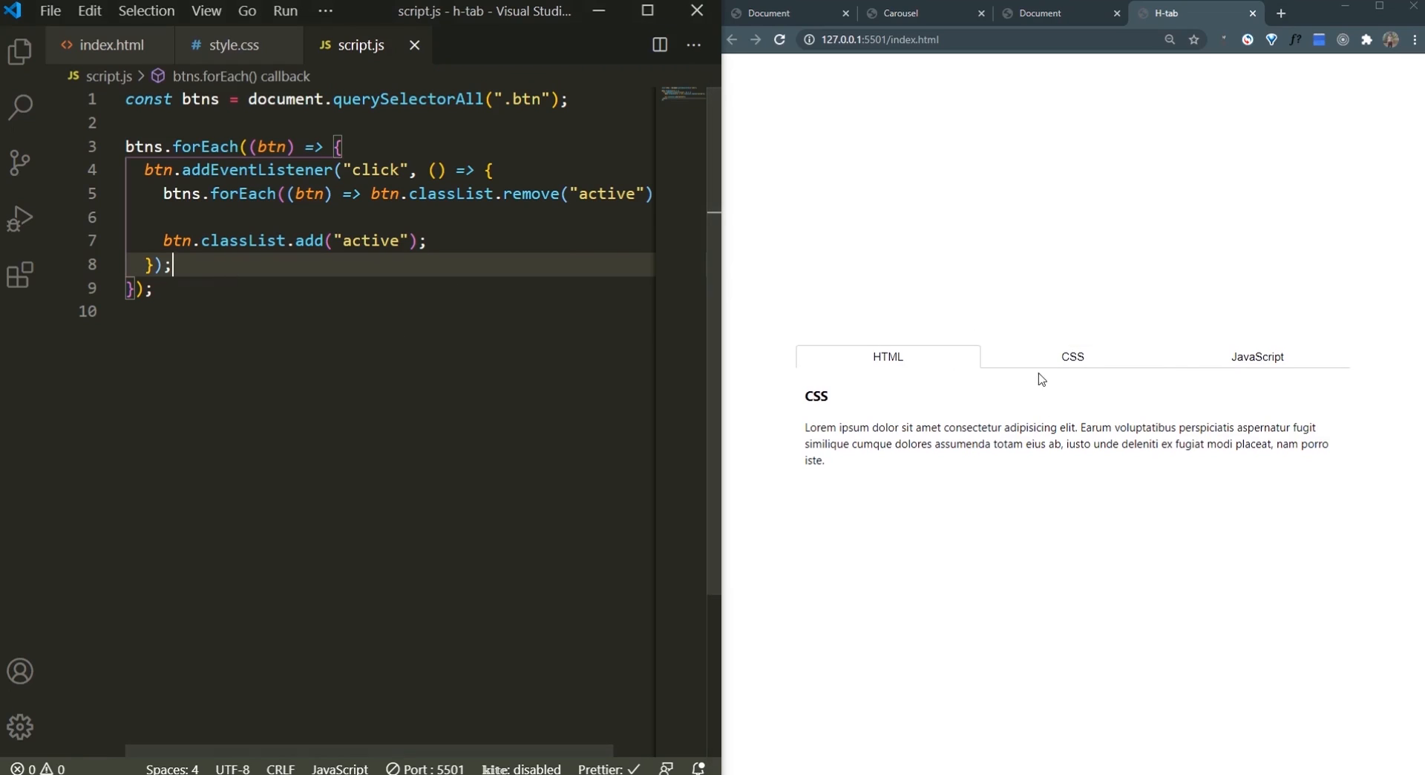
pyautogui.click(1073, 356)
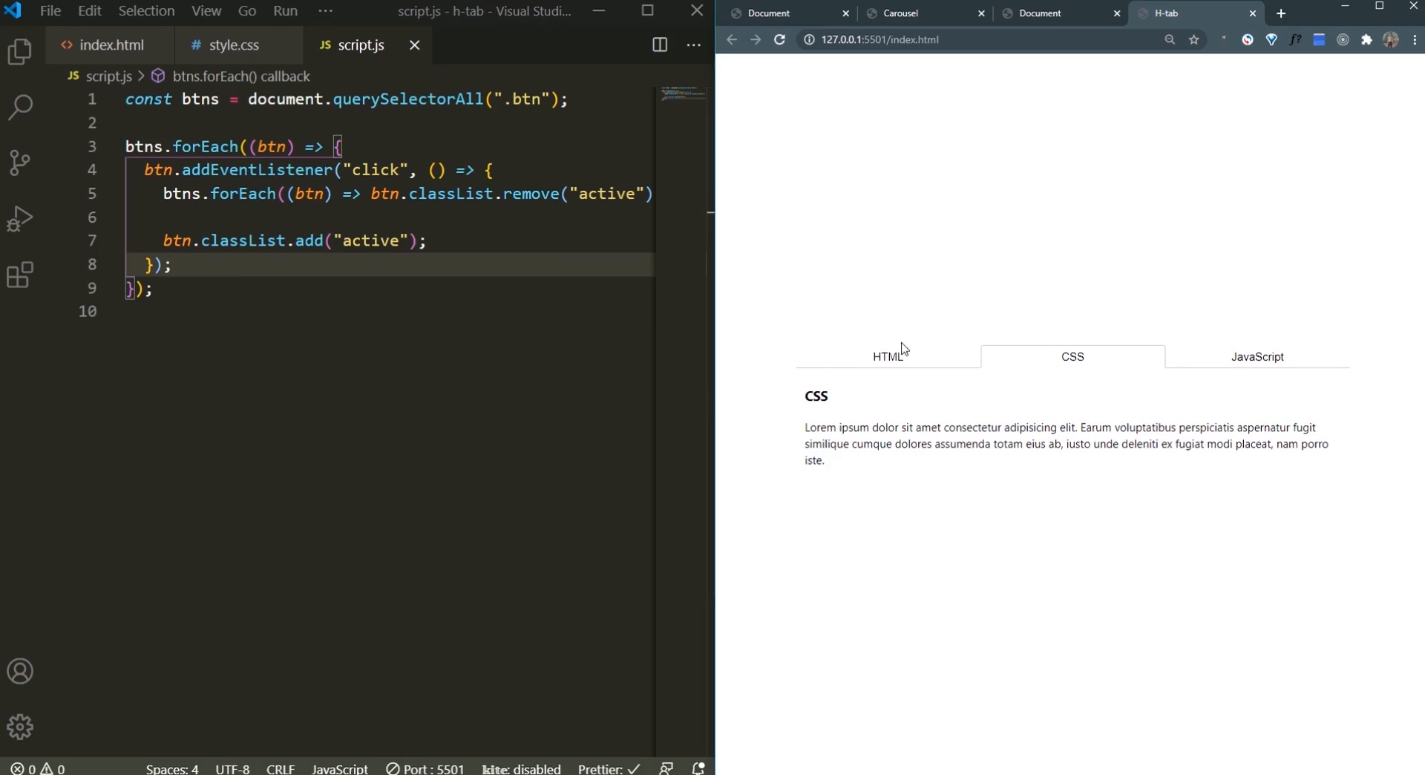
pyautogui.click(429, 240)
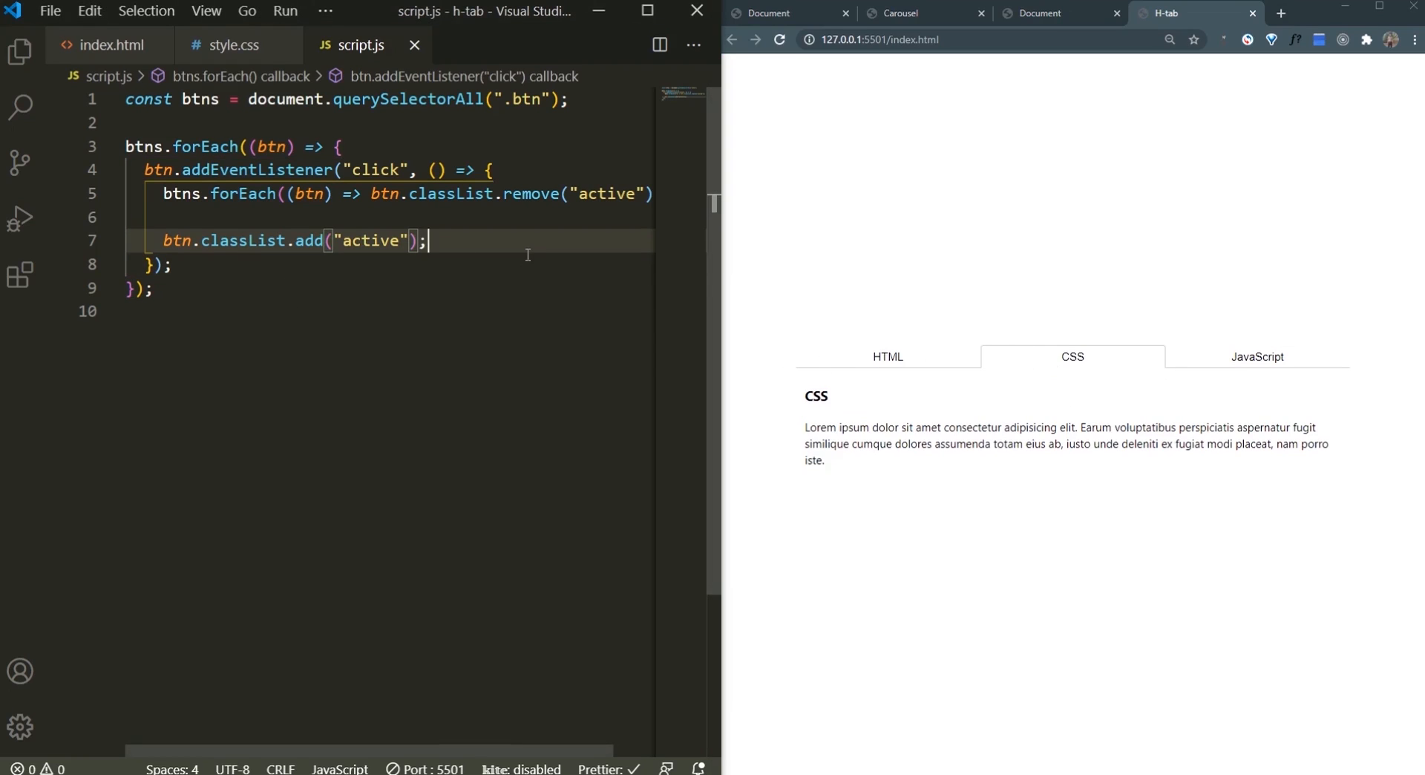
# Step: Add a line activating the panel named by btn.dataset.targetTab with classList.add('active')
pyautogui.write('document.query')
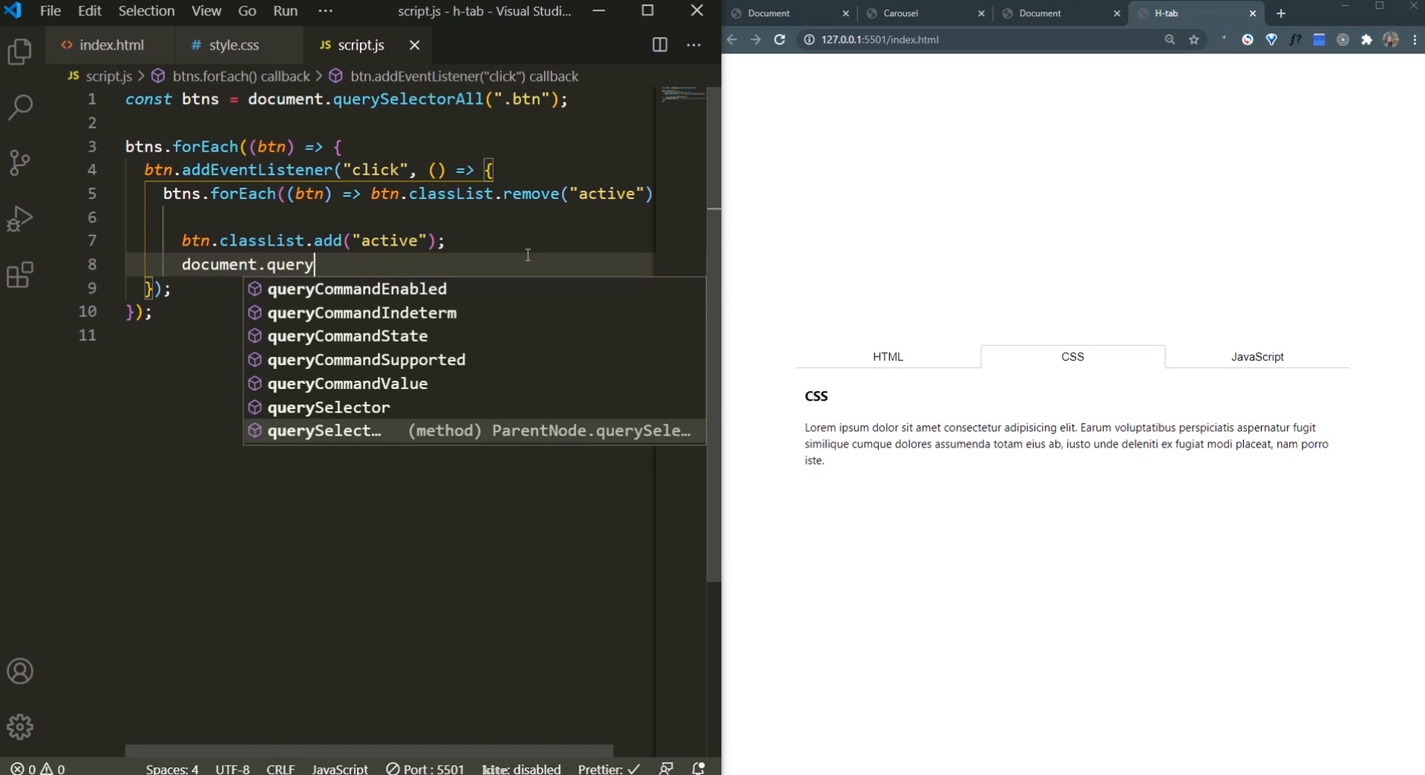
pyautogui.write('SelectorAll(btn.CDATA_SECTION_NODE.')
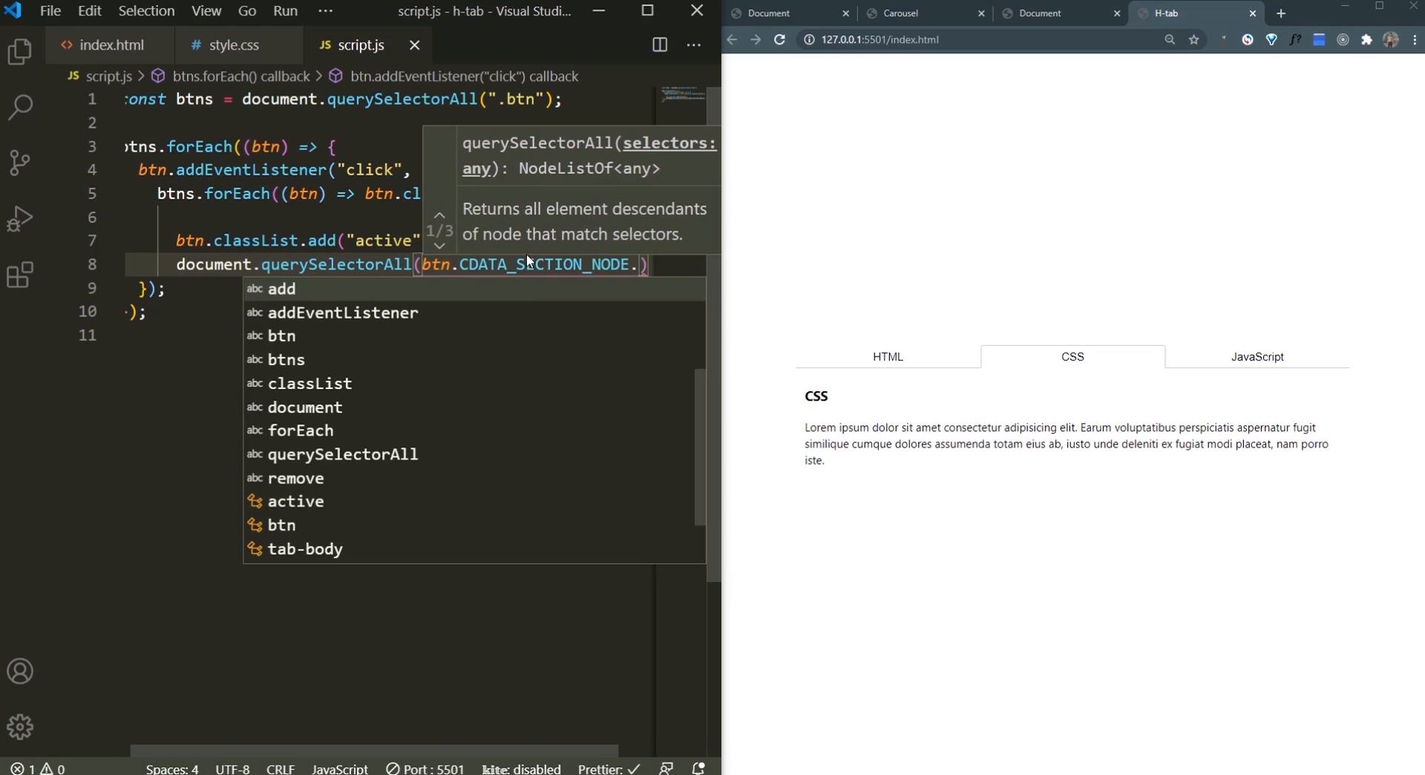
pyautogui.write('dataset')
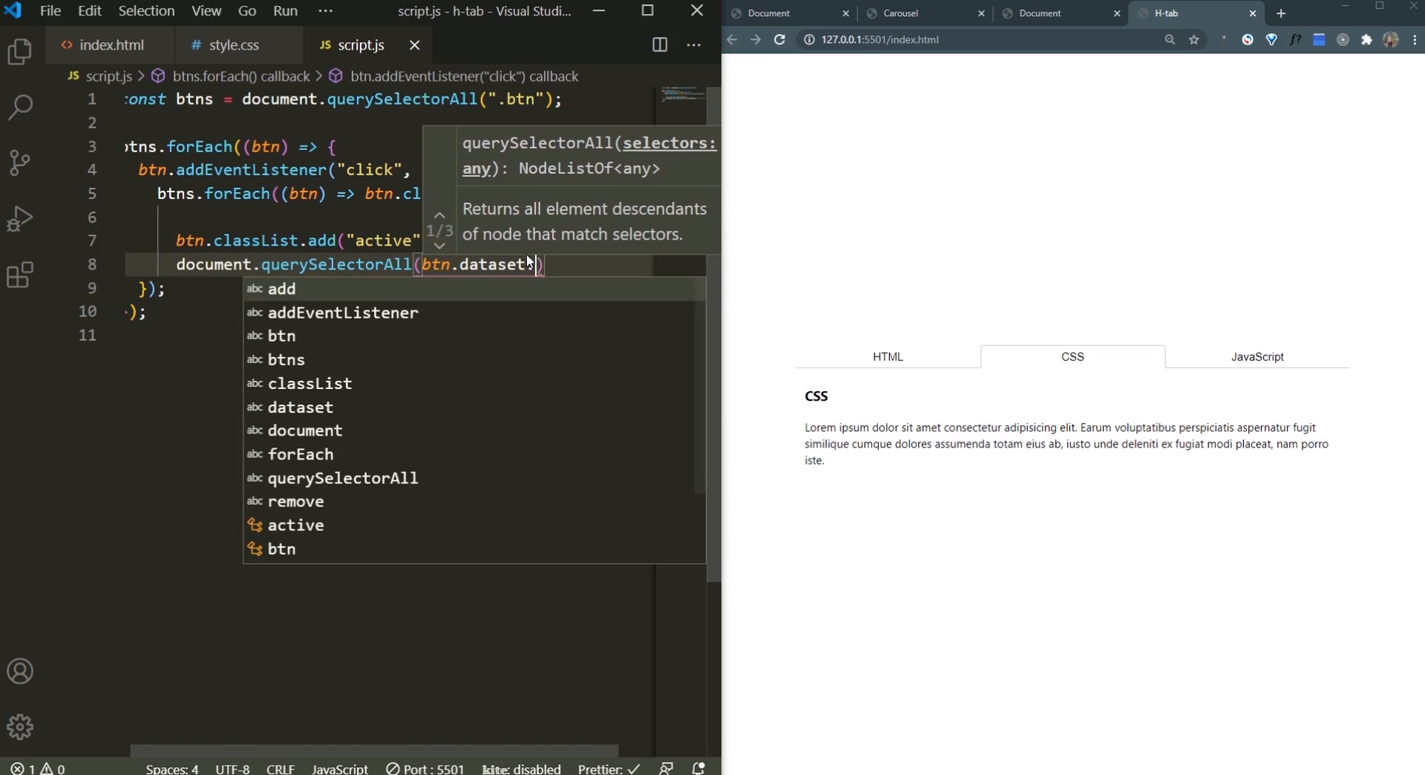
pyautogui.write('targetT')
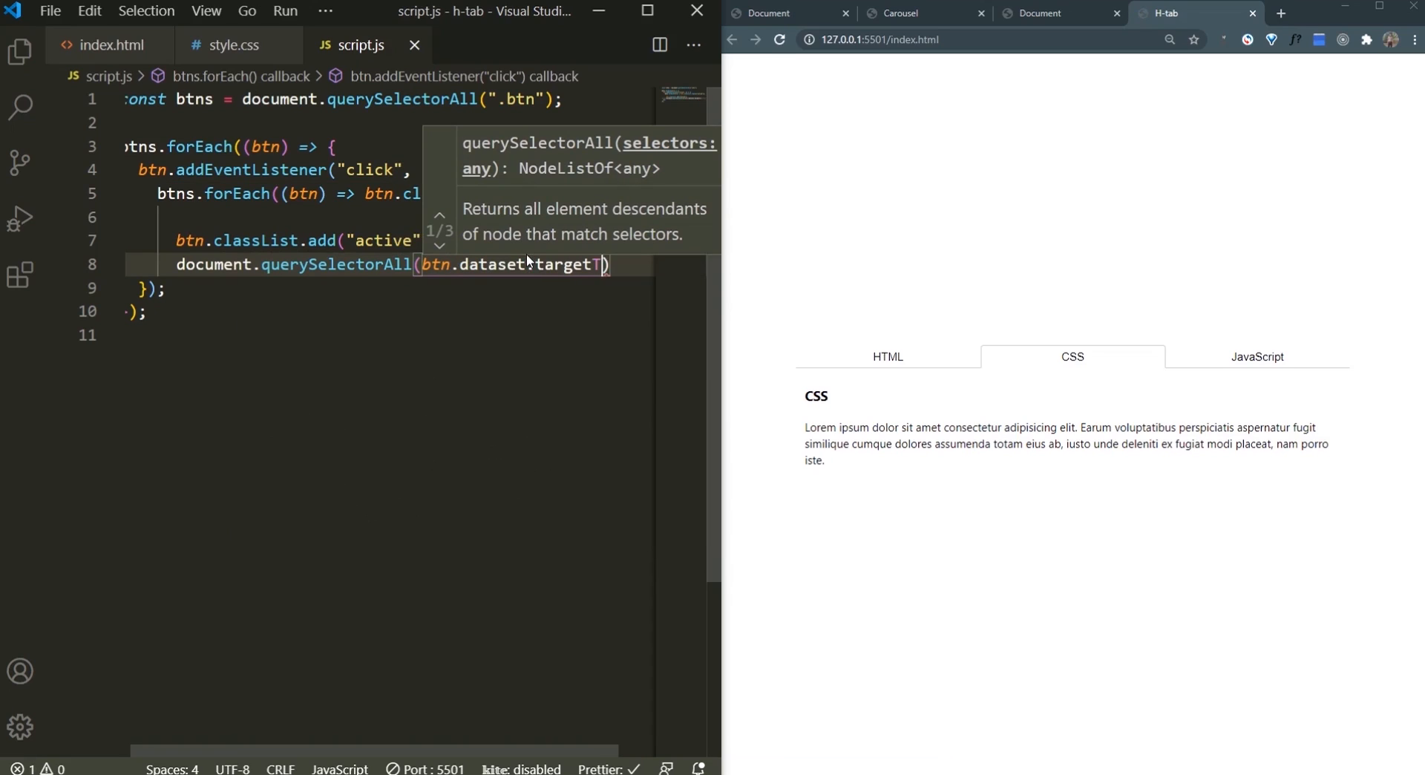
pyautogui.write('.clas')
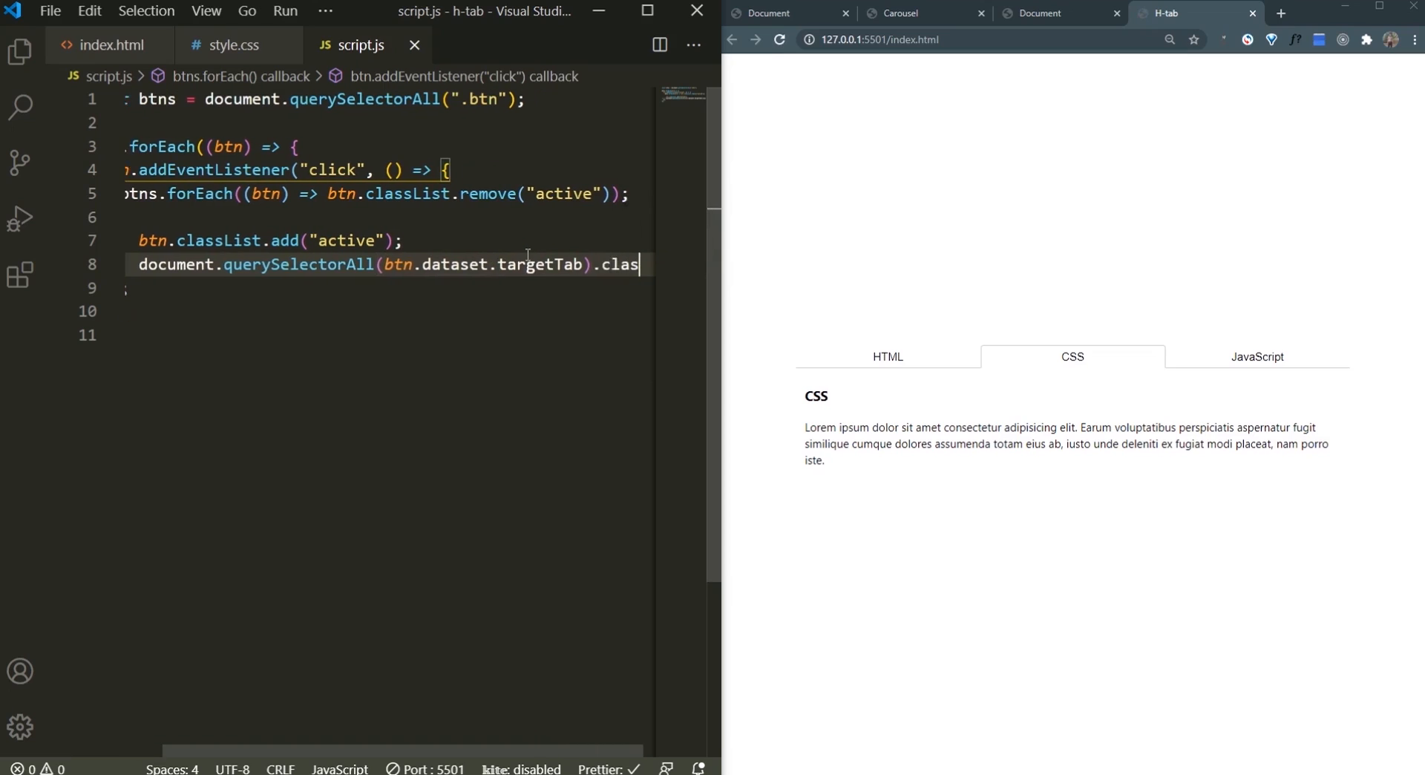
pyautogui.write('.classList.add')
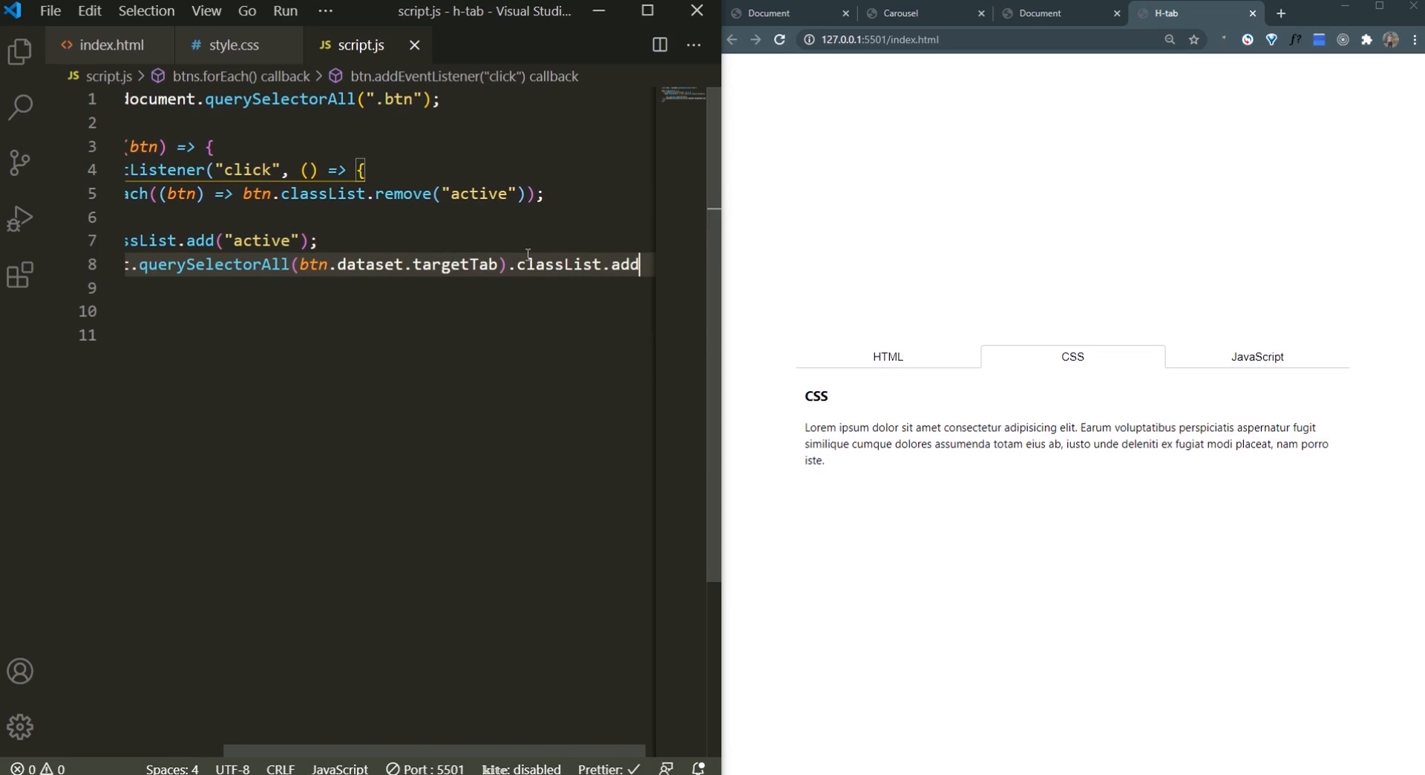
pyautogui.write("('active'")
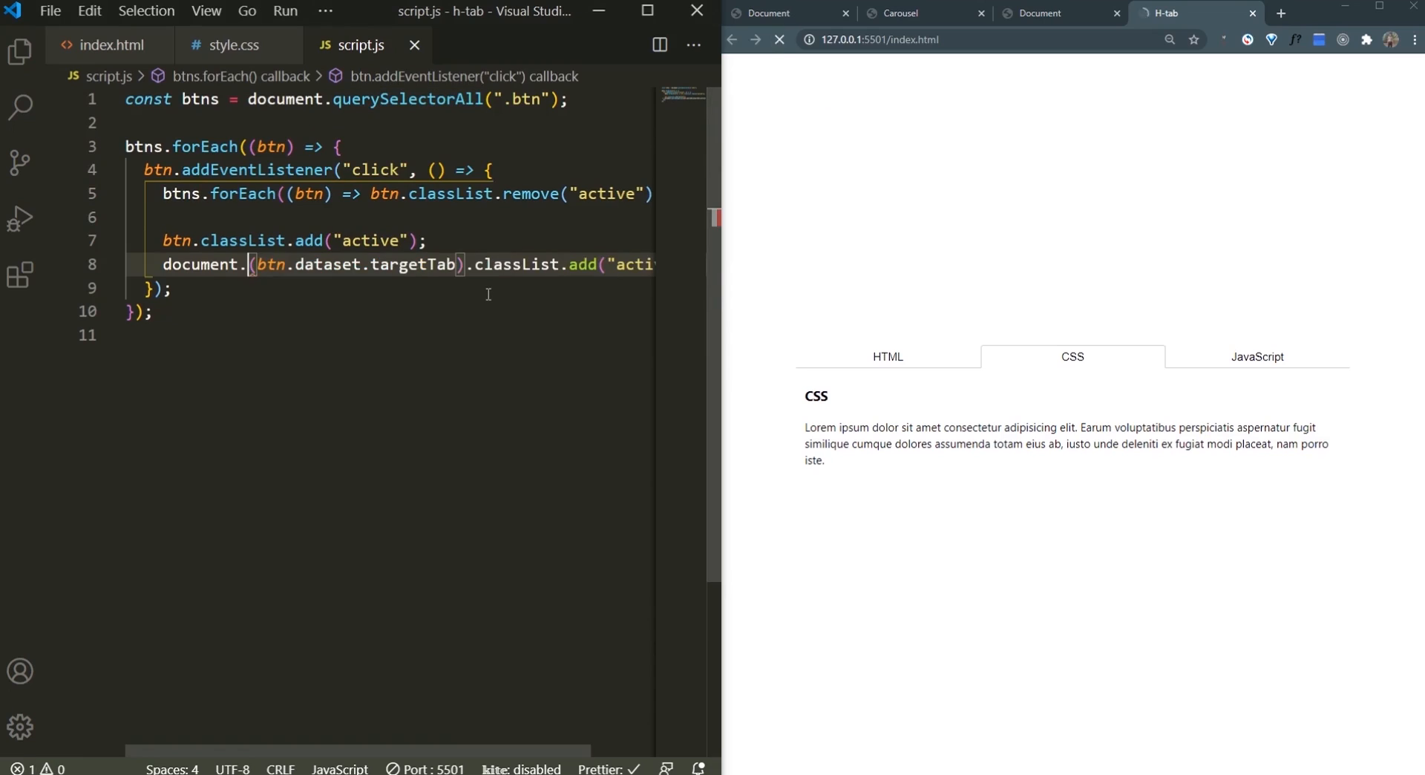
# Step: Change the call to querySelector and test the JavaScript tab in the browser
pyautogui.write('querySelector')
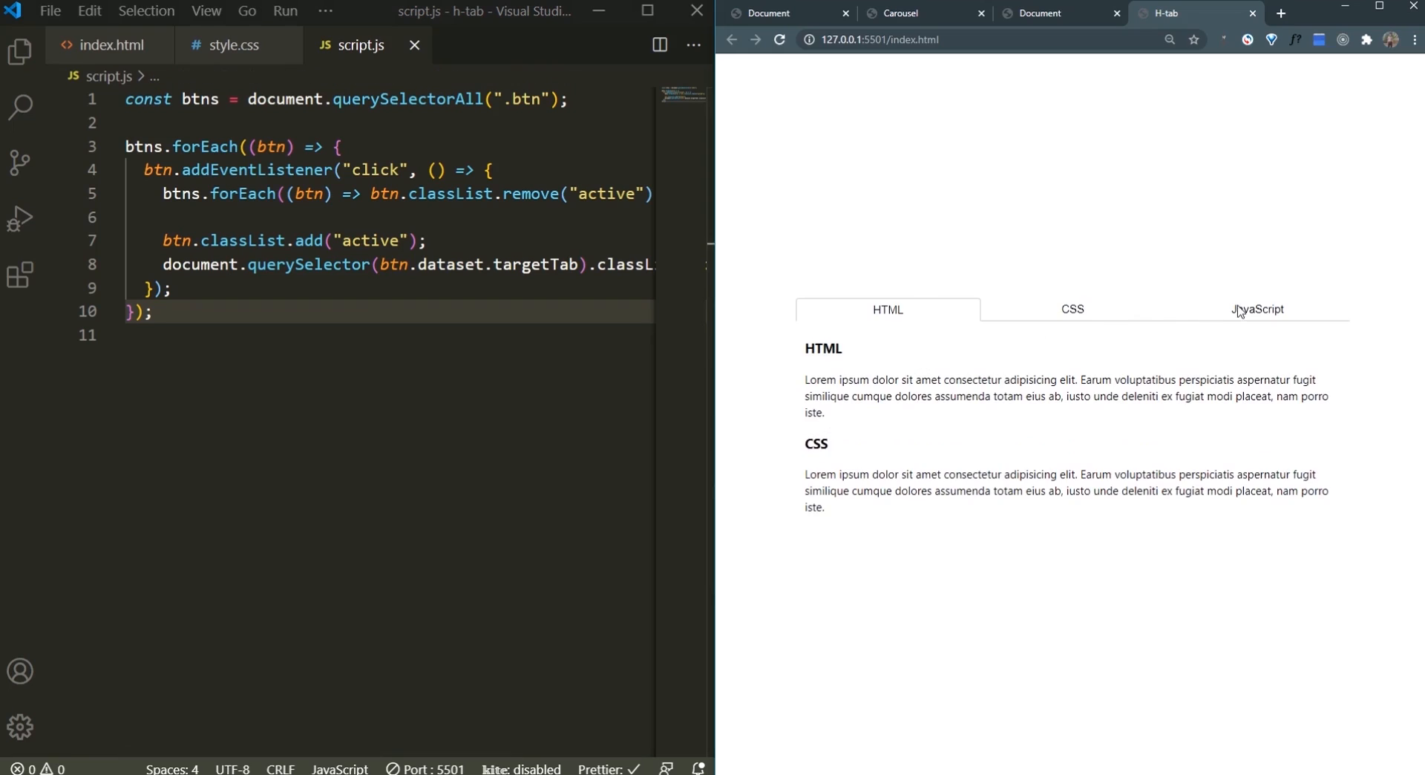
pyautogui.click(1257, 309)
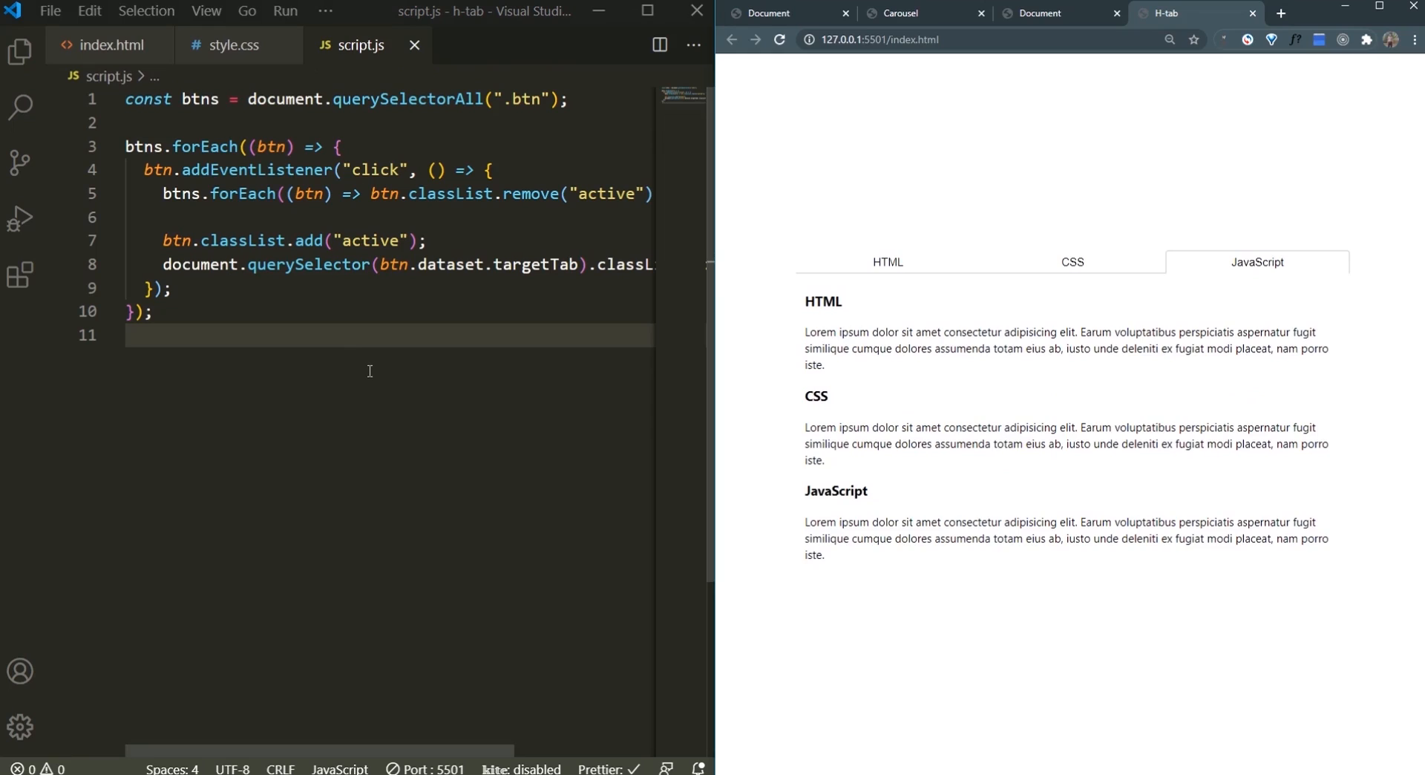
pyautogui.click(460, 241)
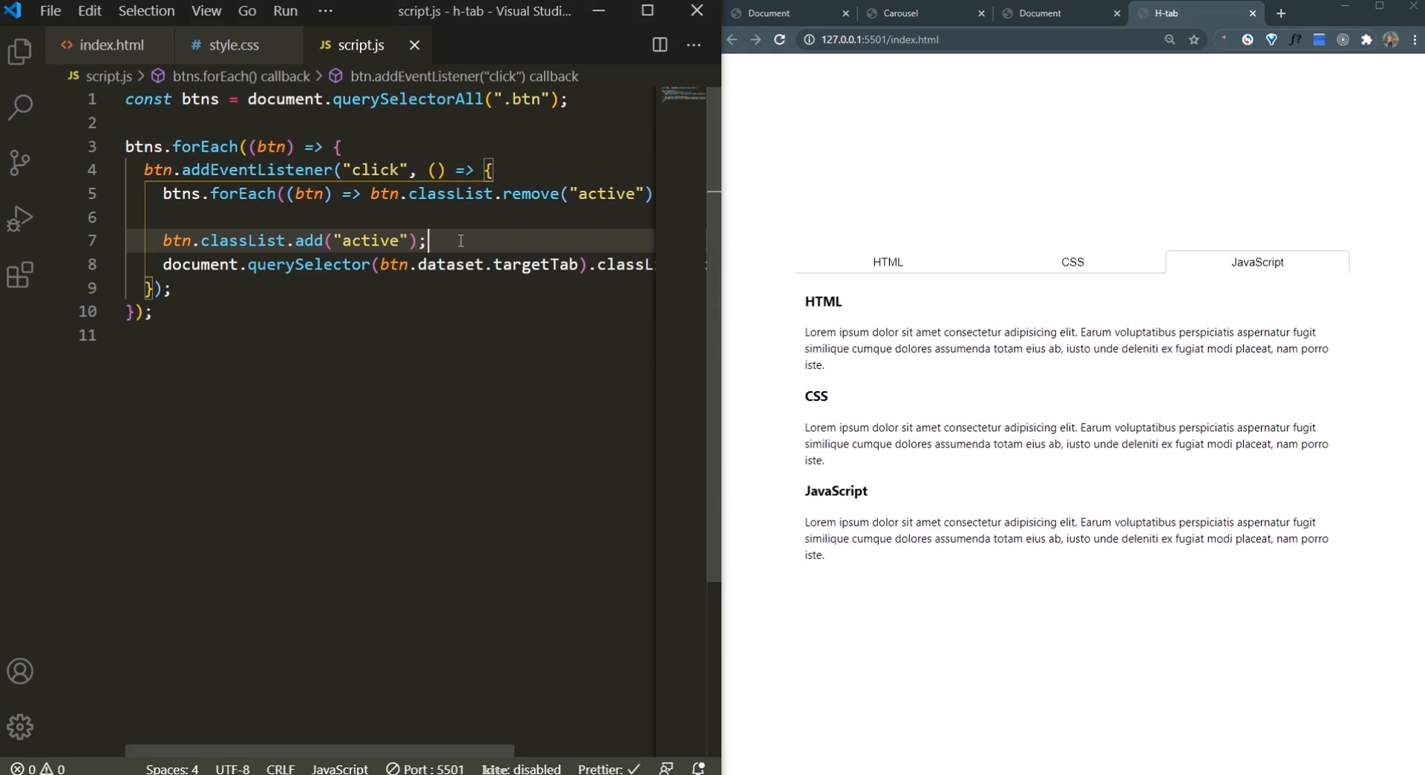
# Step: Declare const tabContents = document.querySelectorAll('tab-content') on a new line
pyautogui.press('Enter')
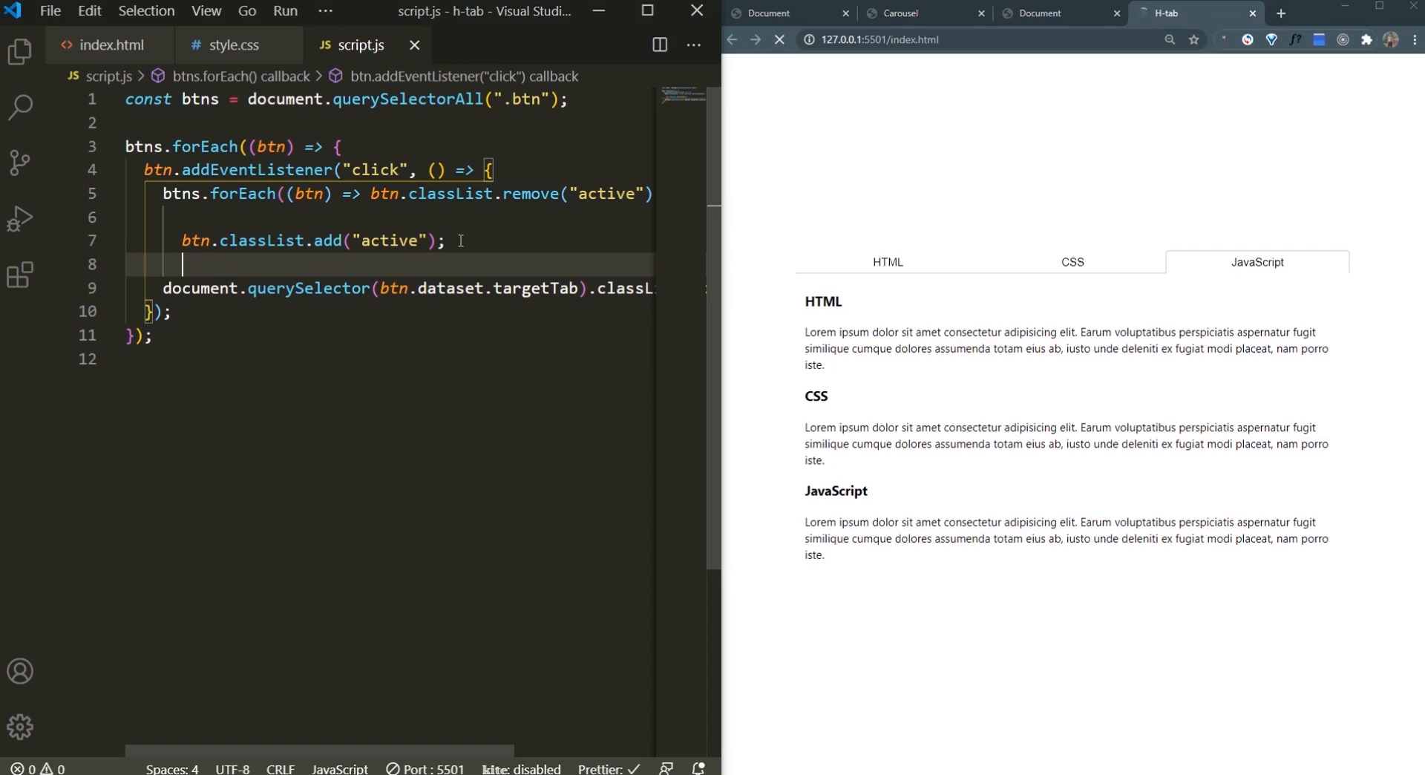
pyautogui.write('document.querySeleco')
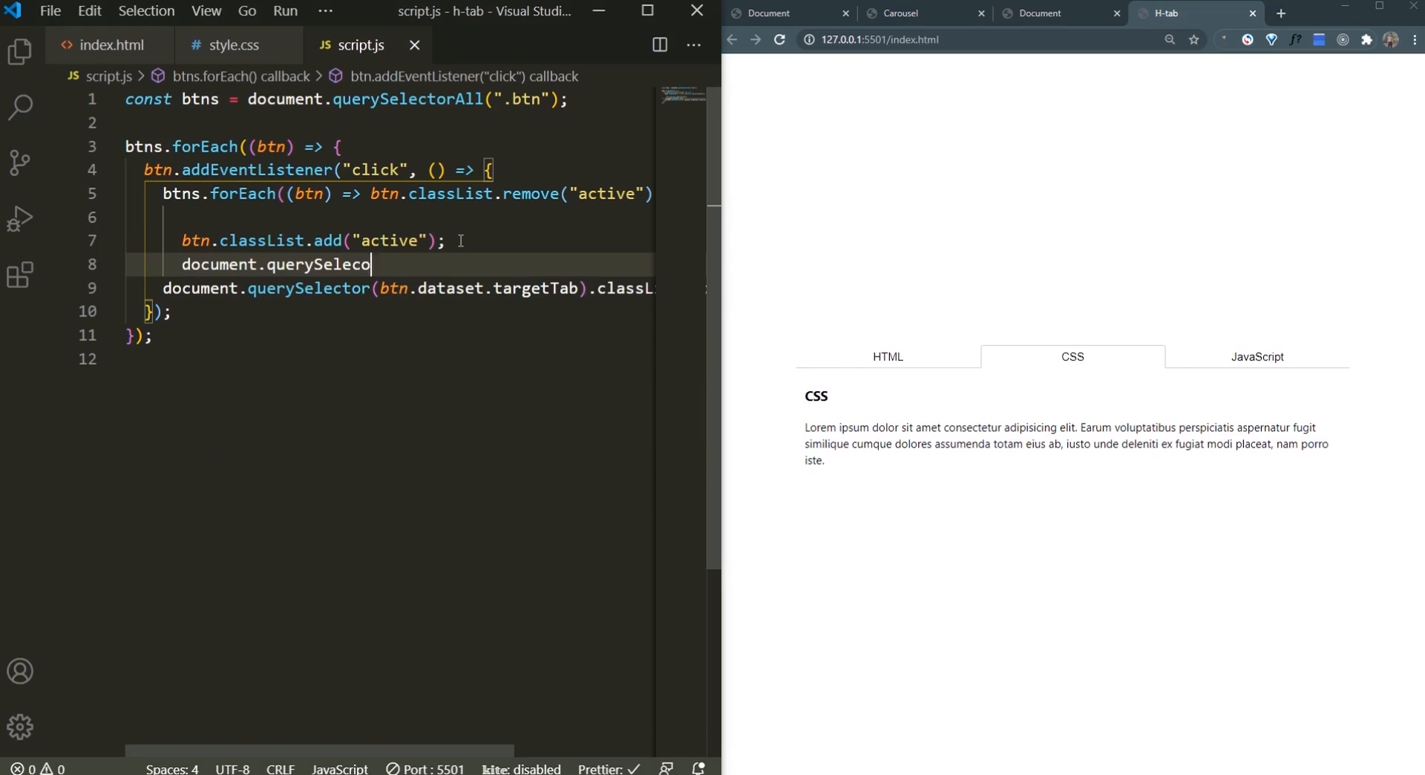
pyautogui.write('rAll')
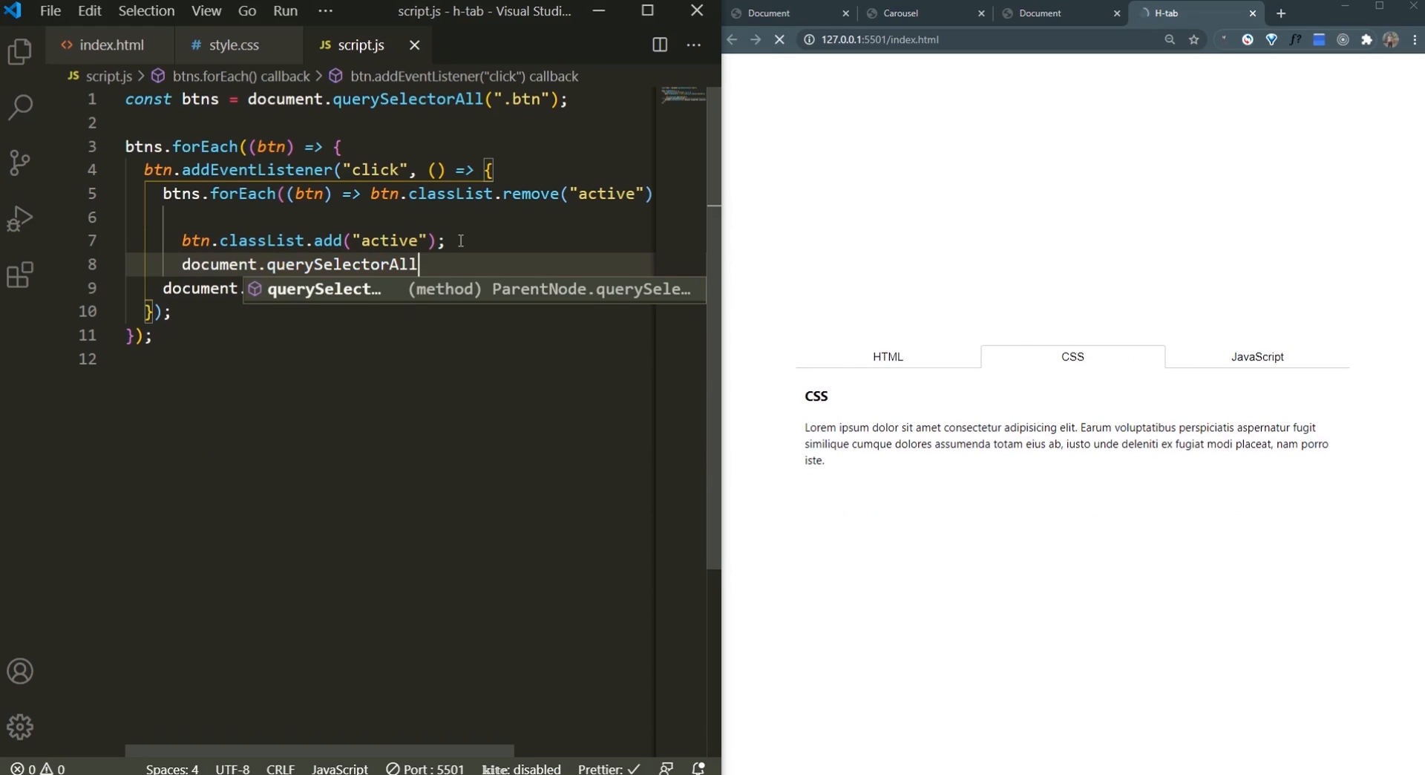
pyautogui.write("('tab-content');")
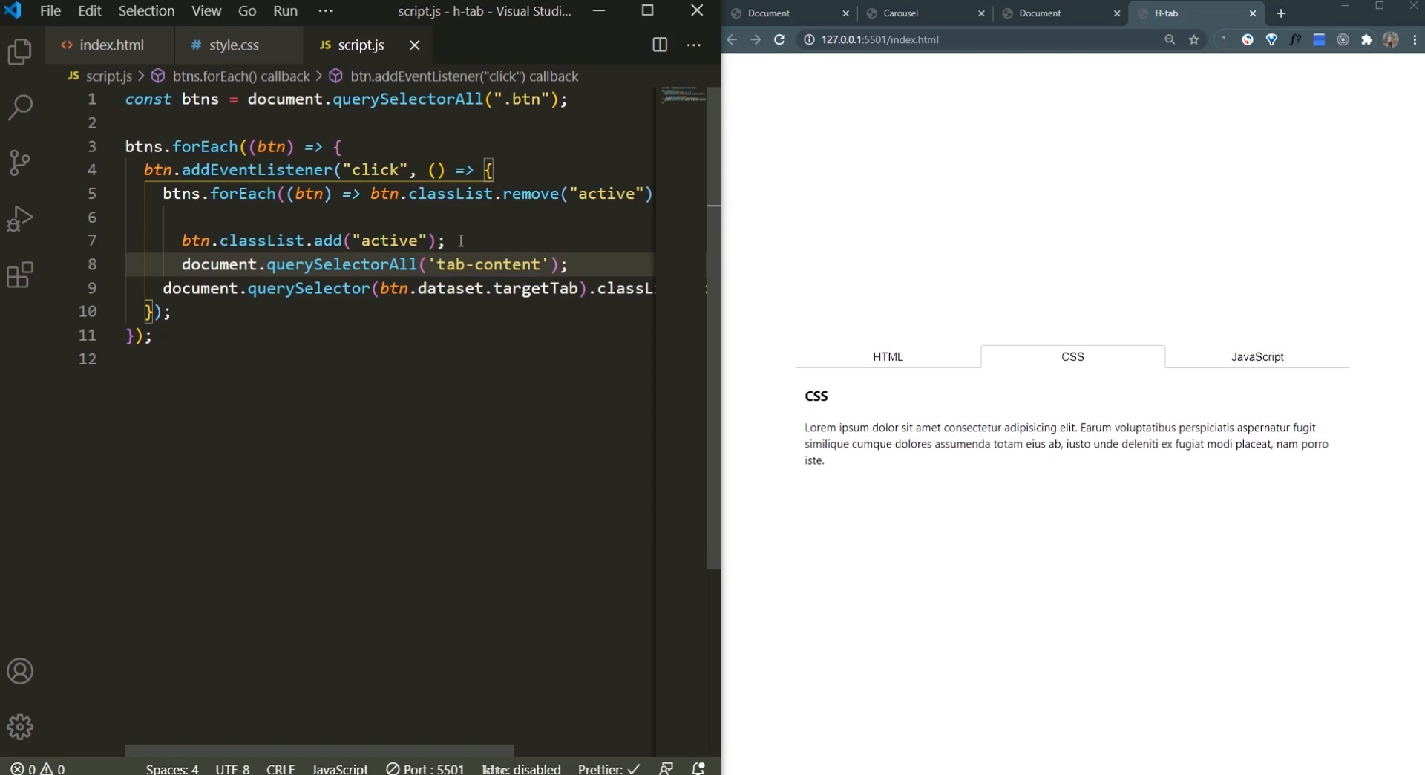
pyautogui.write('const')
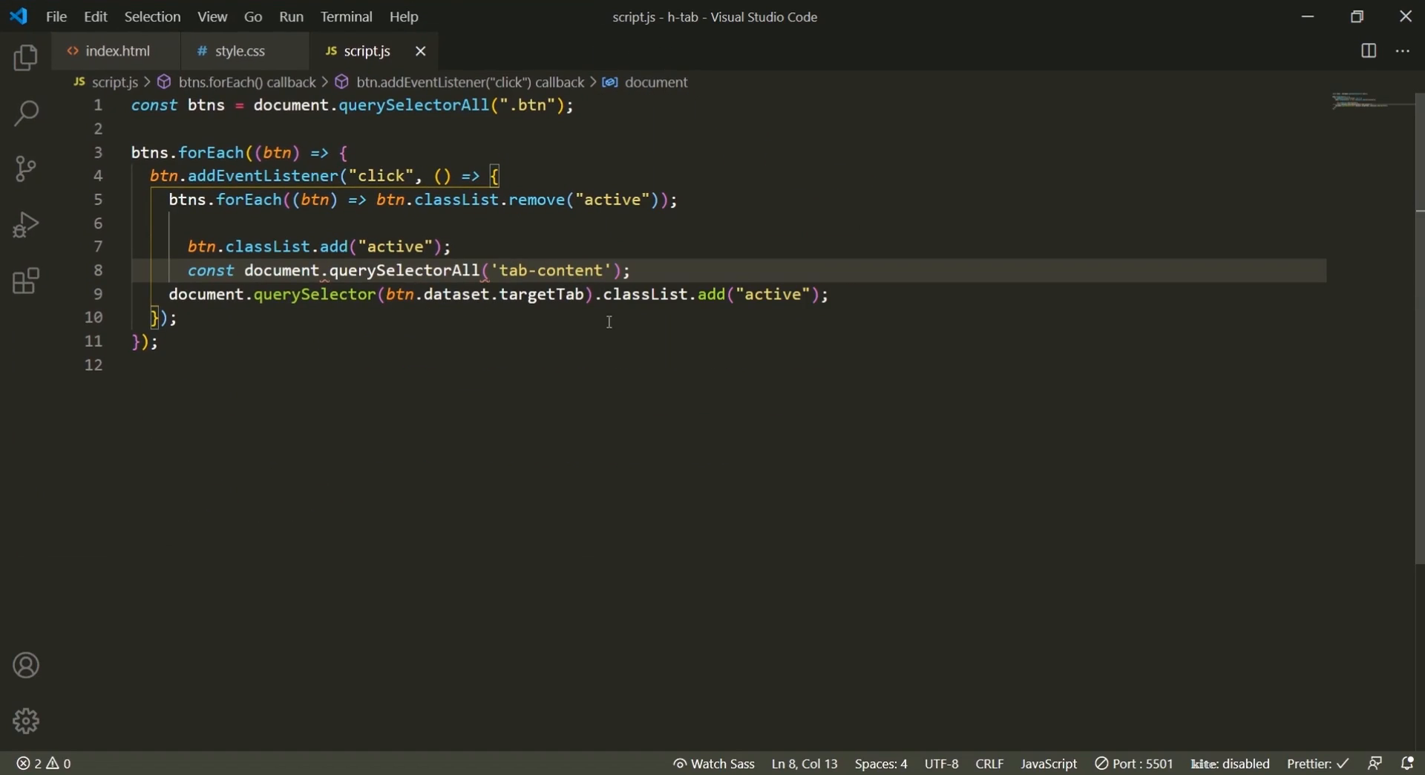
pyautogui.write('tabContents =')
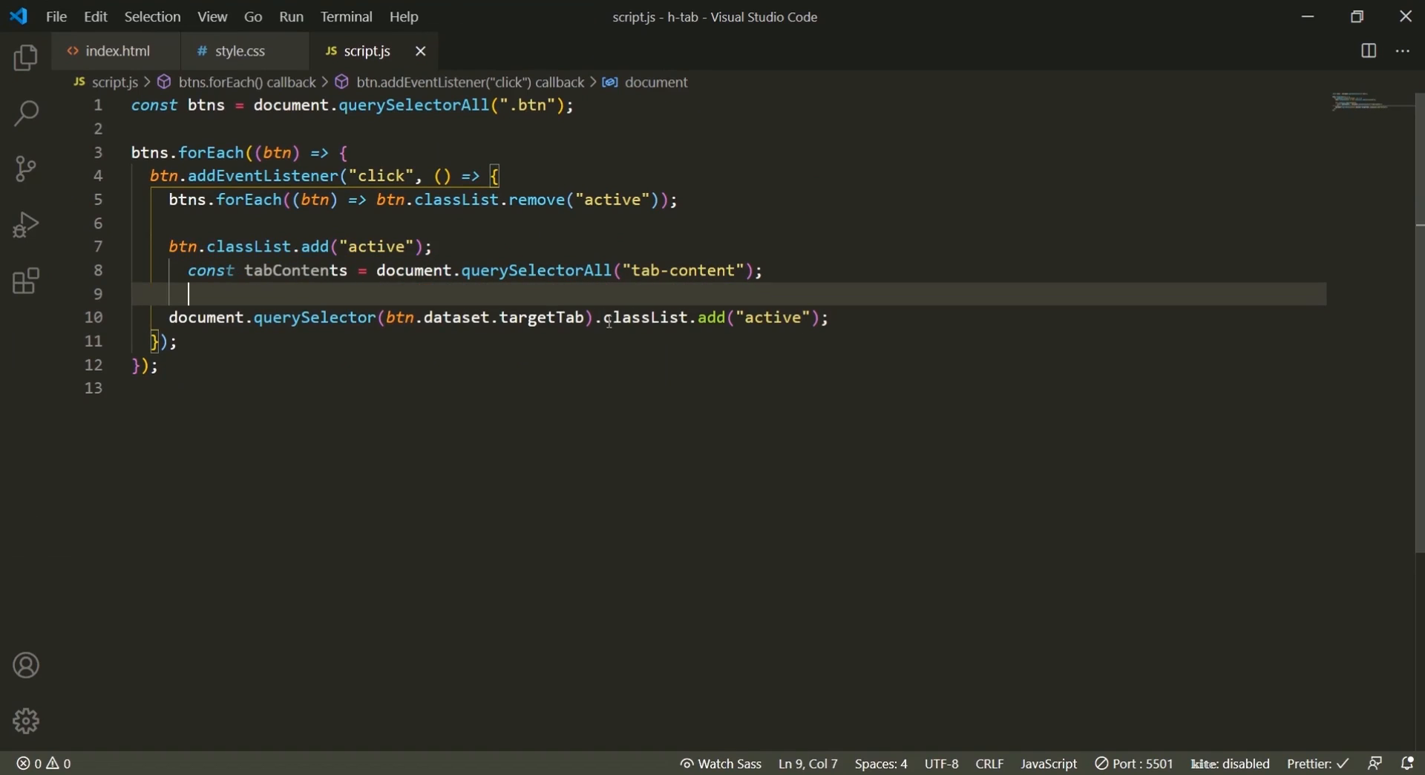
# Step: Loop tabContents.forEach, setting each className to className.replace('active', '')
pyautogui.write('tabContents.')
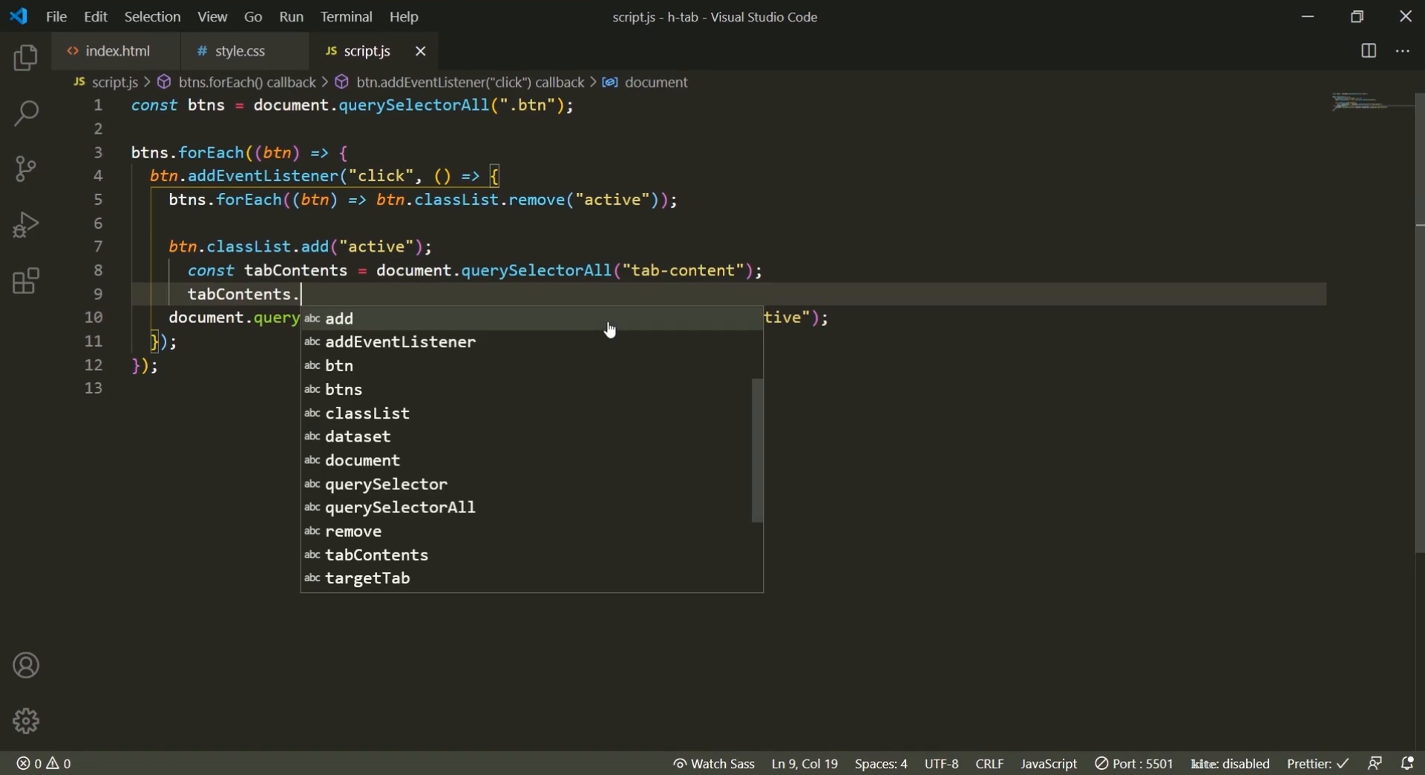
pyautogui.write('forEach(tabContent =>')
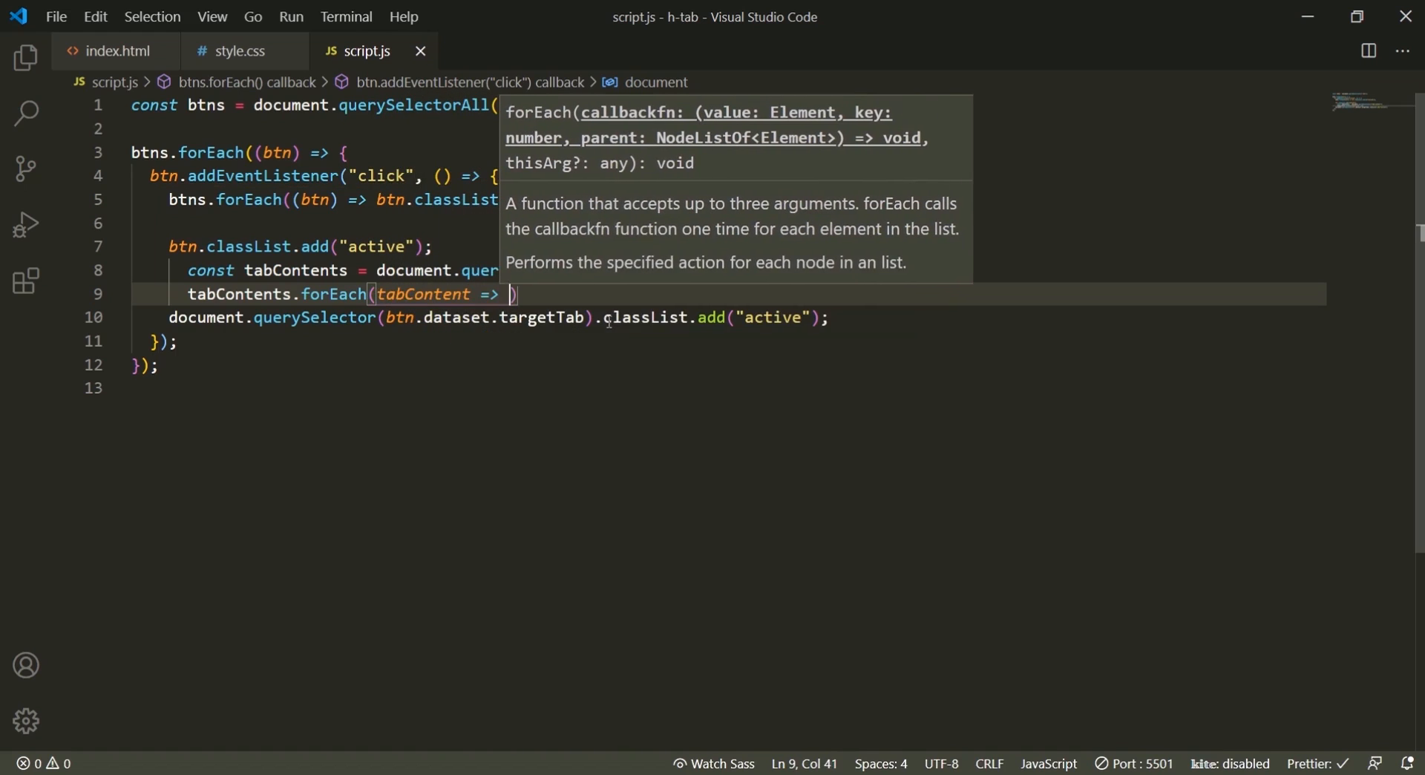
pyautogui.write('tabContent')
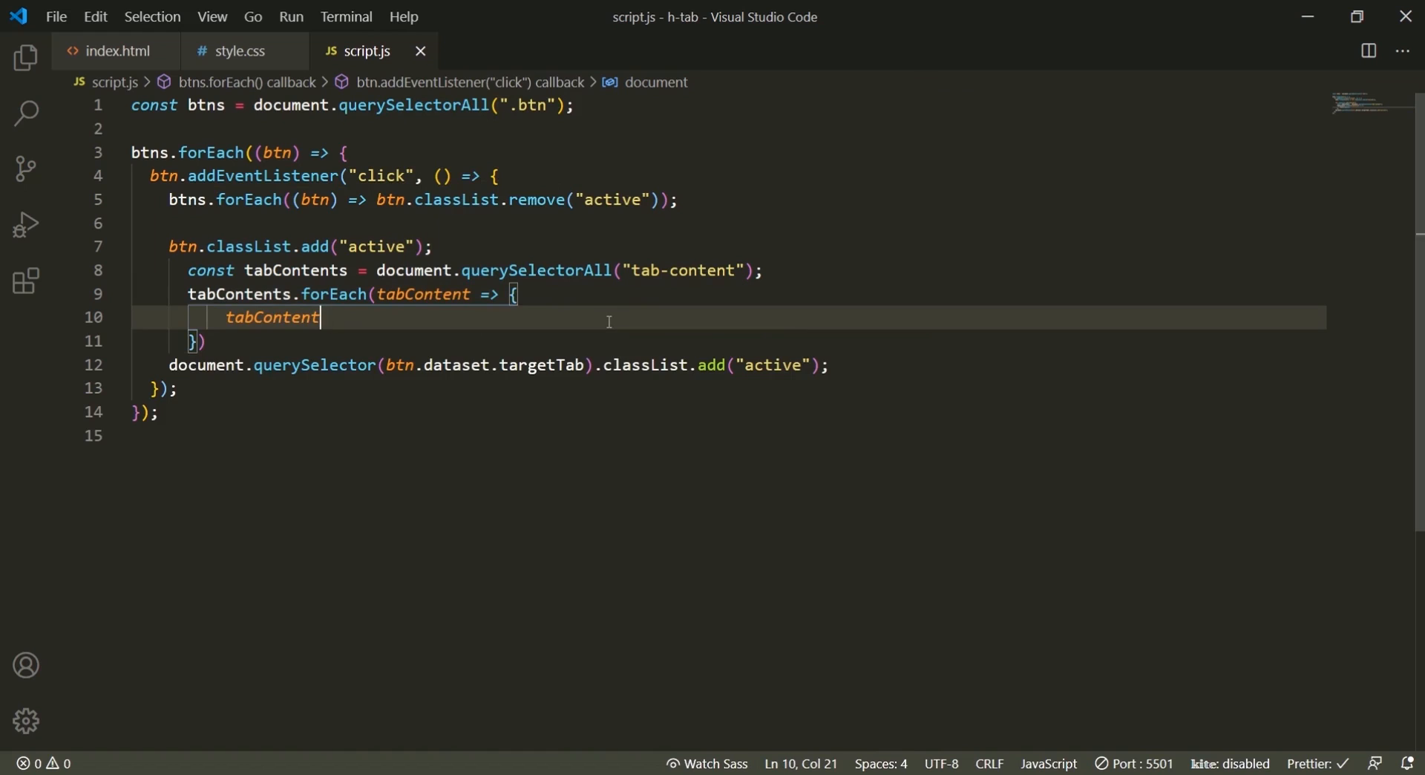
pyautogui.write('.className = tabCont')
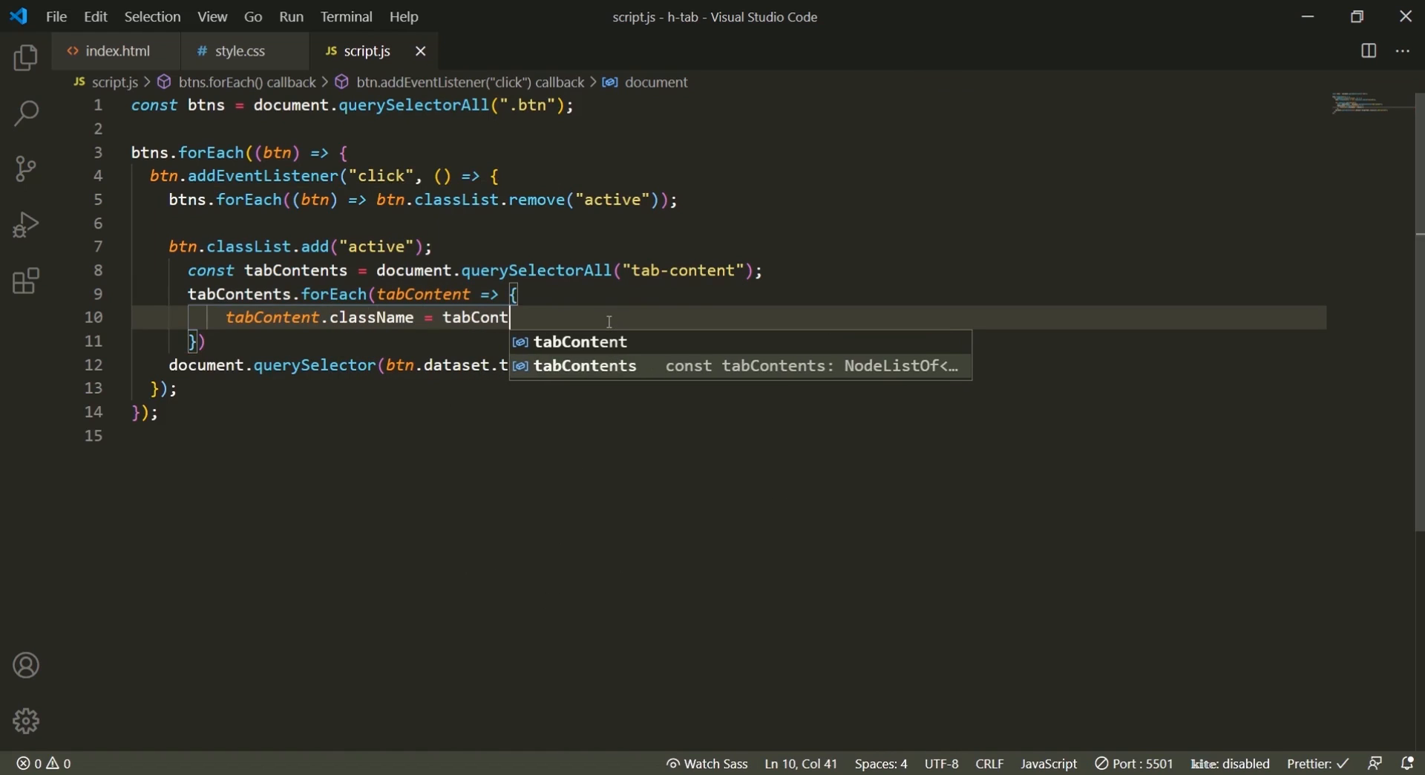
pyautogui.write('.cl')
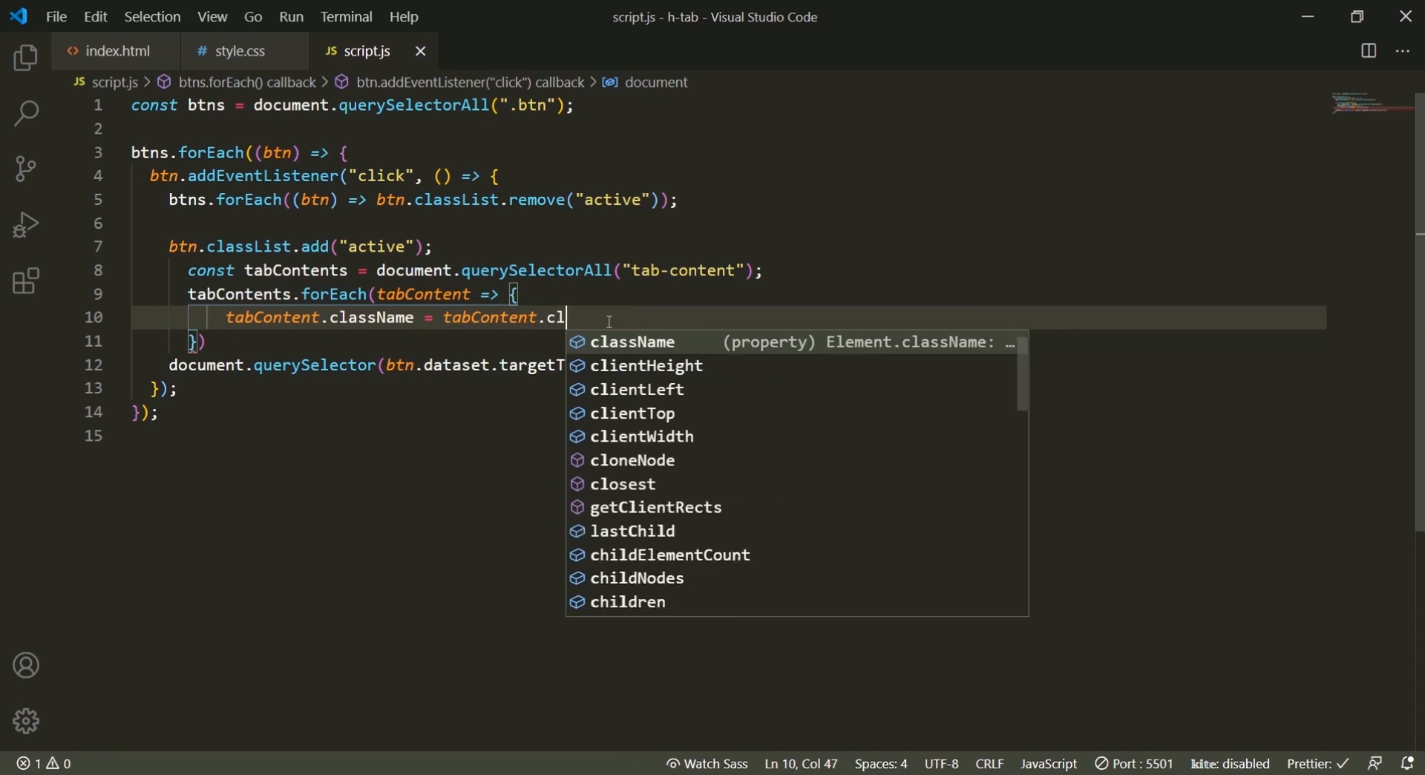
pyautogui.write('assName.re')
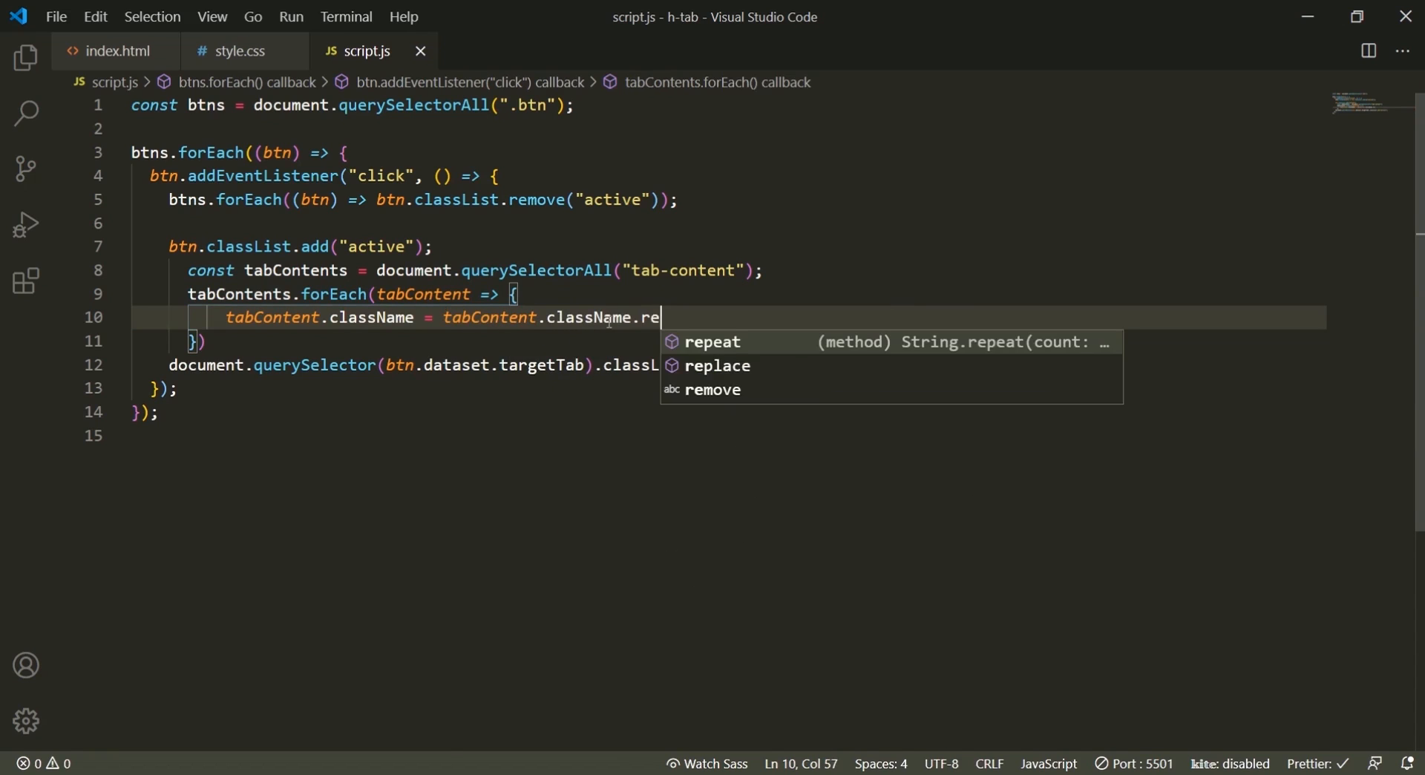
pyautogui.write("place('active')")
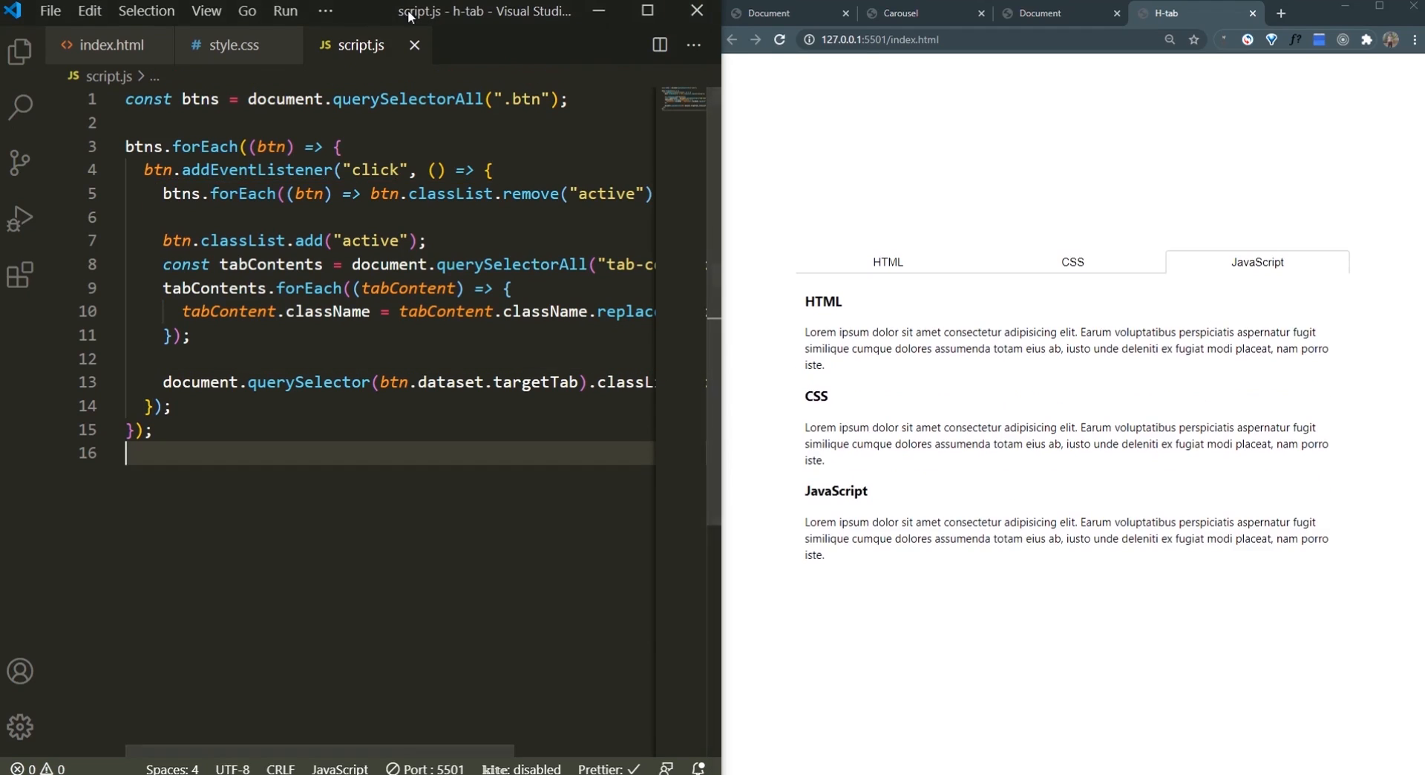
# Step: Test the corrected .tab-content selector by clicking the HTML tab in Chrome
pyautogui.click(647, 10)
pyautogui.write('.')
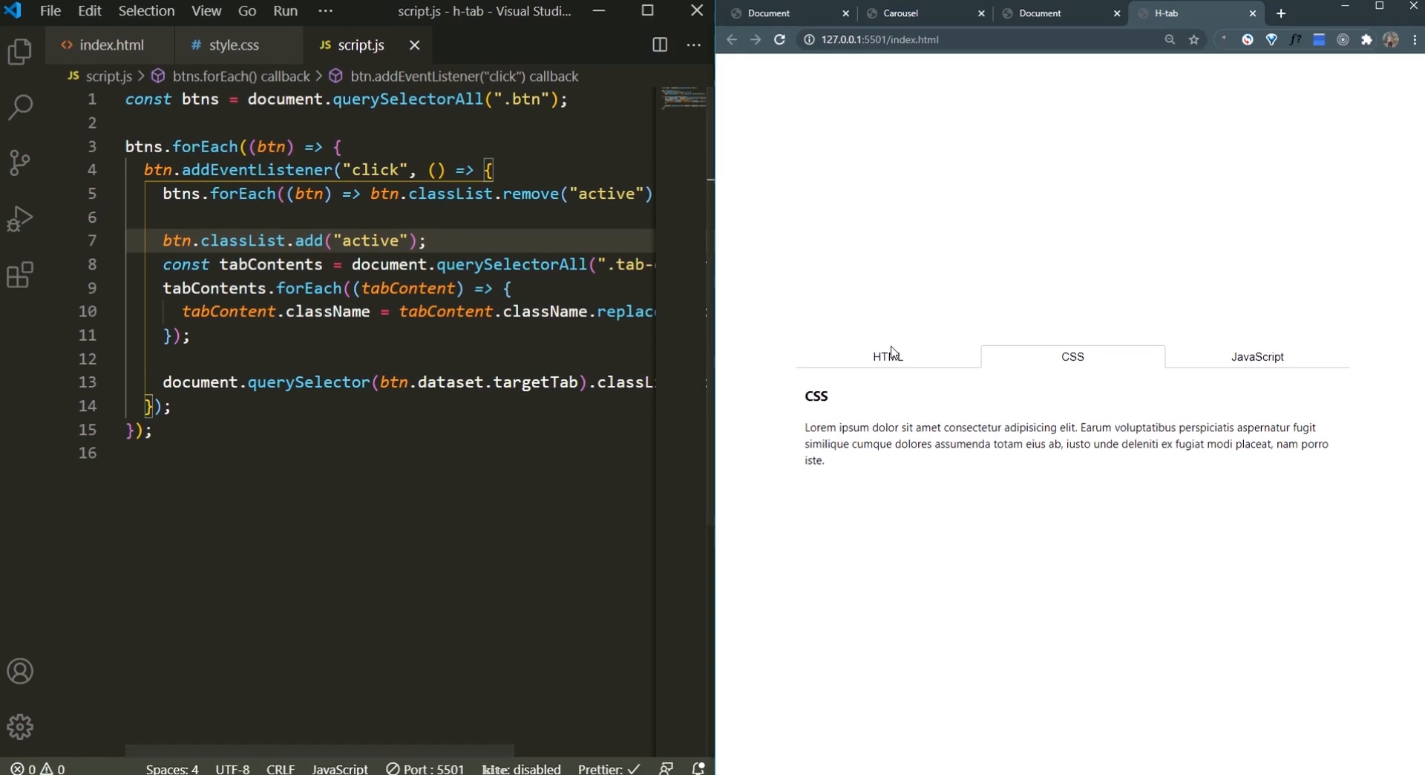
pyautogui.click(887, 356)
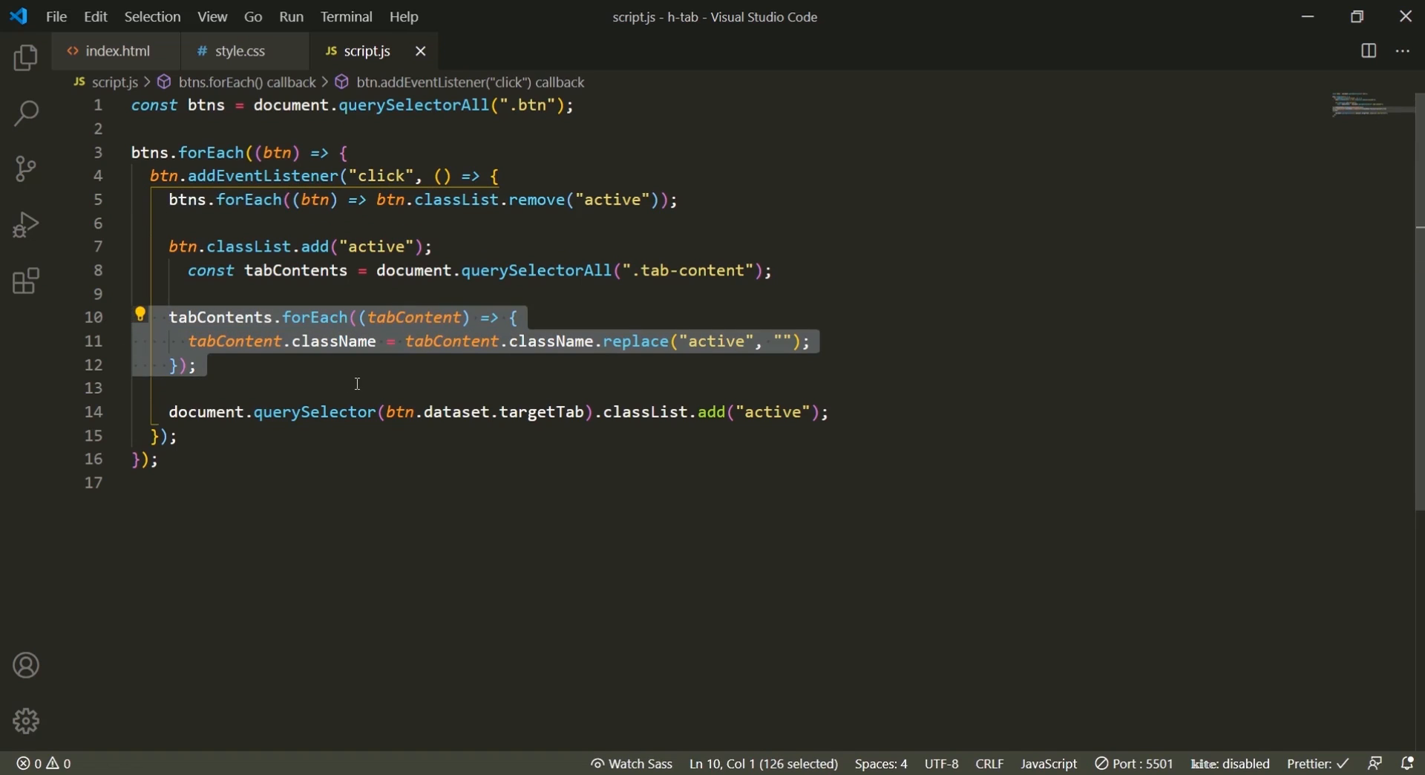
# Step: Add tabContents.forEach(tab => tab.classList.remove('active')) and comment out the old replace loop
pyautogui.click(361, 388)
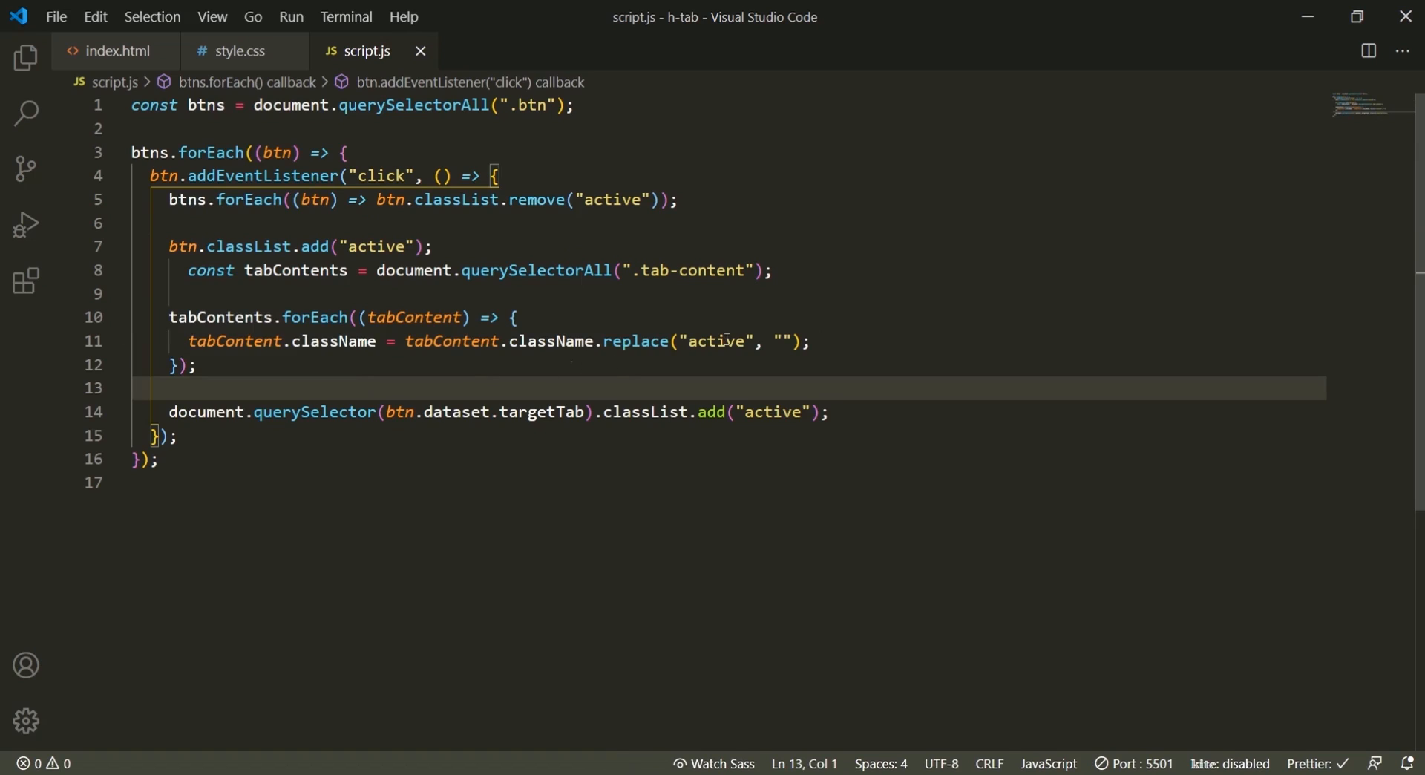
pyautogui.click(677, 200)
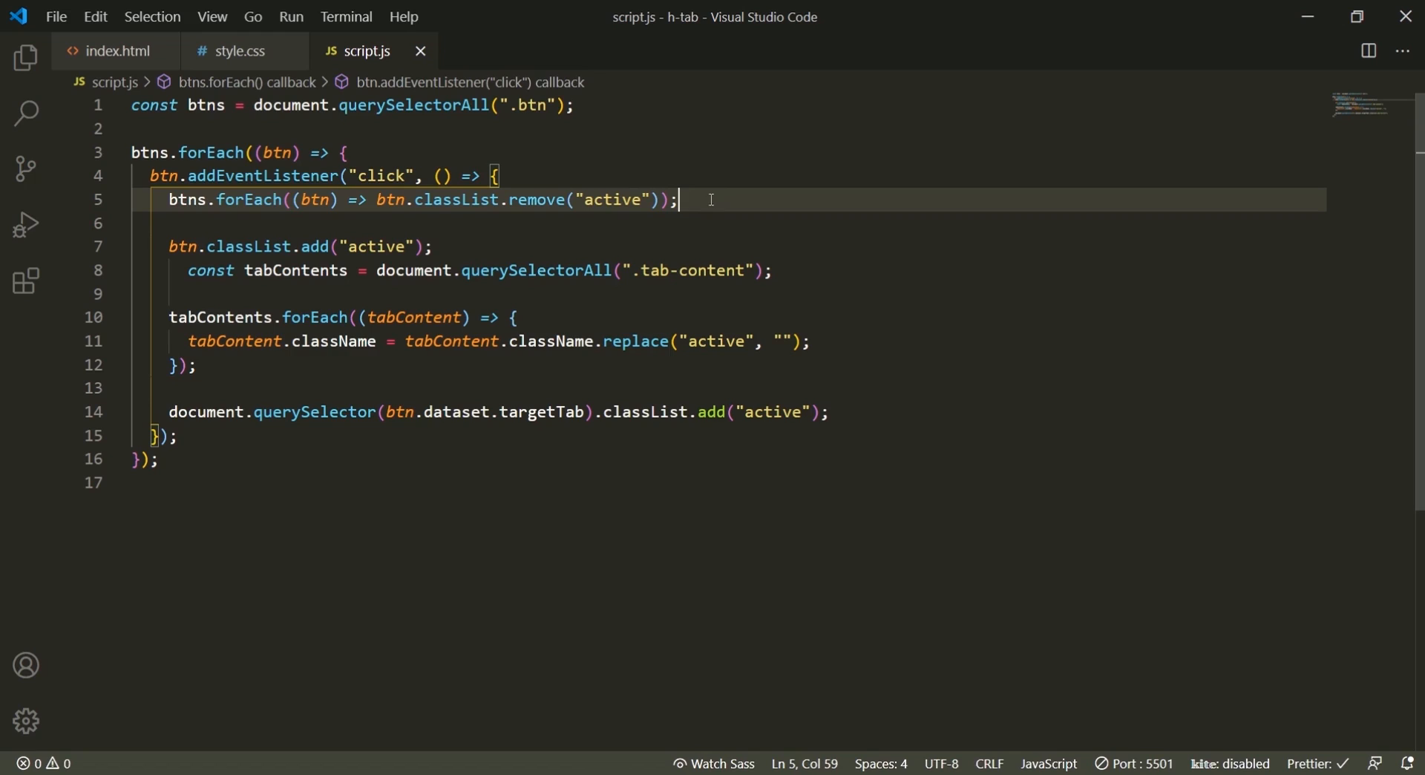
pyautogui.moveTo(169, 317); pyautogui.dragTo(198, 365)
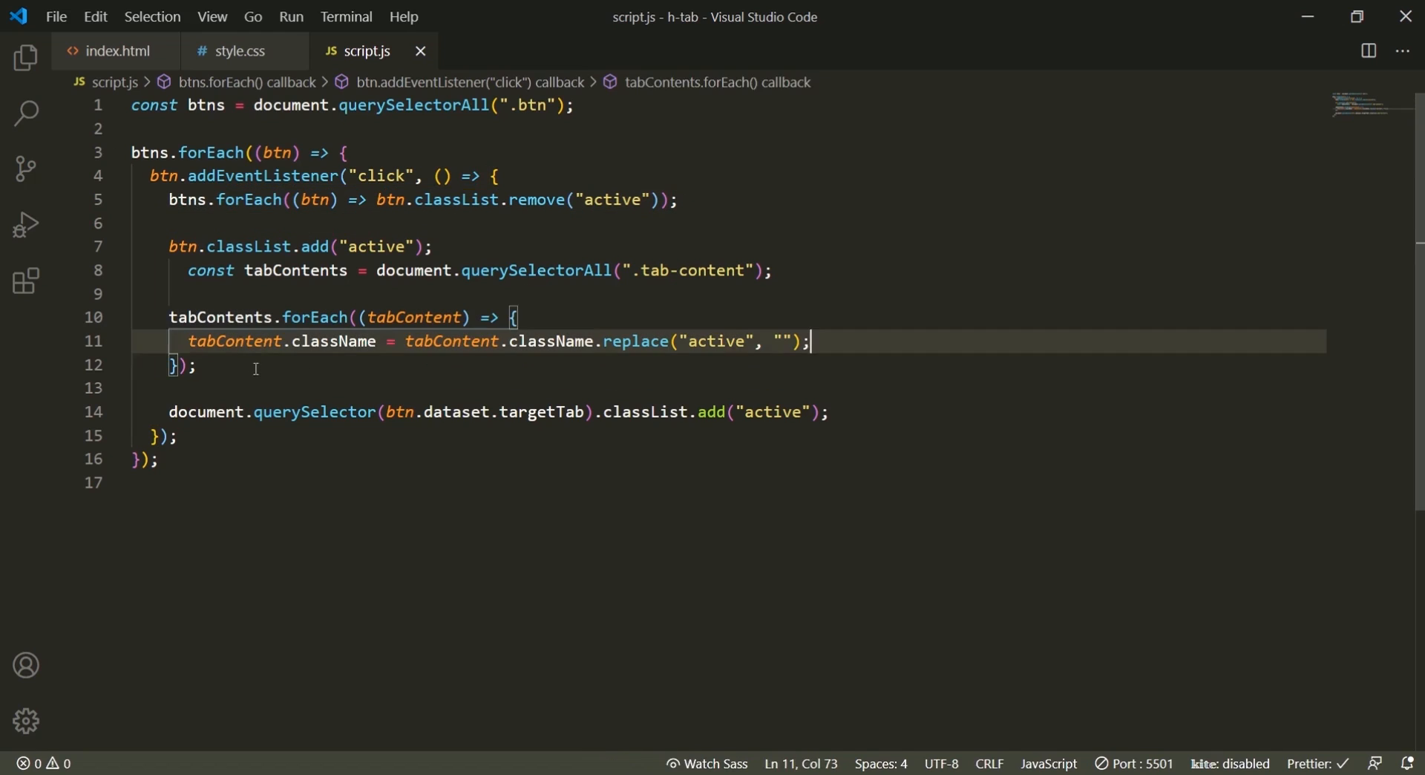
pyautogui.write('tab')
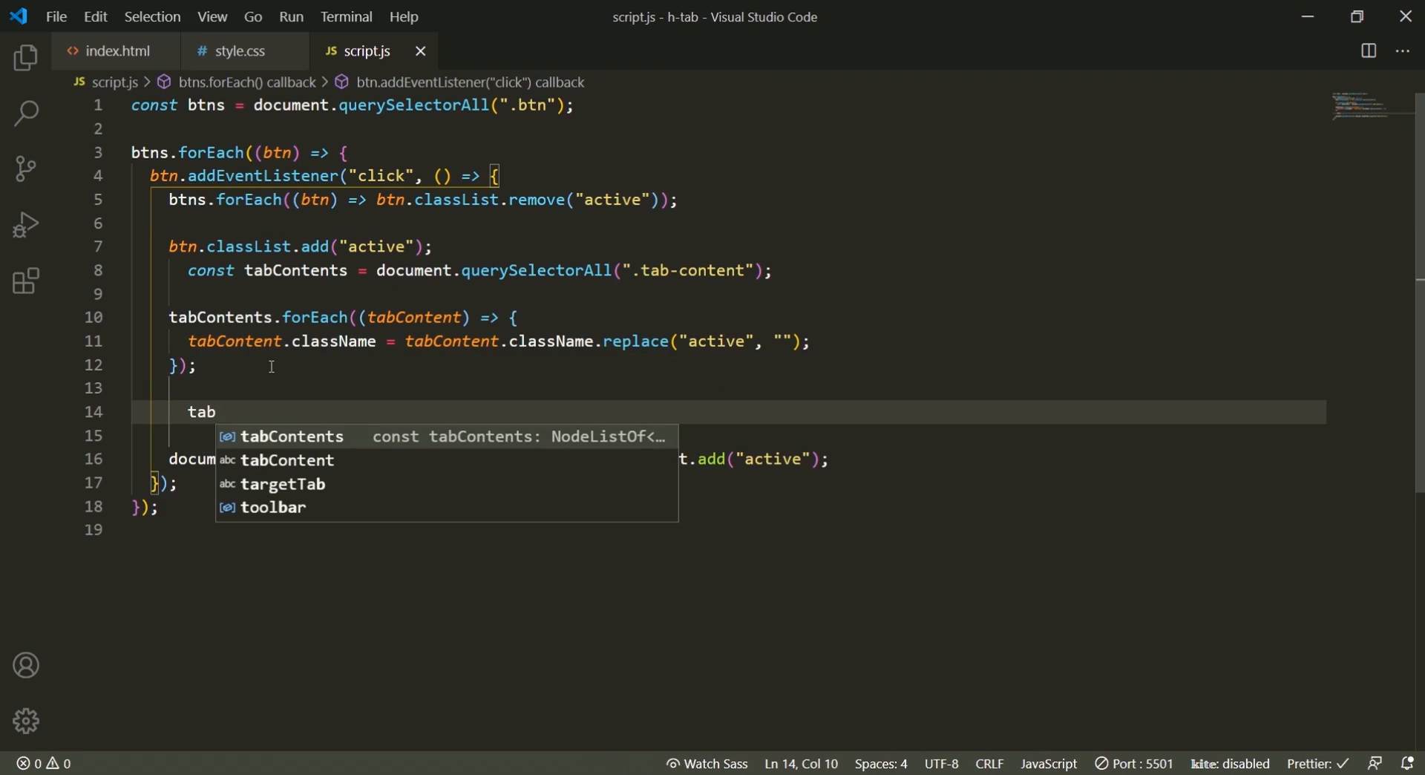
pyautogui.write('Contents.forEach(')
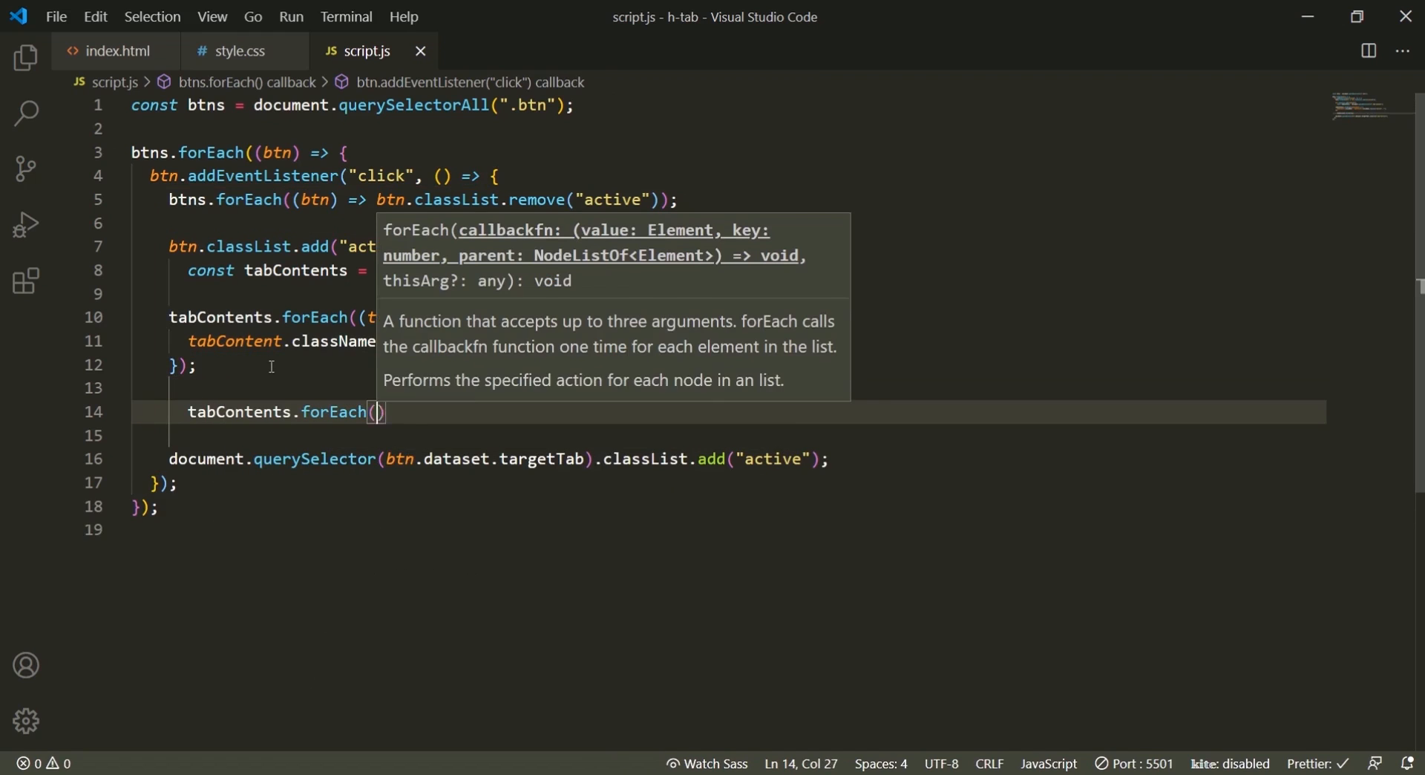
pyautogui.write('tab => tab')
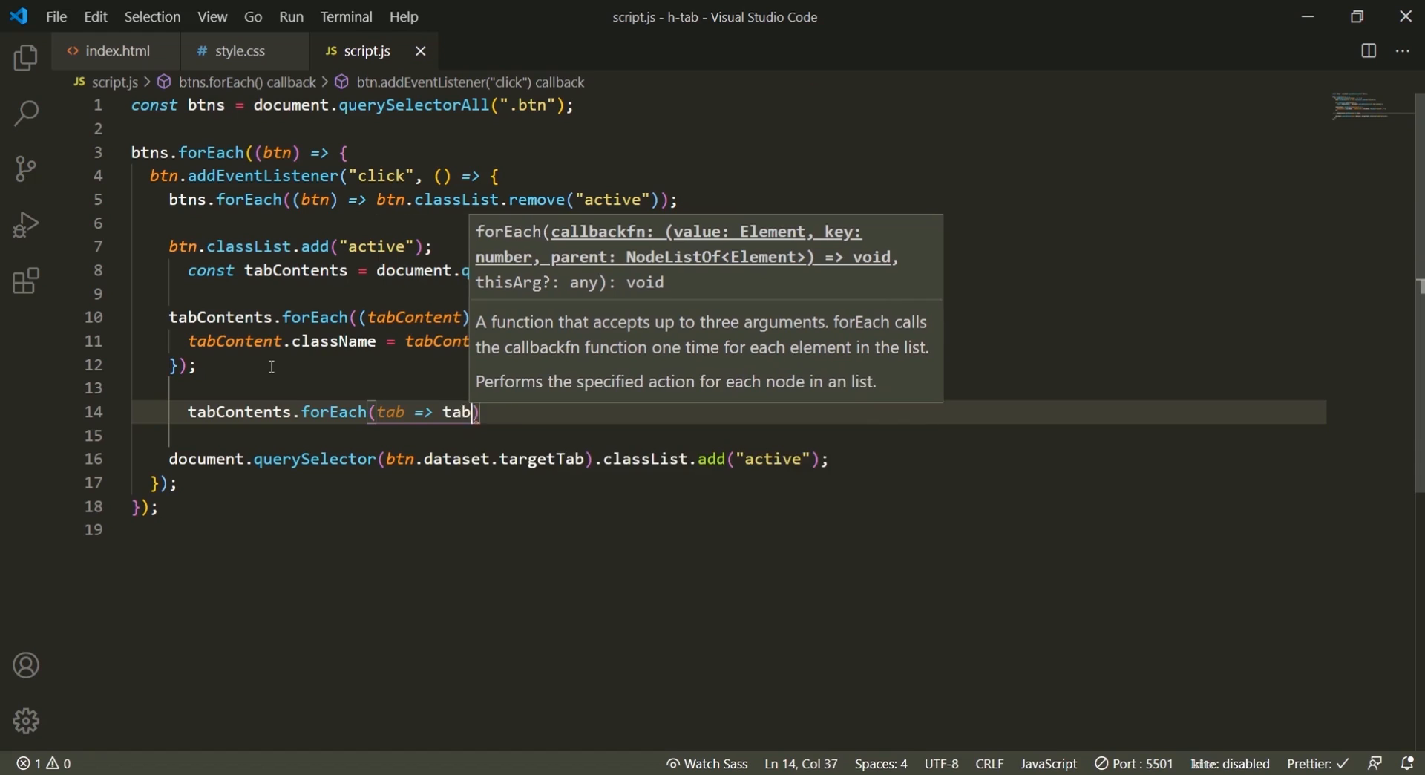
pyautogui.write(".classList.remove('")
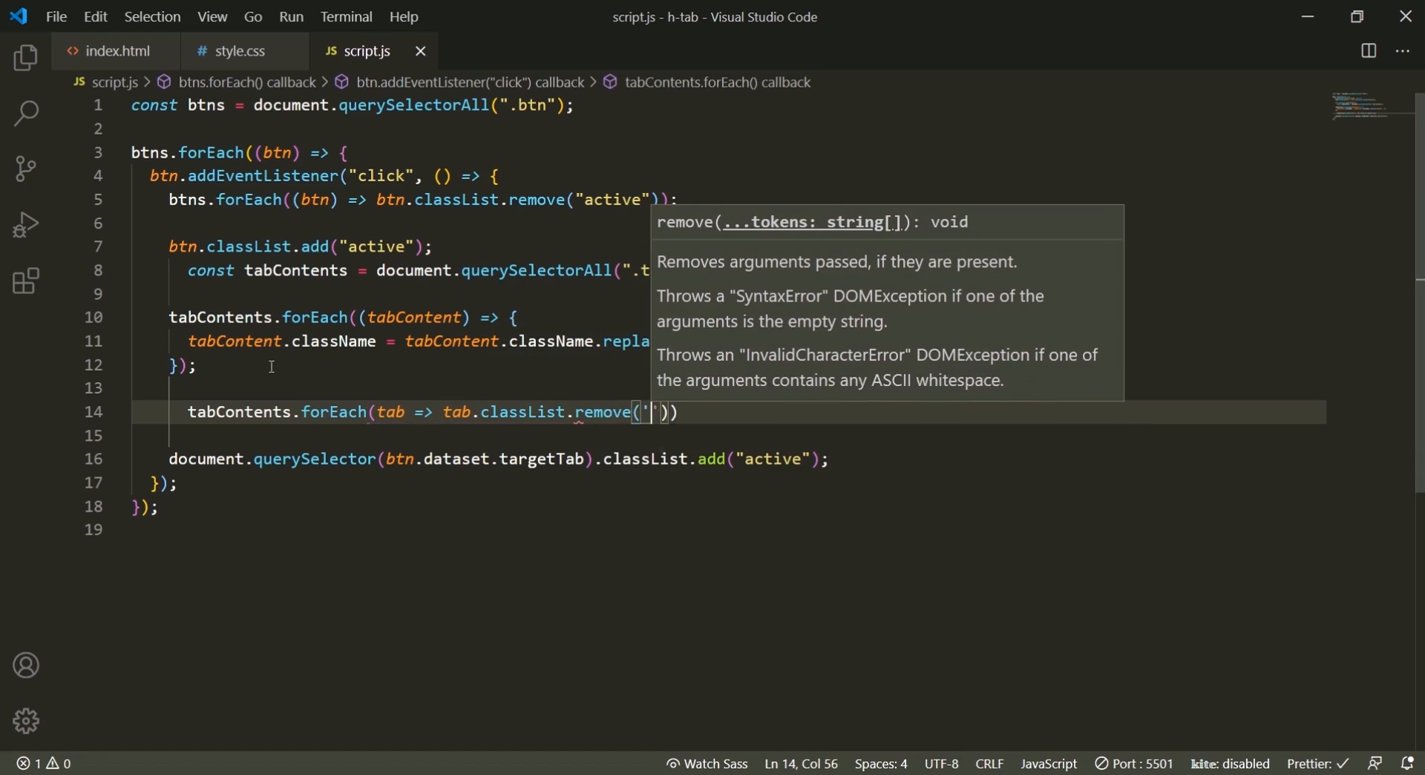
pyautogui.write('active"')
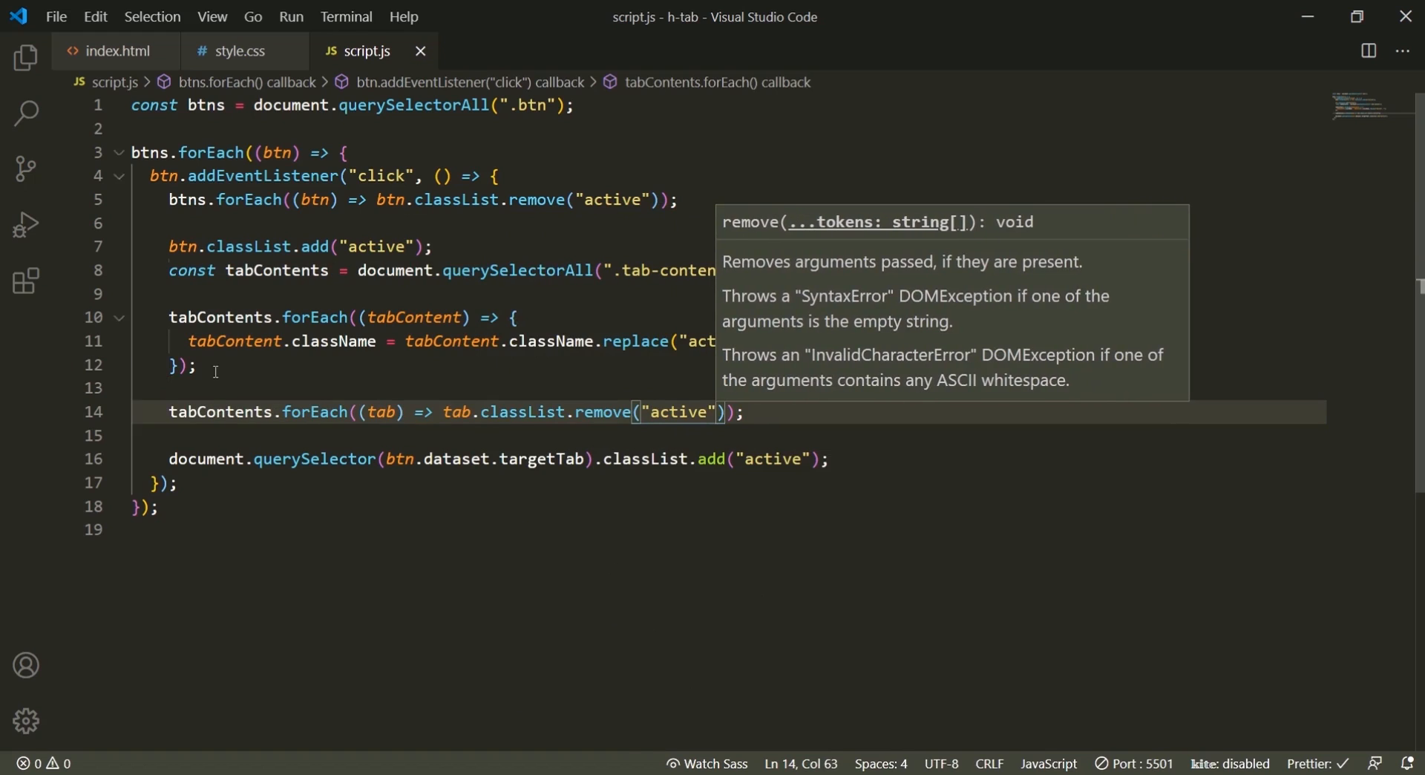
pyautogui.press('ctrl+/')
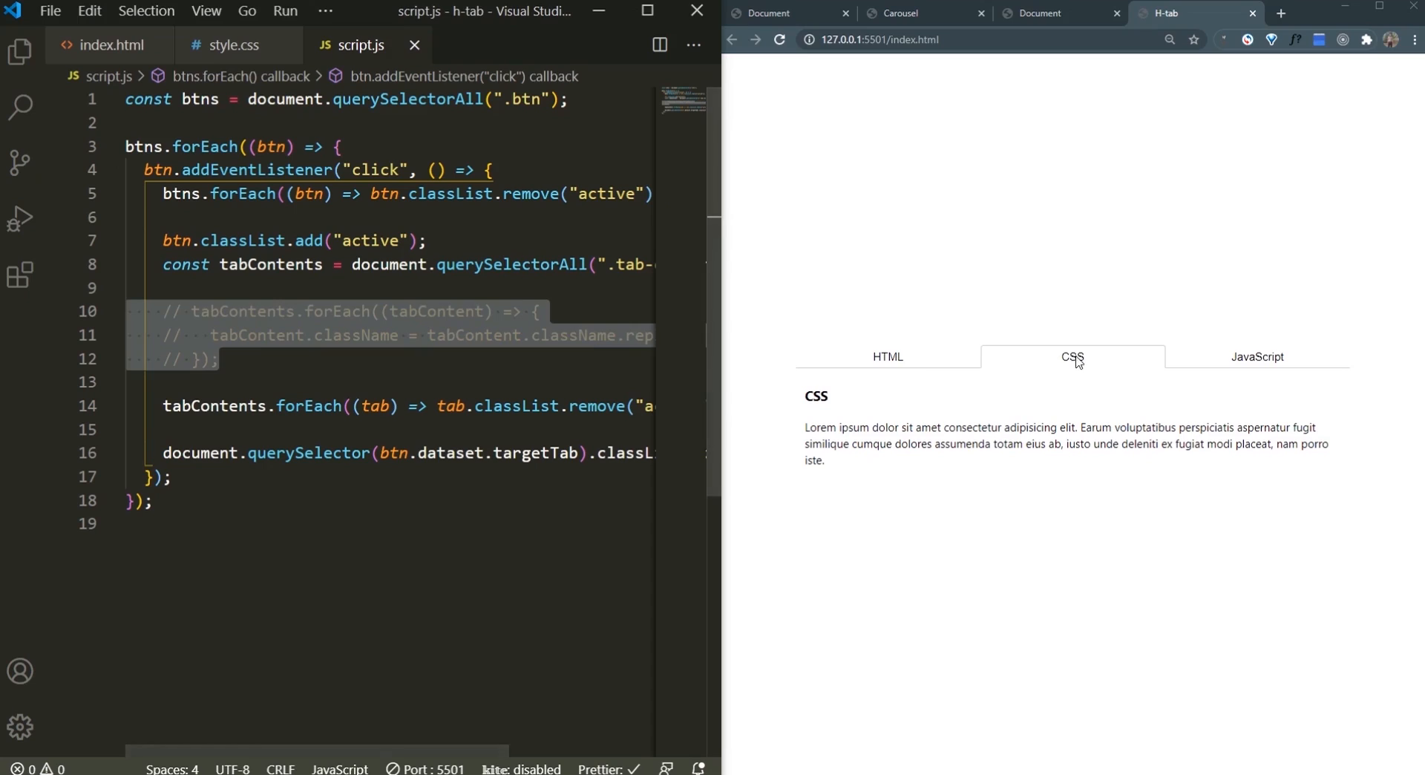
# Step: Switch between the JavaScript and HTML panels in Chrome, then return to style.css
pyautogui.click(1258, 357)
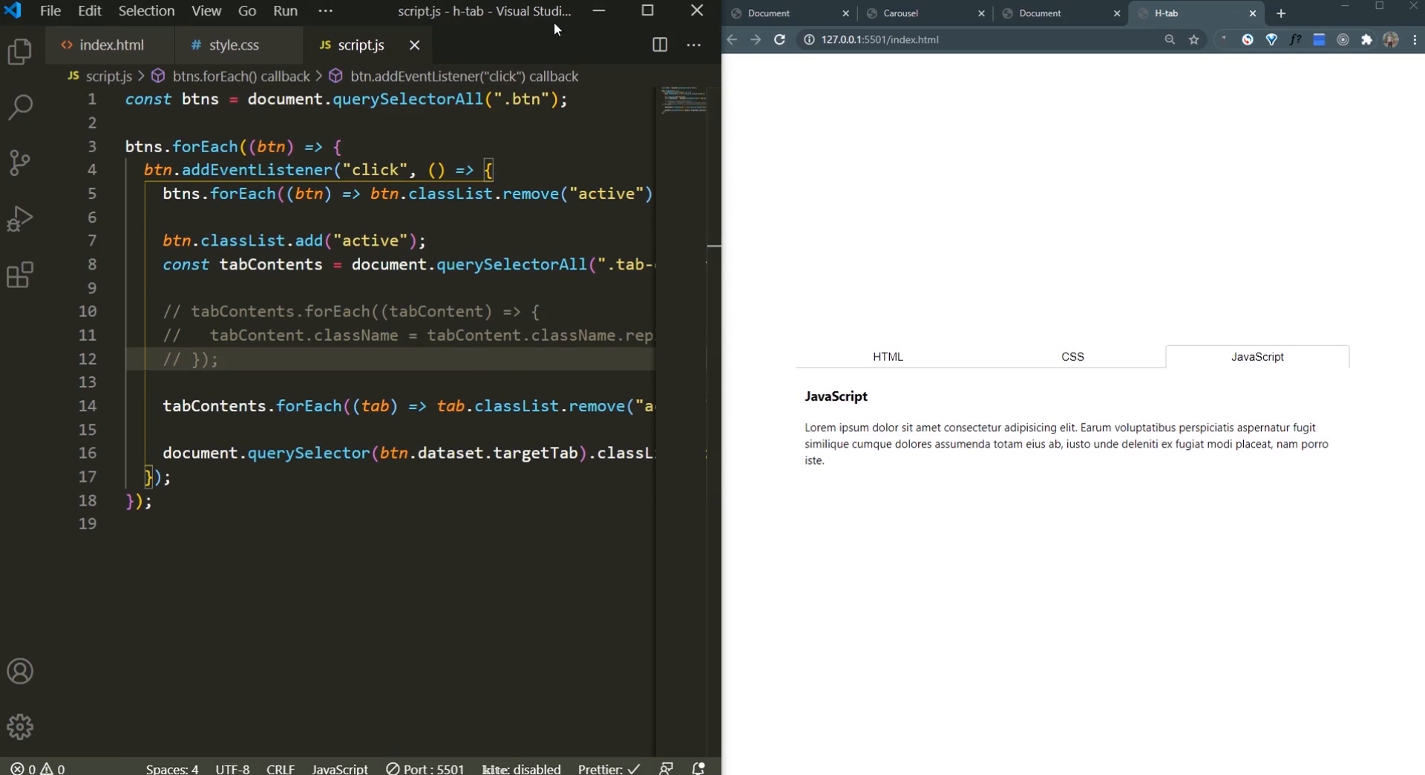
pyautogui.moveTo(1022, 309)
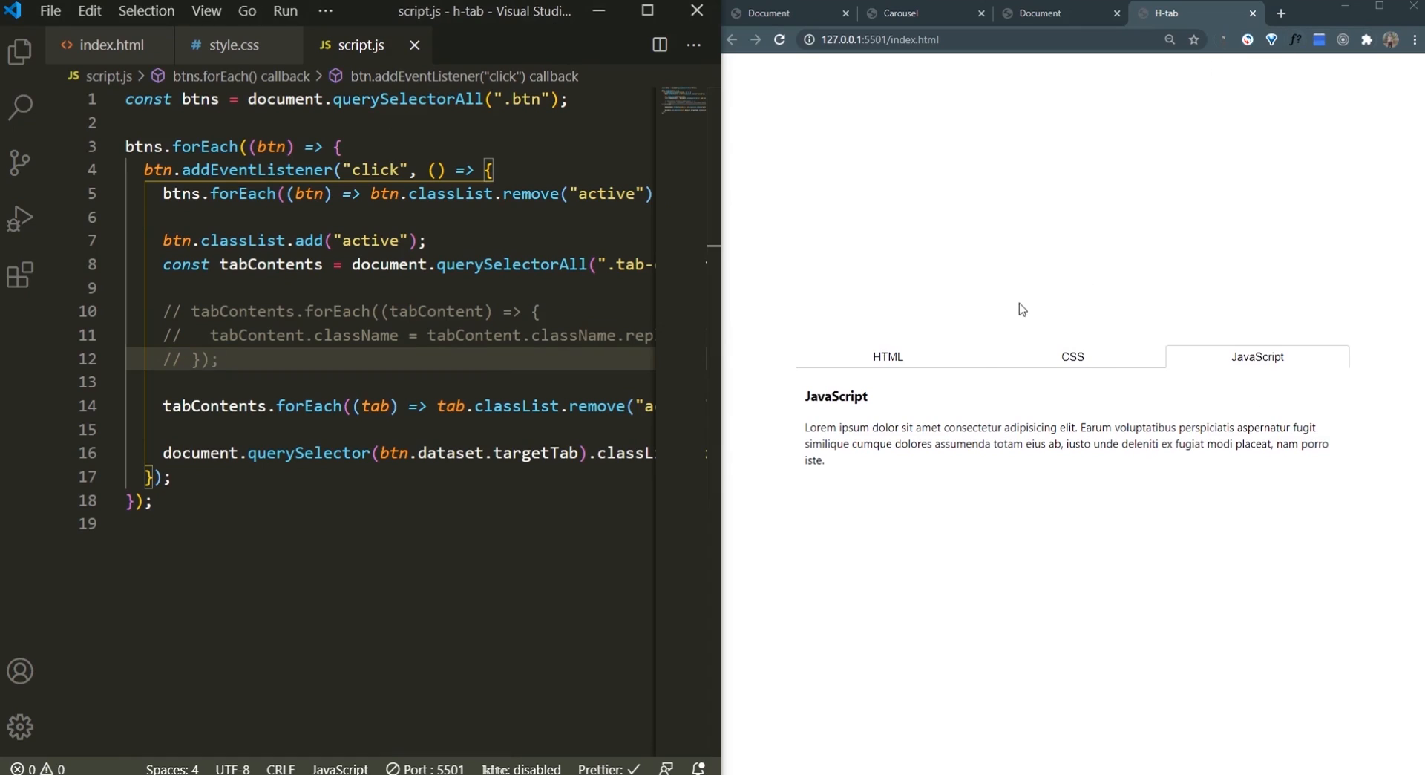
pyautogui.moveTo(848, 360)
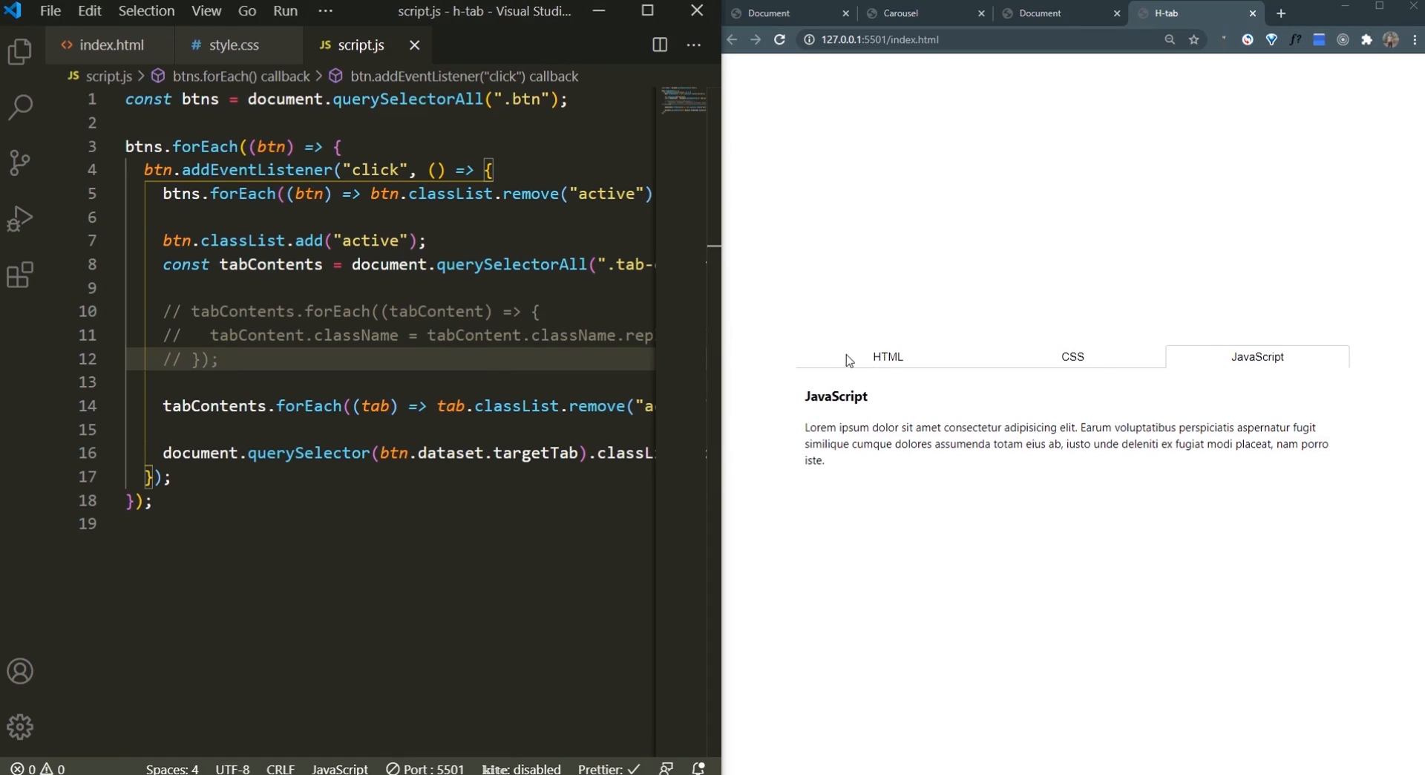
pyautogui.click(887, 356)
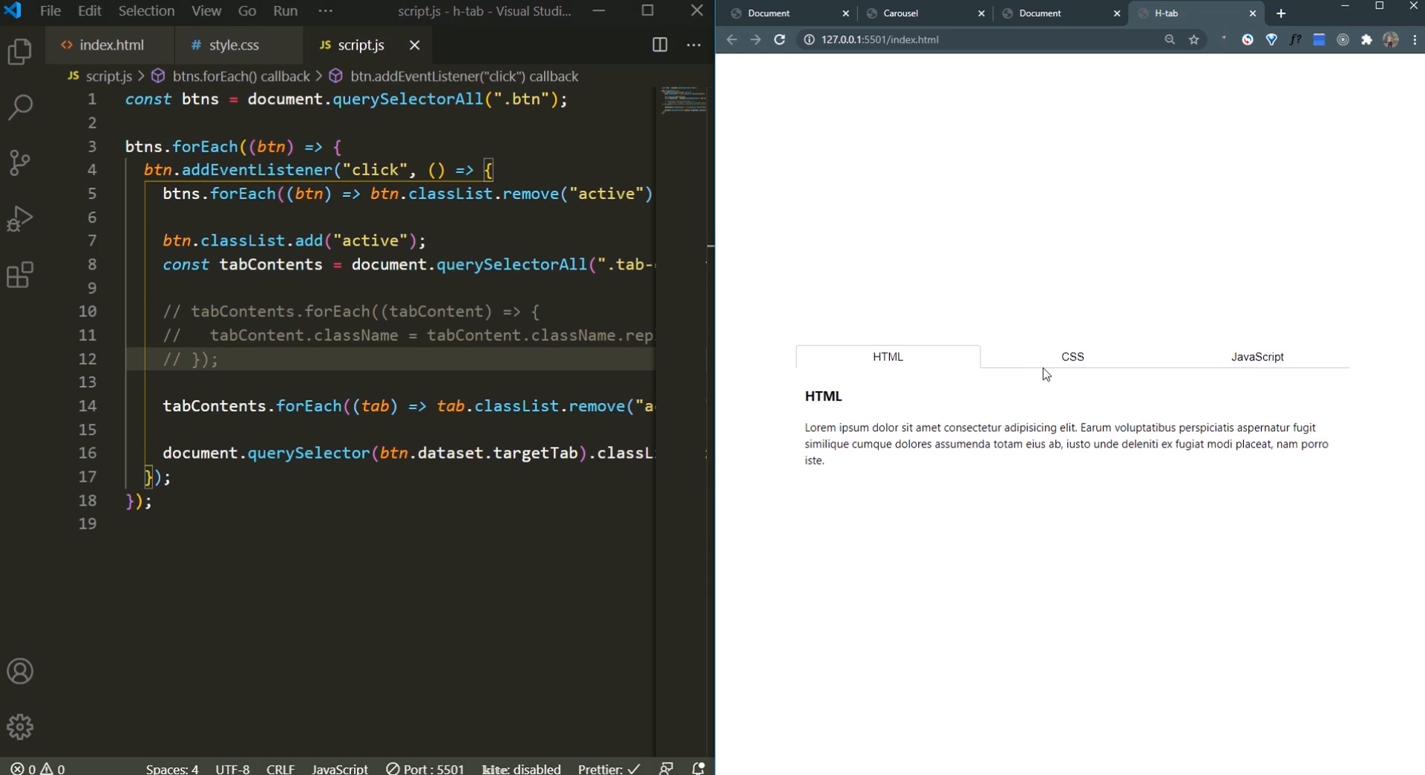
pyautogui.click(1257, 356)
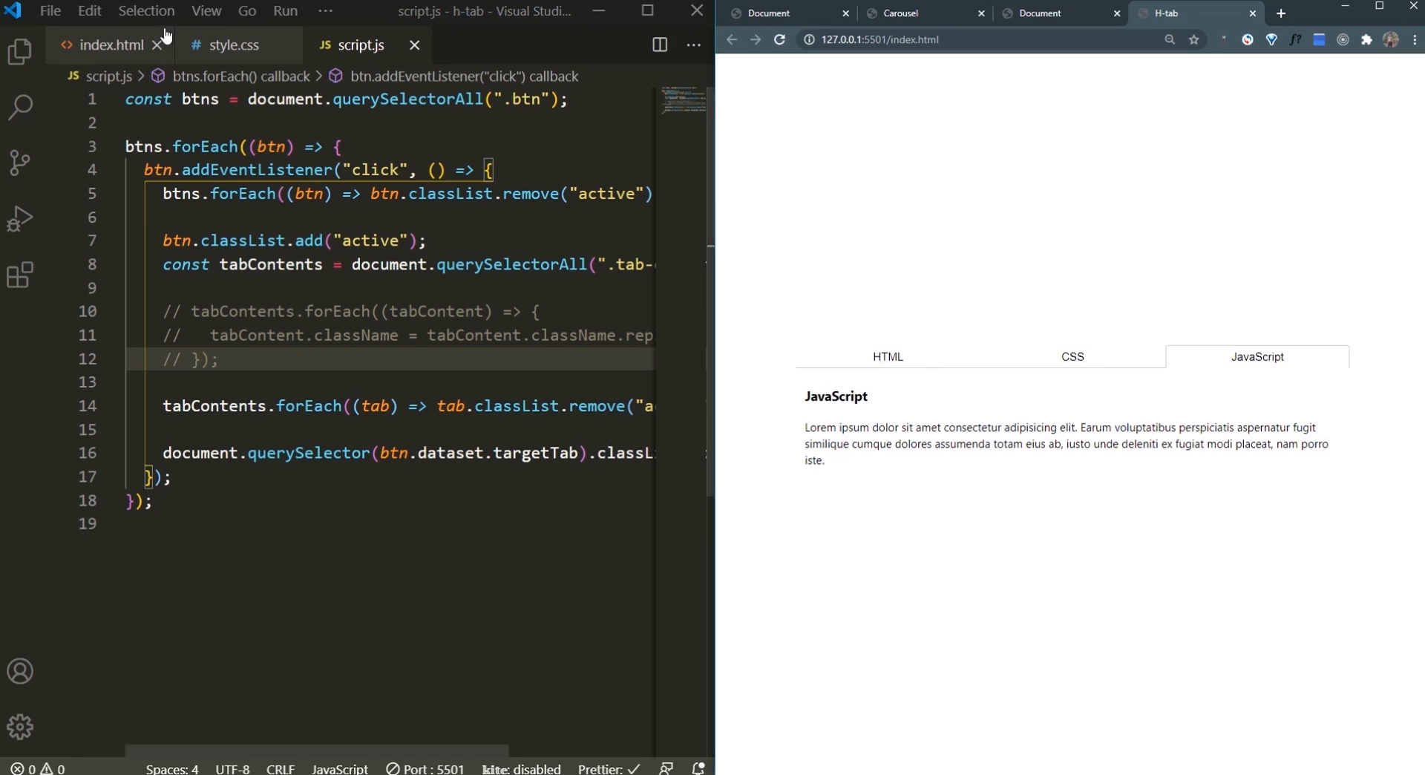
pyautogui.click(232, 45)
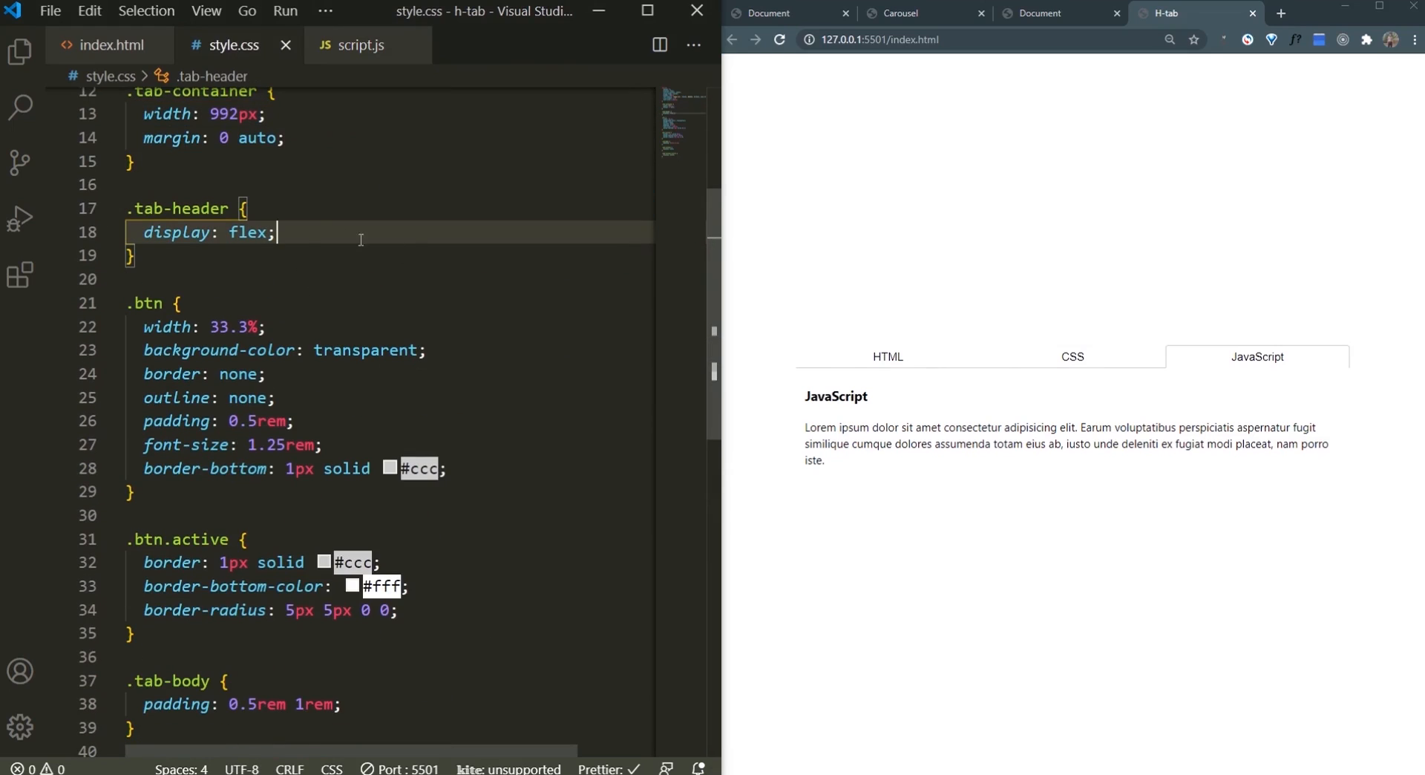
# Step: Give .tab-header a 1px #ccc bottom border; give .btn relative position, top 1px, padding 0.5rem 1rem
pyautogui.write('borde')
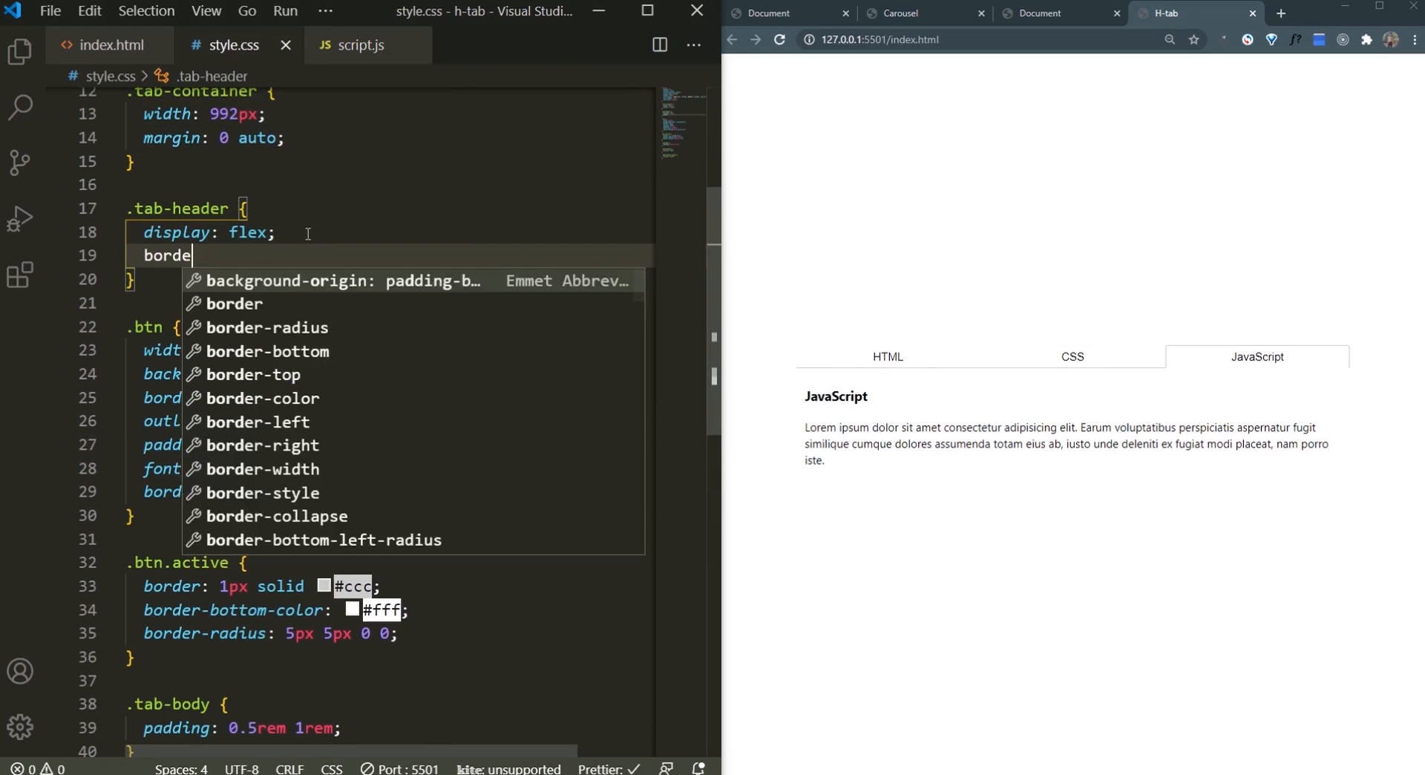
pyautogui.write('r-bottom: 1px solid #ccc;')
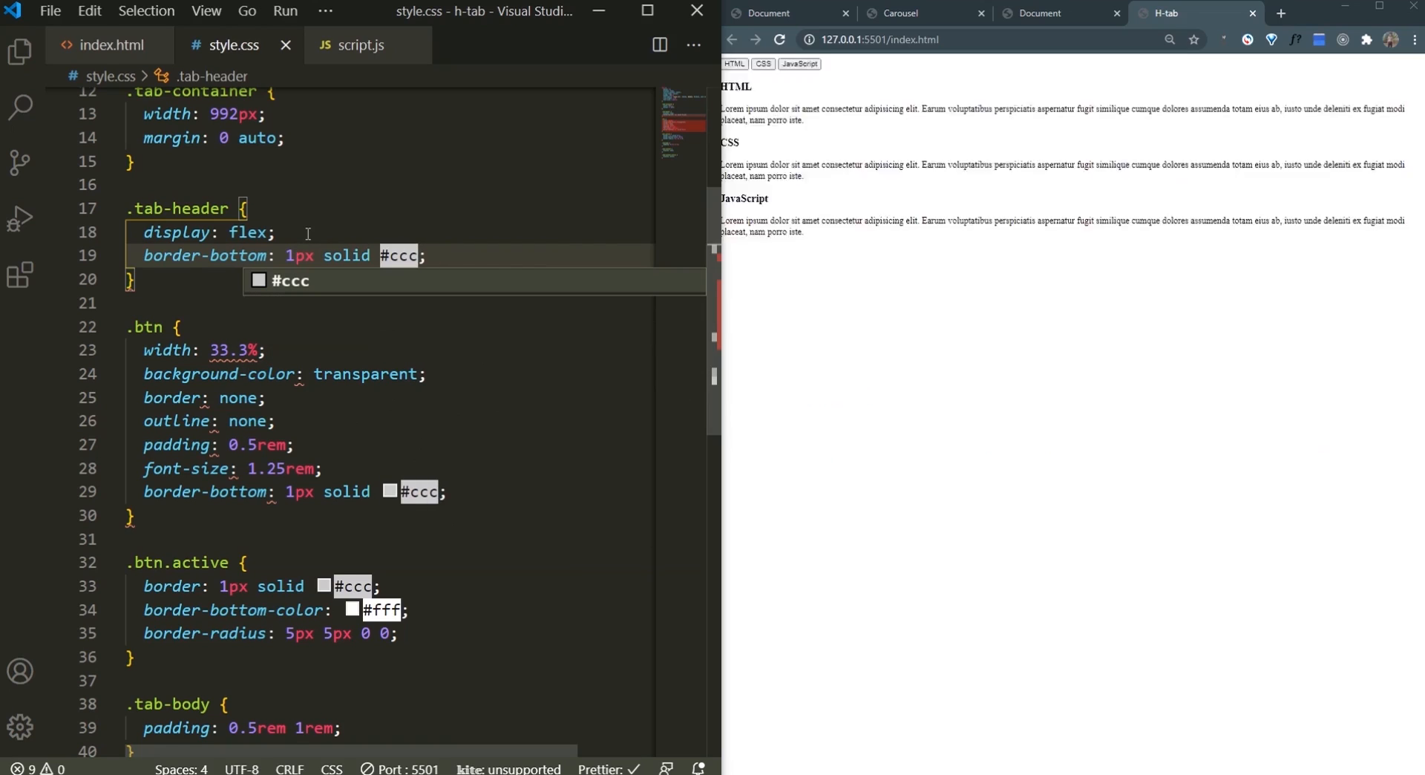
pyautogui.write('p')
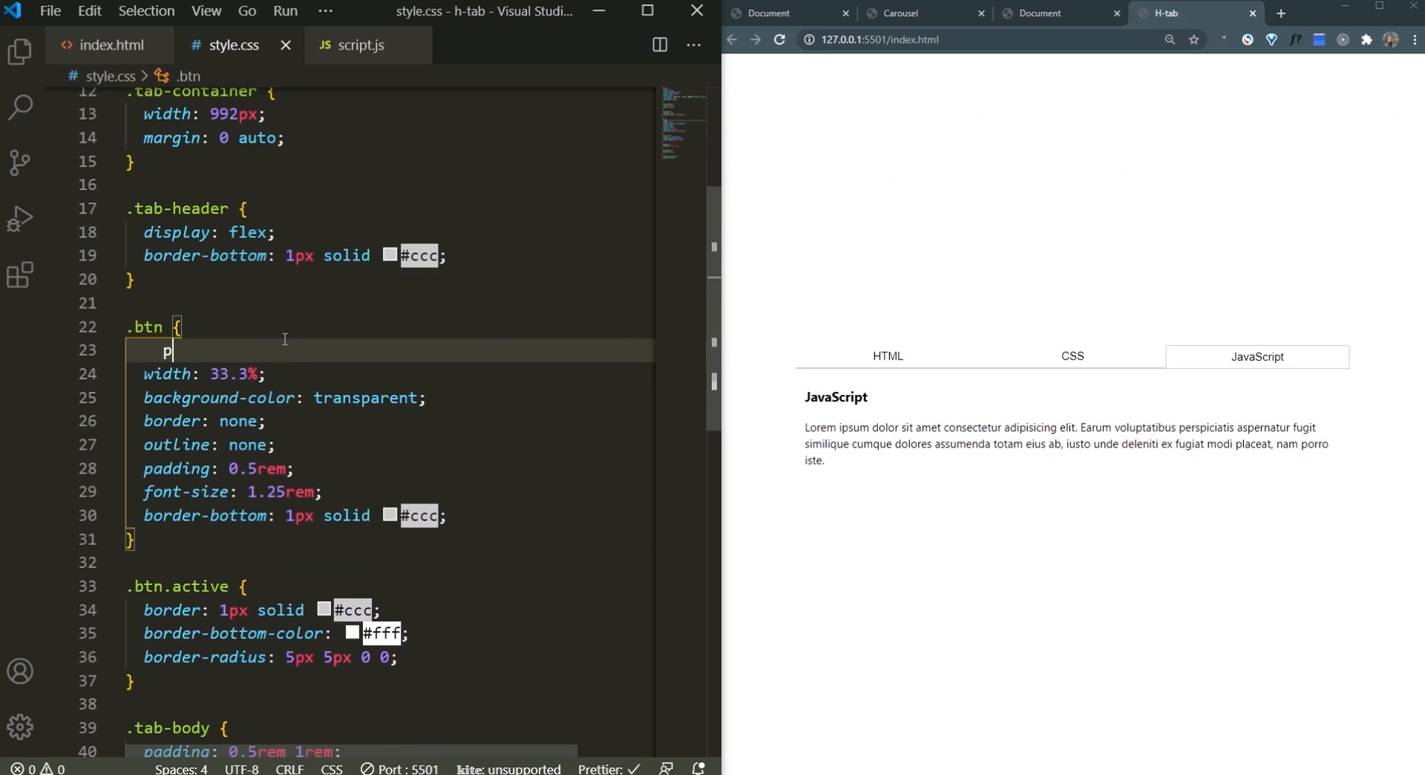
pyautogui.write('osition: rleative;')
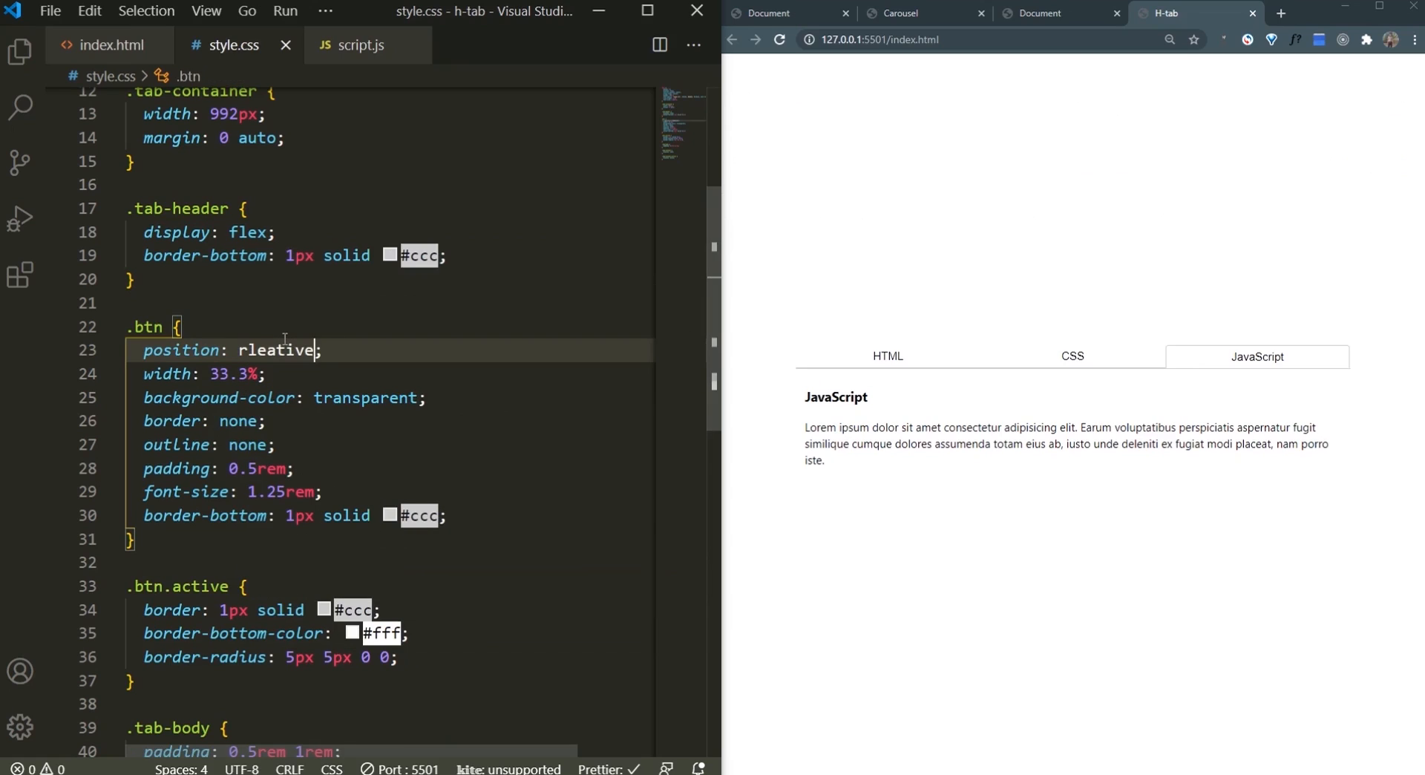
pyautogui.press('BackSpace')
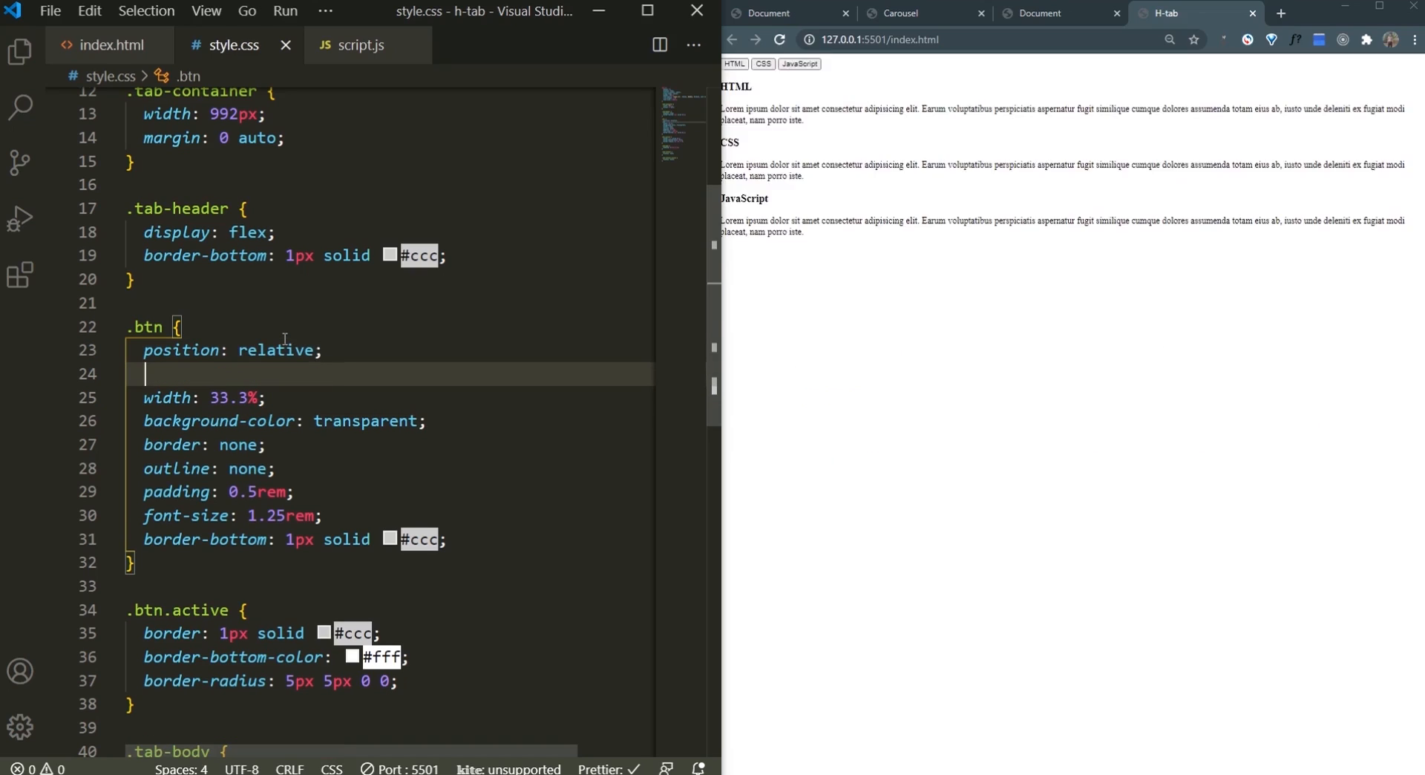
pyautogui.write('top: 1px;')
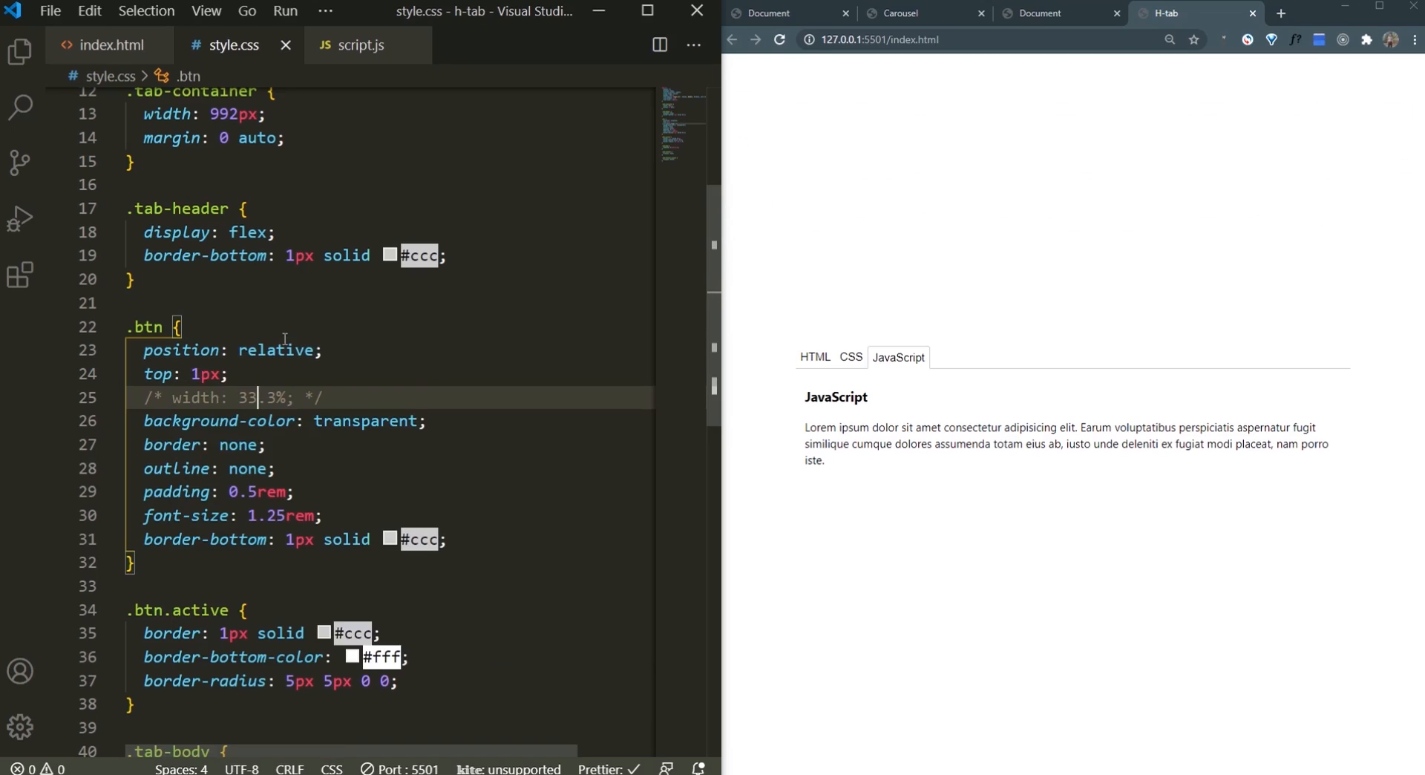
pyautogui.write('1rem')
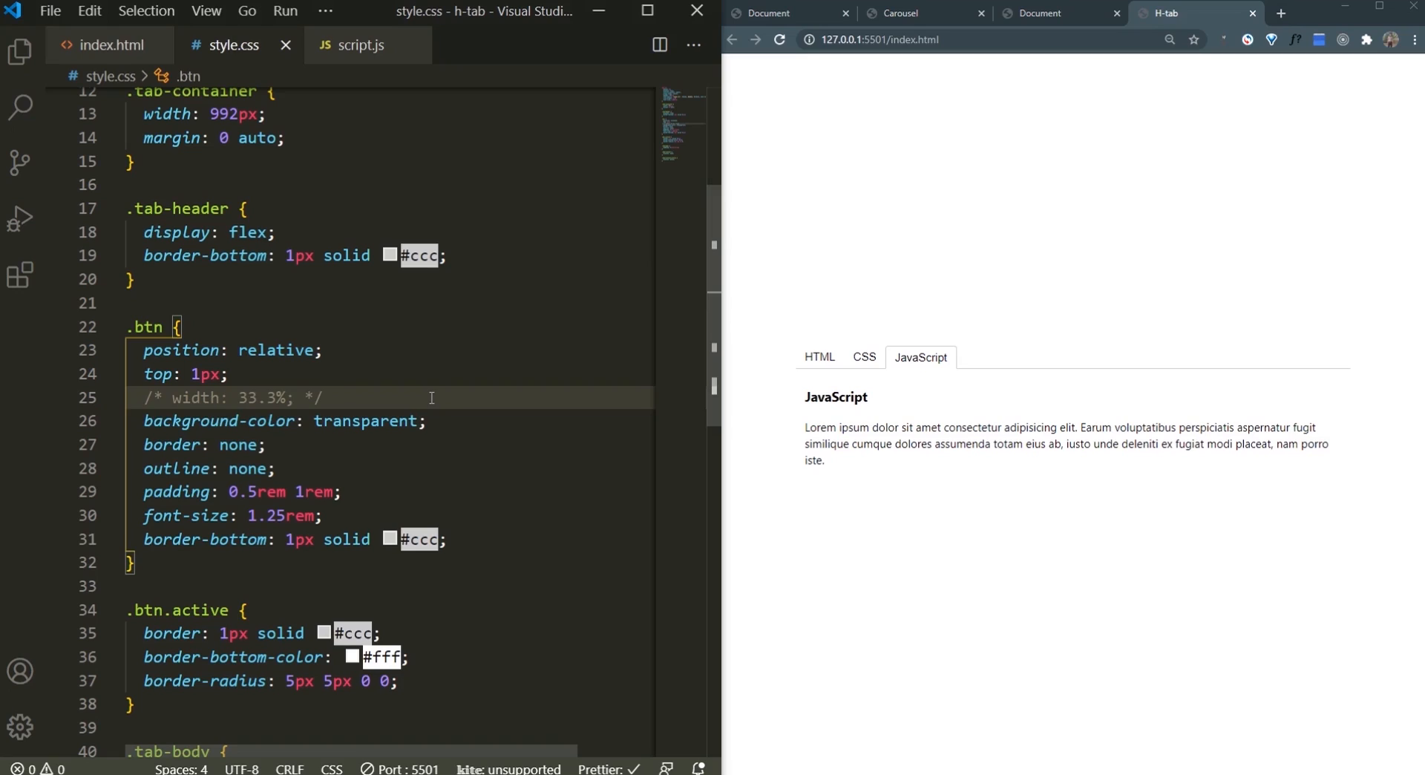